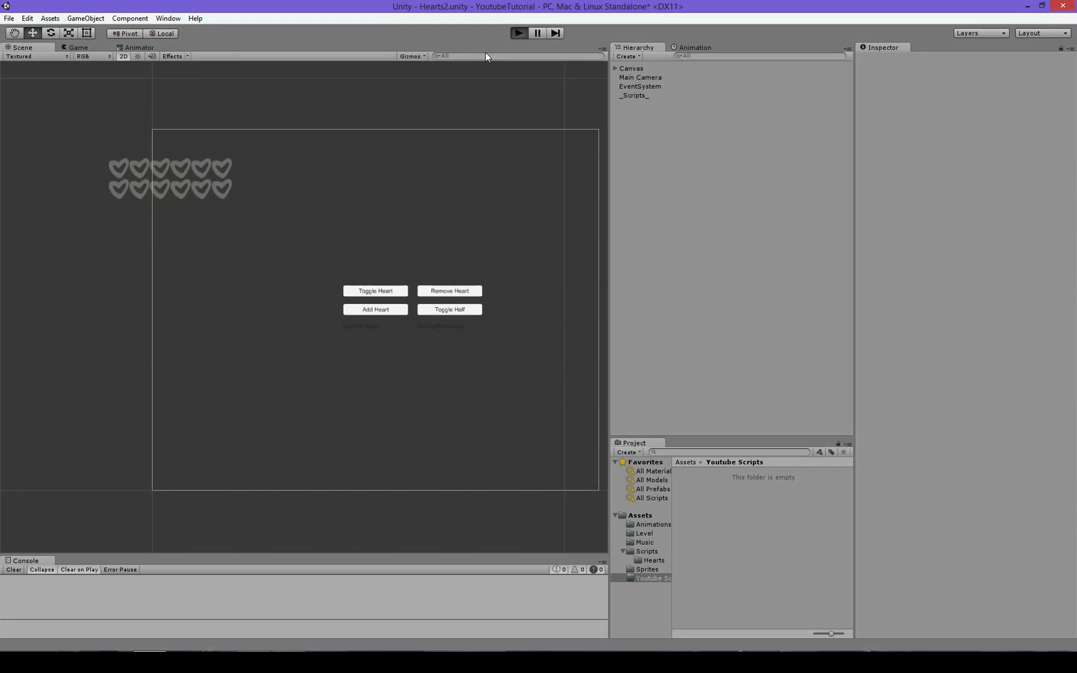
Step: Run the Hearts scene and add, remove and toggle red, black and blue hearts in the bar
left_click(518, 32)
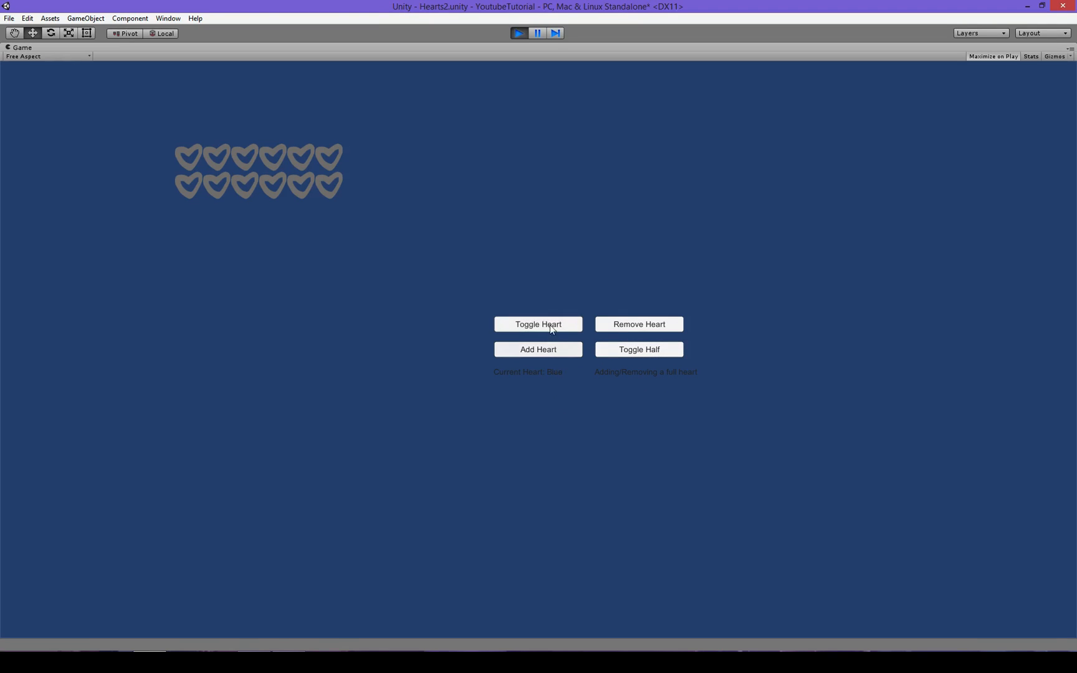
left_click(538, 324)
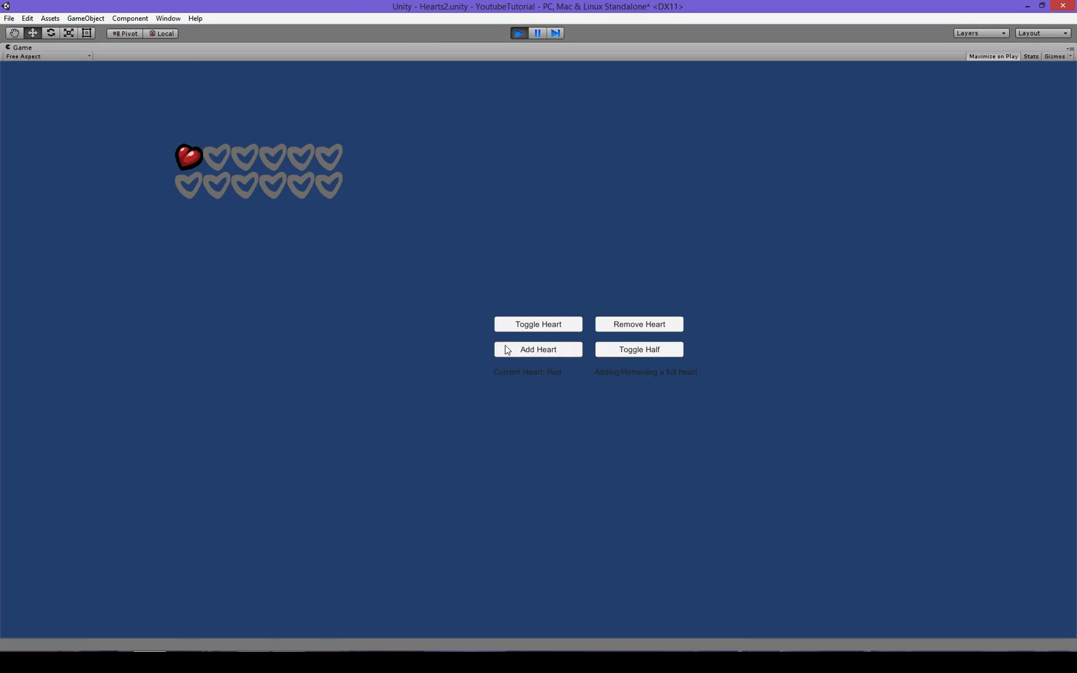
left_click(538, 349)
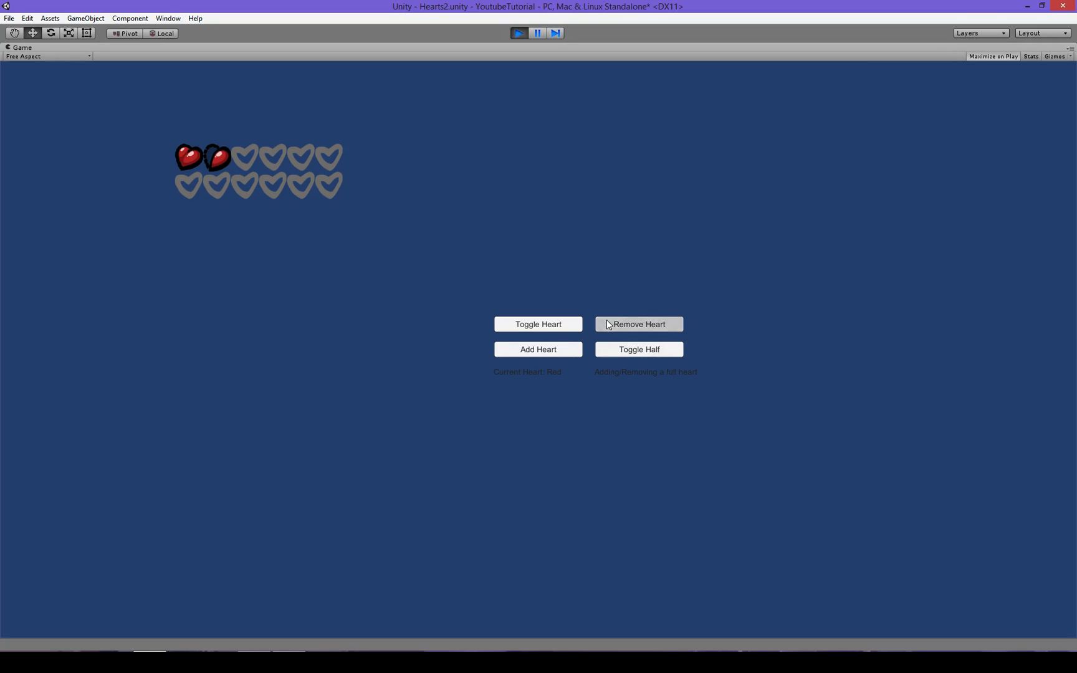
left_click(638, 324)
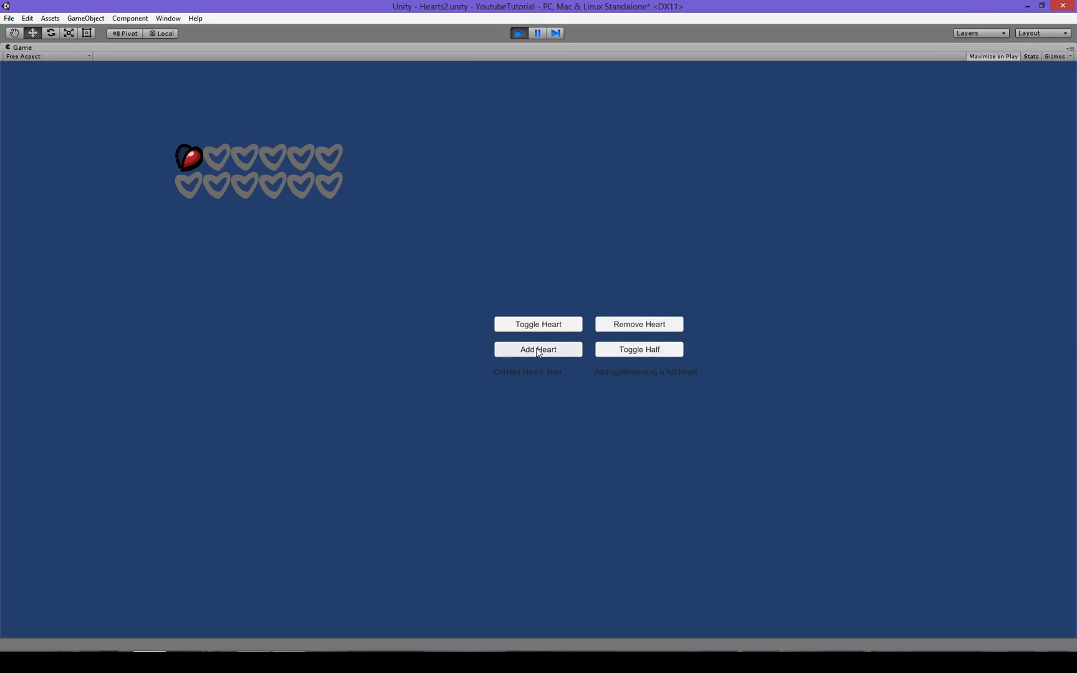
left_click(537, 349)
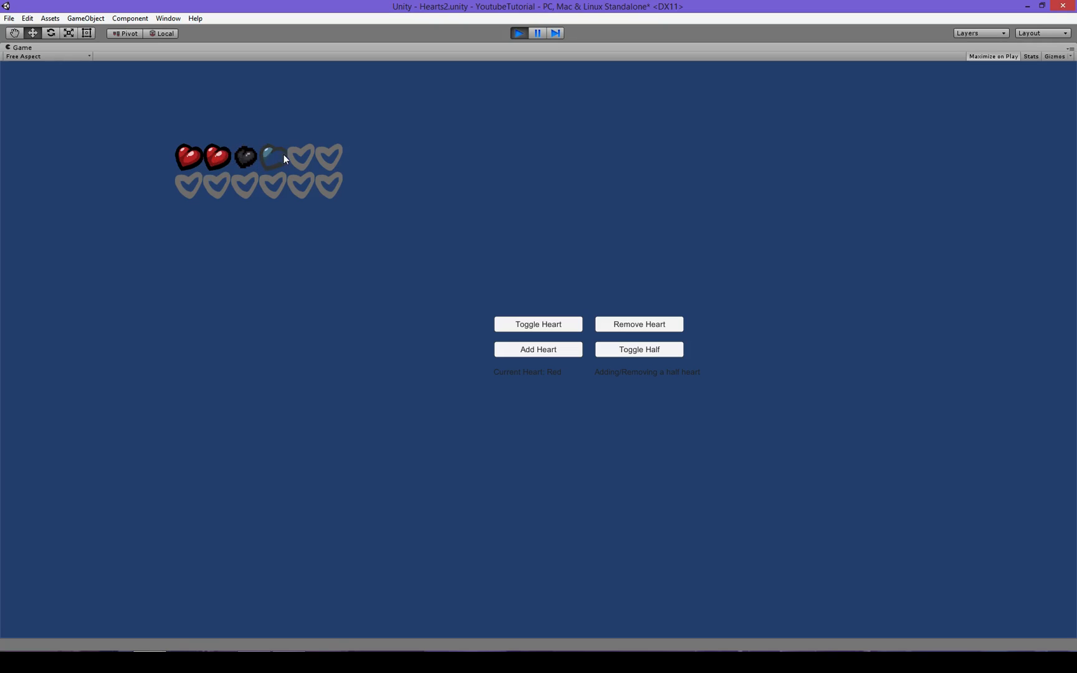
left_click(538, 323)
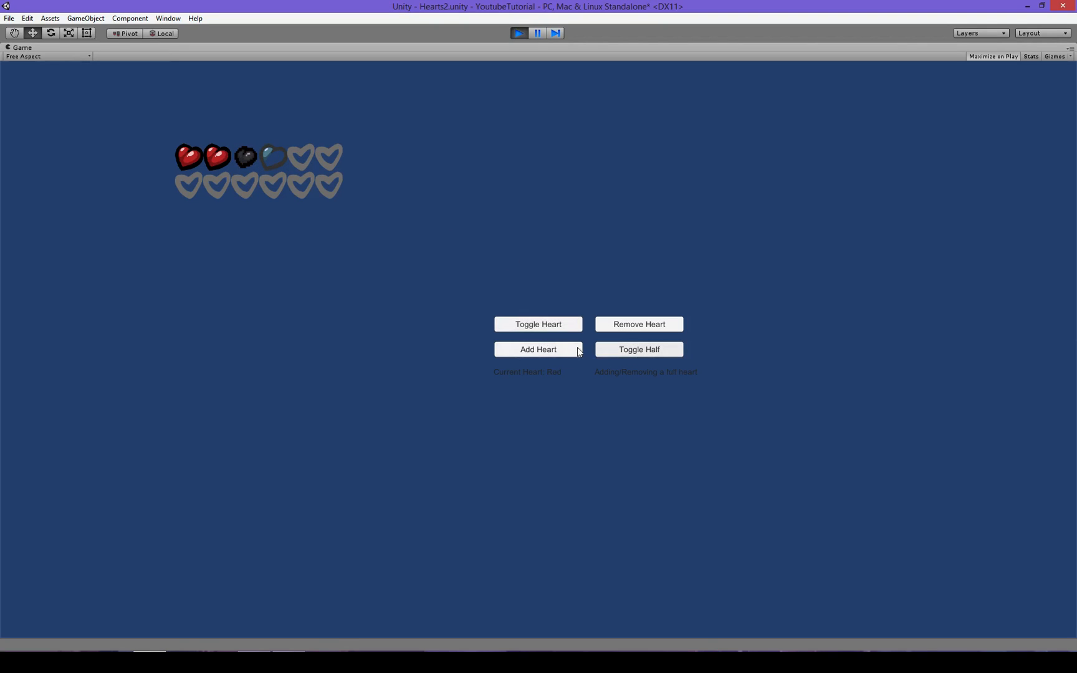
left_click(538, 349)
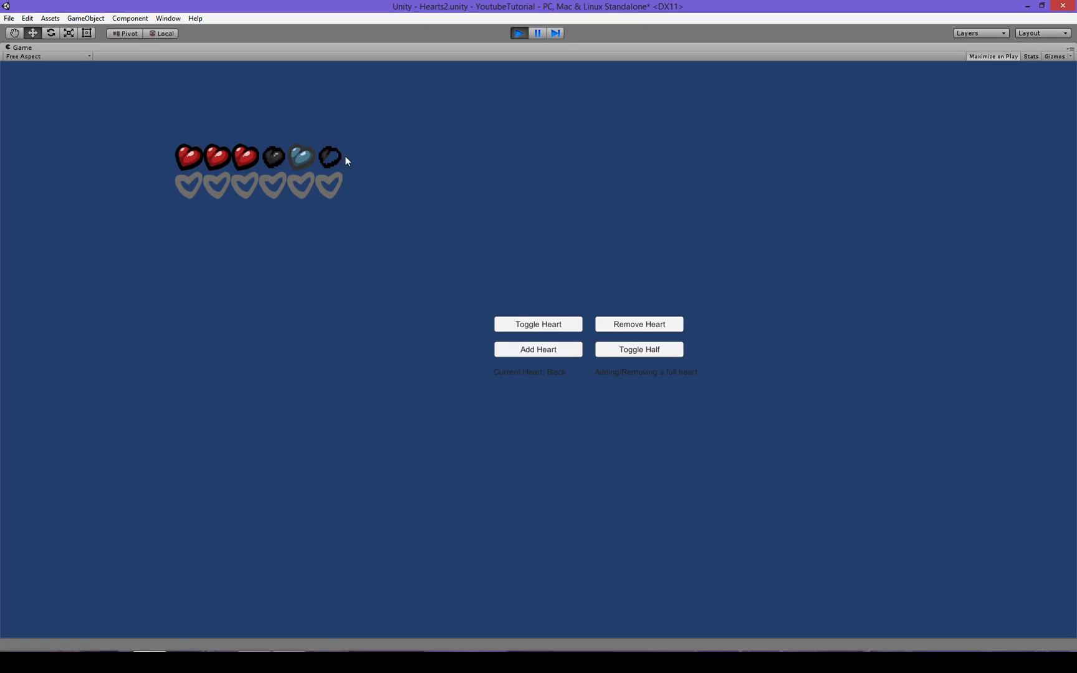
mouse_move(309, 156)
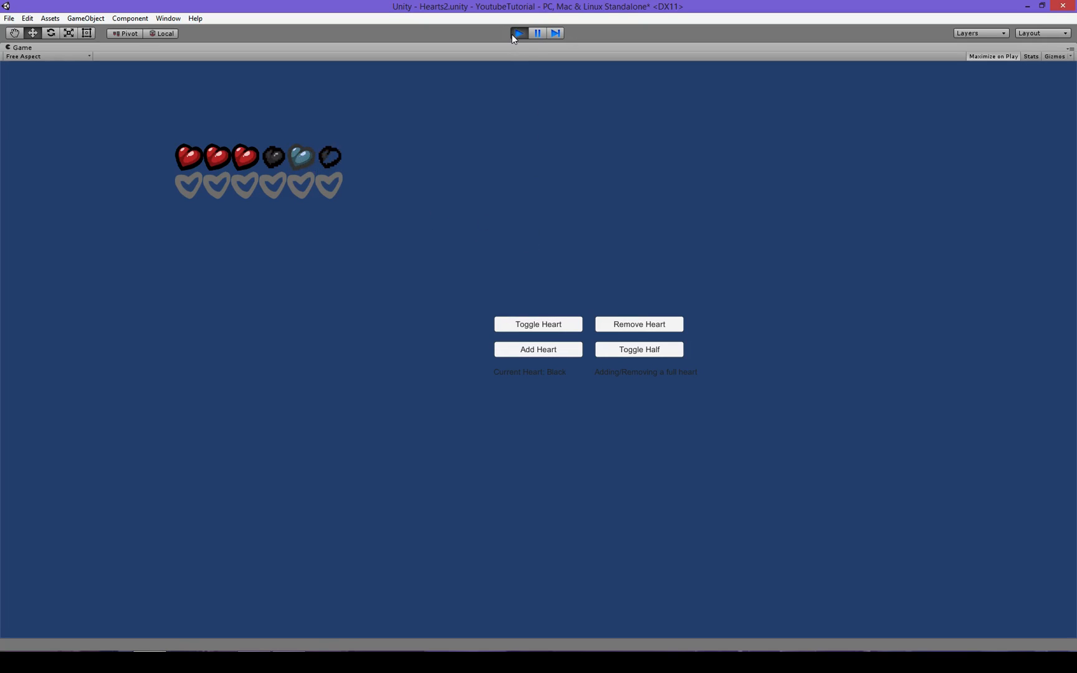
Step: Stop play mode and enter 10 as Max Hearts on the _Scripts_ Heart Adding component
left_click(518, 32)
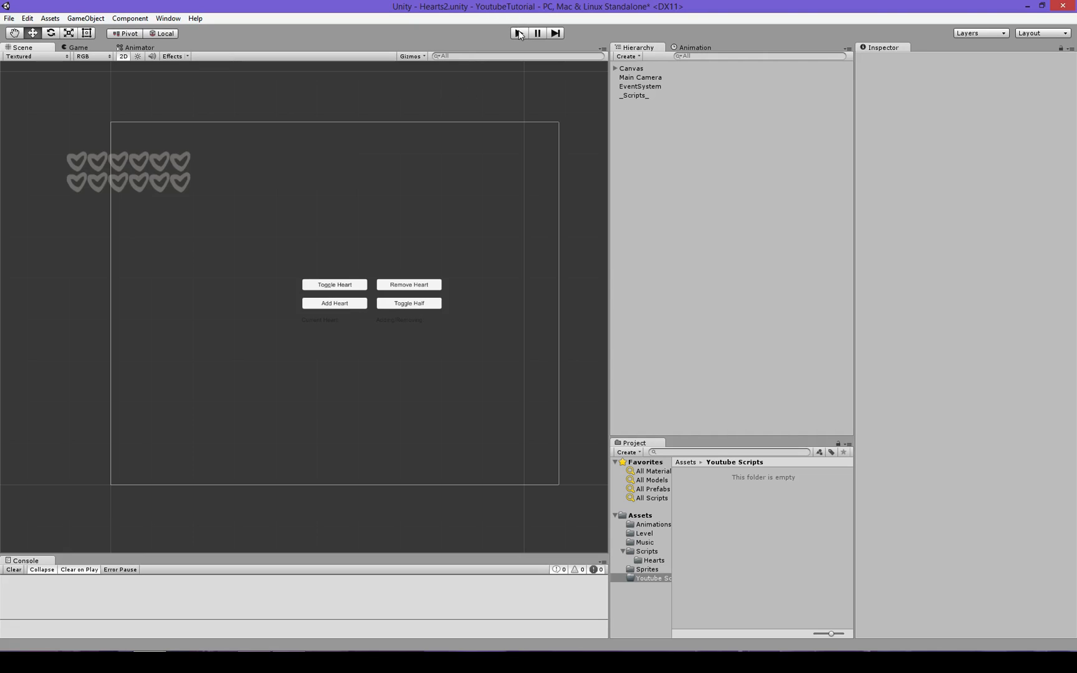
left_click(518, 33)
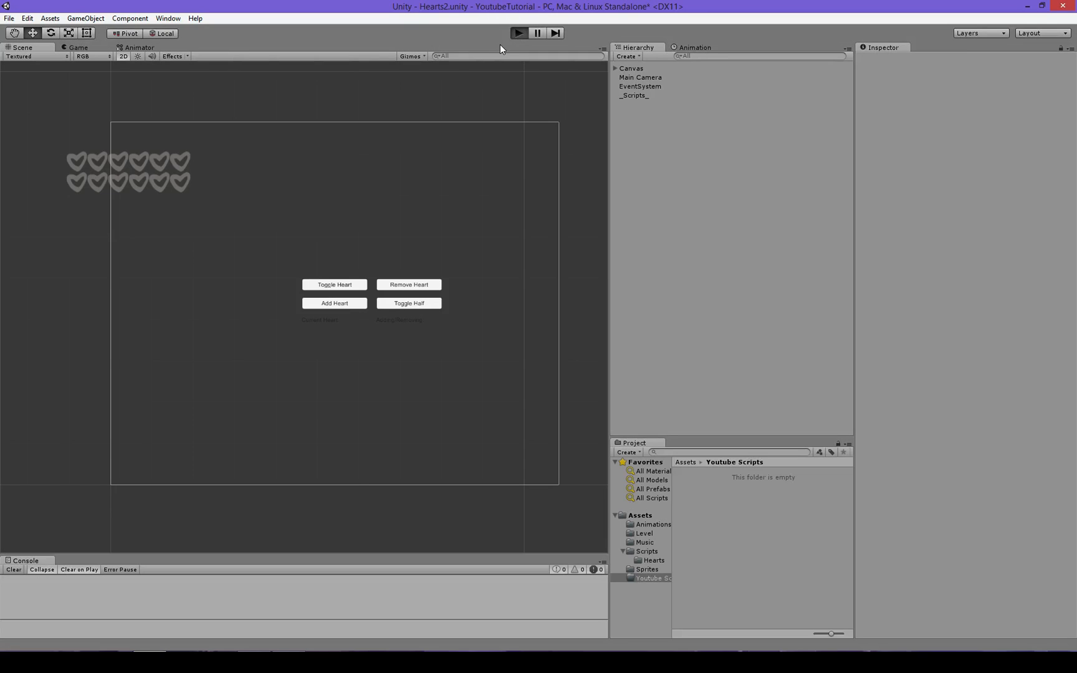
left_click(518, 33)
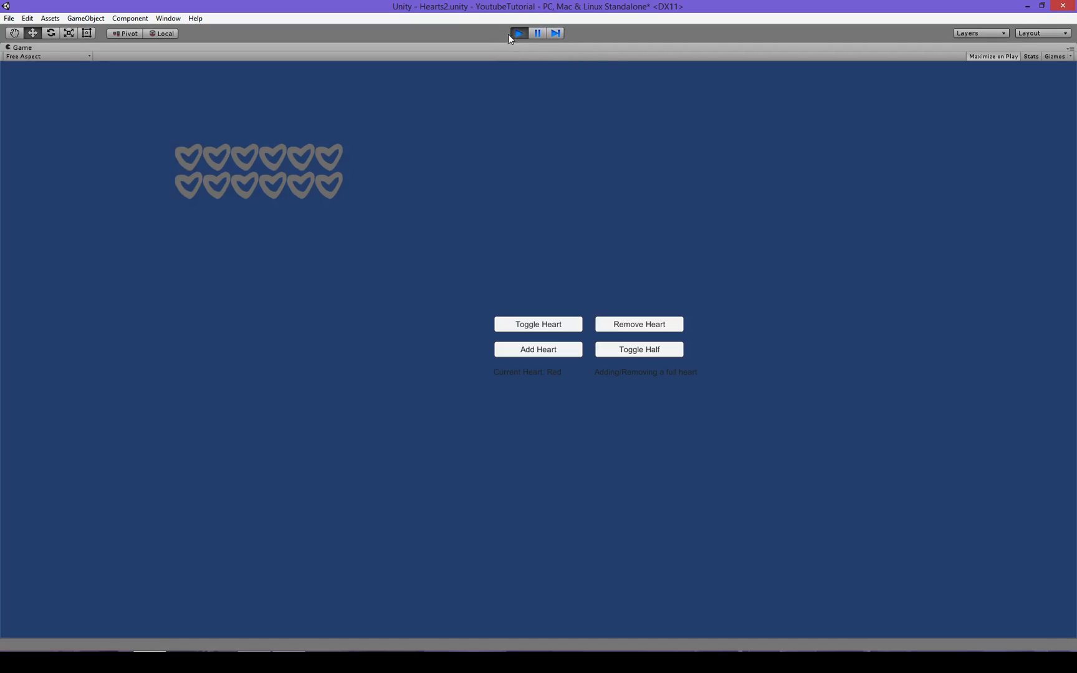
left_click(518, 33)
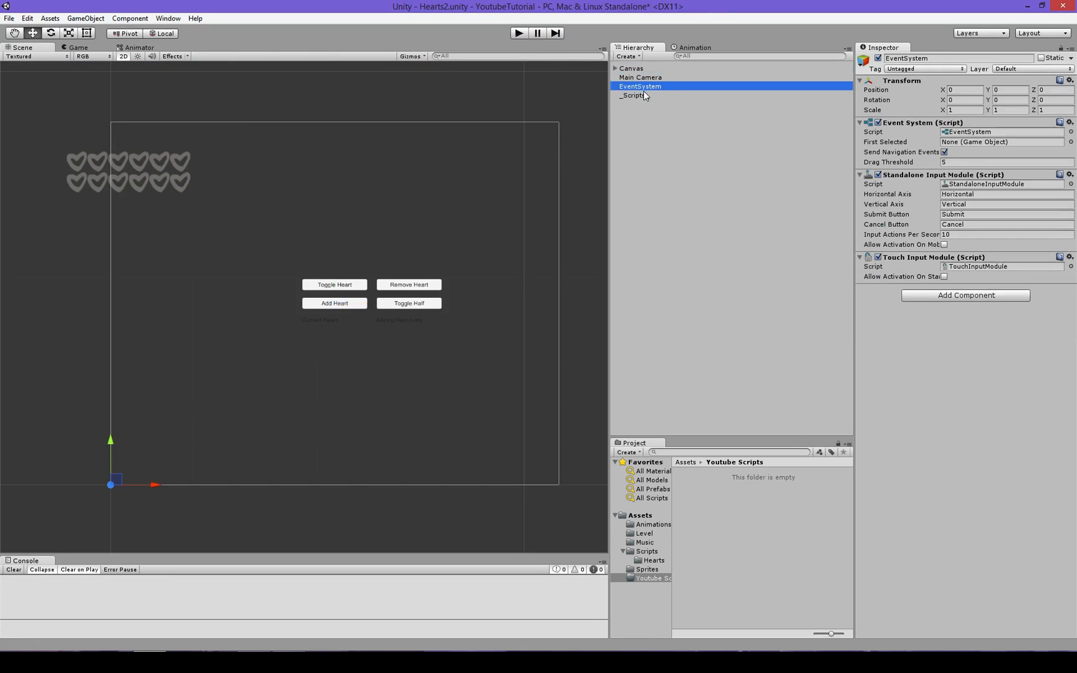
left_click(633, 95)
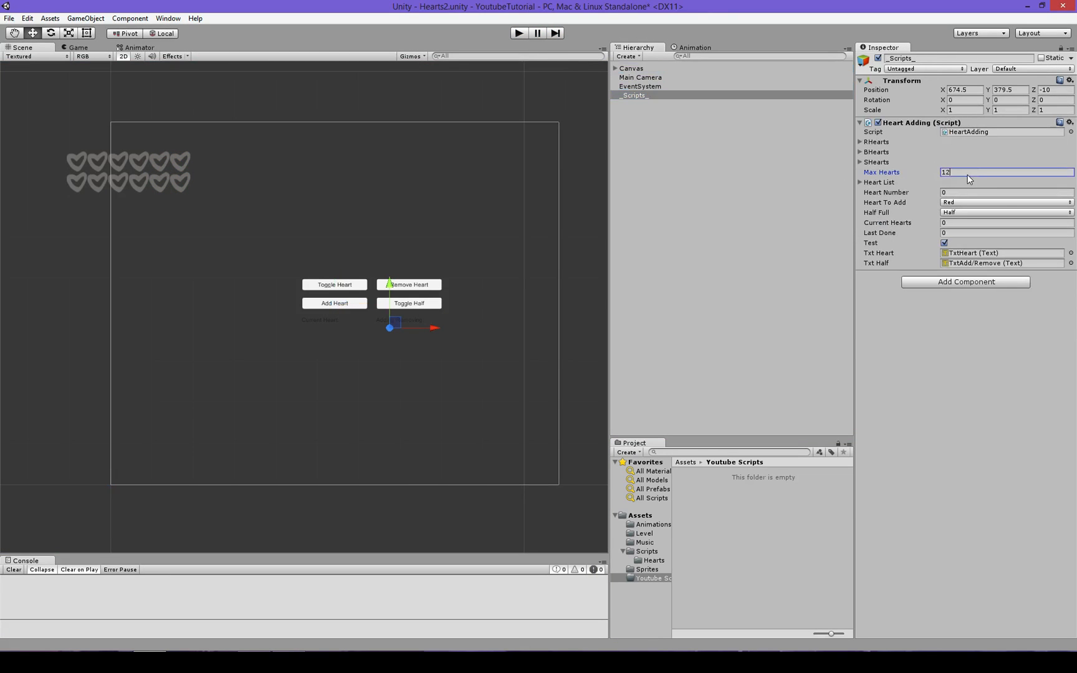
type("10")
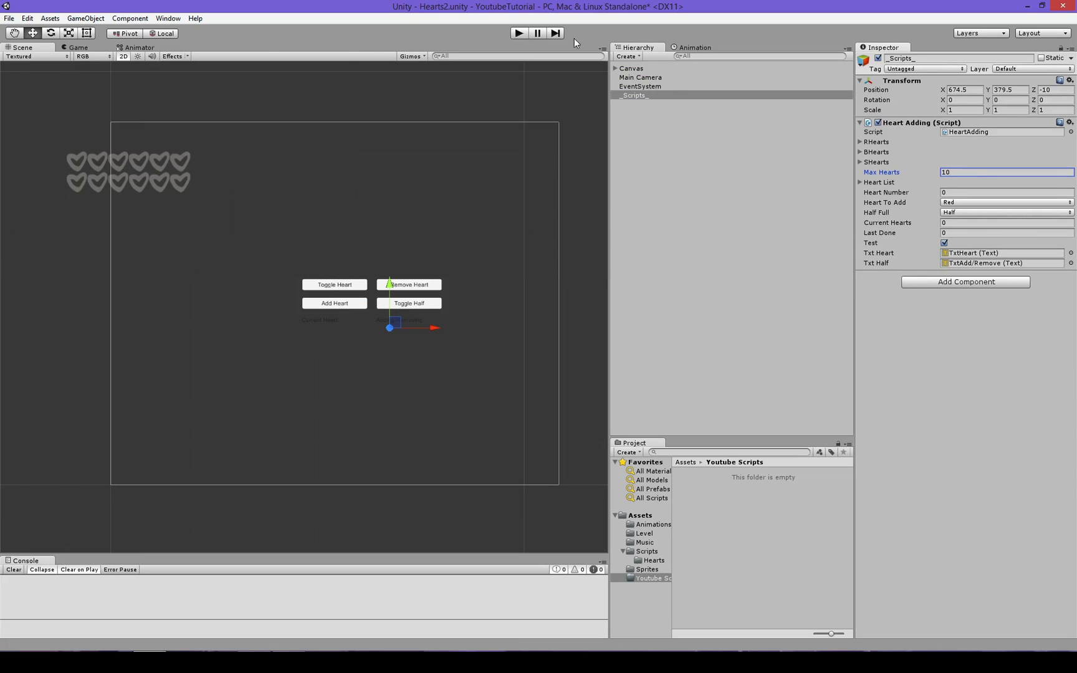
left_click(518, 32)
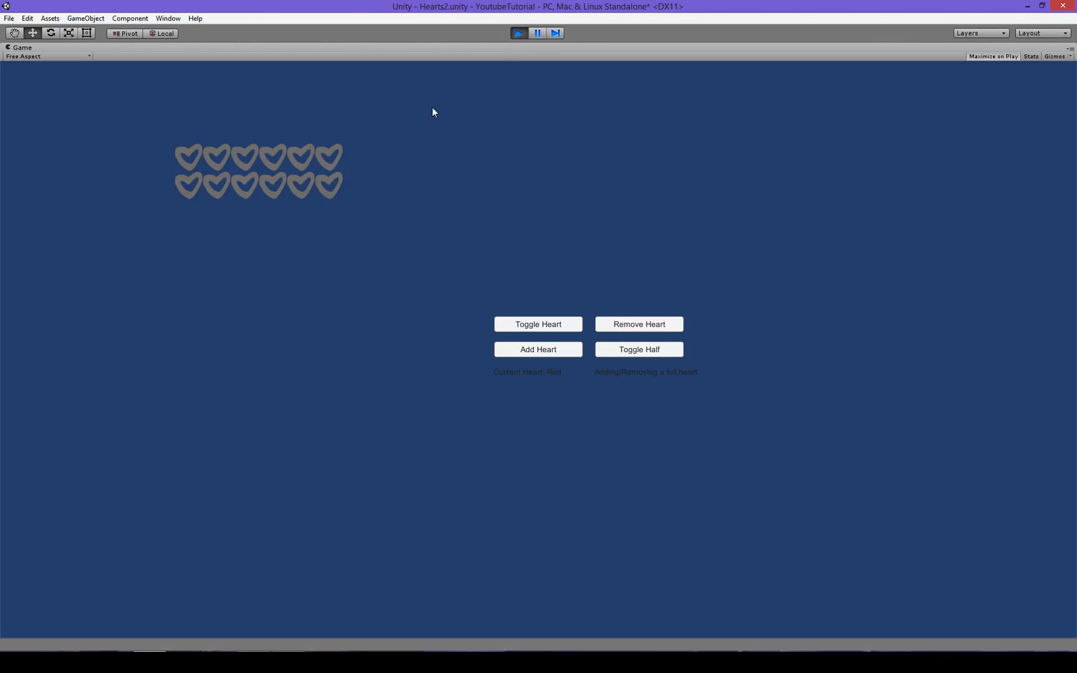
left_click(537, 324)
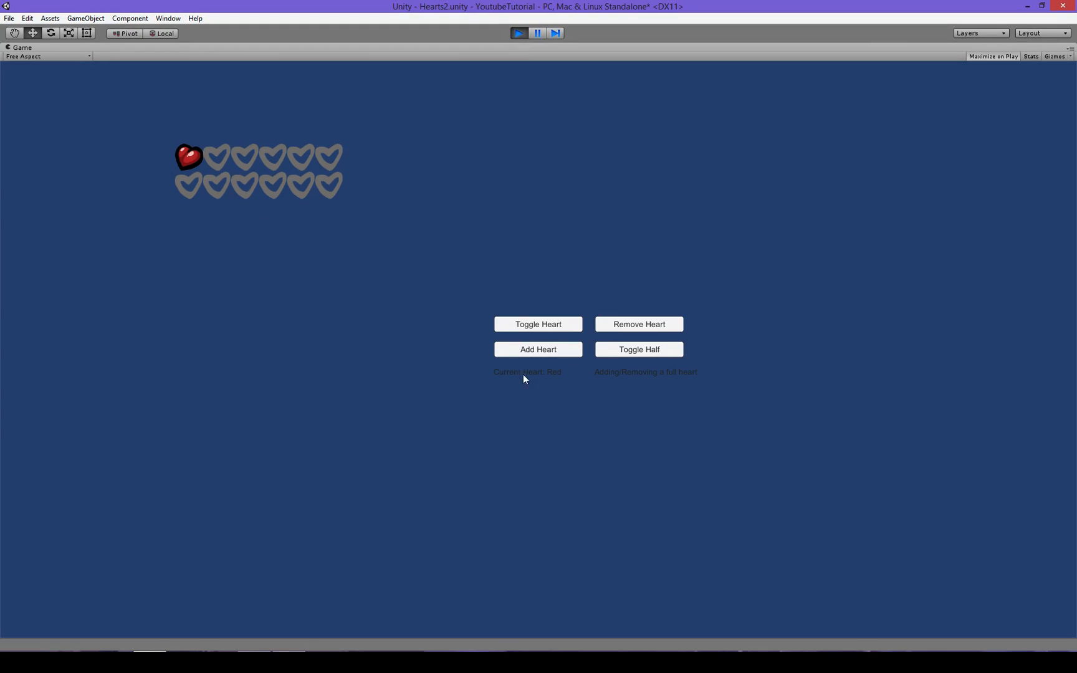
left_click(538, 349)
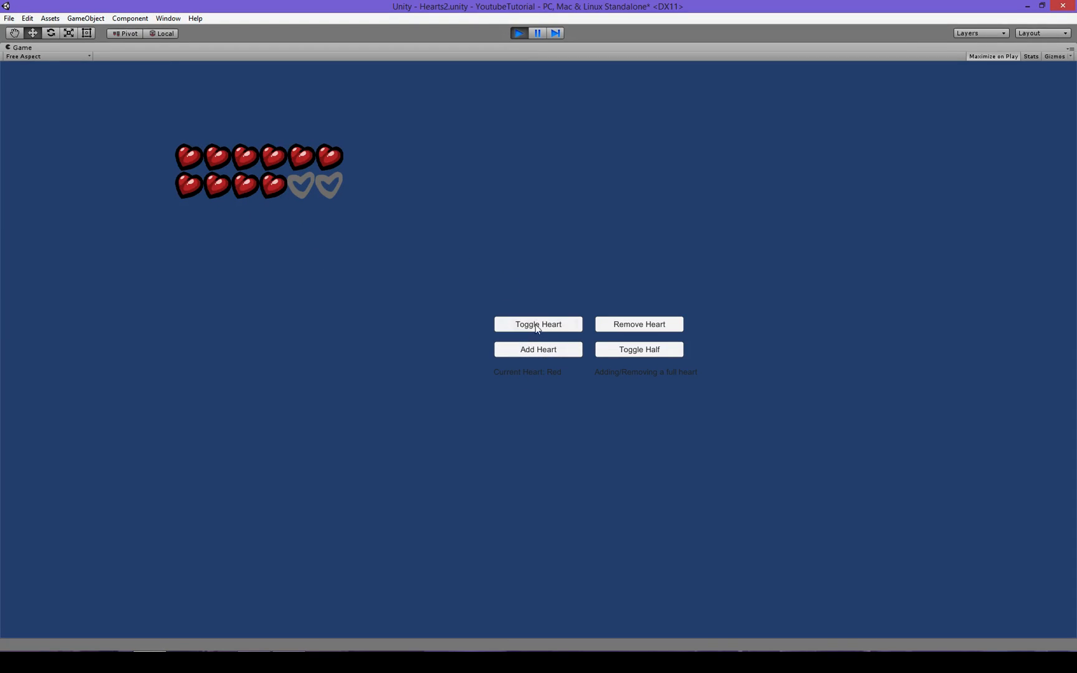
left_click(538, 324)
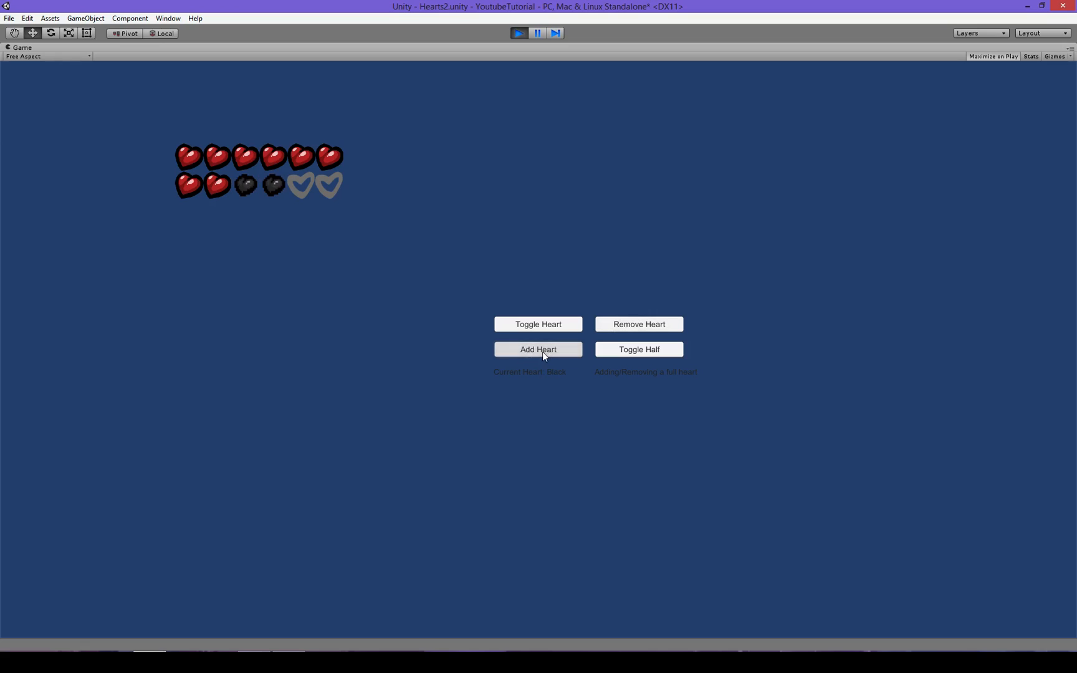
left_click(538, 323)
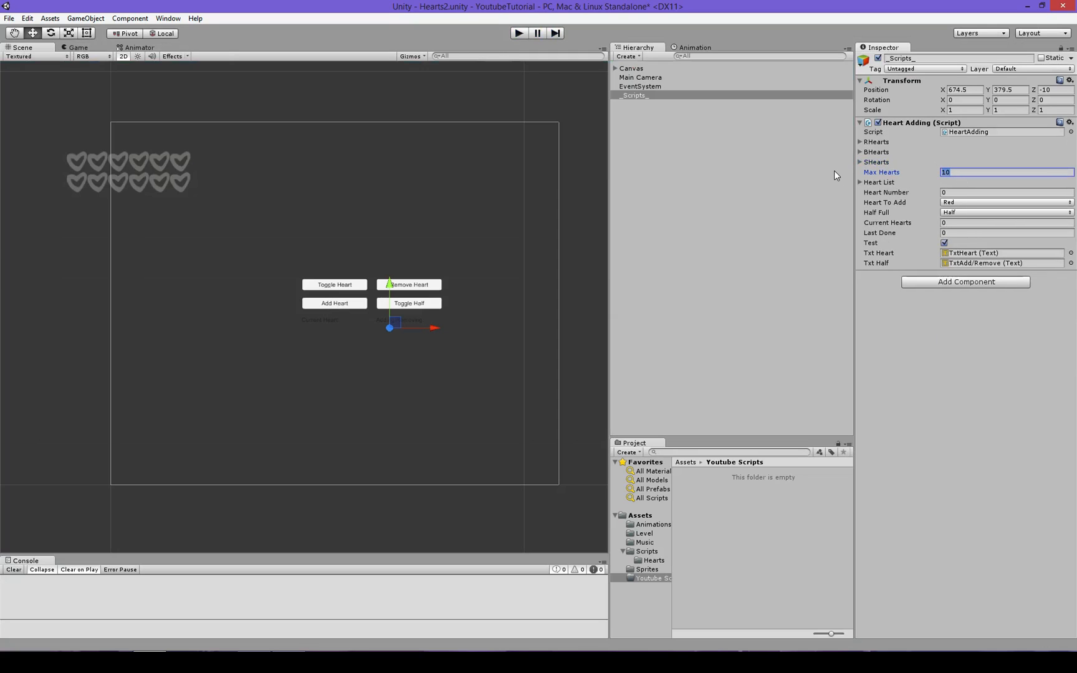
Step: Set Max Hearts to 12 and inspect the RHearts, BHearts, SHearts and 12-image Heart List
type("12")
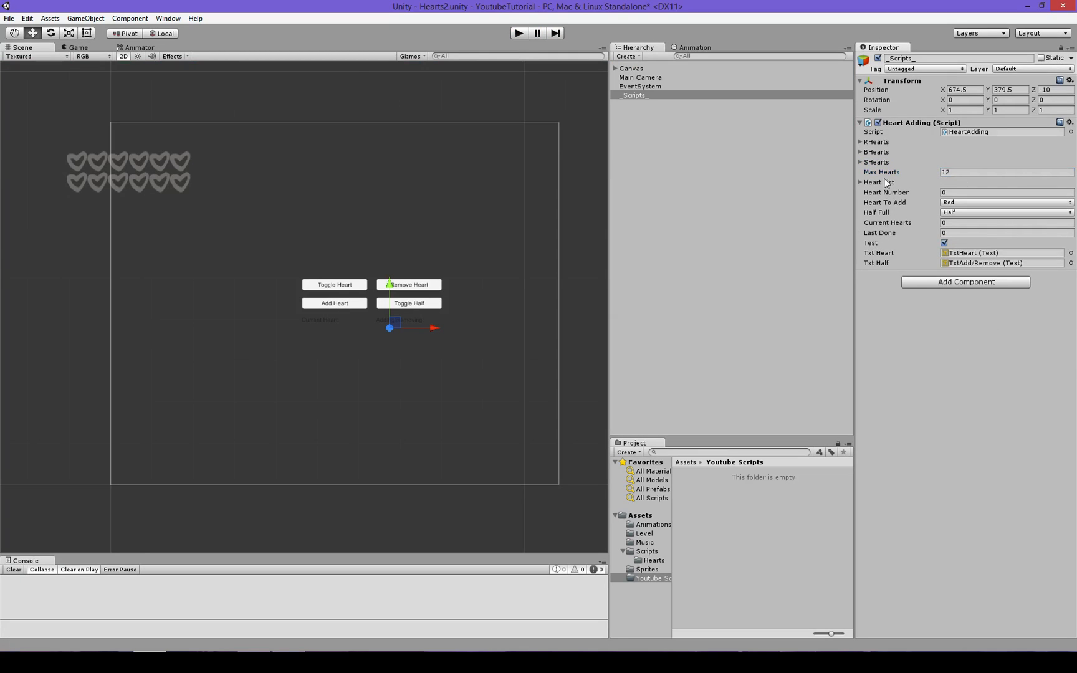
left_click(860, 141)
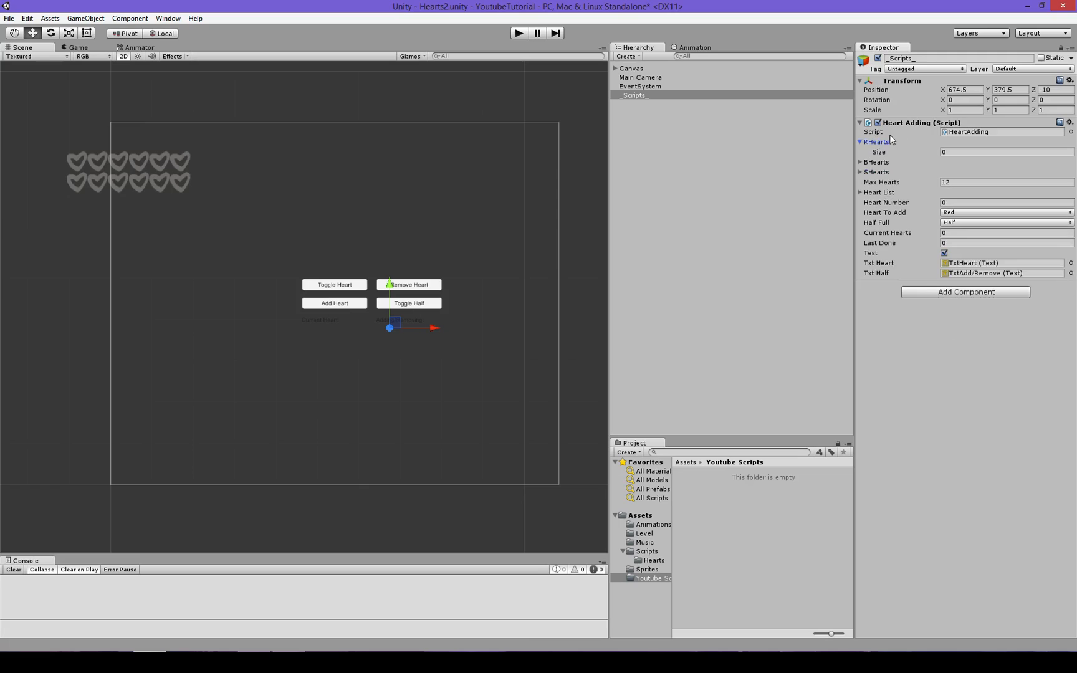
left_click(861, 161)
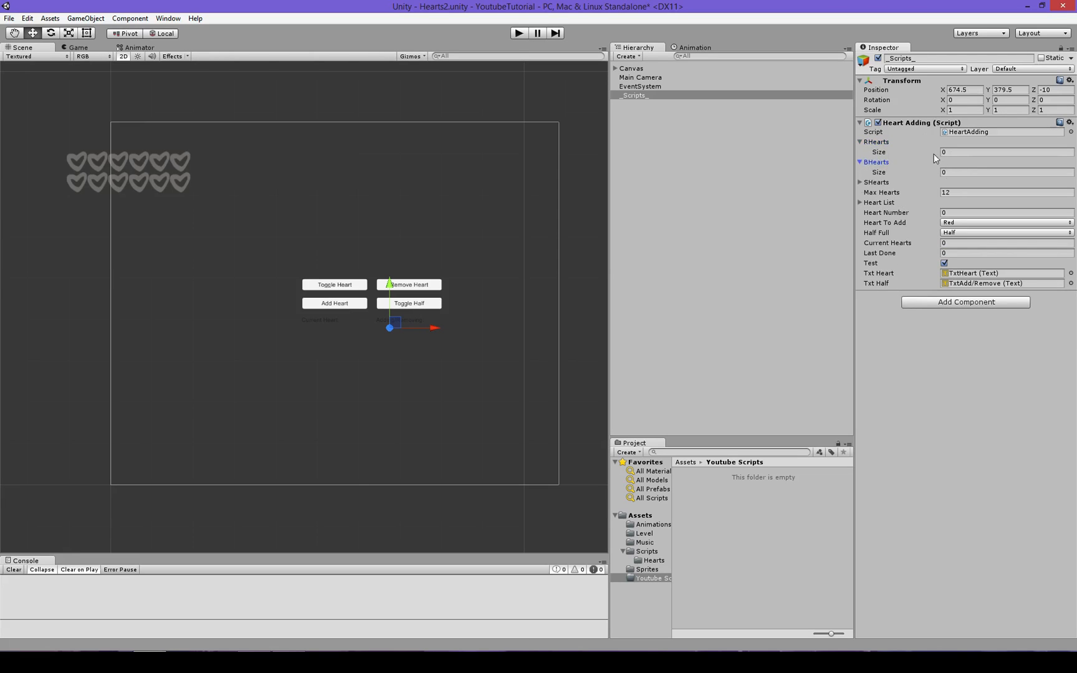
left_click(860, 142)
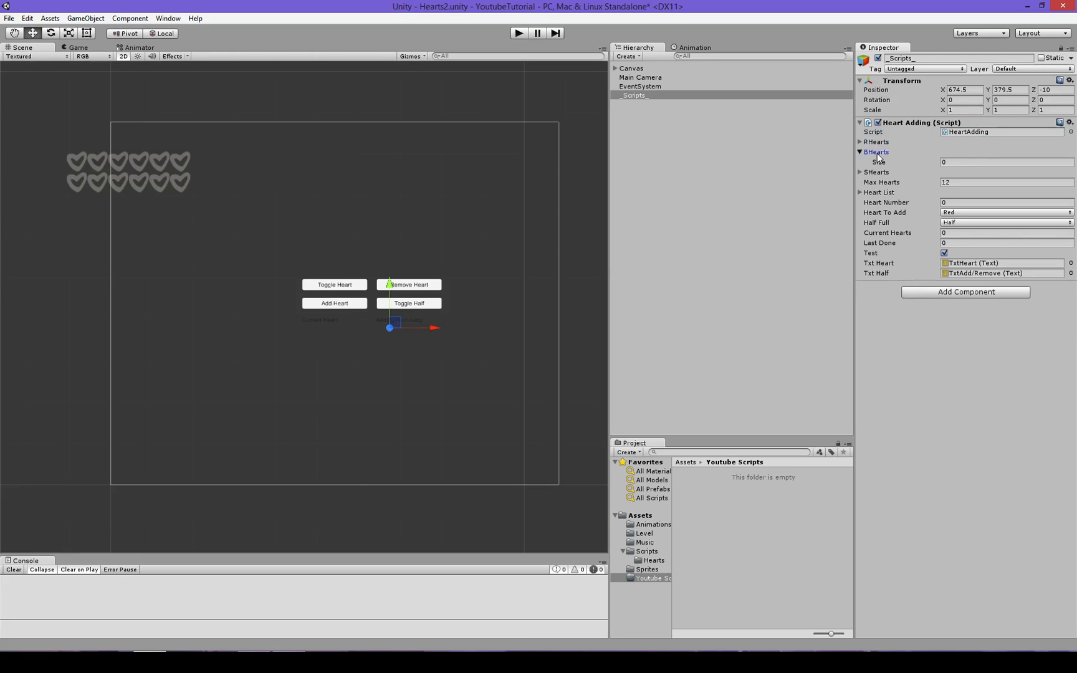
left_click(860, 161)
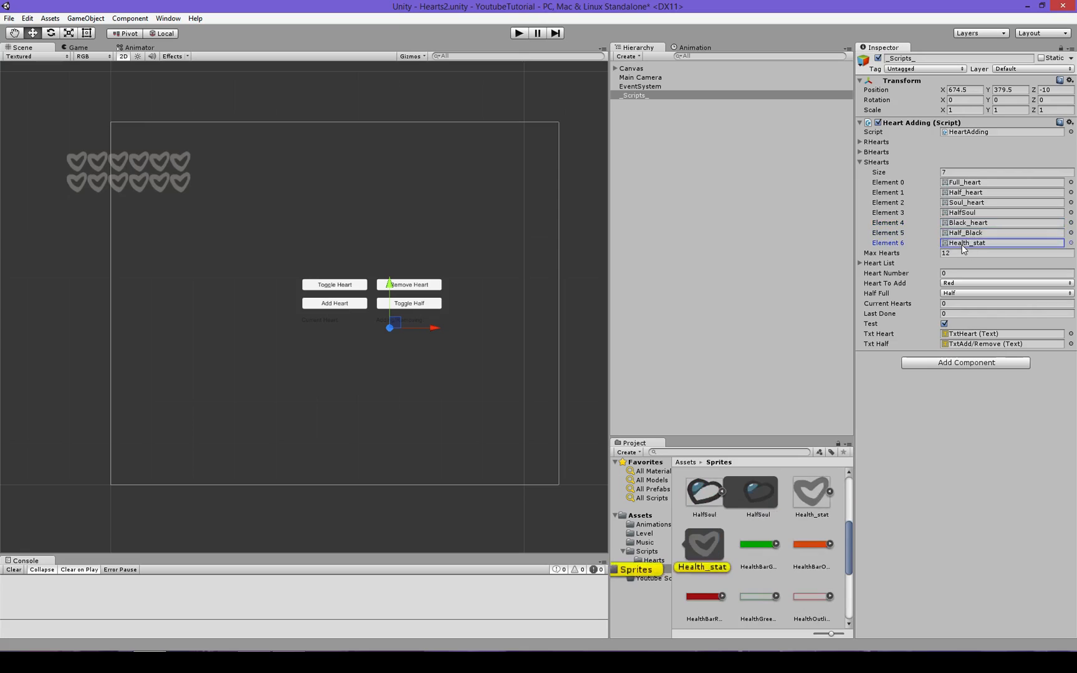
left_click(860, 161)
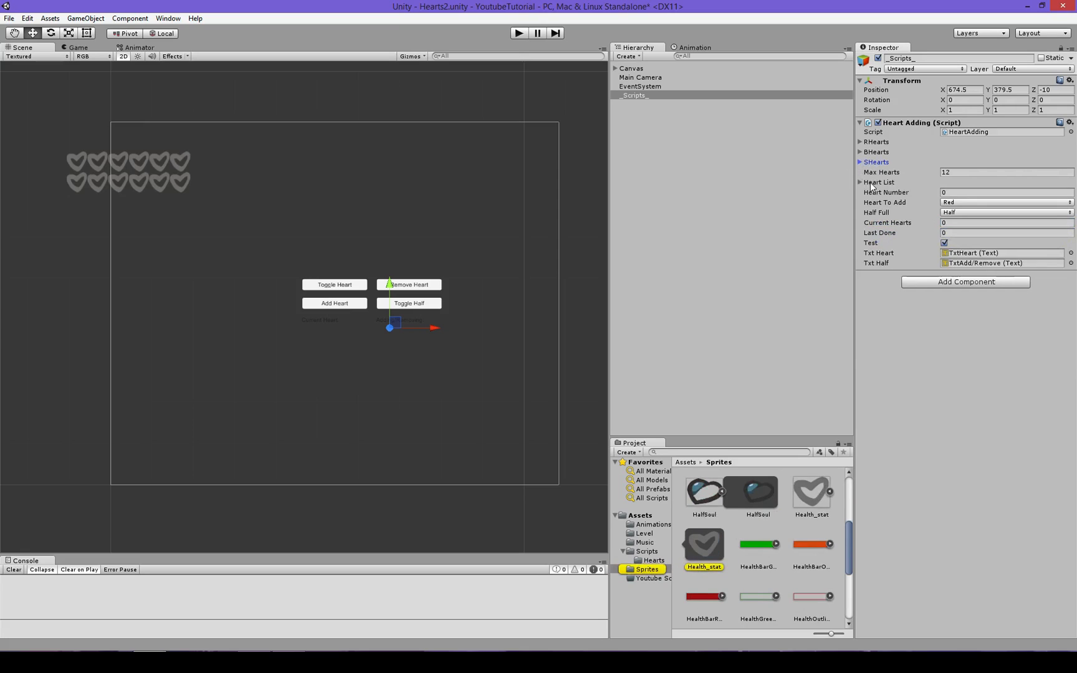
left_click(860, 182)
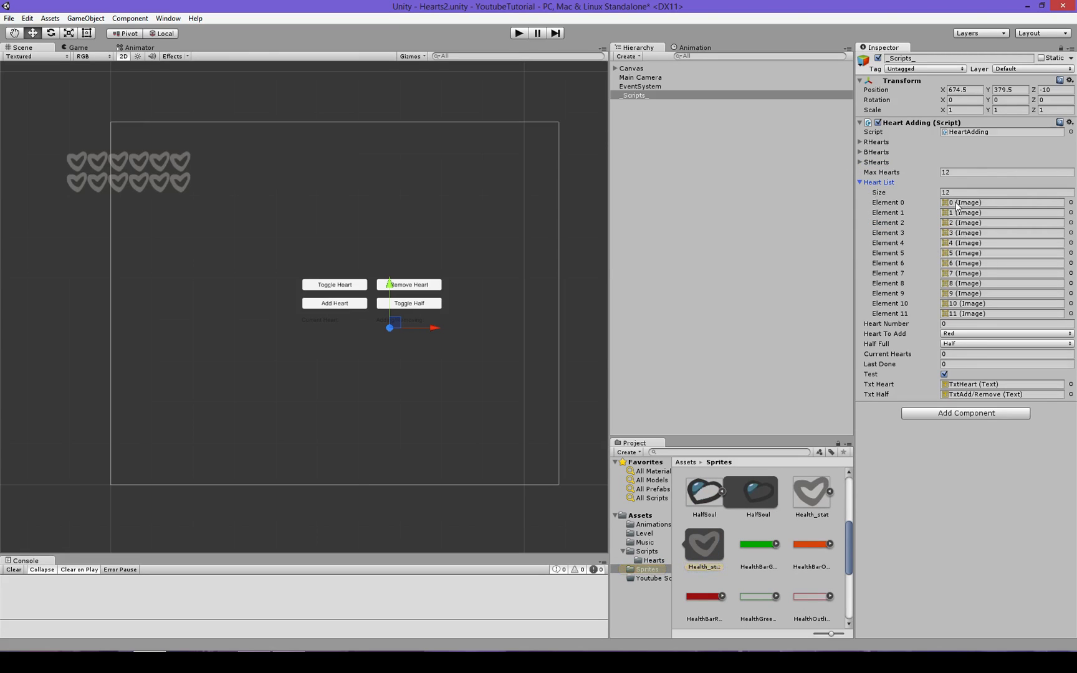
Step: Locate heart image 1 under the Canvas, then reselect the _Scripts_ object
left_click(615, 68)
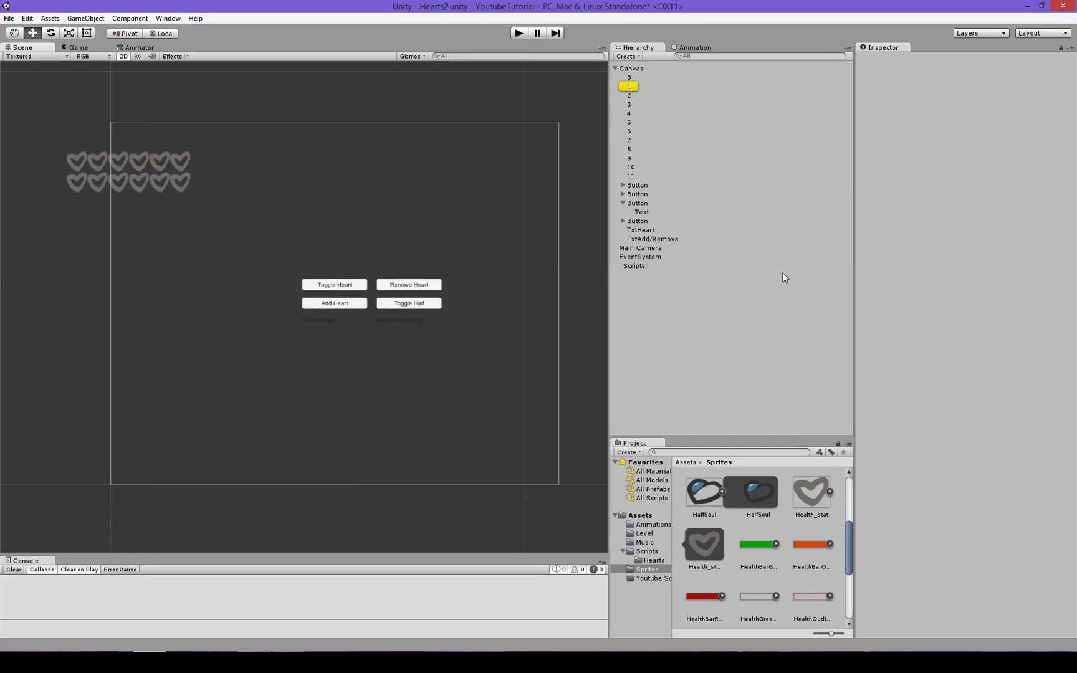
left_click(615, 68)
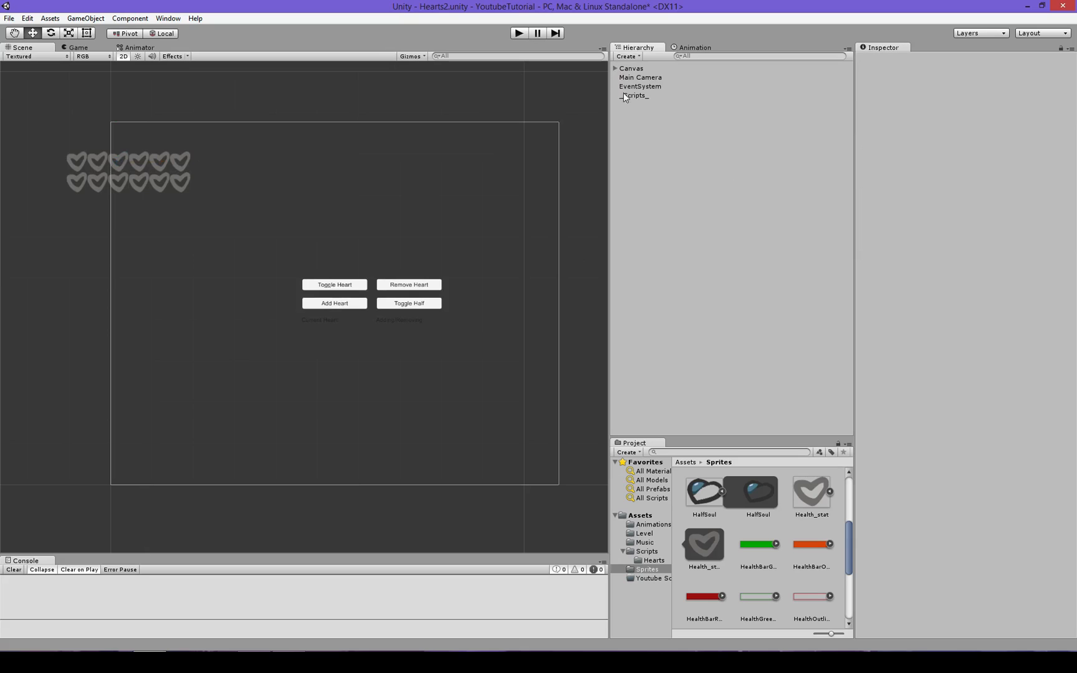
left_click(634, 95)
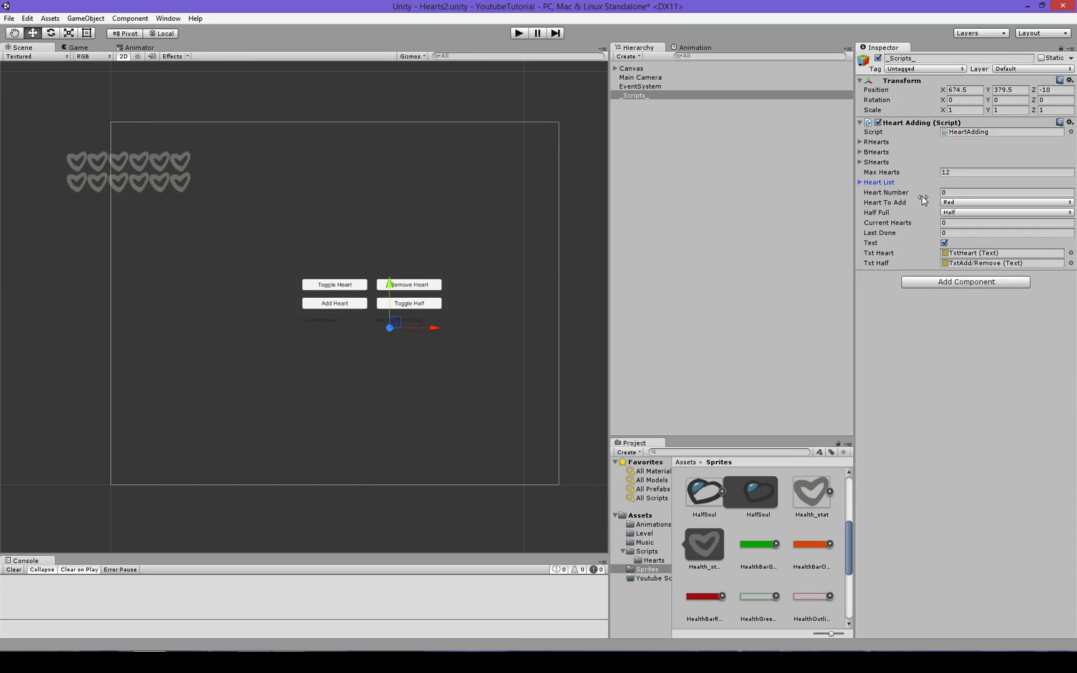
left_click(1003, 231)
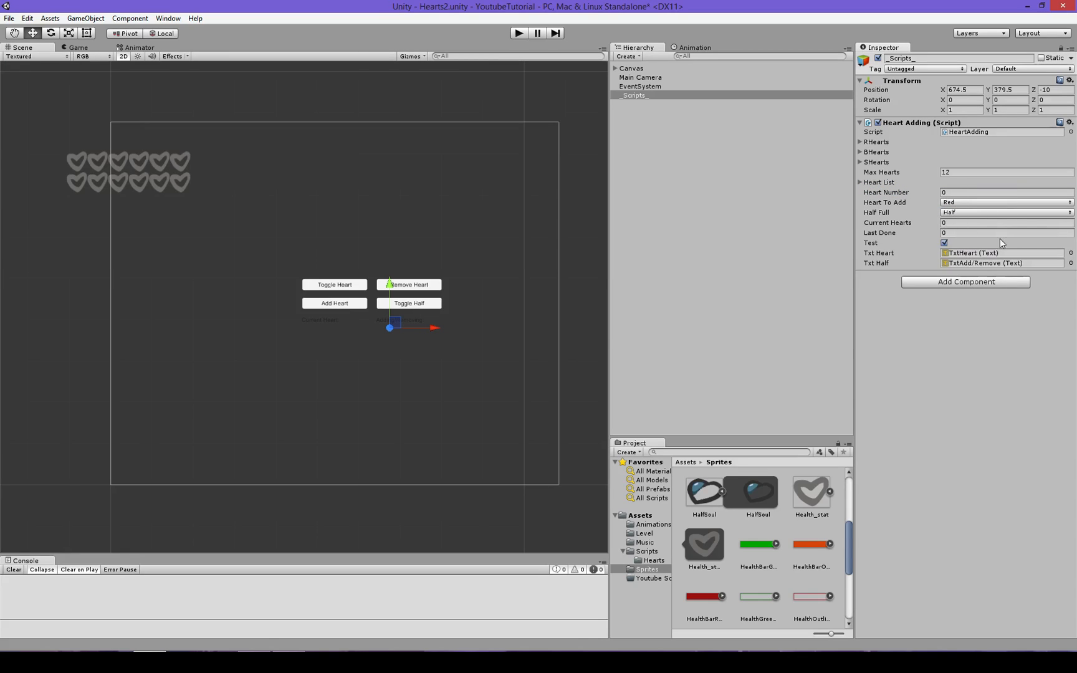
mouse_move(925, 239)
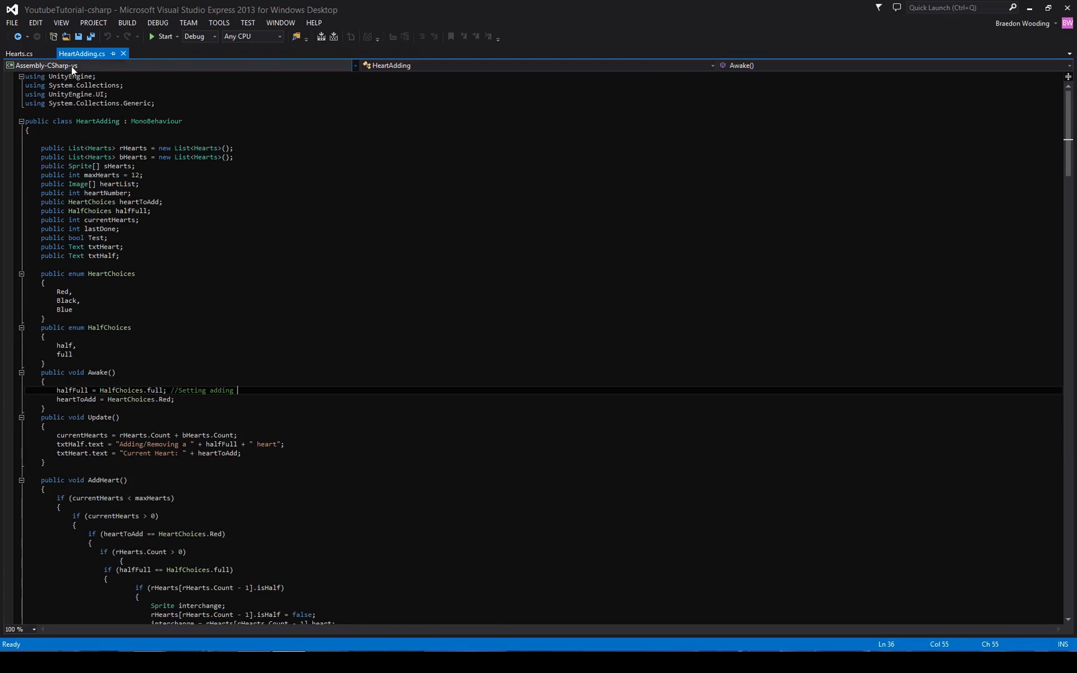
Step: Scroll down HeartAdding.cs toward the public bool Test line
scroll("down", 3)
type("test")
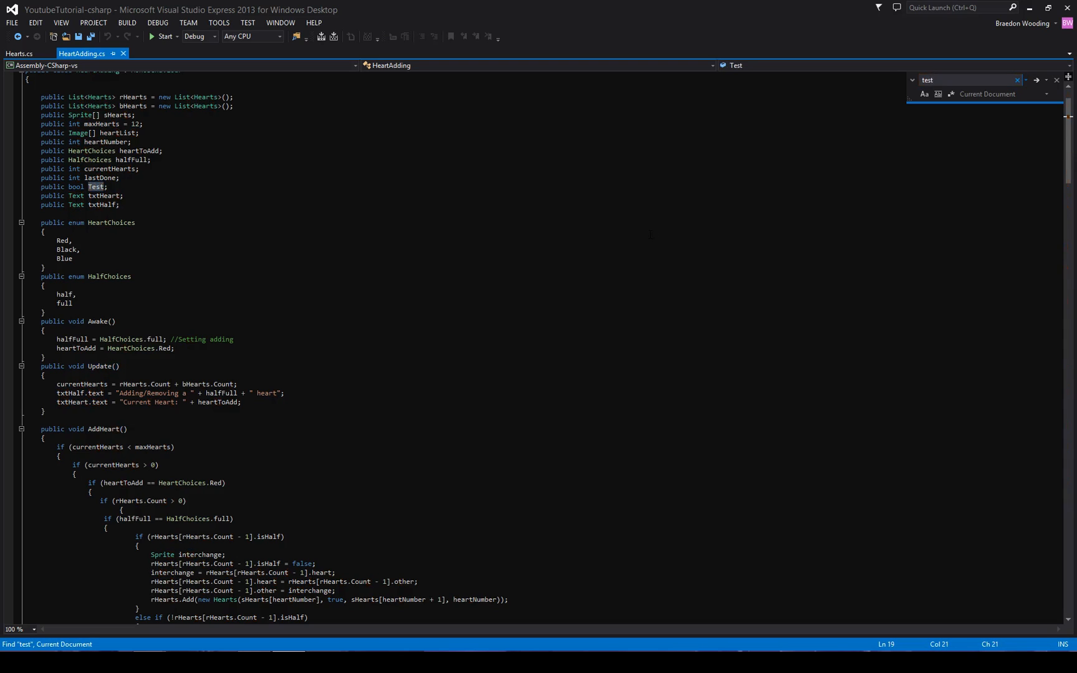
scroll("down", 3)
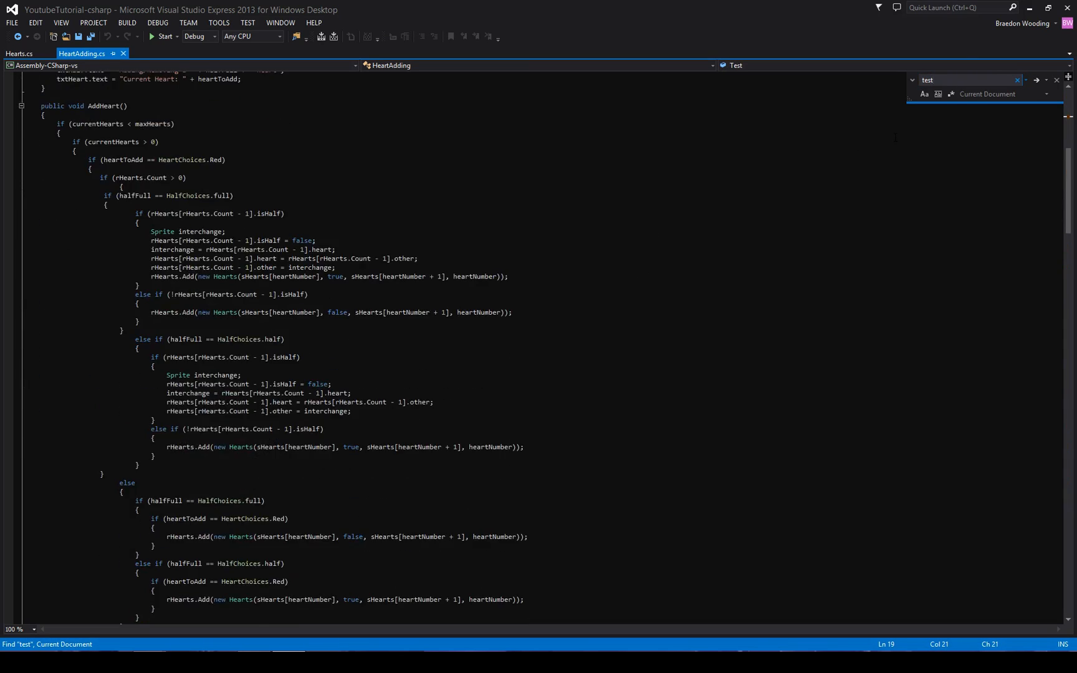
scroll("down", 3)
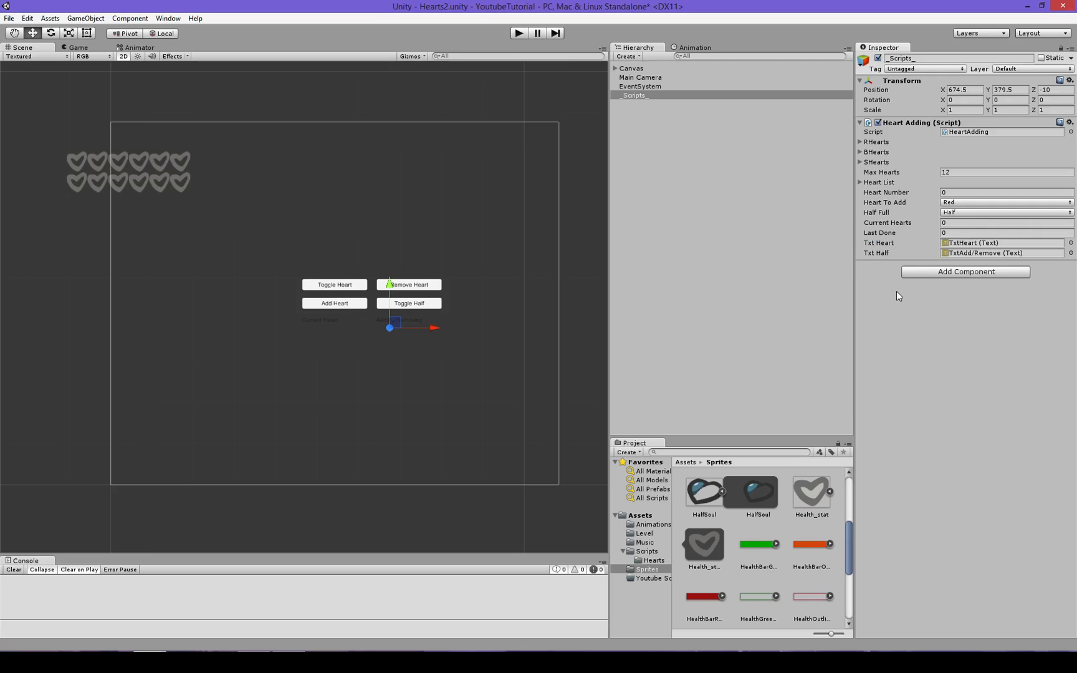
mouse_move(840, 302)
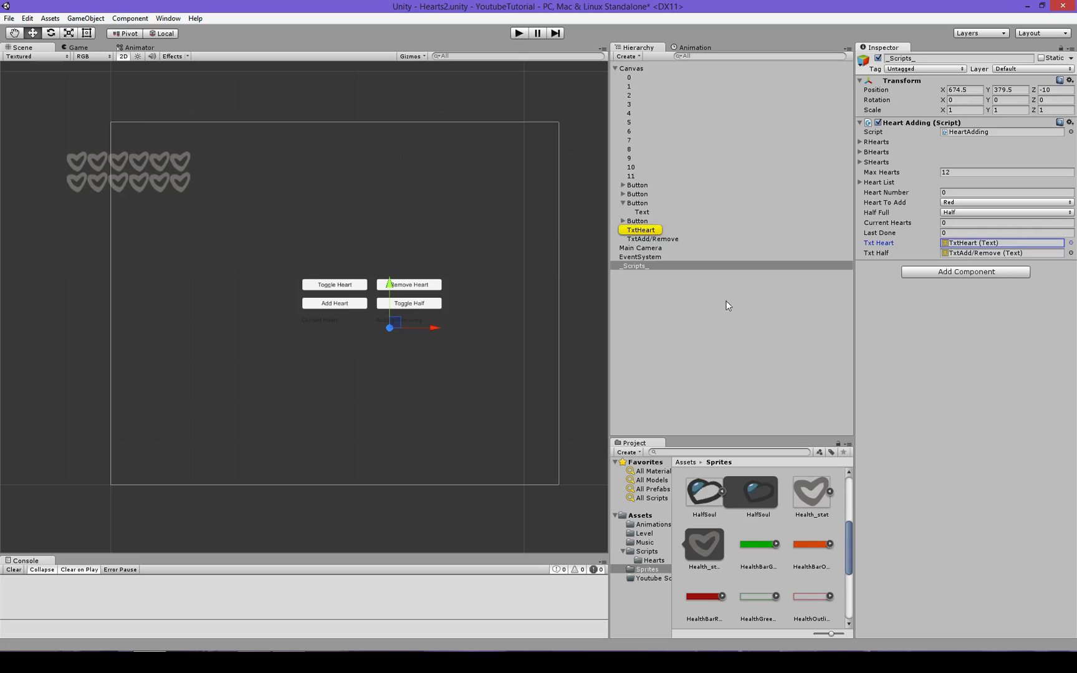
Step: Inspect the TxtAdd/Remove and TxtHeart Text components, ending on 'Current Heart:' text
left_click(651, 239)
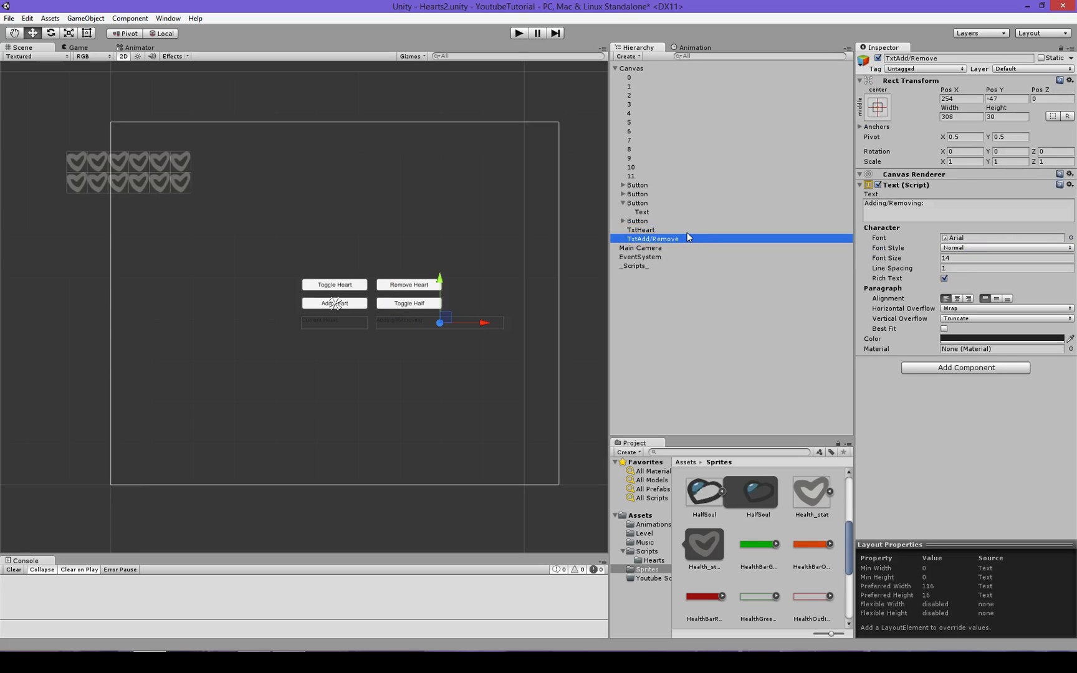
left_click(641, 229)
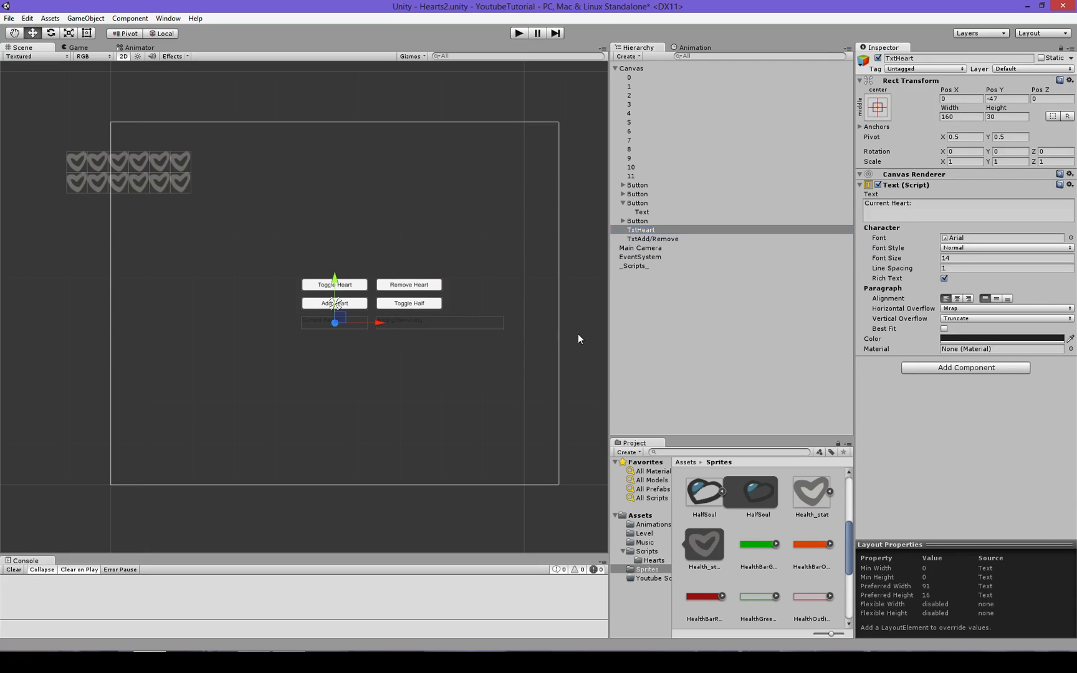
left_click(454, 191)
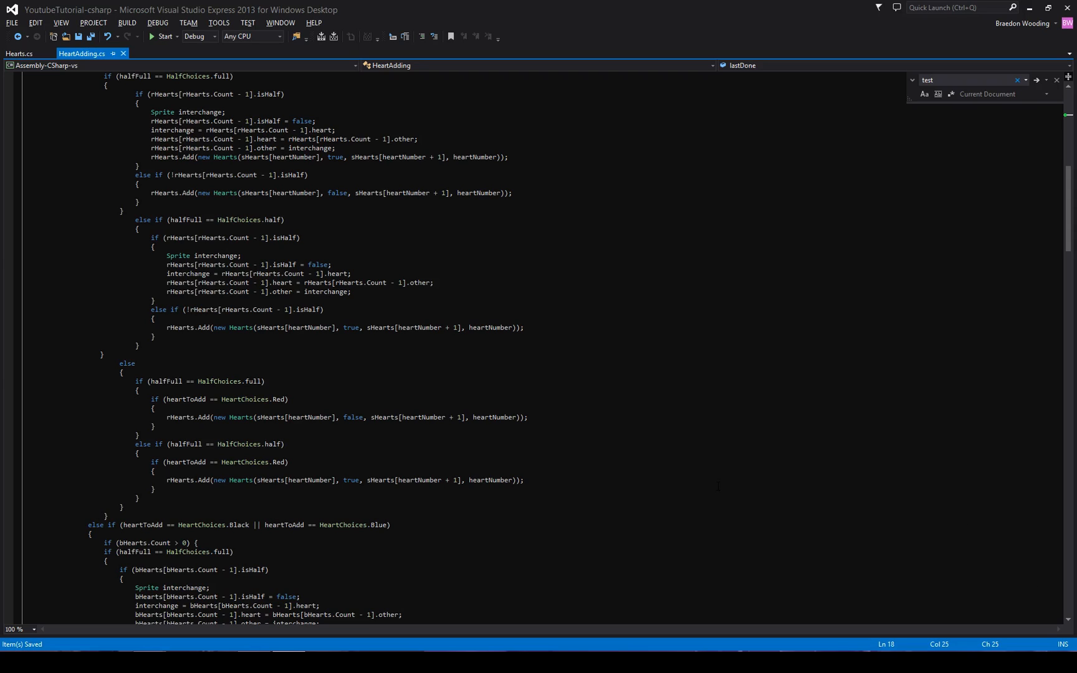
mouse_move(495, 480)
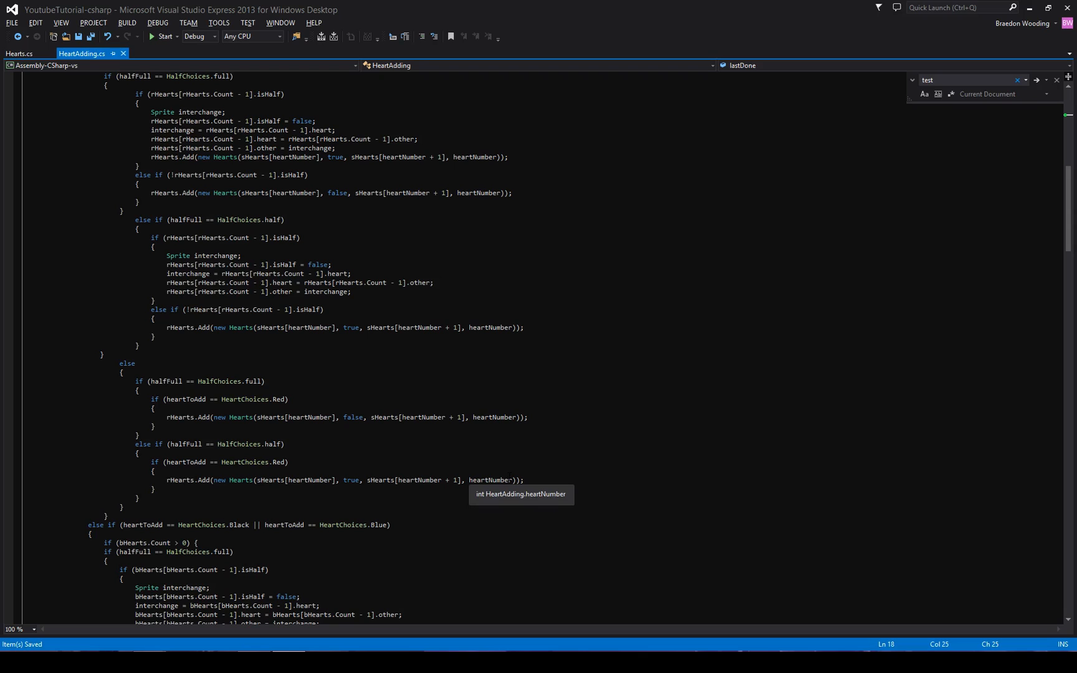
scroll("up", 3)
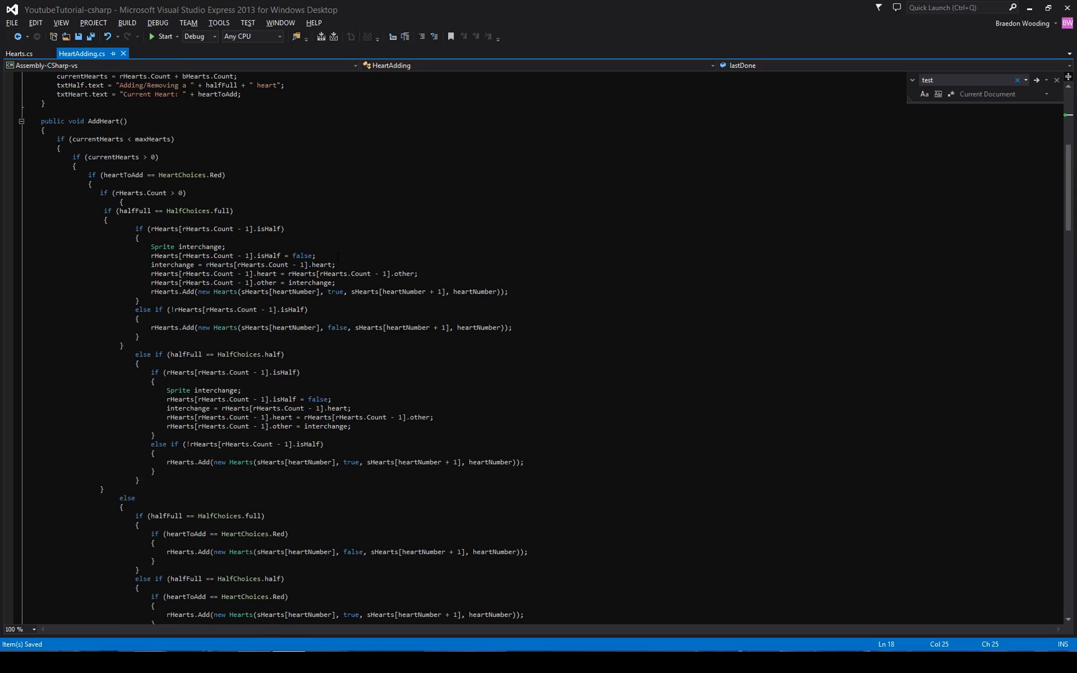
scroll("up", 3)
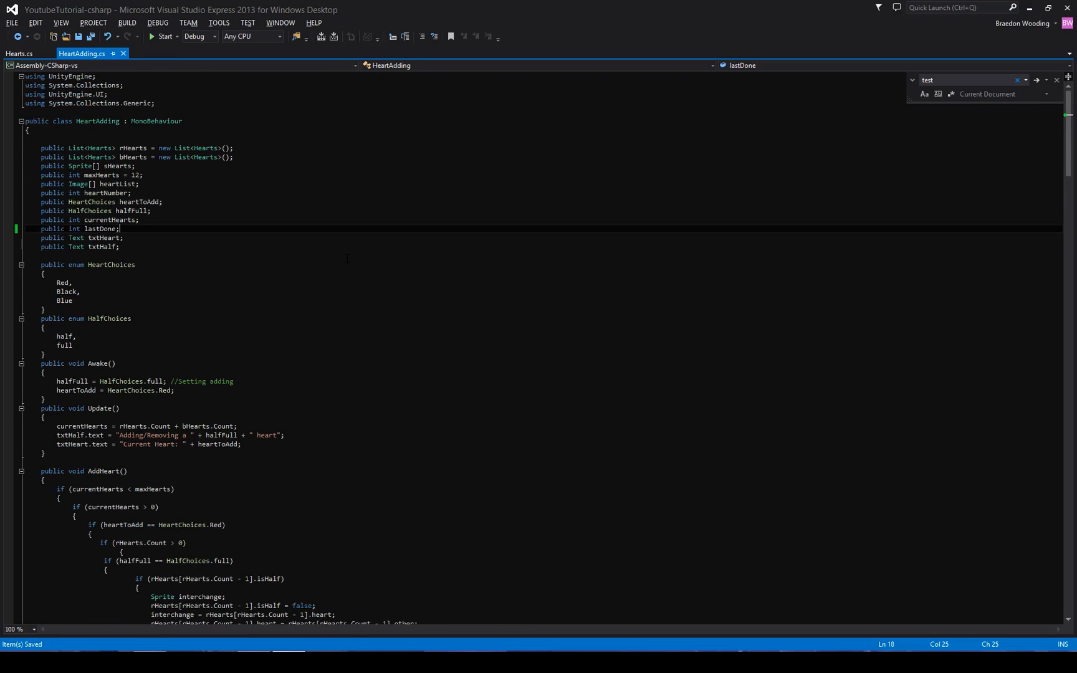
scroll("down", 3)
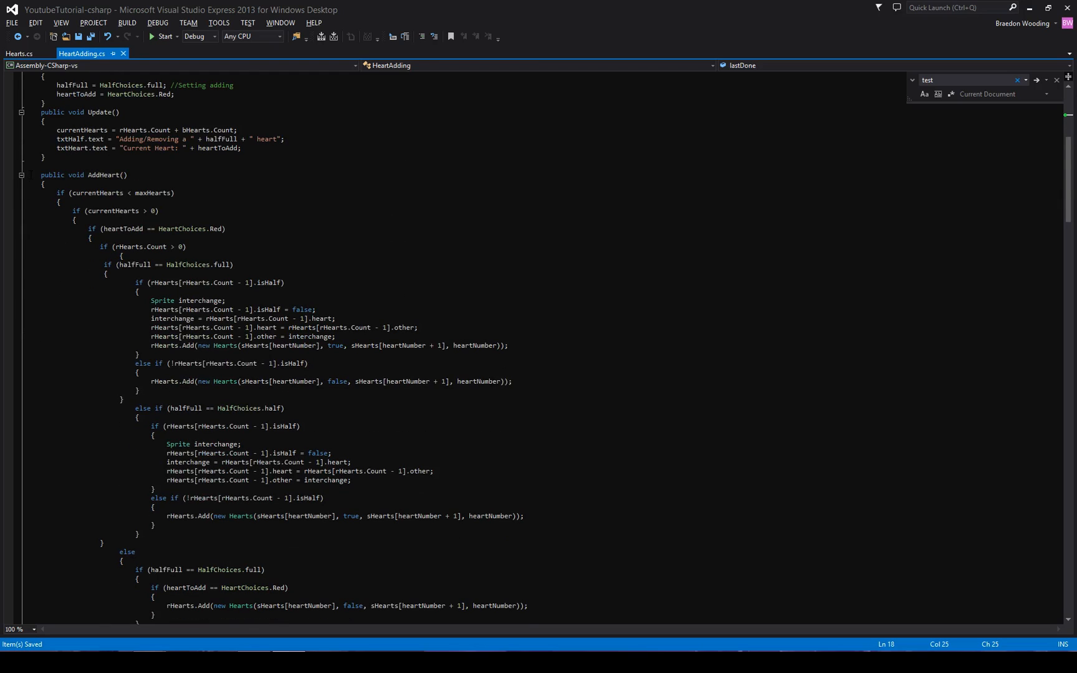
scroll("down", 3)
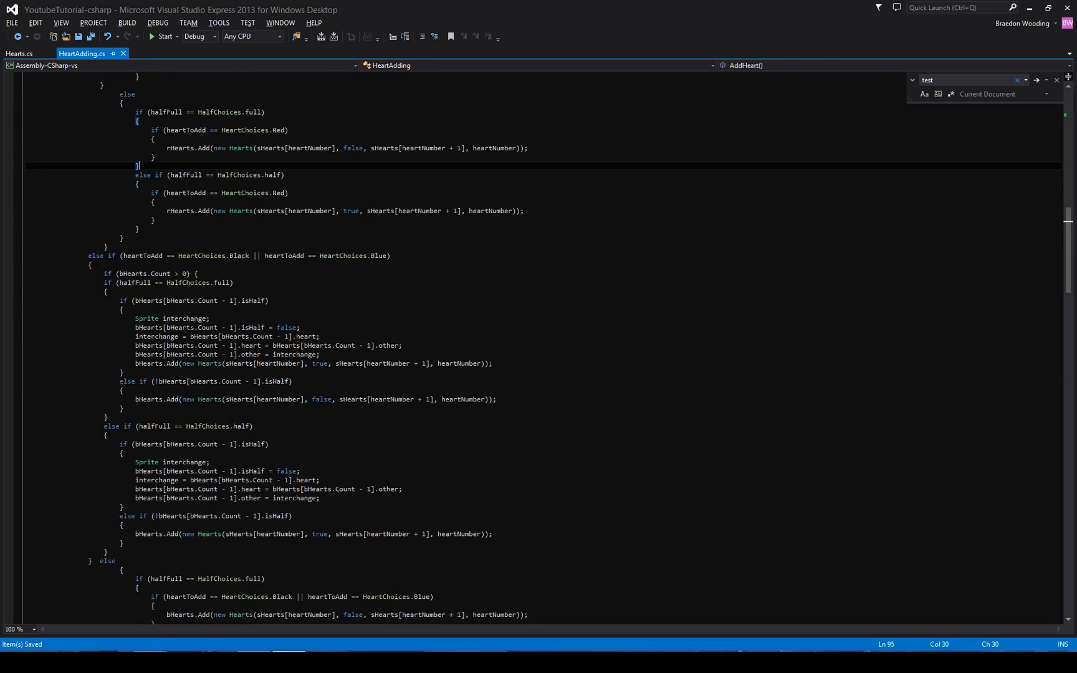
scroll("down", 3)
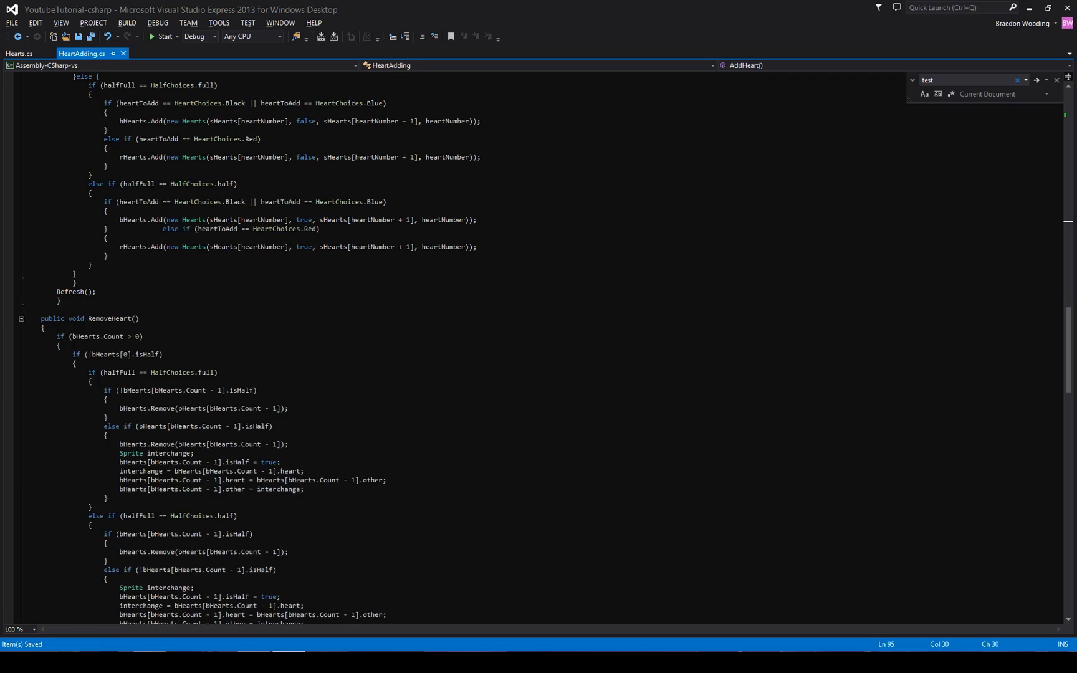
scroll("down", 3)
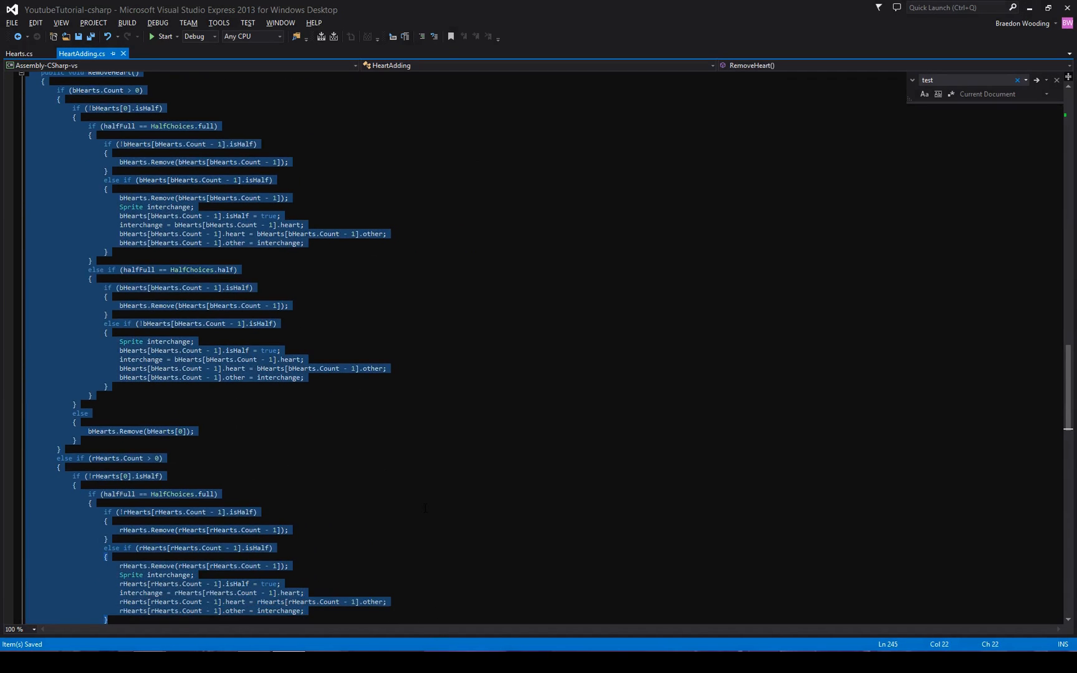
scroll("down", 3)
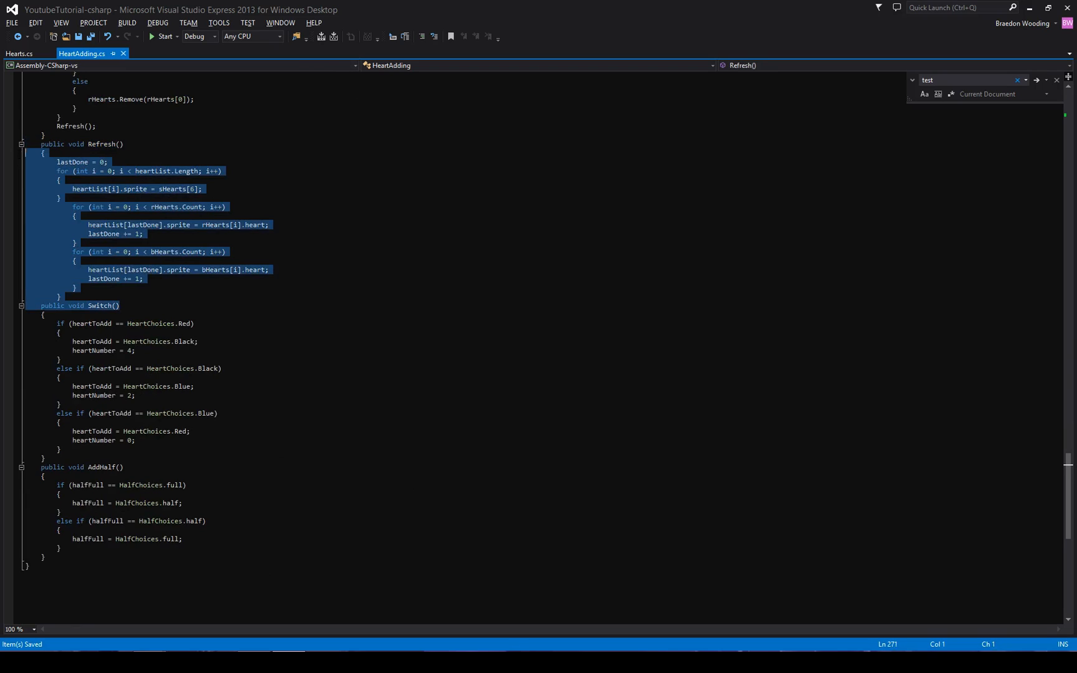
left_click(89, 332)
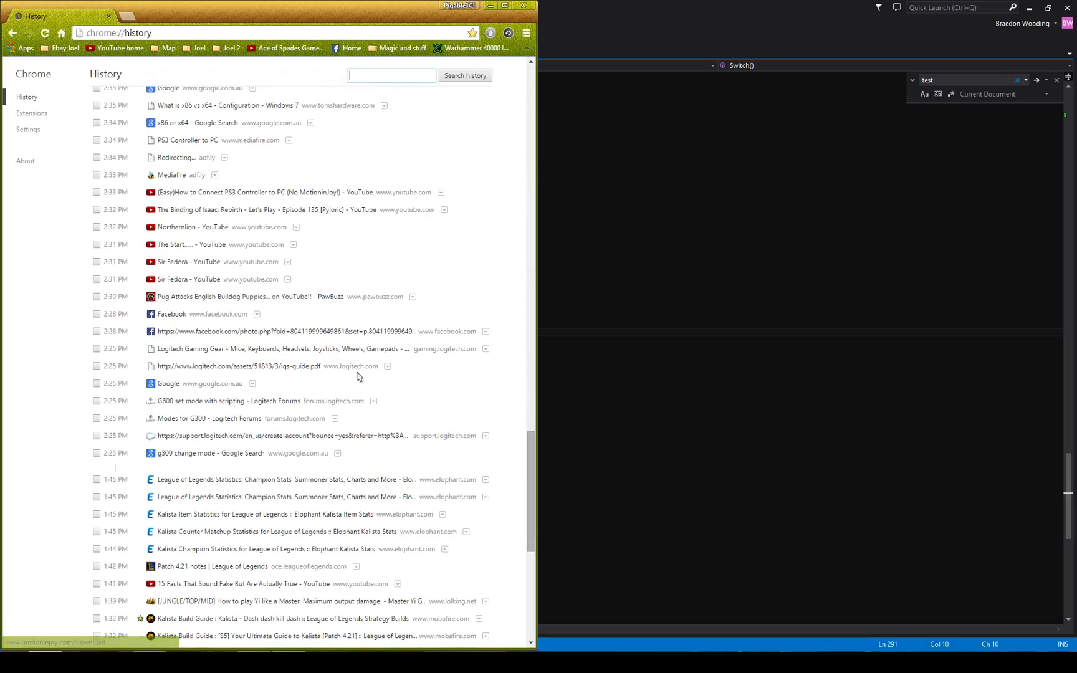
scroll("down", 3)
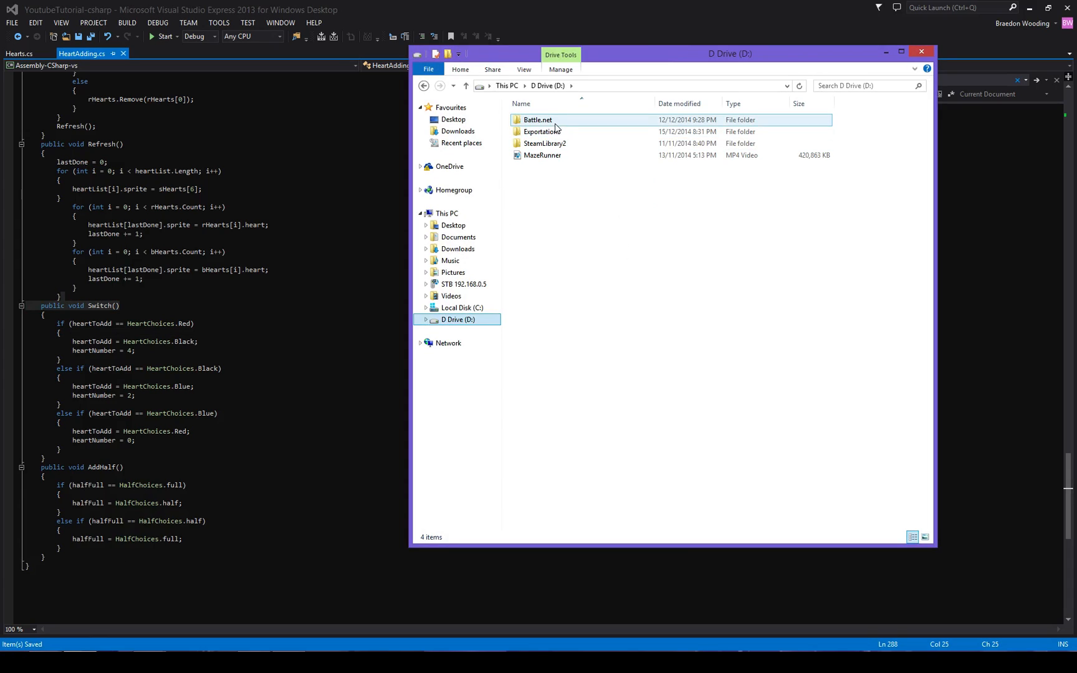
Step: Browse Pictures, Documents and Downloads, then open the HeartFlowChart image
left_click(452, 272)
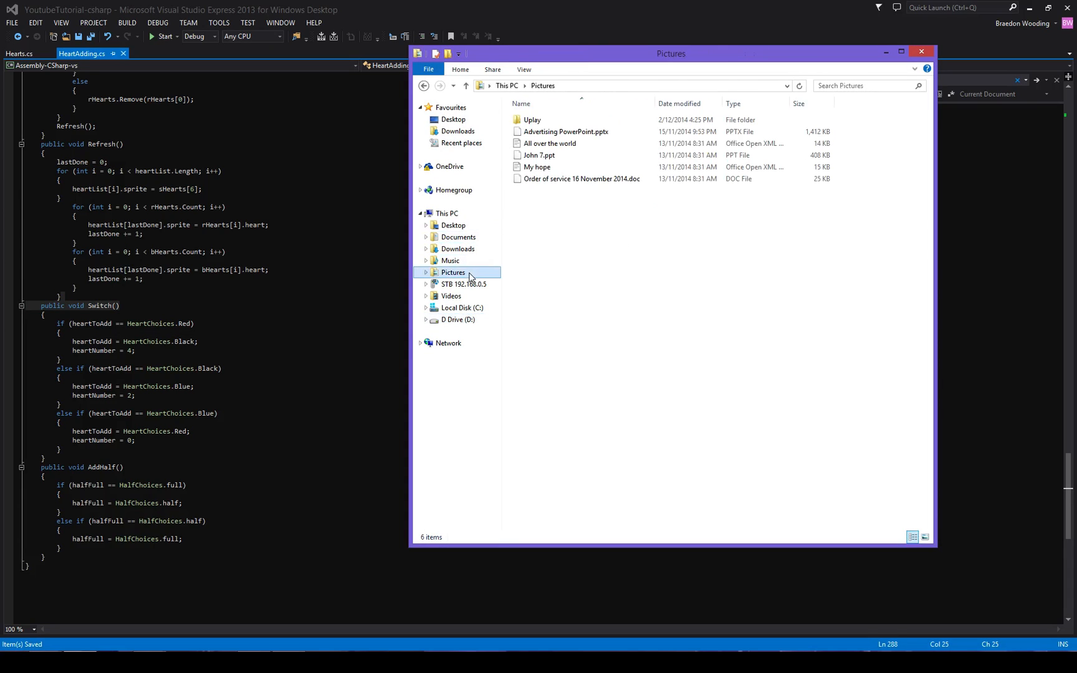
left_click(458, 237)
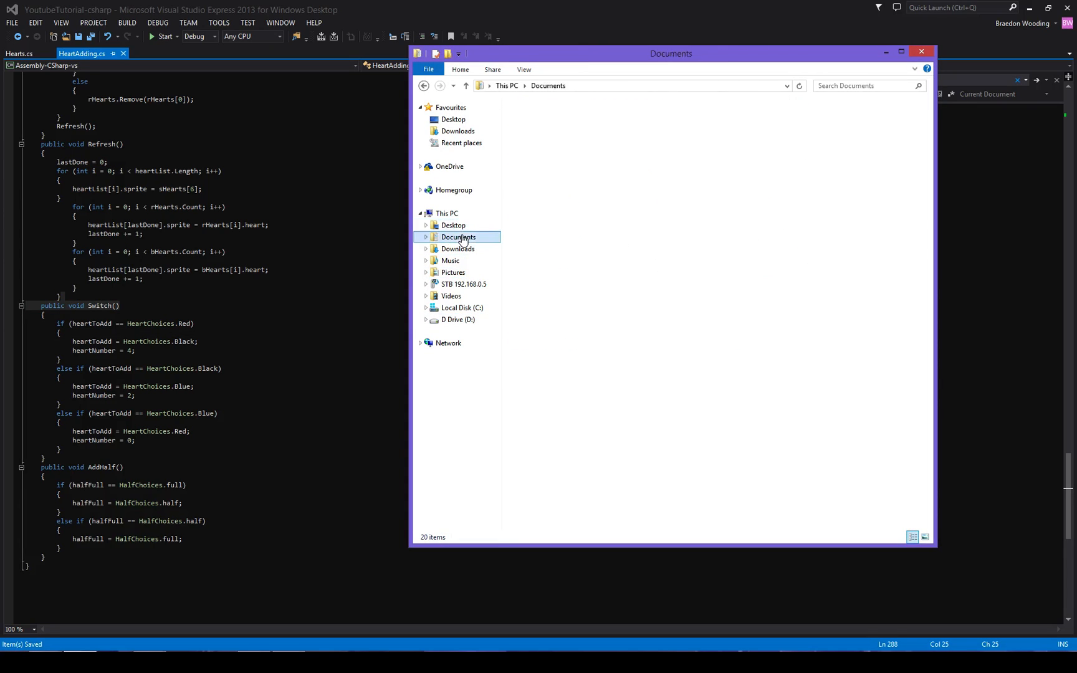
left_click(459, 236)
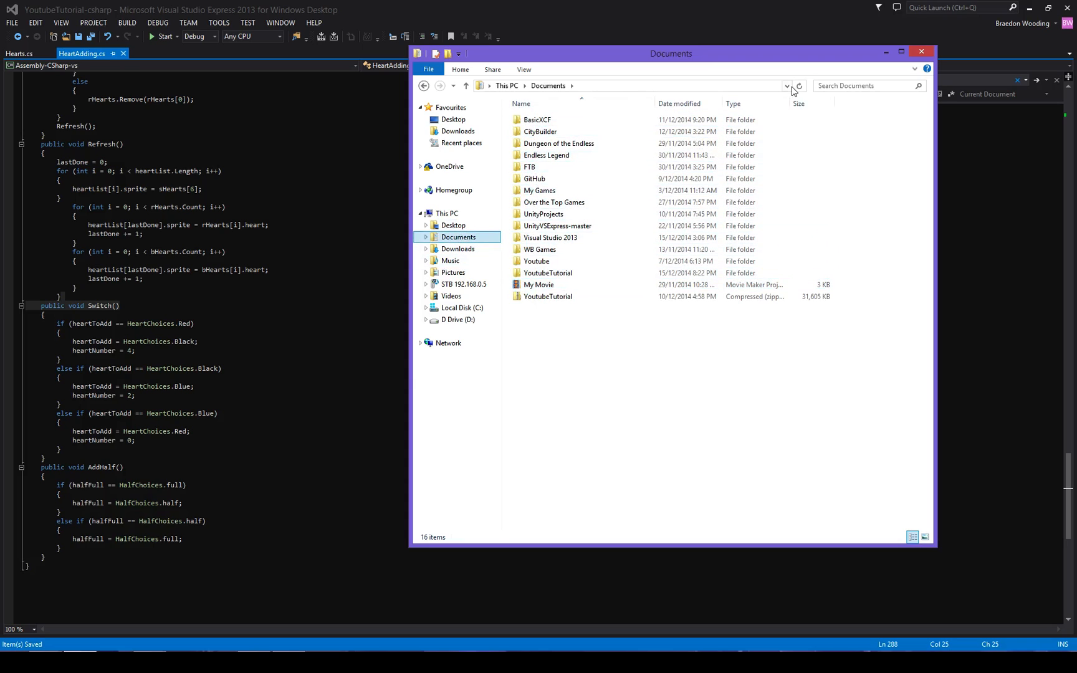
left_click(457, 249)
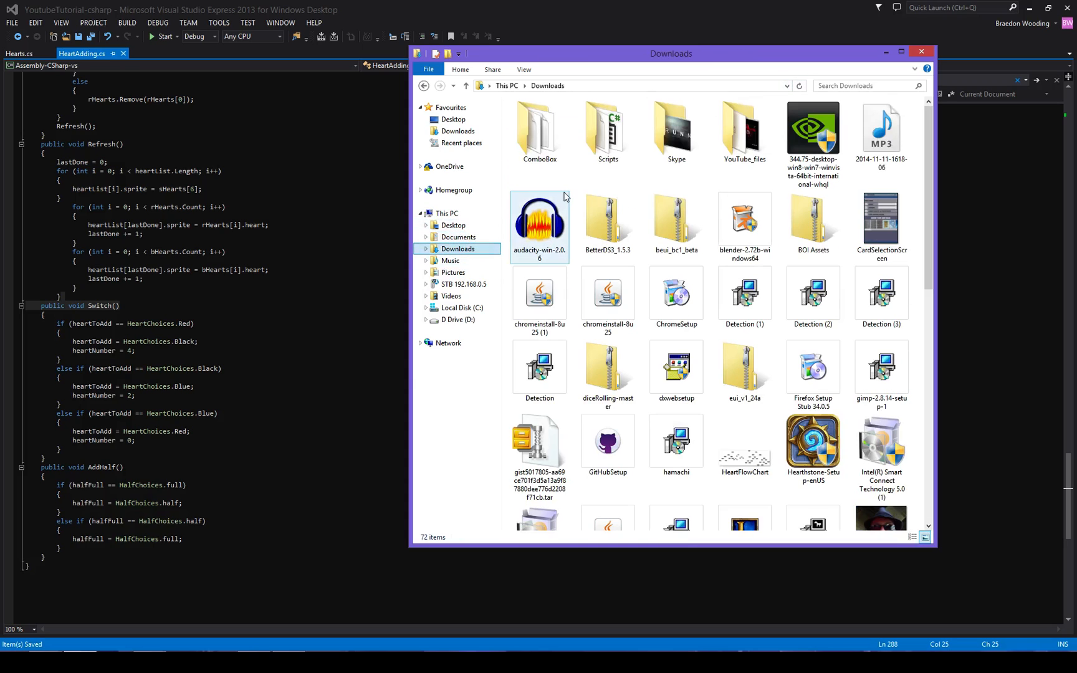
scroll("down", 3)
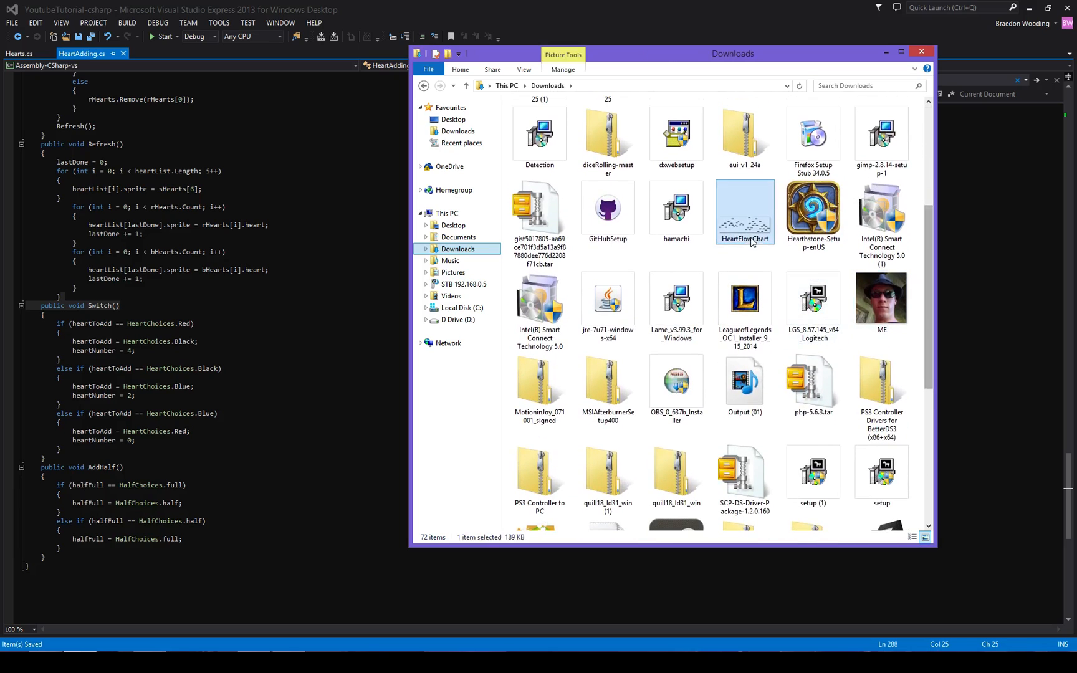
double_click(744, 211)
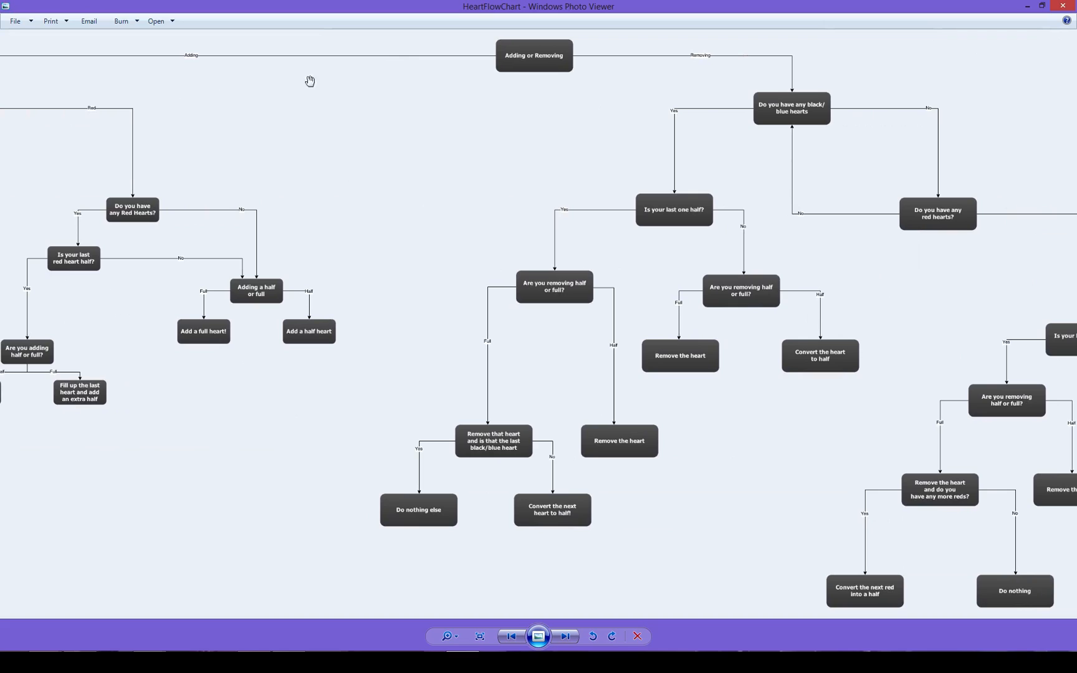
mouse_move(215, 32)
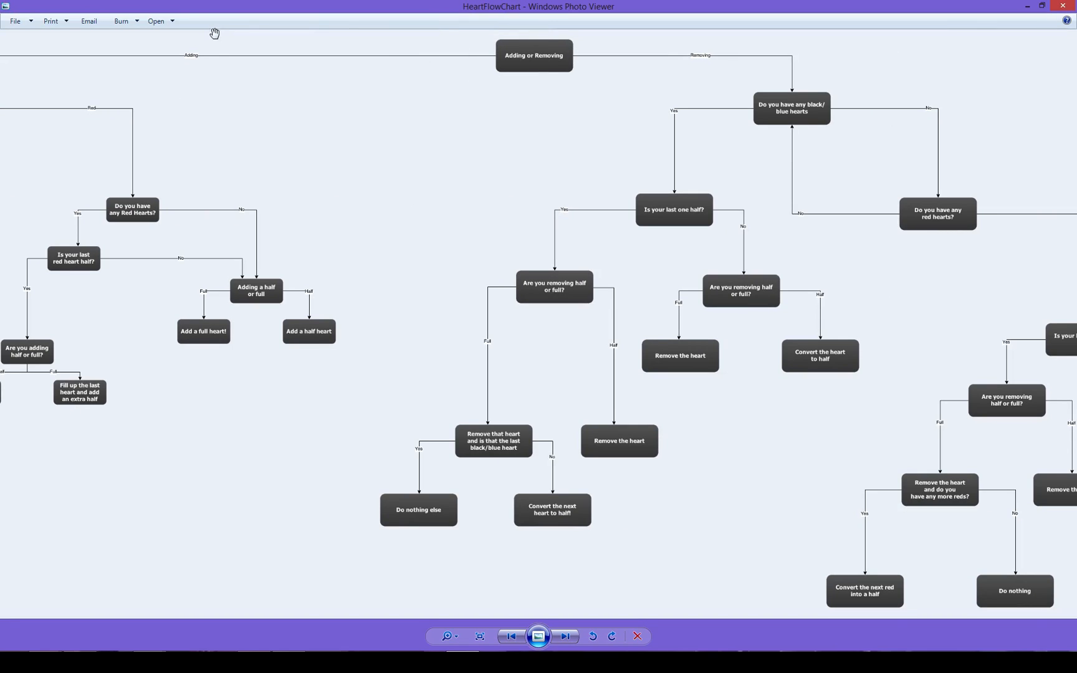
mouse_move(699, 66)
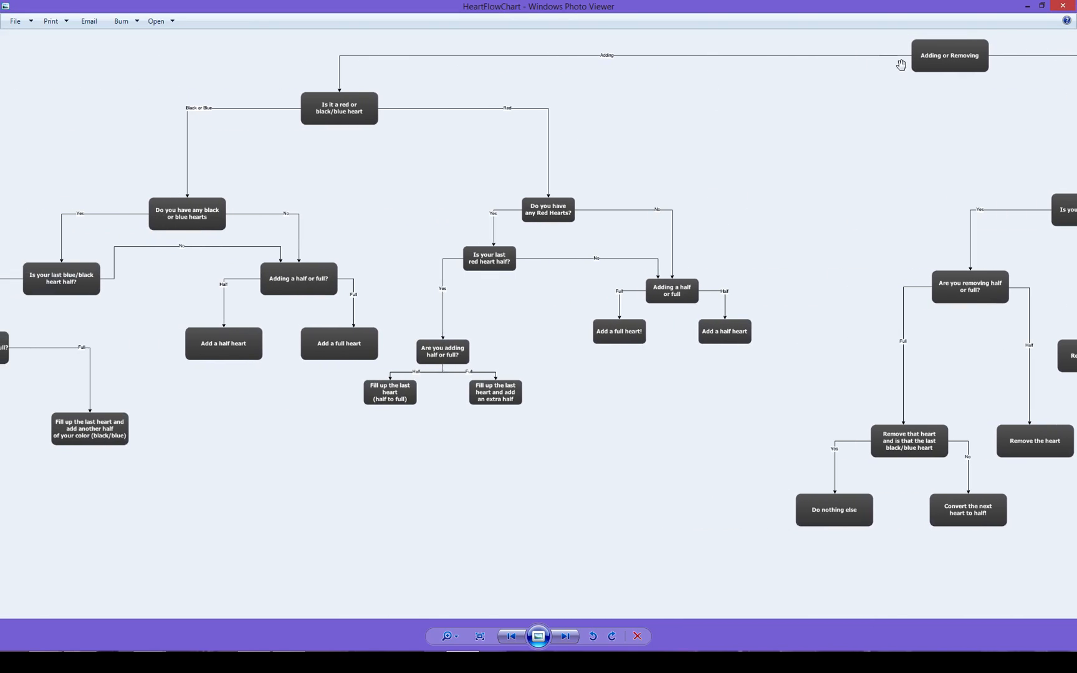
mouse_move(352, 112)
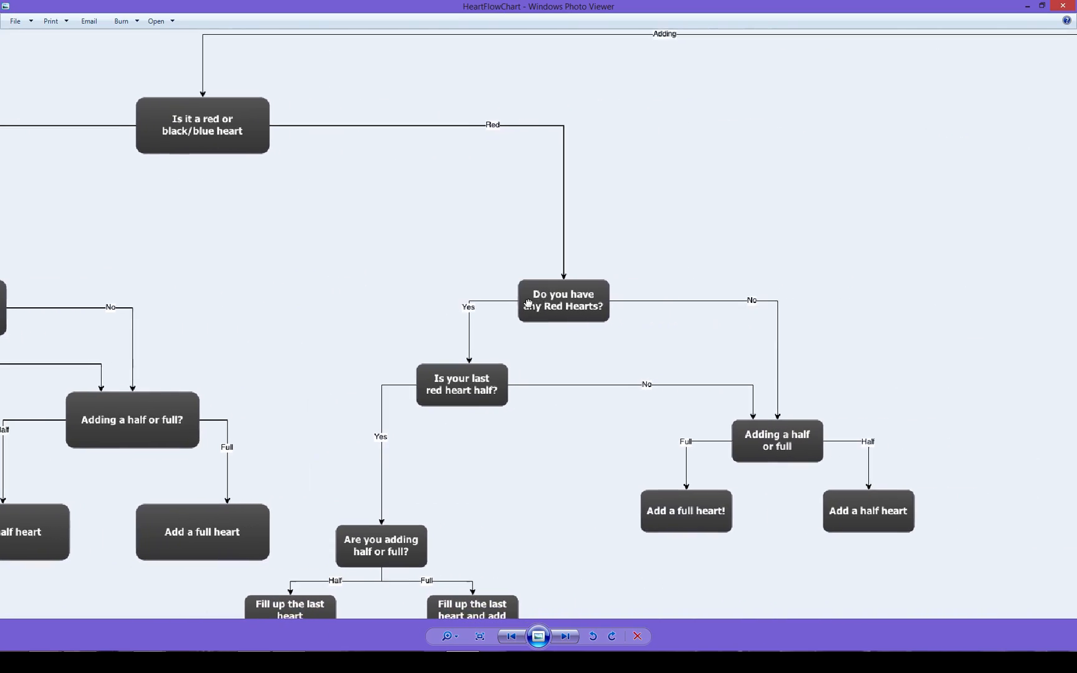
Step: Zoom the flowchart in on the 'Do you have any Red Hearts?' adding branch
scroll("down", 3)
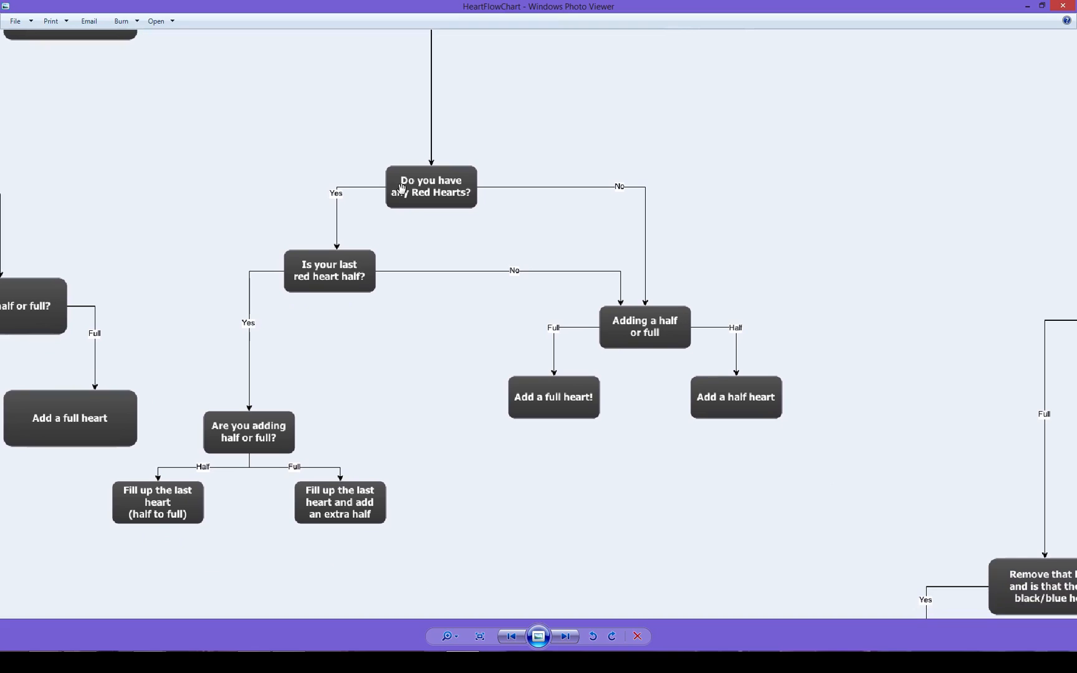
scroll("up", 3)
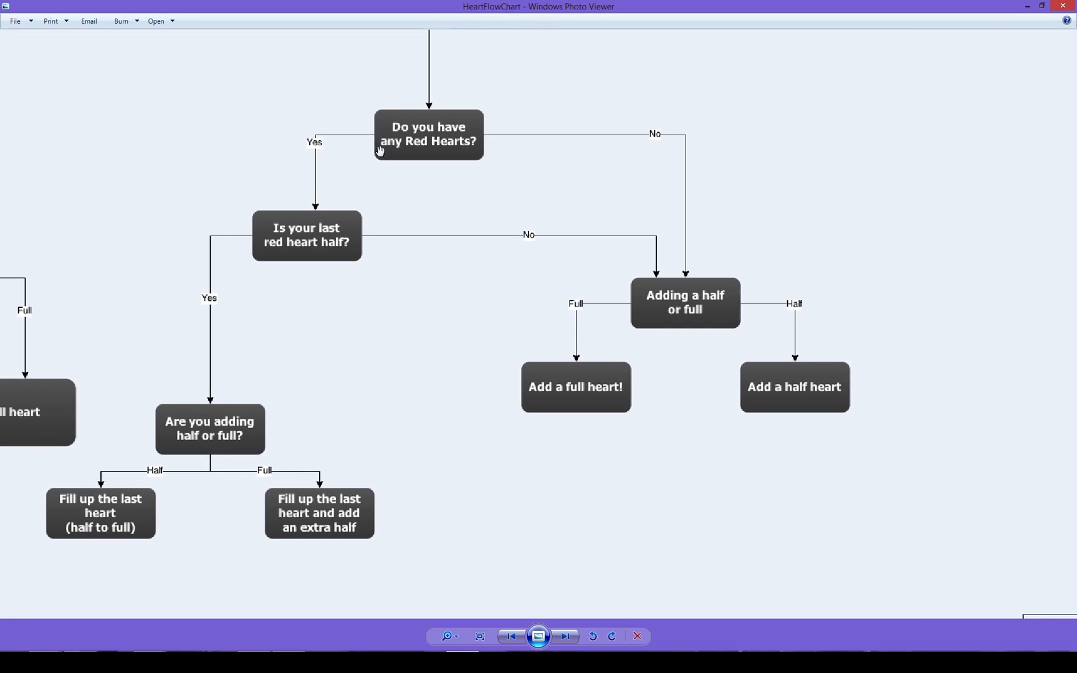
mouse_move(307, 238)
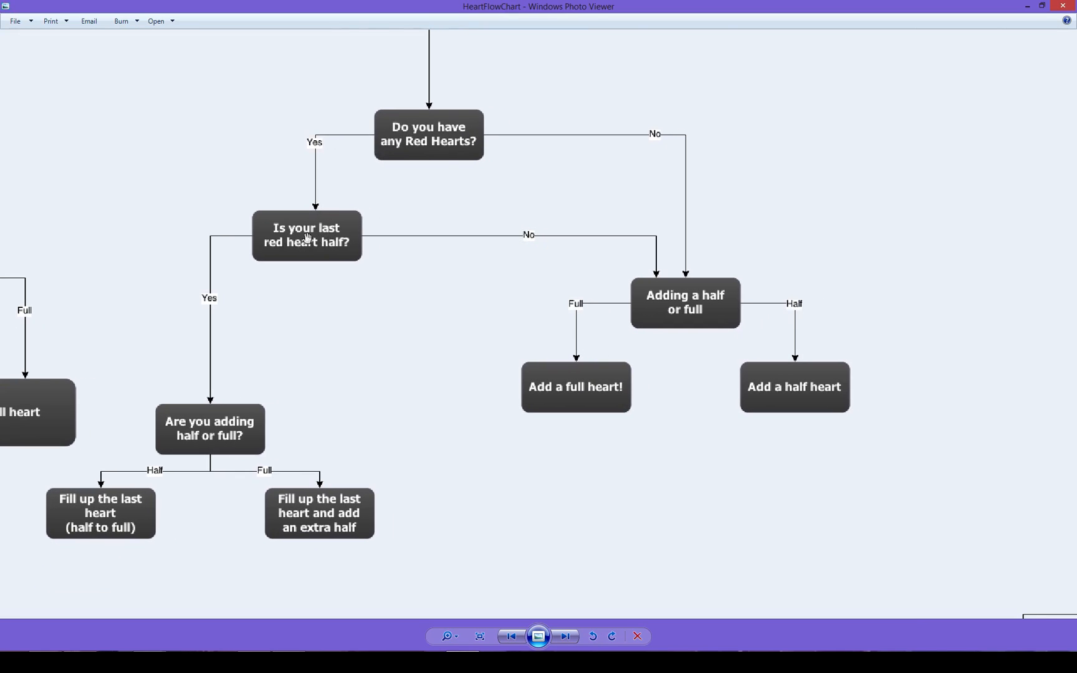
mouse_move(308, 236)
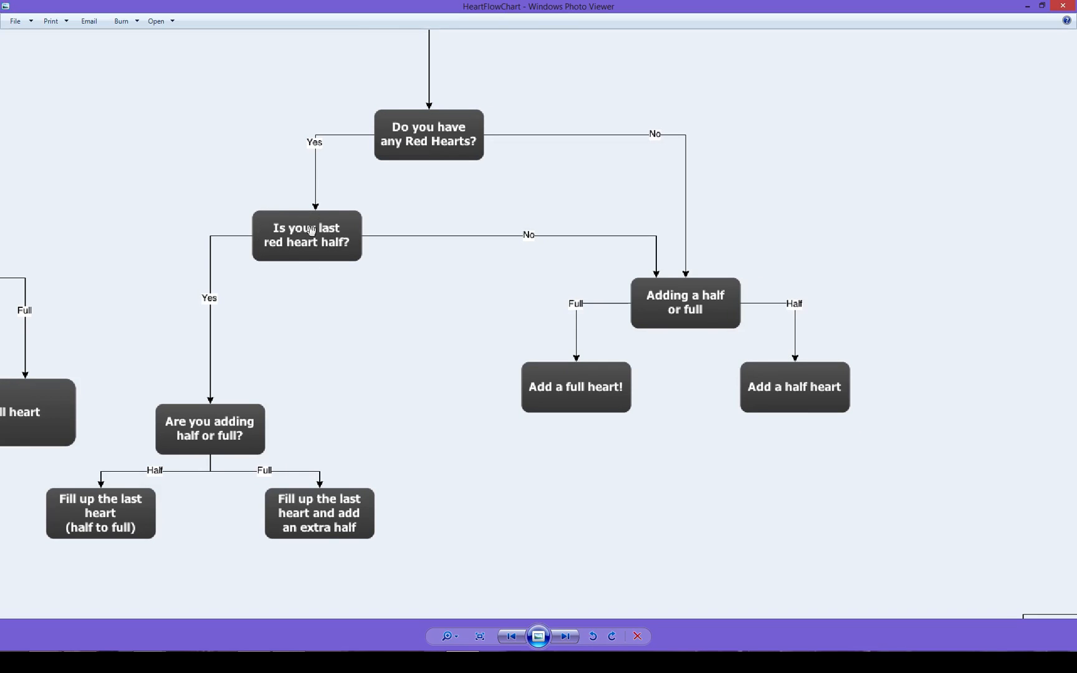
mouse_move(233, 385)
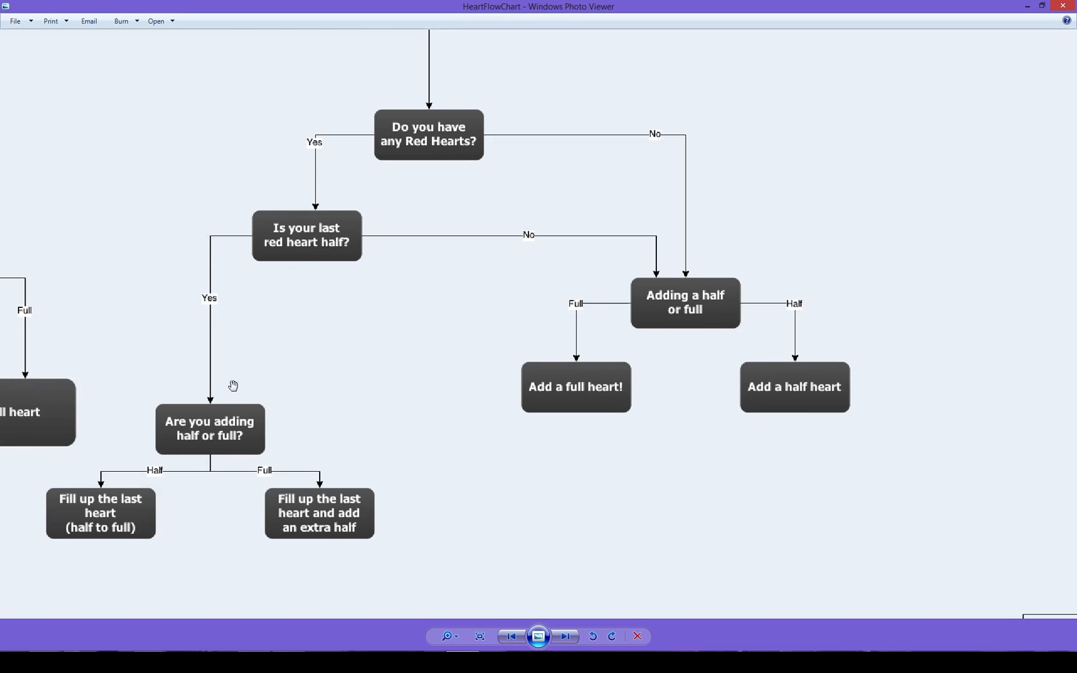
mouse_move(244, 440)
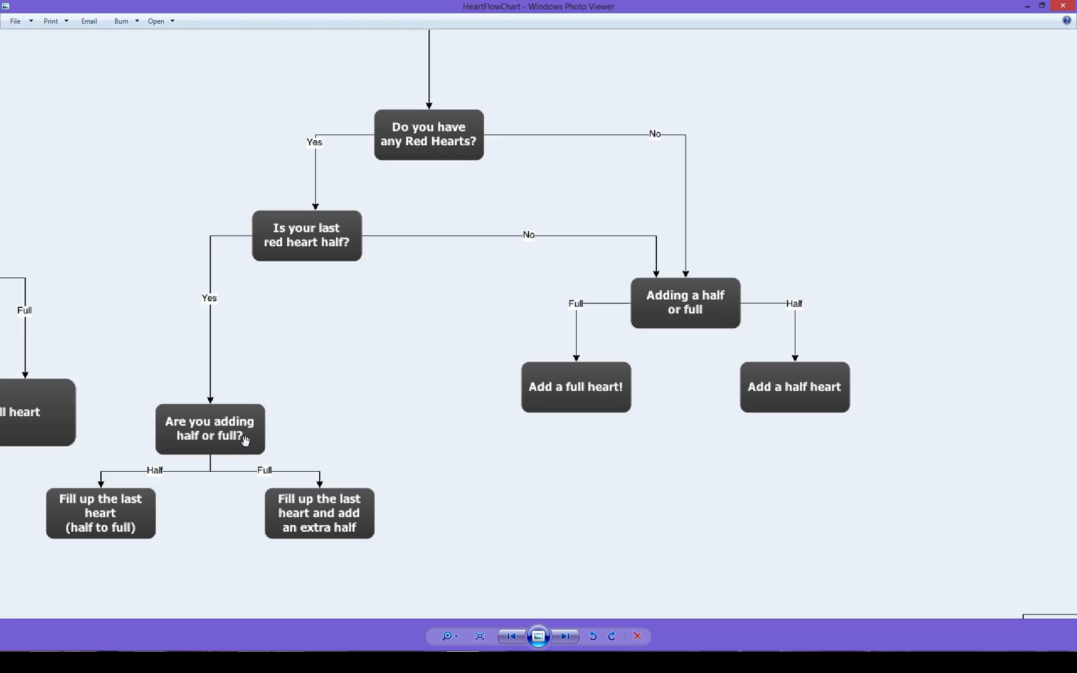
mouse_move(96, 513)
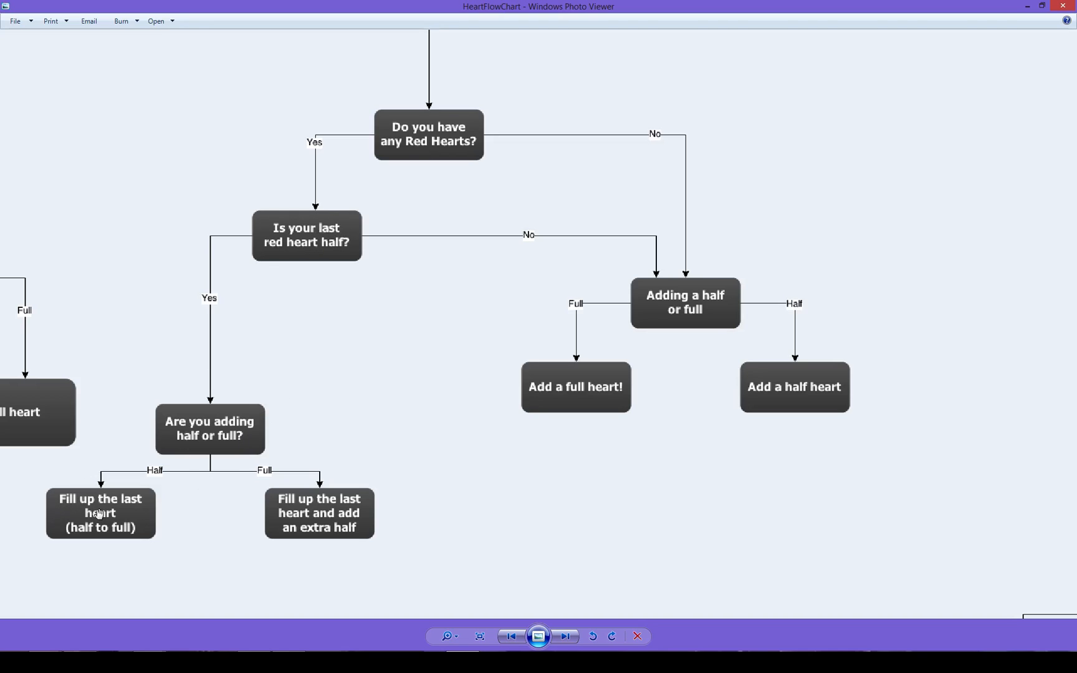
mouse_move(352, 527)
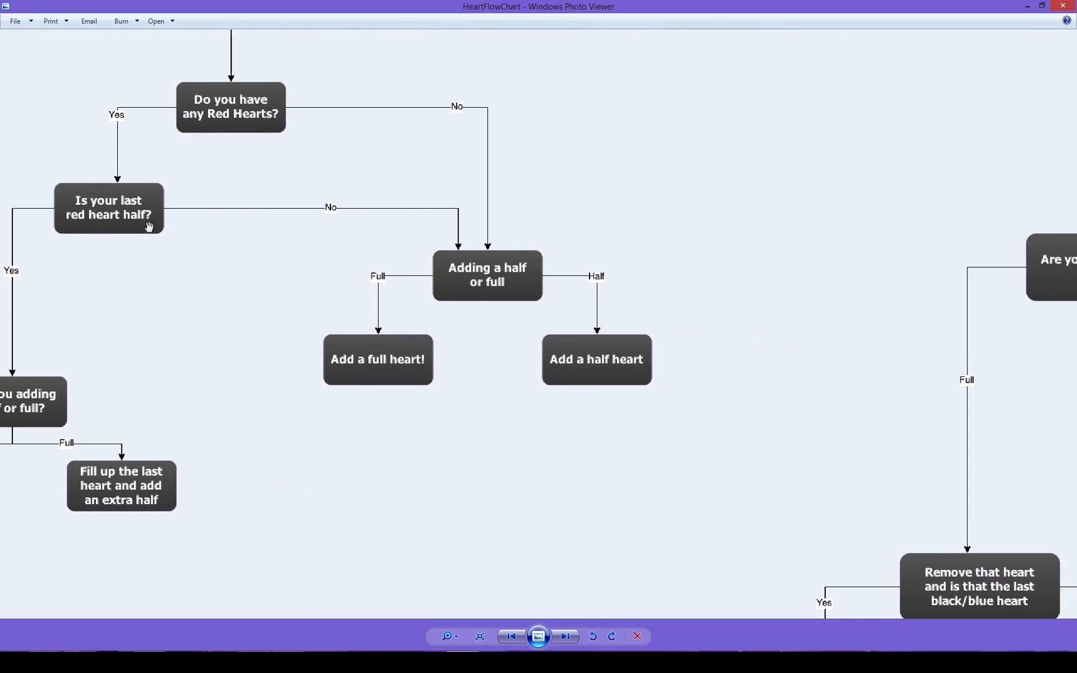
mouse_move(418, 264)
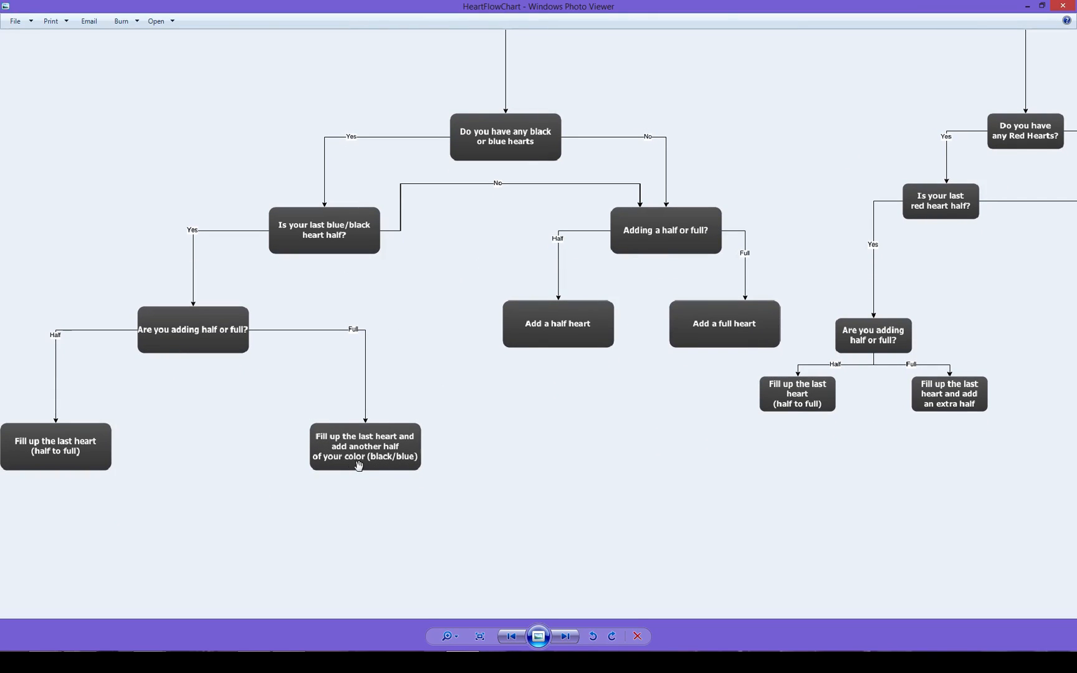
mouse_move(370, 465)
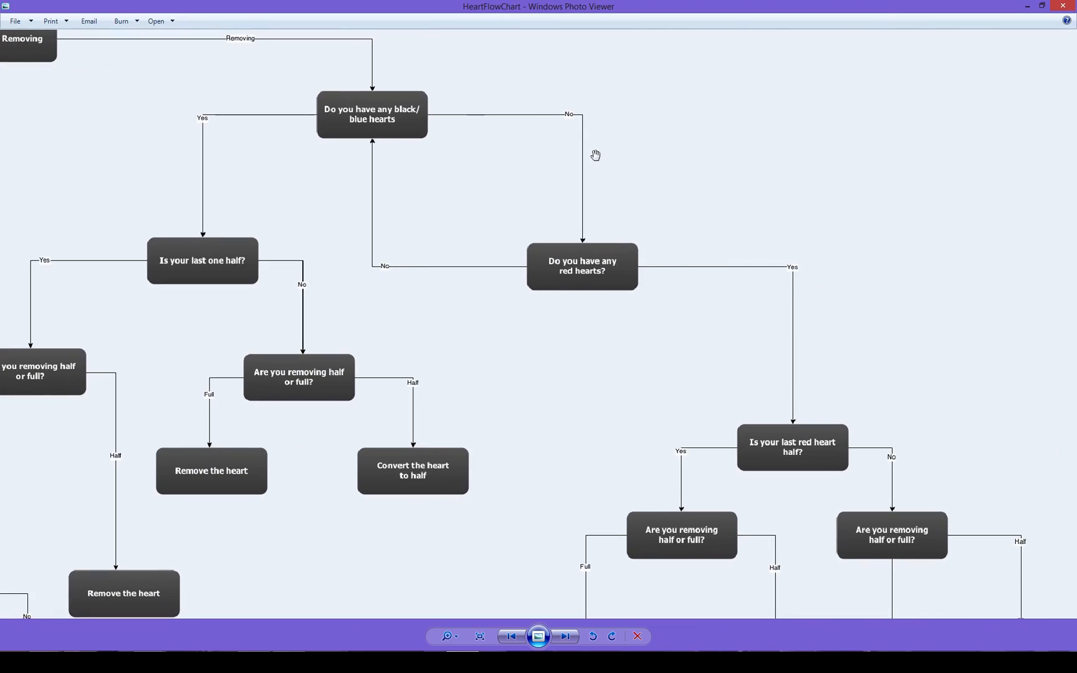
mouse_move(601, 265)
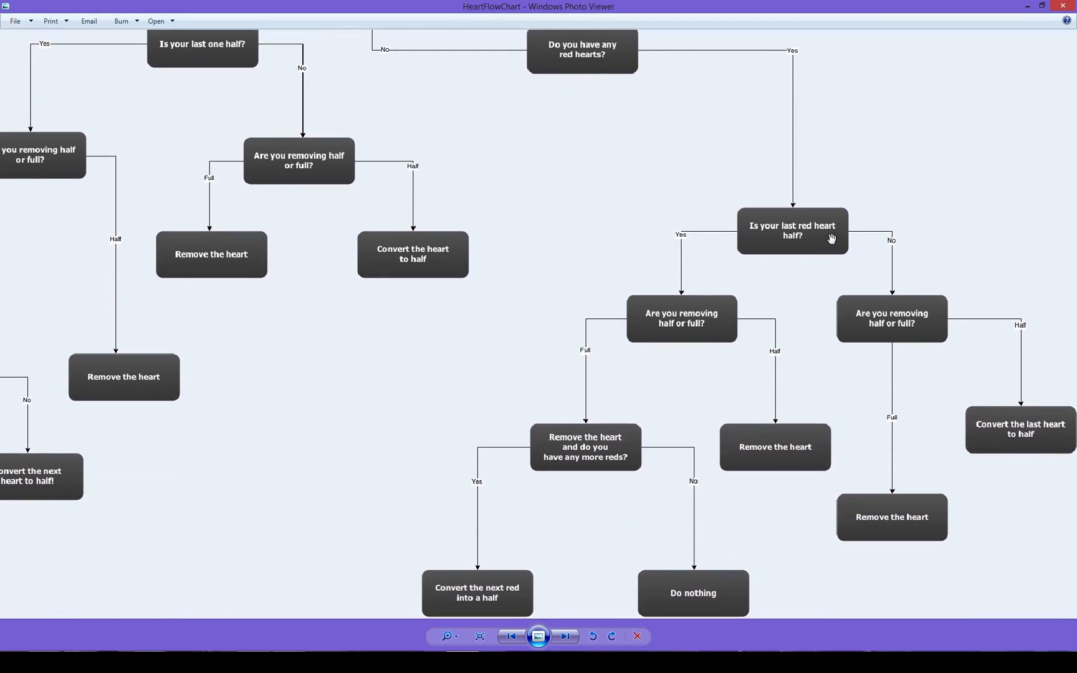
mouse_move(785, 198)
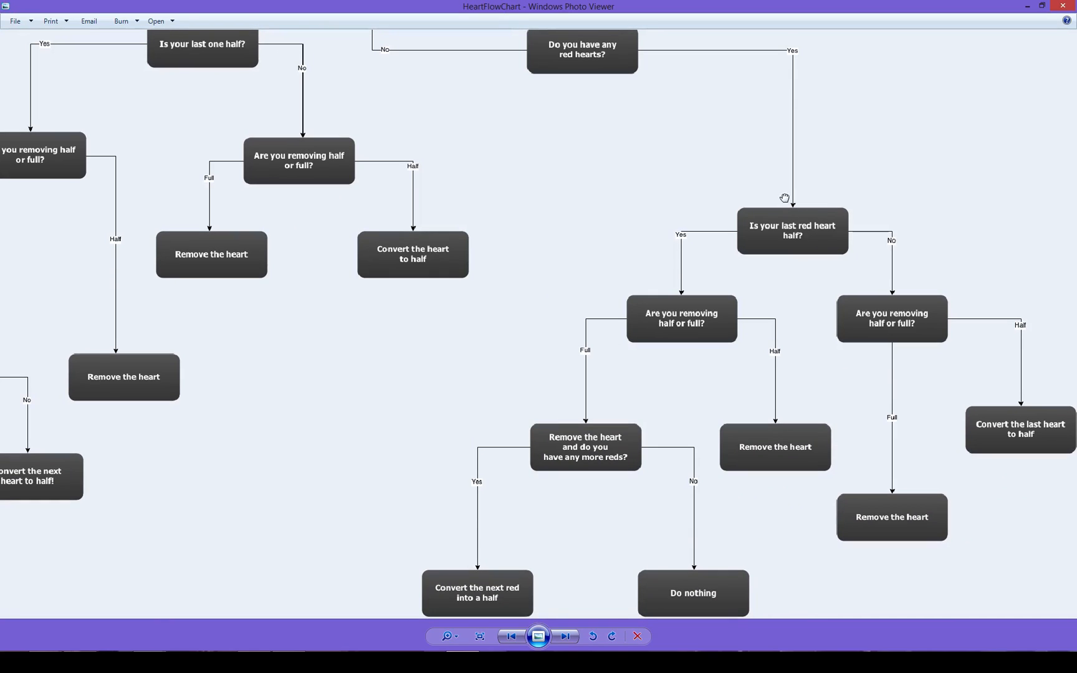
mouse_move(786, 231)
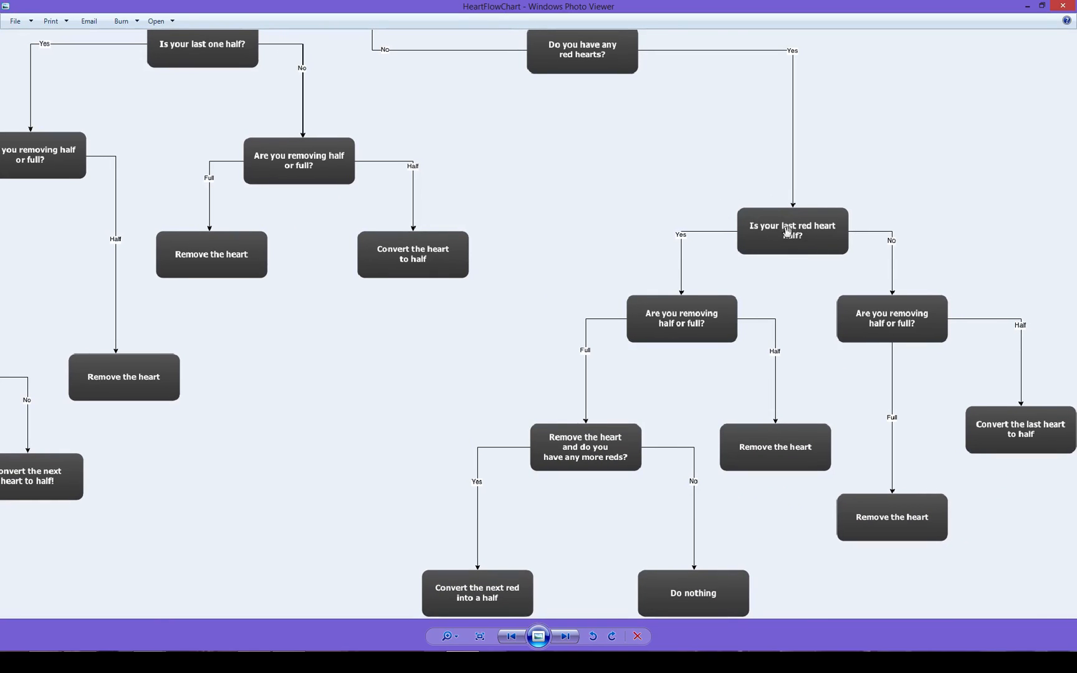
mouse_move(687, 310)
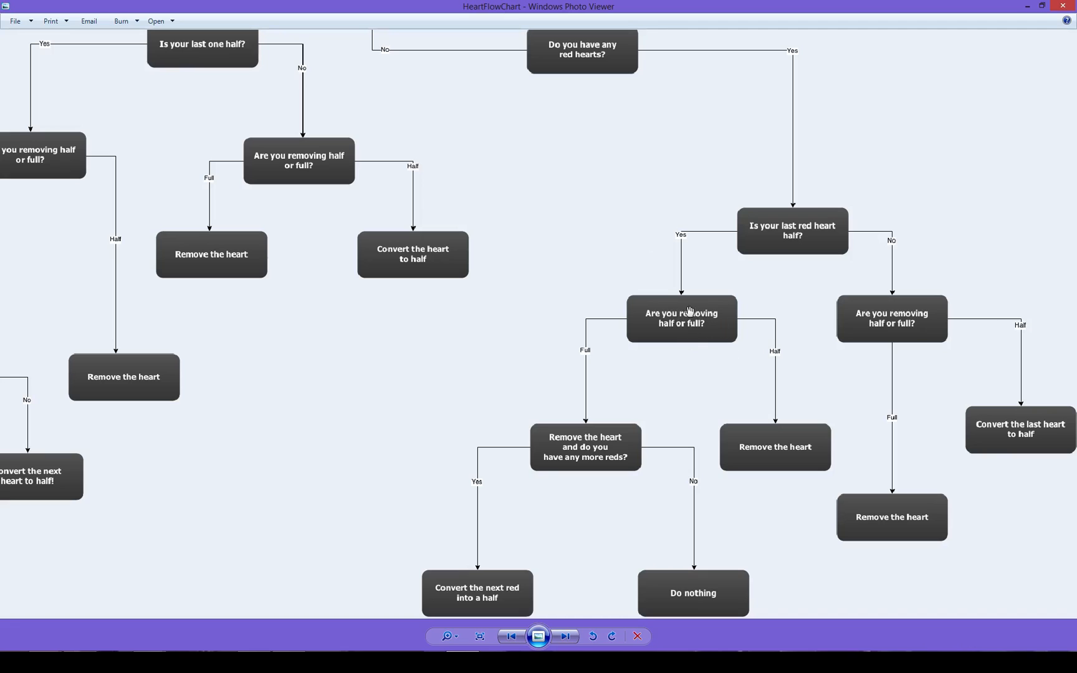
mouse_move(753, 323)
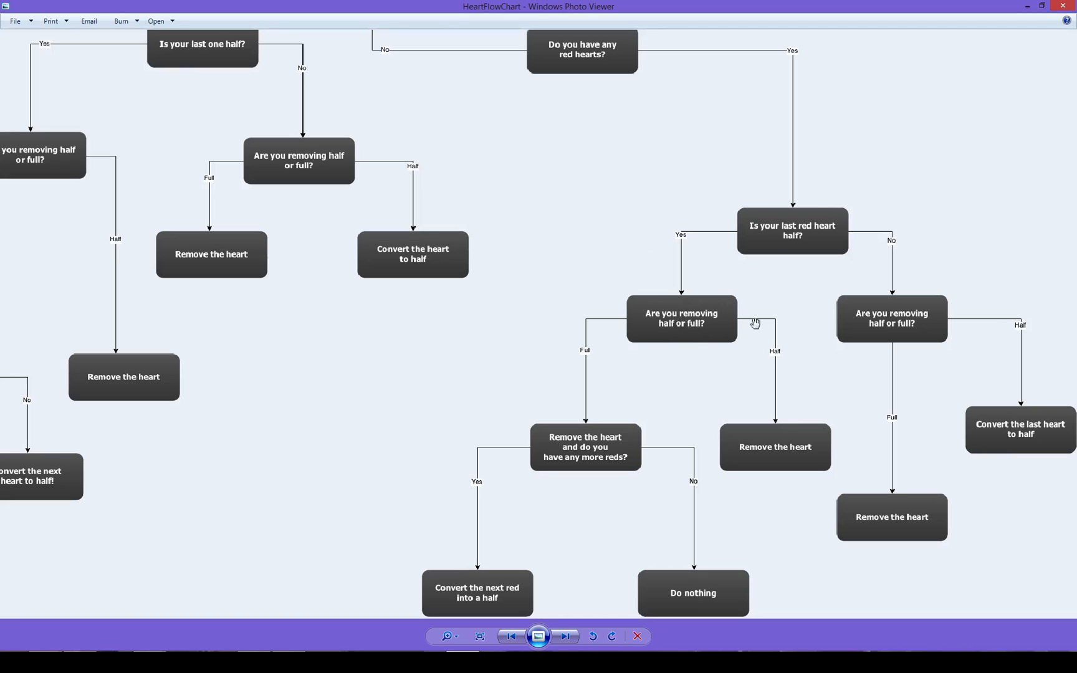
mouse_move(759, 426)
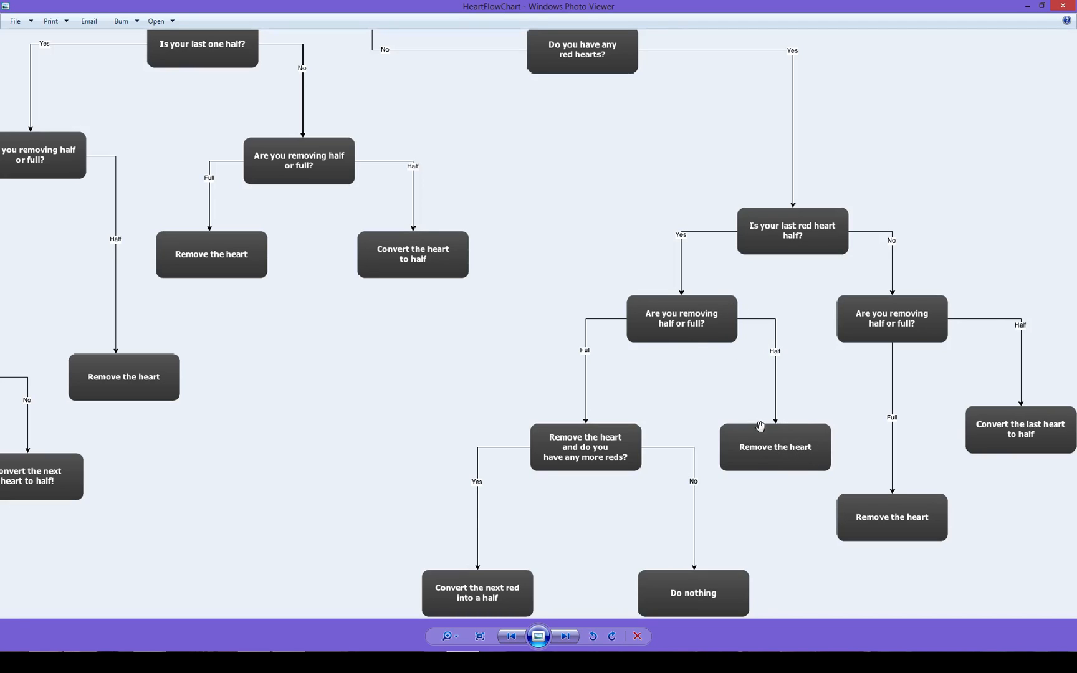
mouse_move(829, 215)
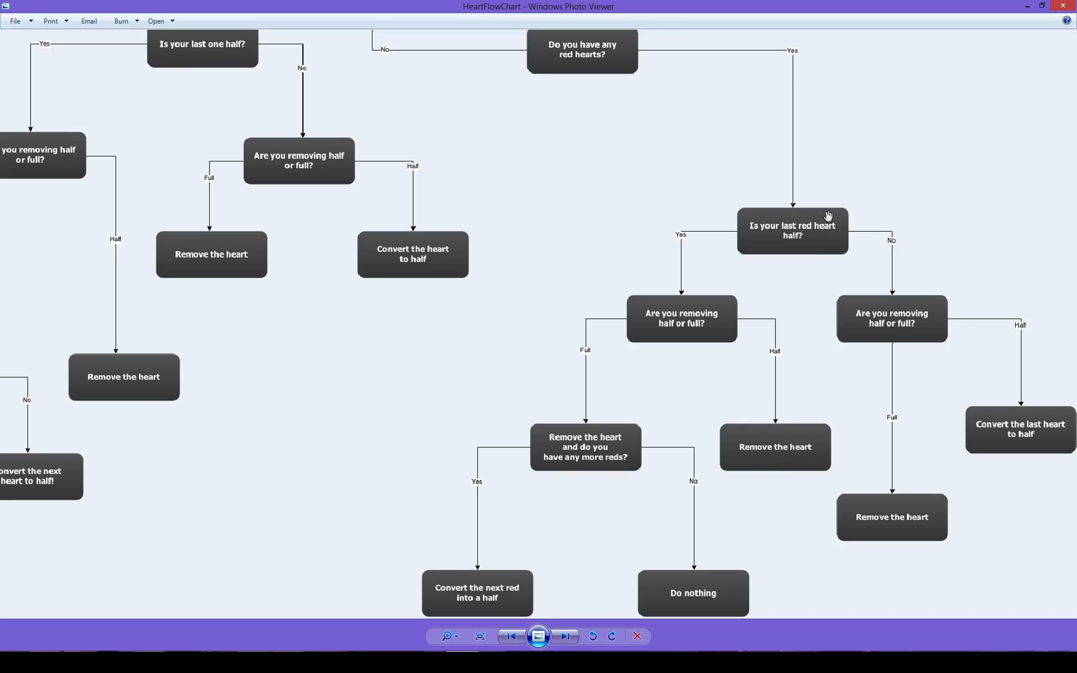
mouse_move(611, 339)
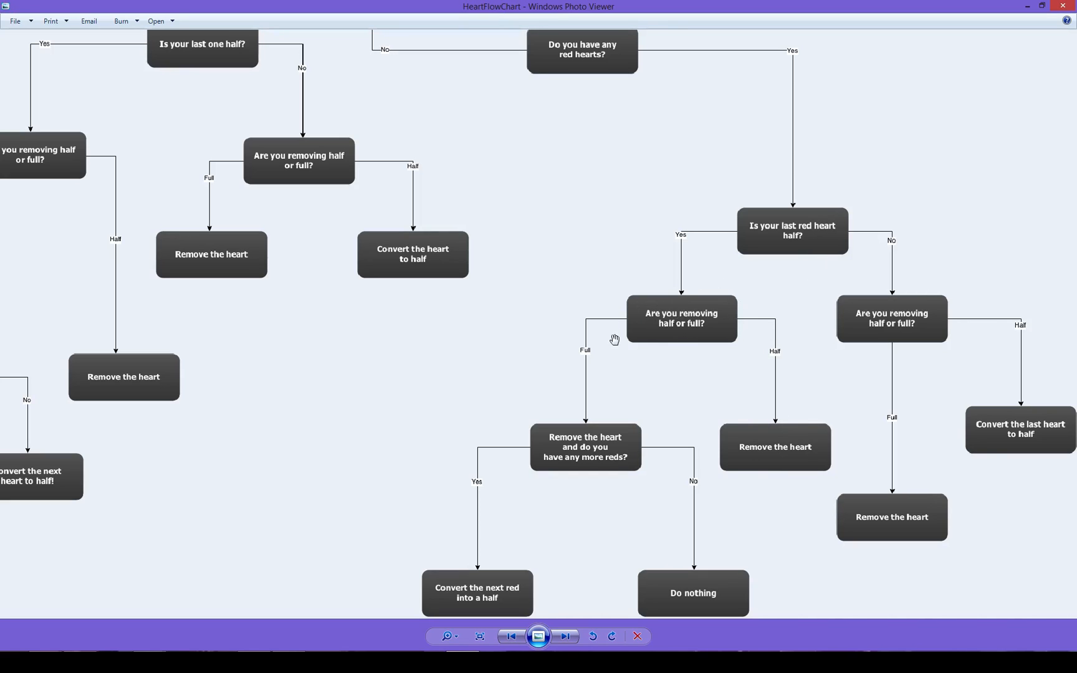
mouse_move(474, 383)
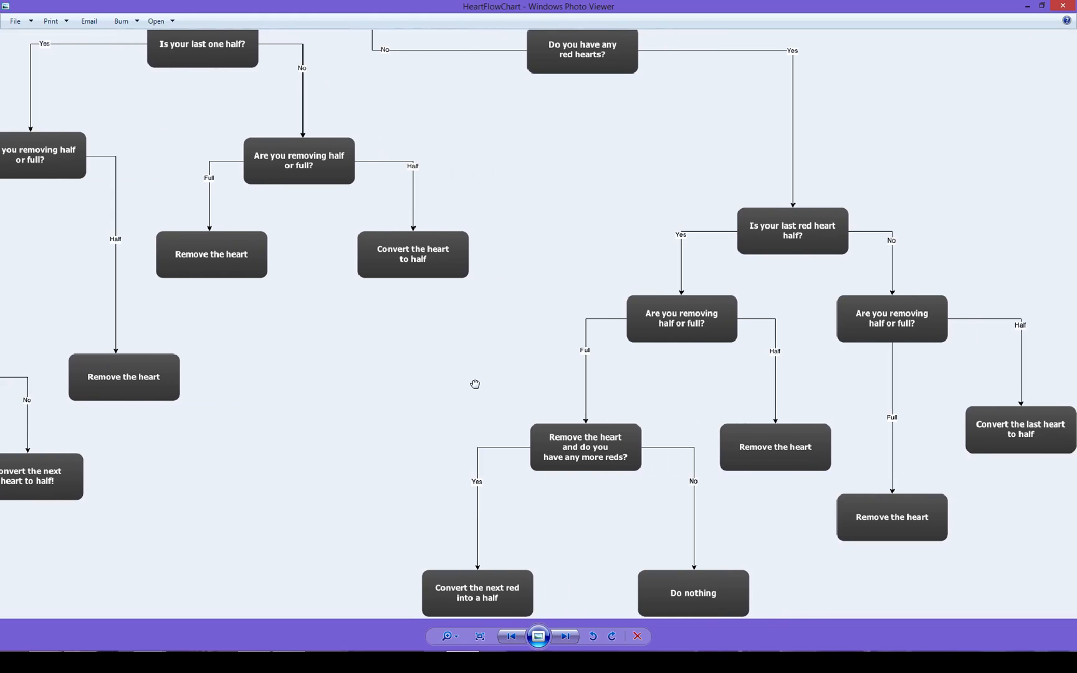
mouse_move(474, 383)
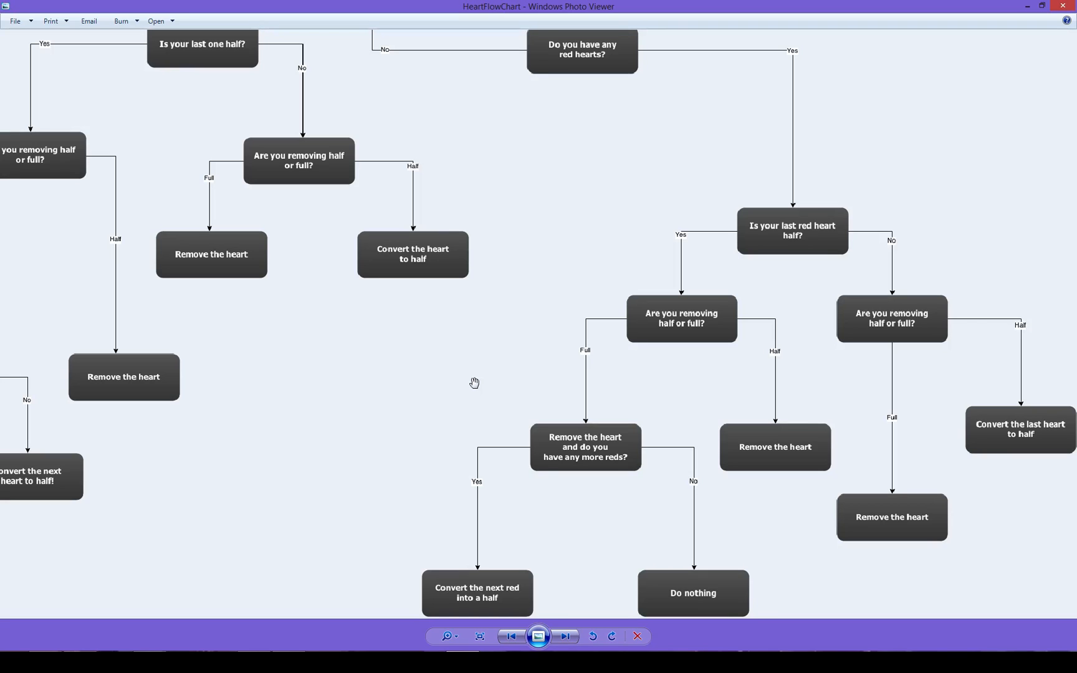
mouse_move(563, 377)
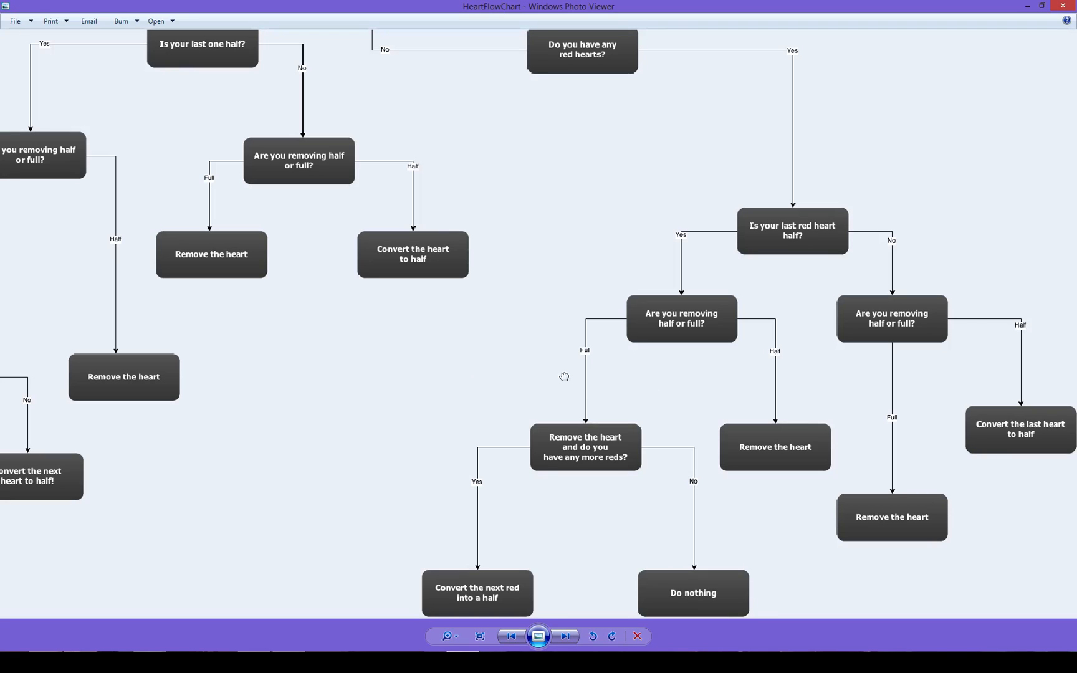
mouse_move(785, 510)
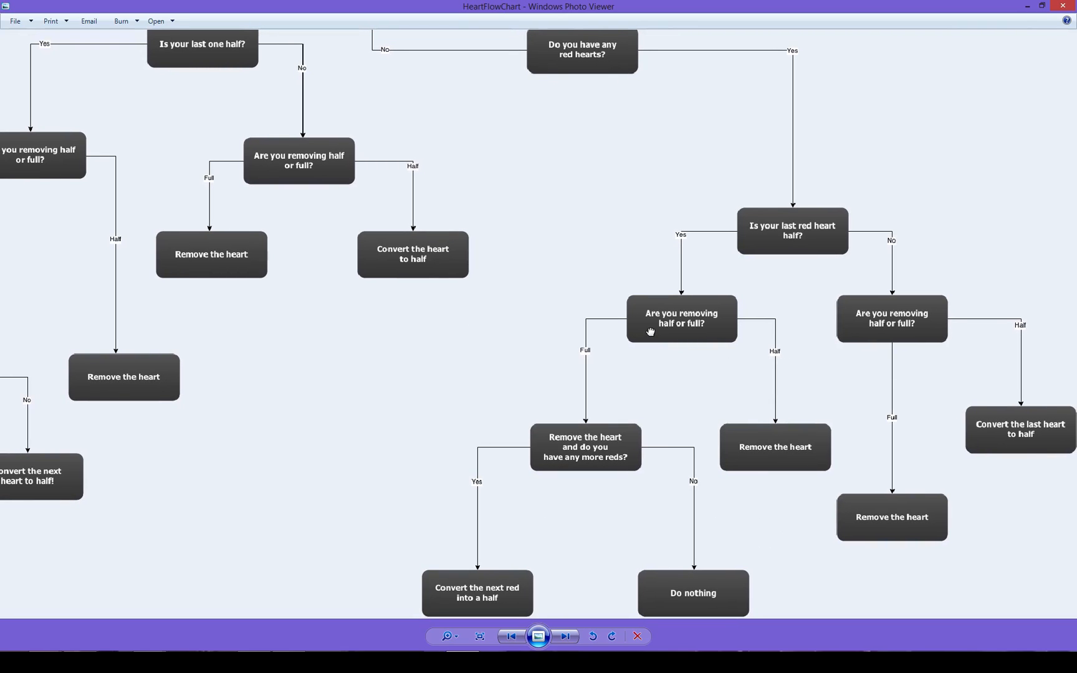
mouse_move(656, 327)
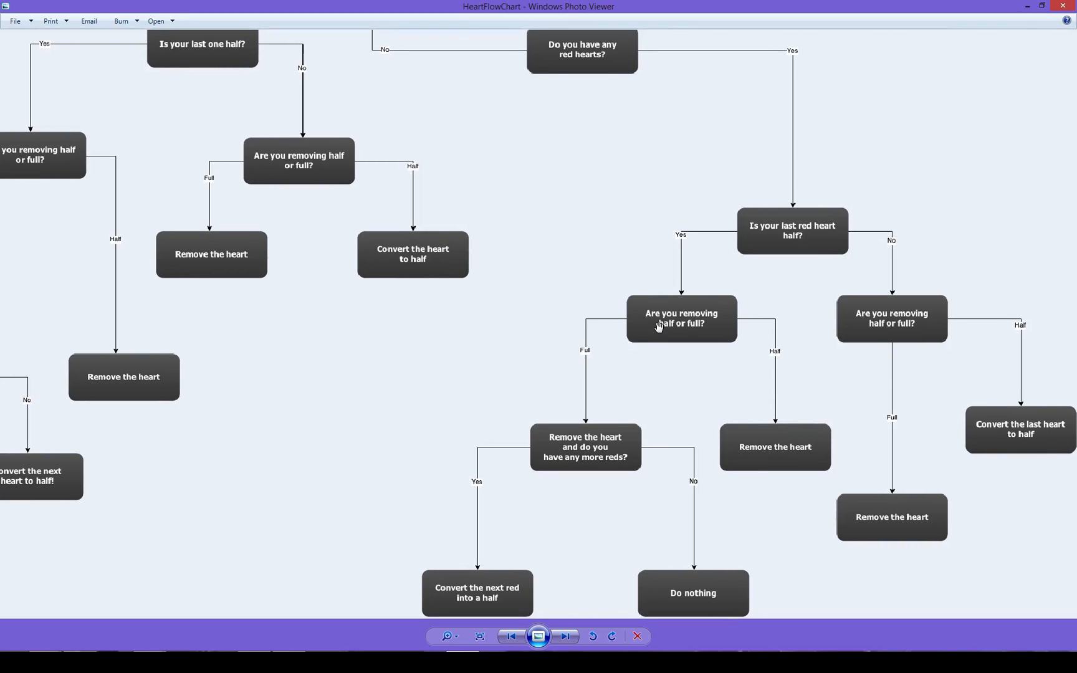
mouse_move(587, 308)
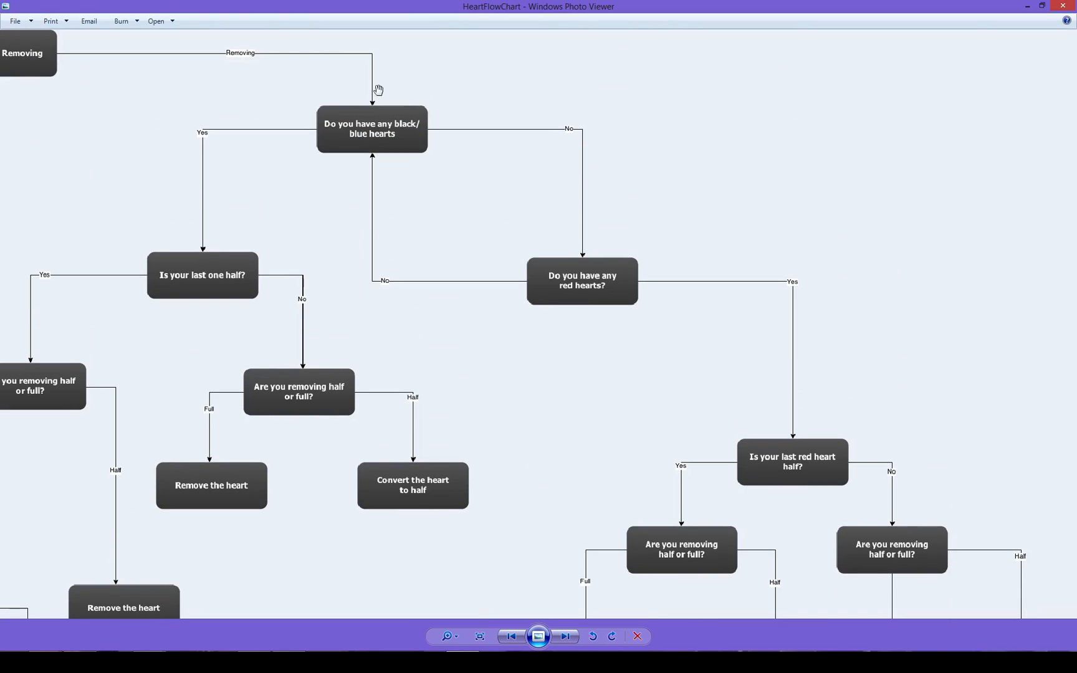
mouse_move(449, 499)
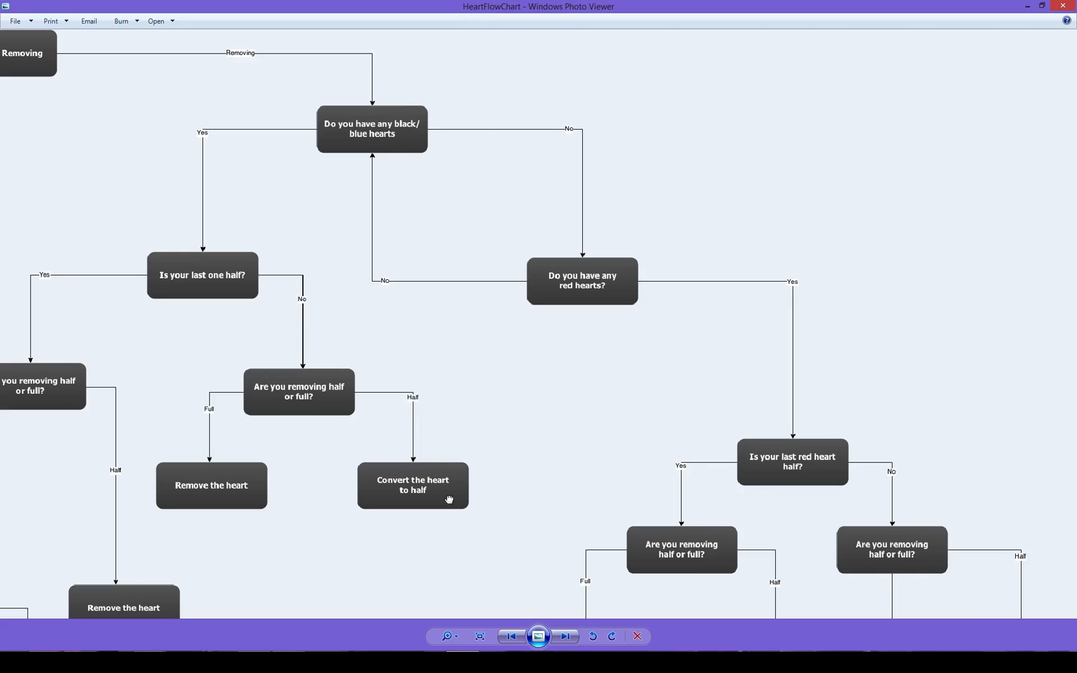
Step: Scroll down the Removing branch to the 'Is your last red heart half?' outcomes
scroll("down", 3)
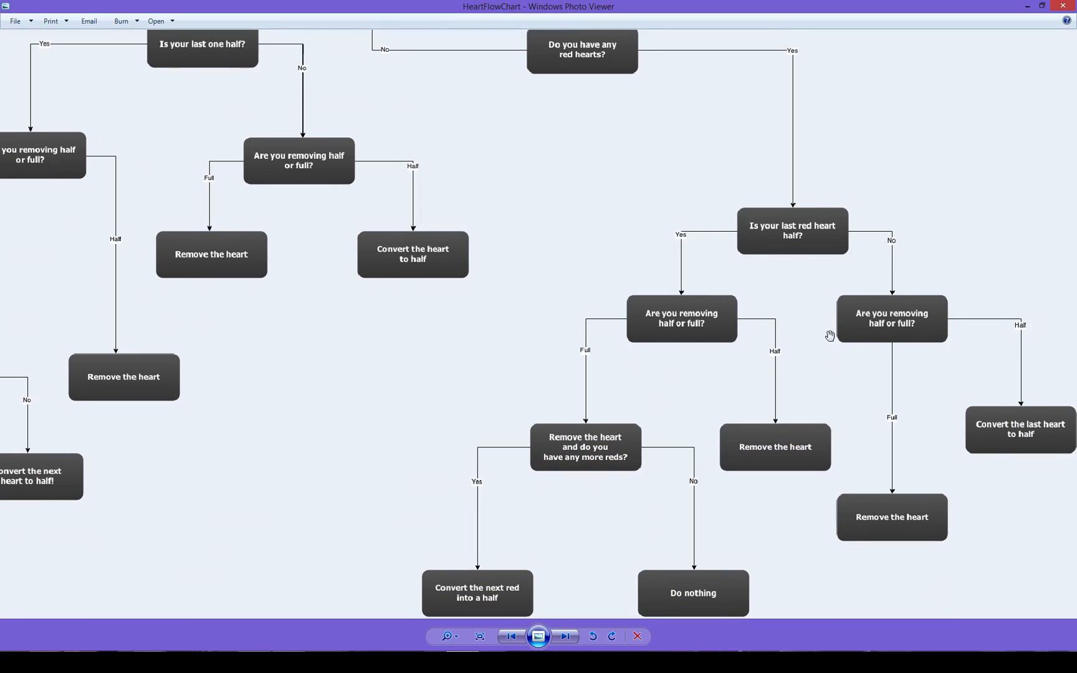
mouse_move(881, 251)
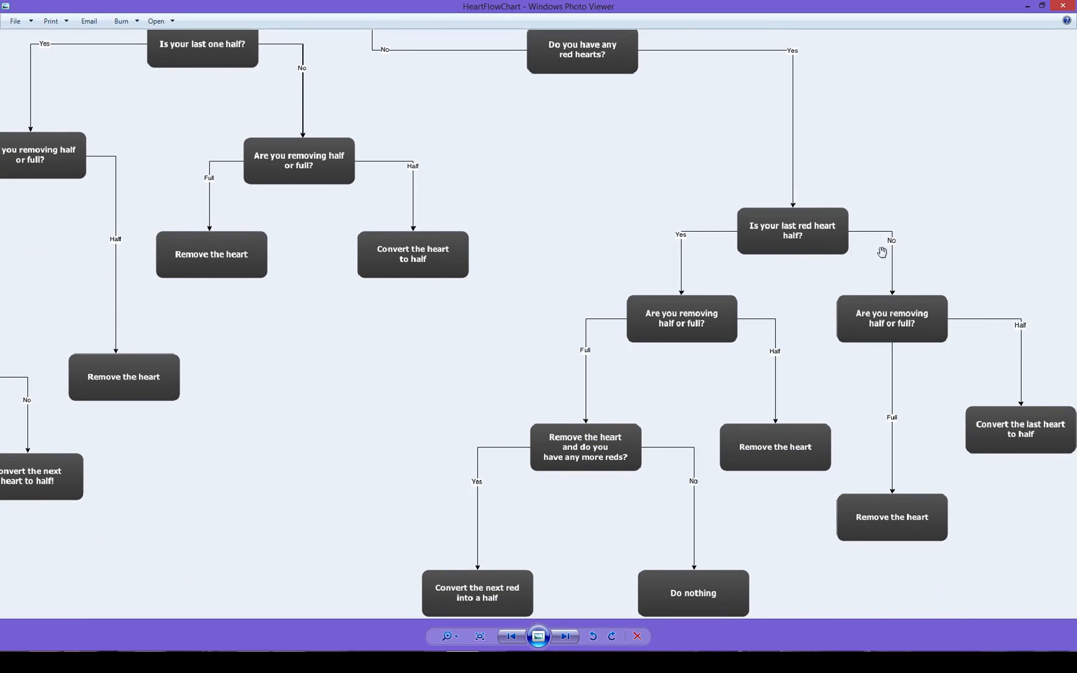
mouse_move(971, 446)
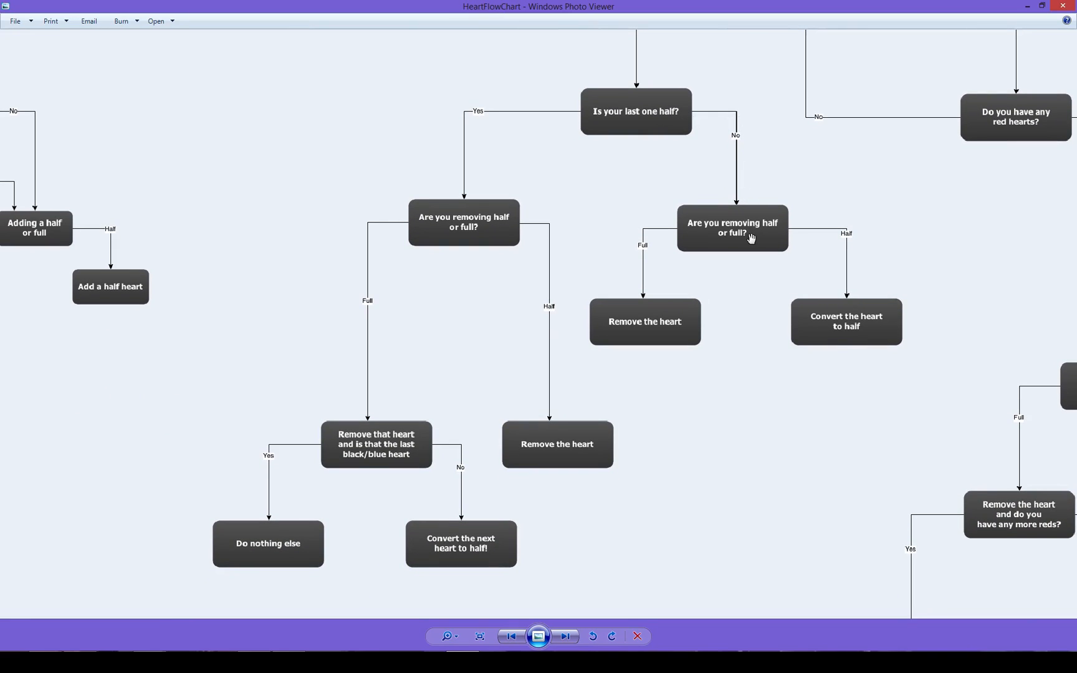
mouse_move(711, 237)
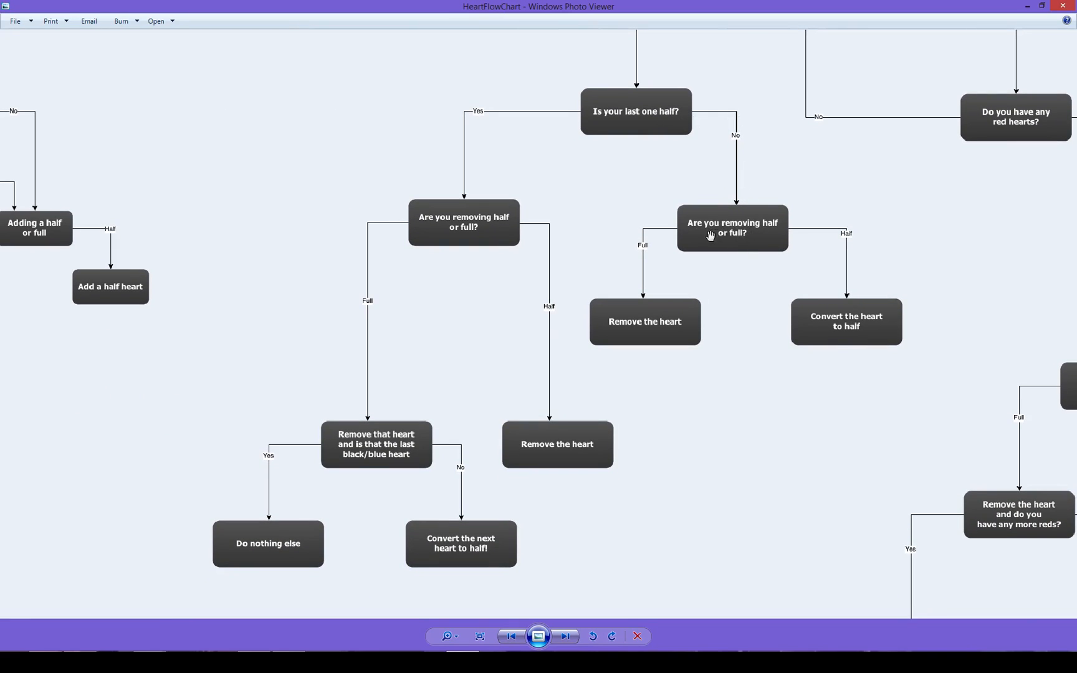
mouse_move(650, 242)
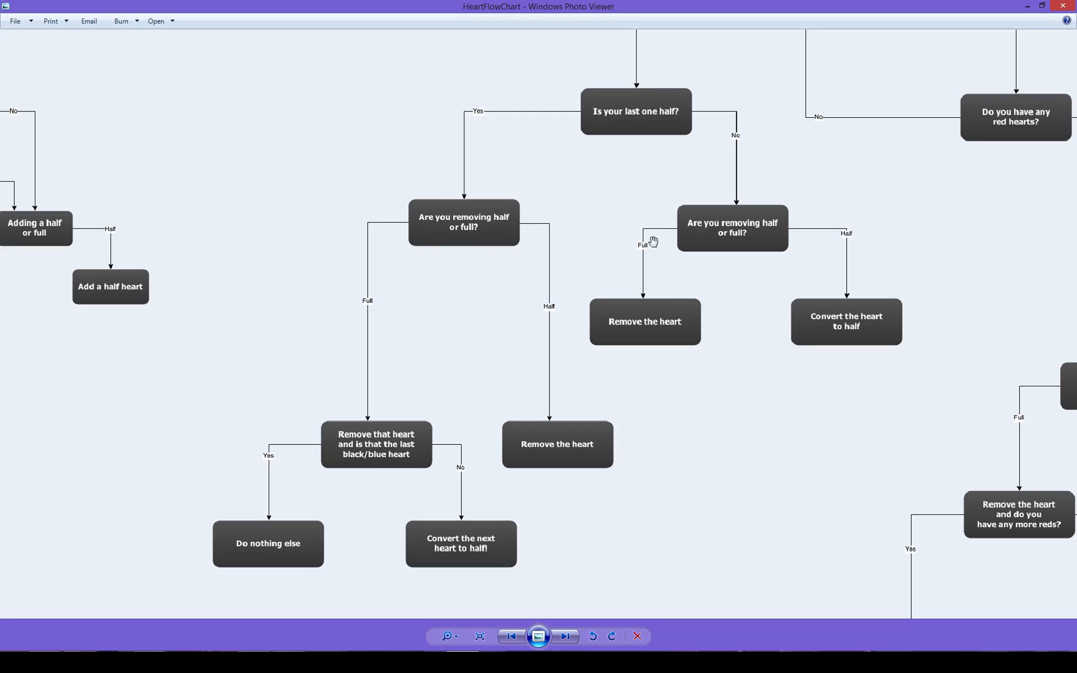
mouse_move(653, 331)
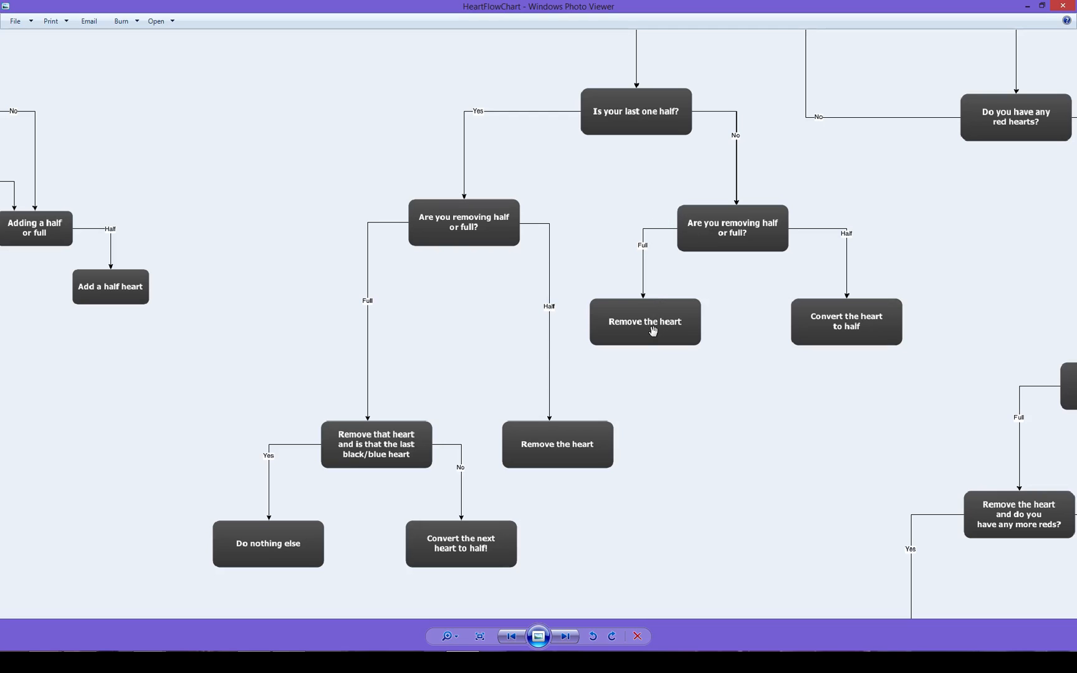
mouse_move(742, 268)
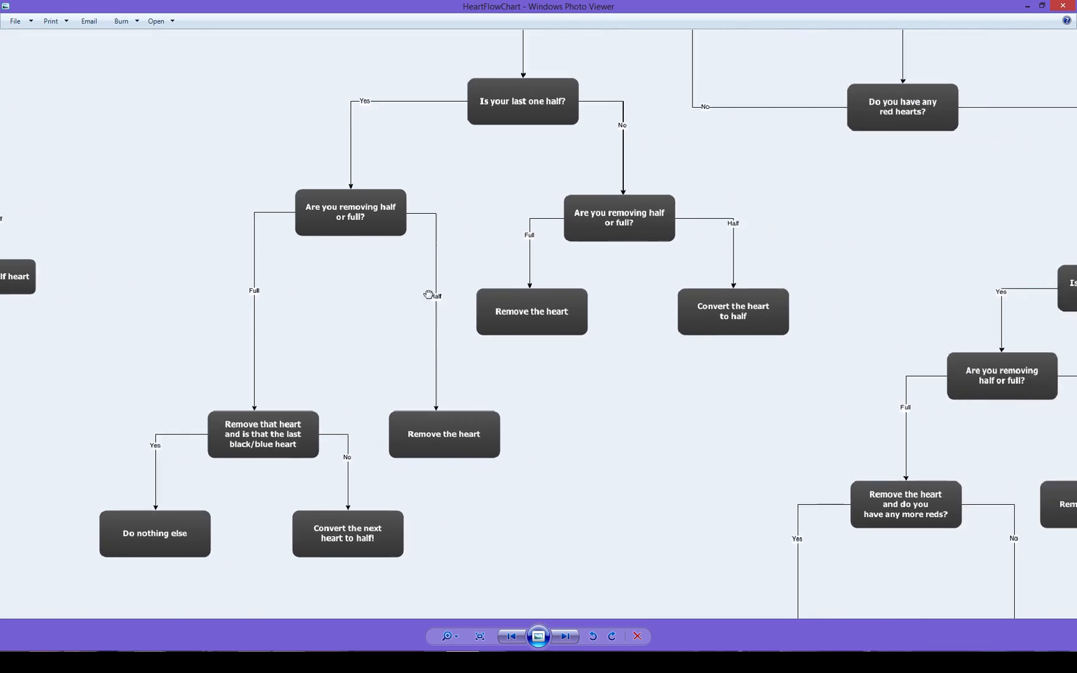
scroll("down", 3)
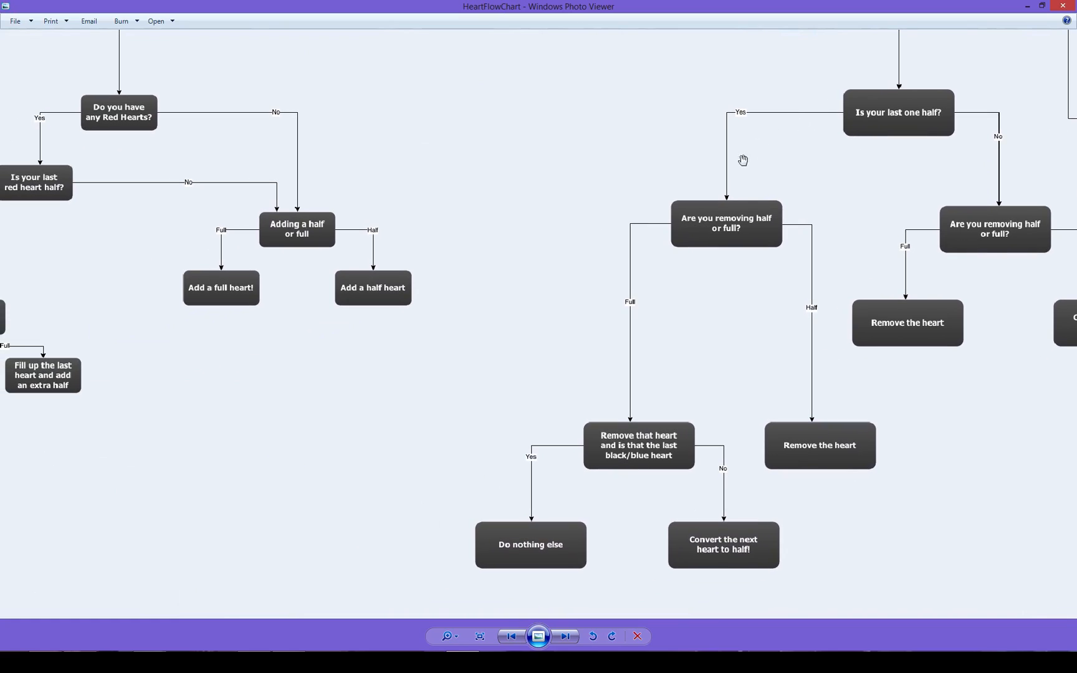
mouse_move(752, 298)
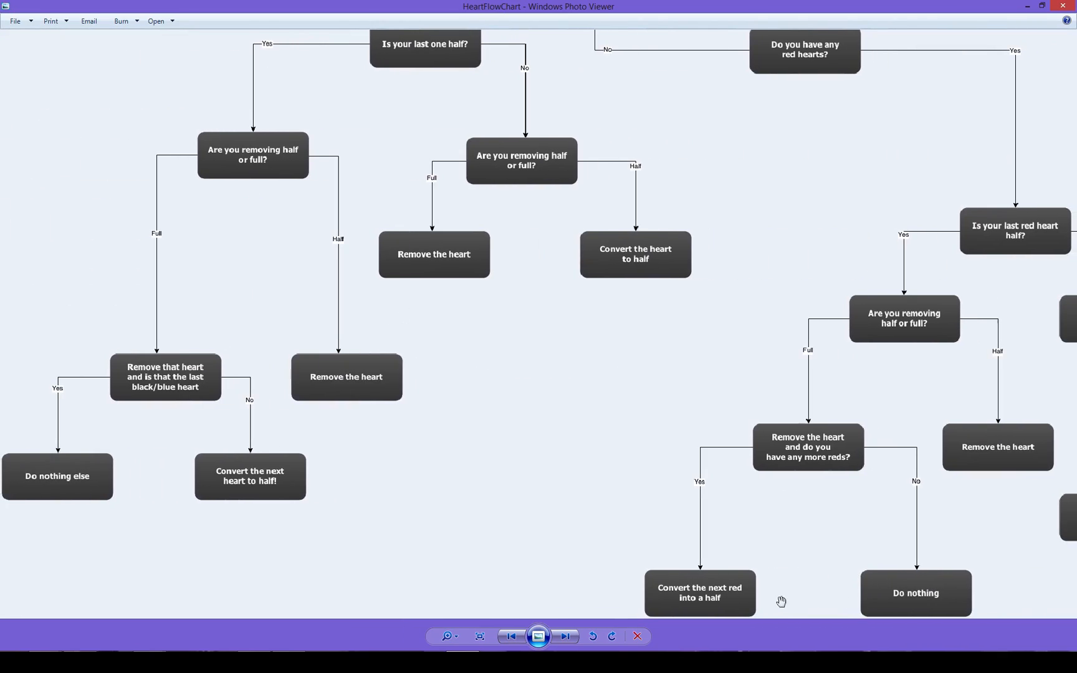
mouse_move(653, 586)
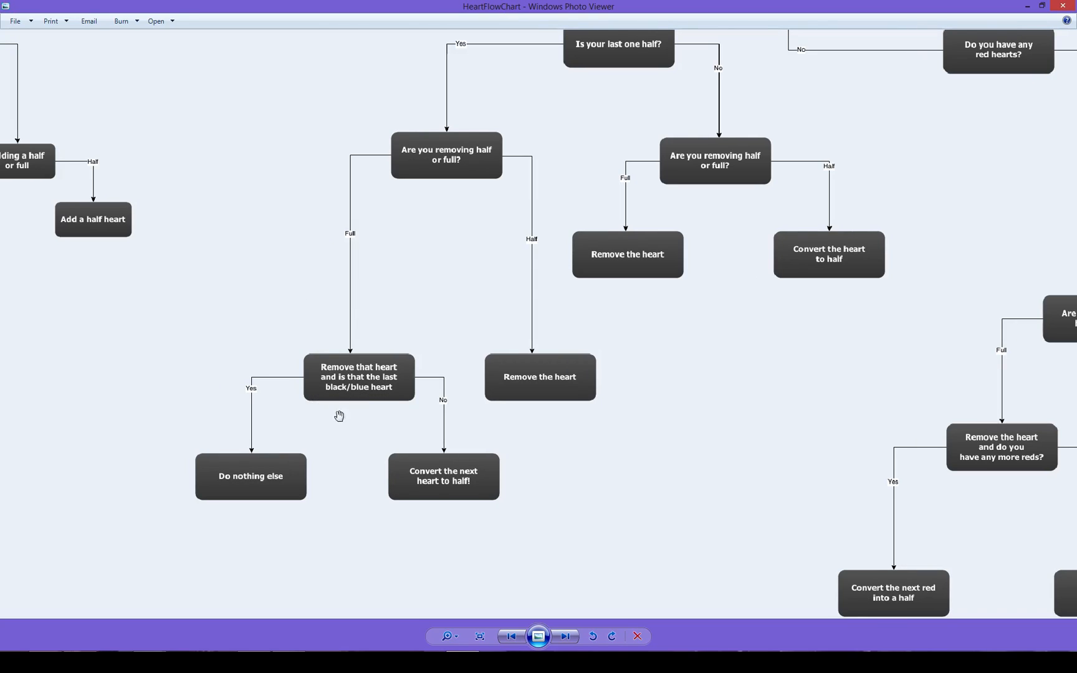
mouse_move(282, 513)
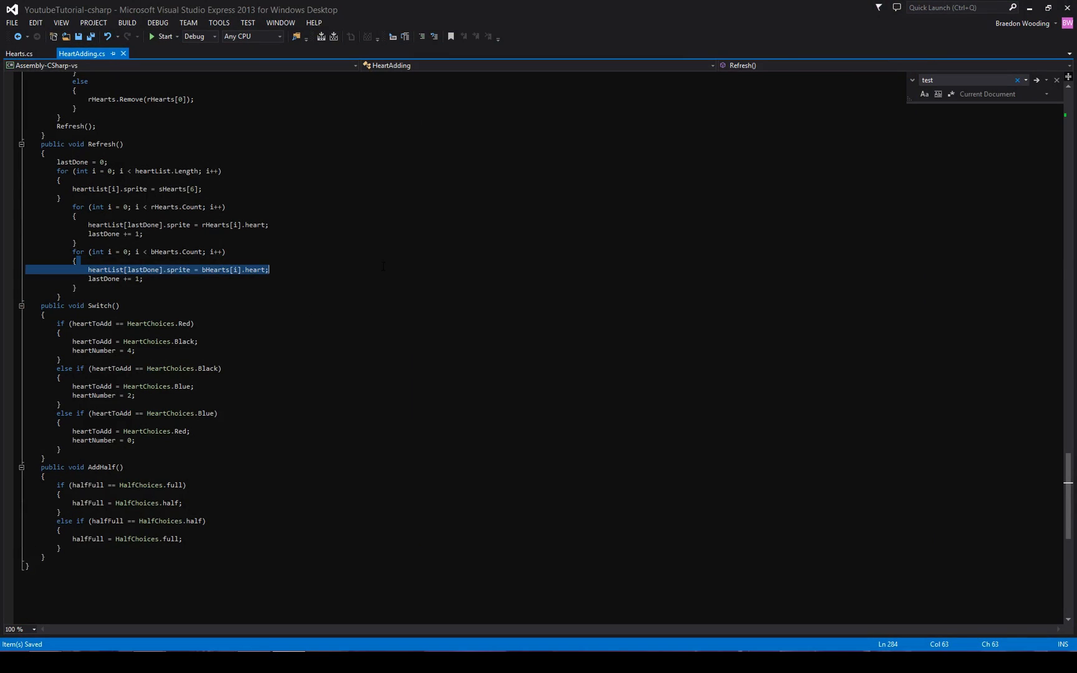
Step: Save HeartAdding.cs and bring up actions for Unity's Youtube Scripts folder
scroll("up", 3)
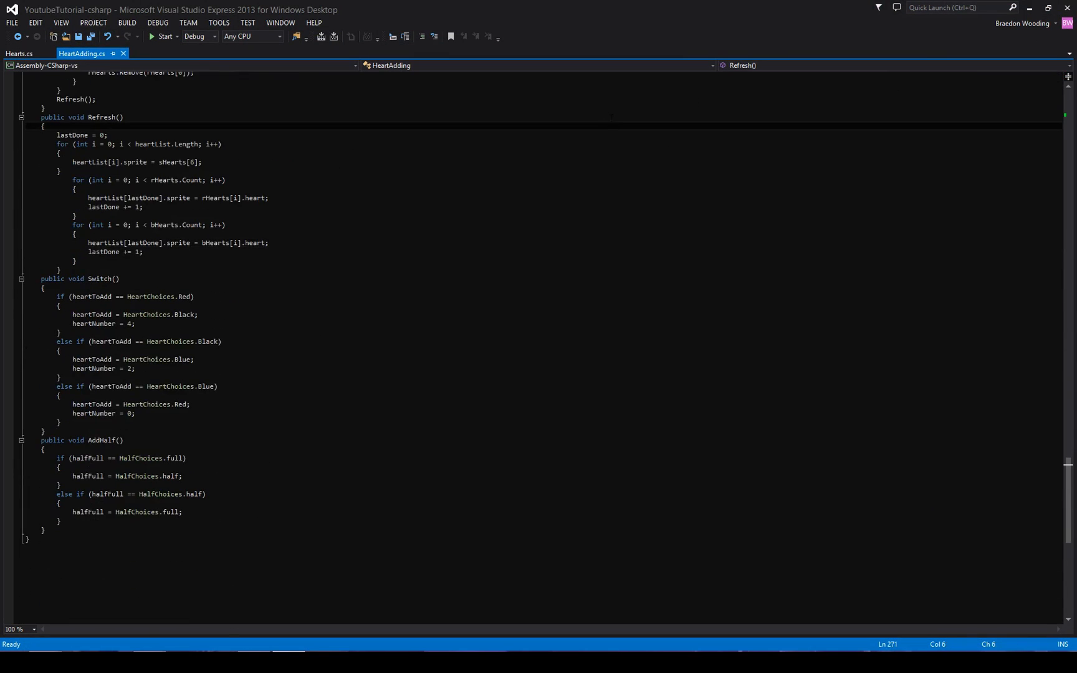
key("ctrl+s")
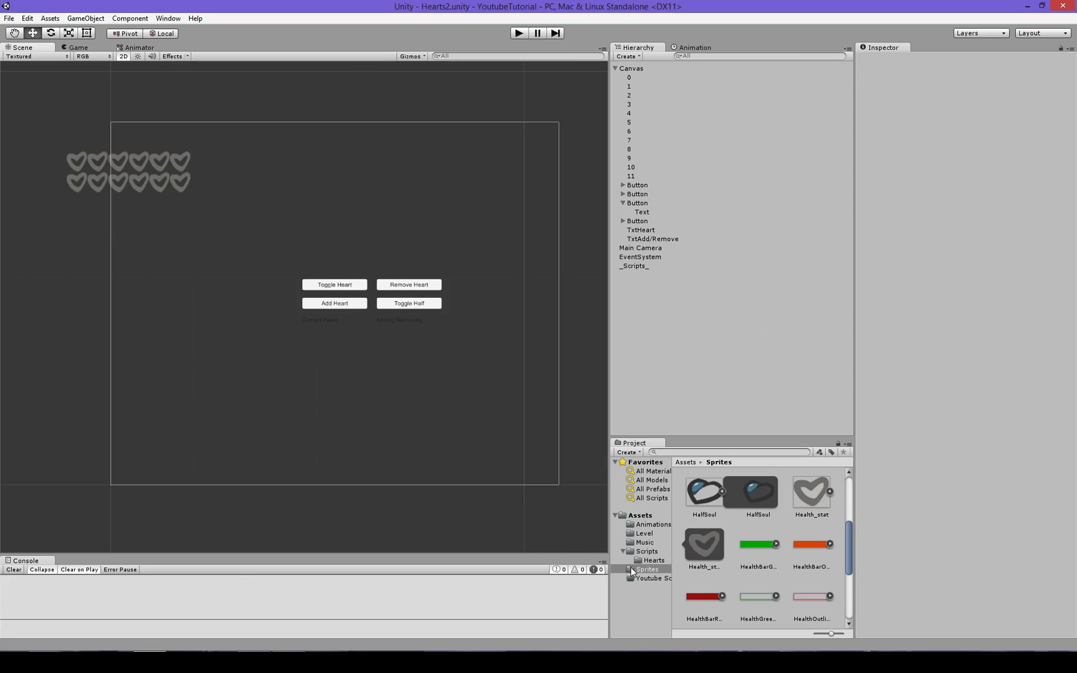
right_click(653, 578)
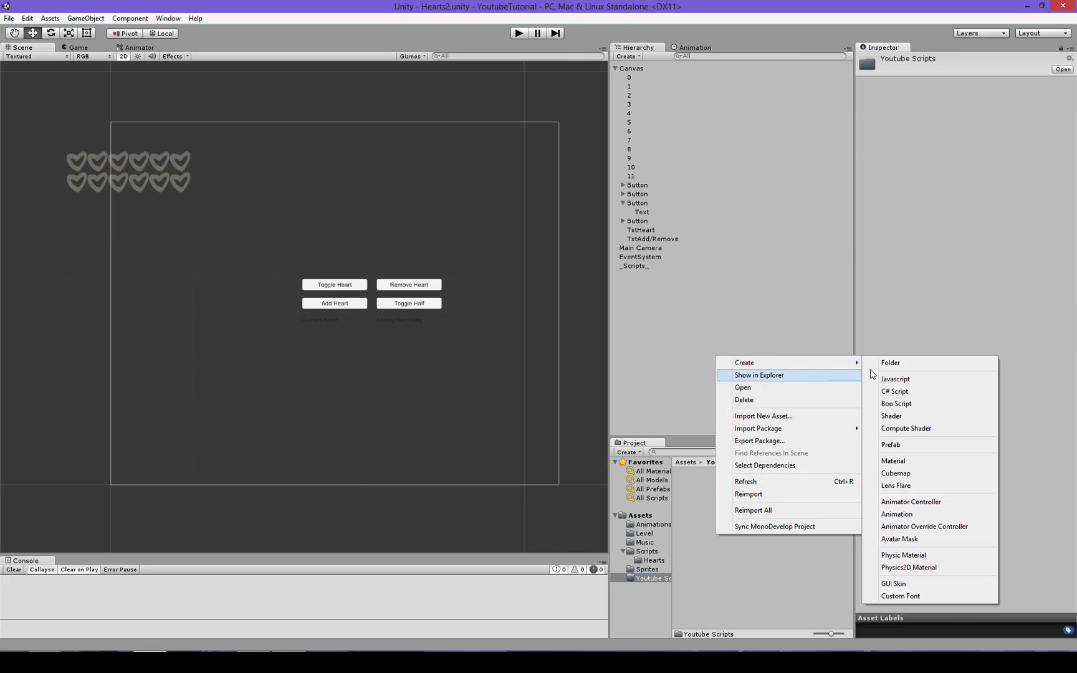
Step: Dismiss the folder menu and create a new untitled scene from the File menu
left_click(5, 7)
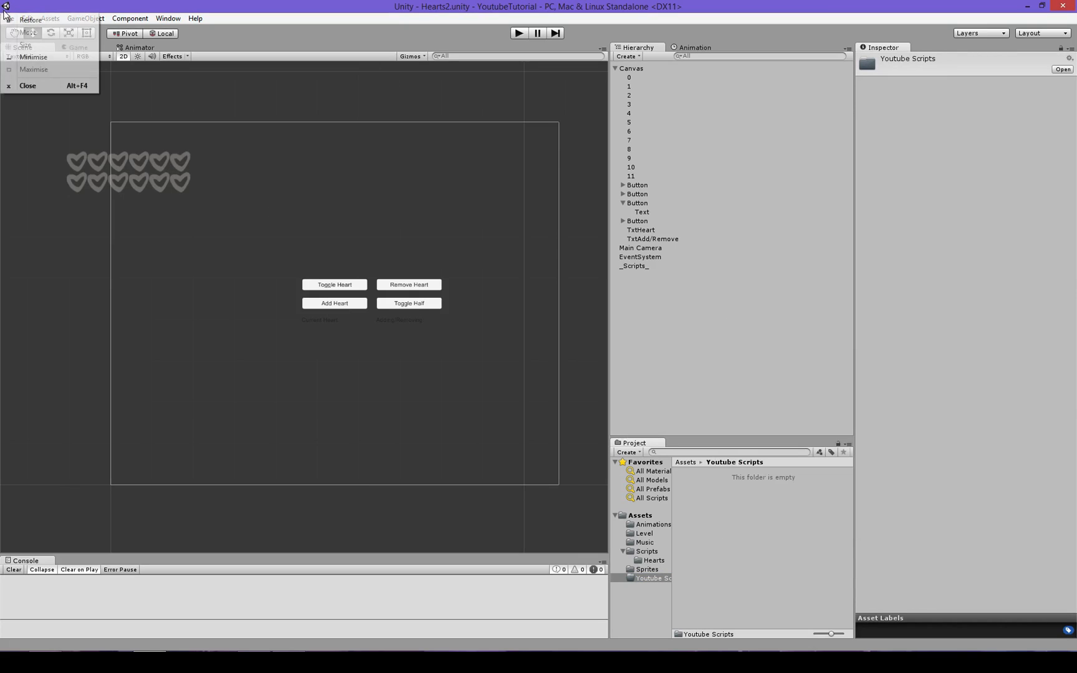
left_click(9, 18)
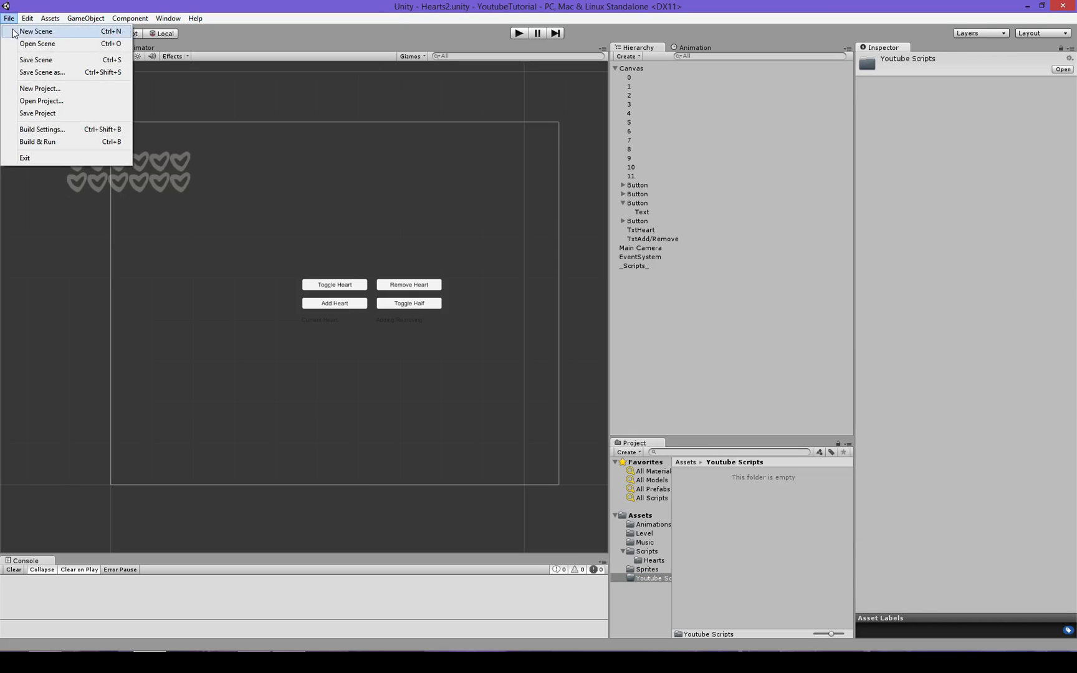
left_click(35, 31)
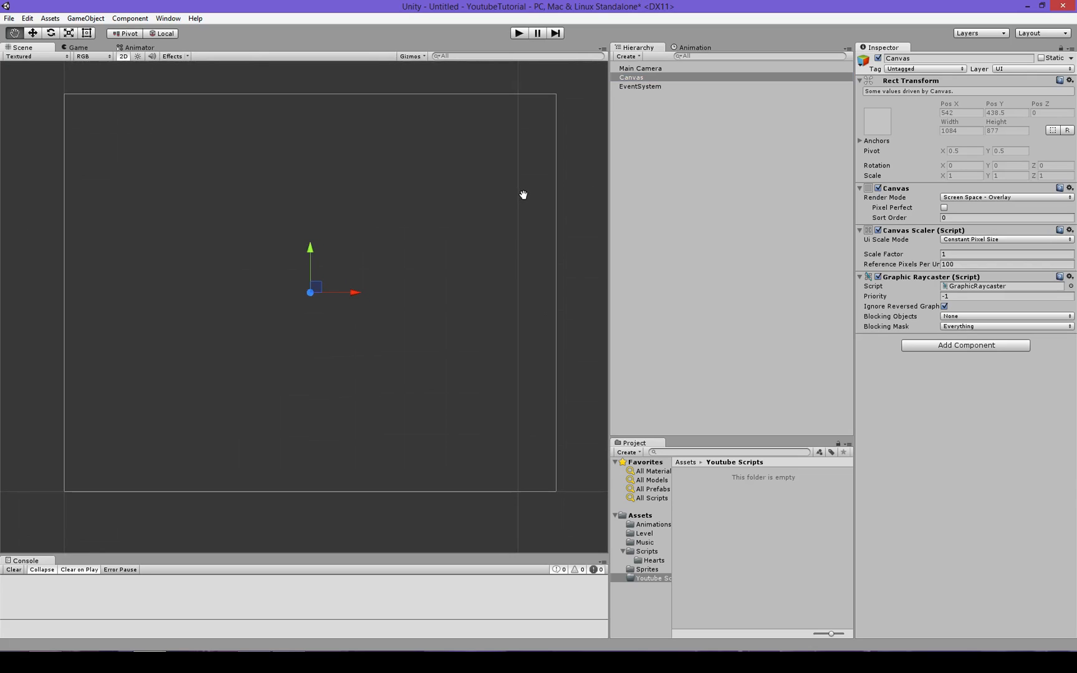
Step: Add a UI Image under the Canvas and name the image copies 0 through 5
right_click(639, 86)
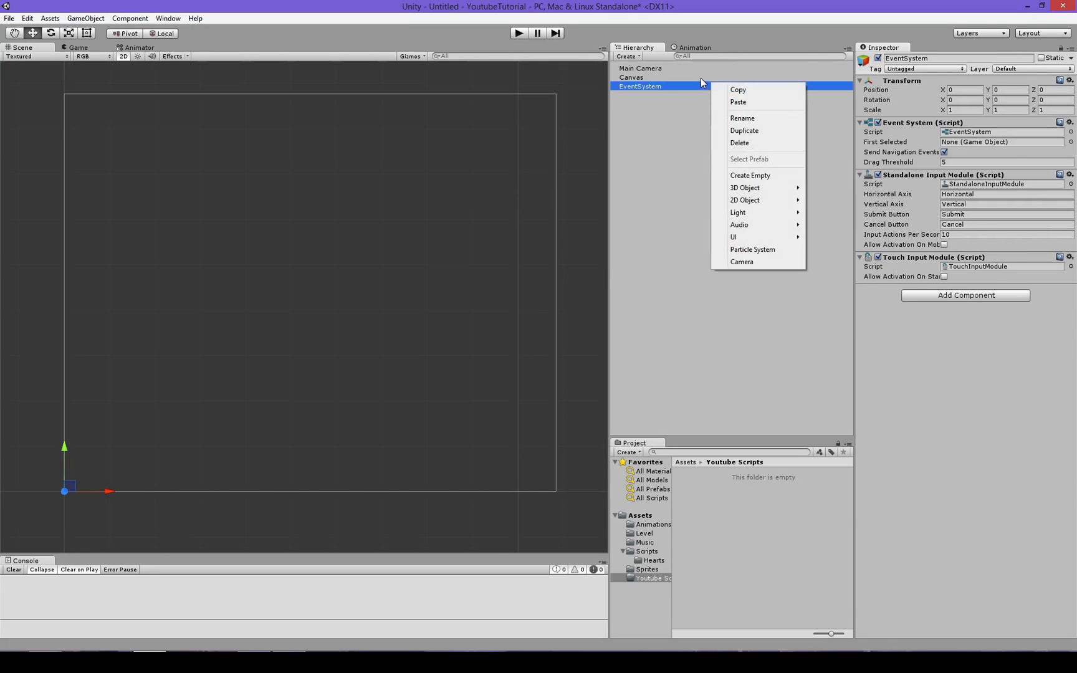
left_click(723, 233)
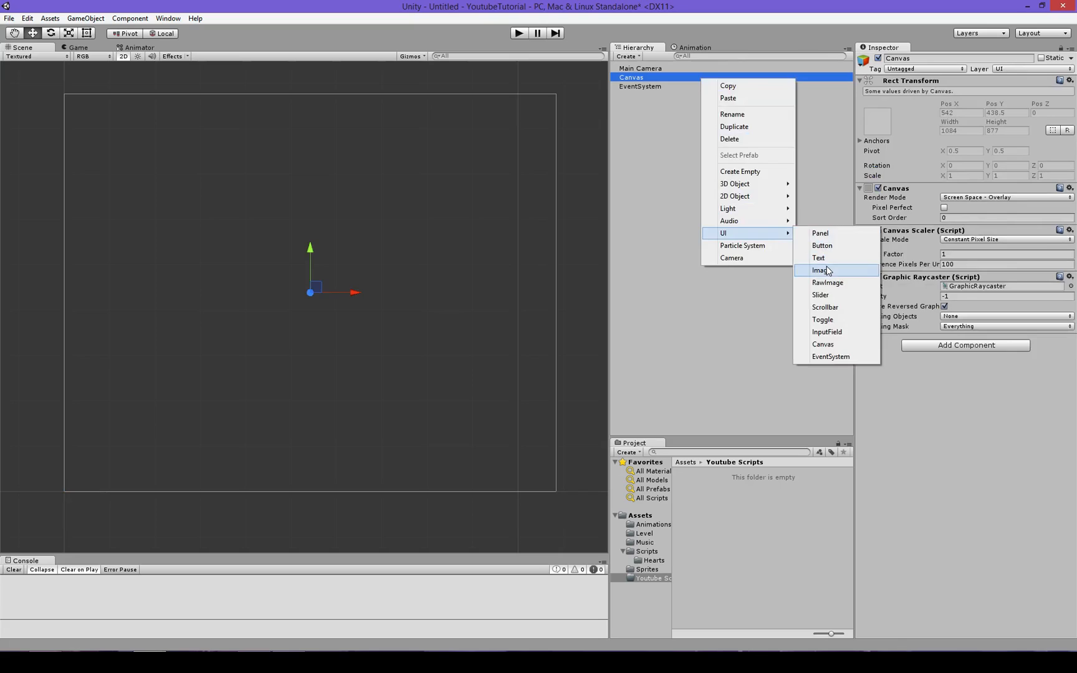
left_click(821, 270)
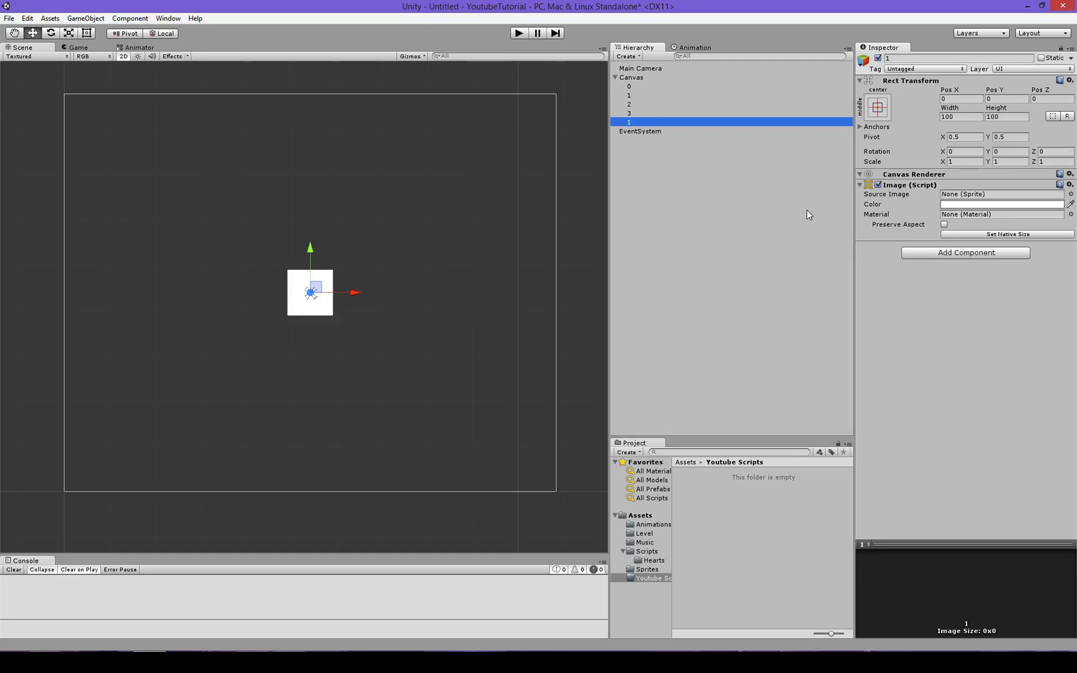
left_click(628, 121)
type("4")
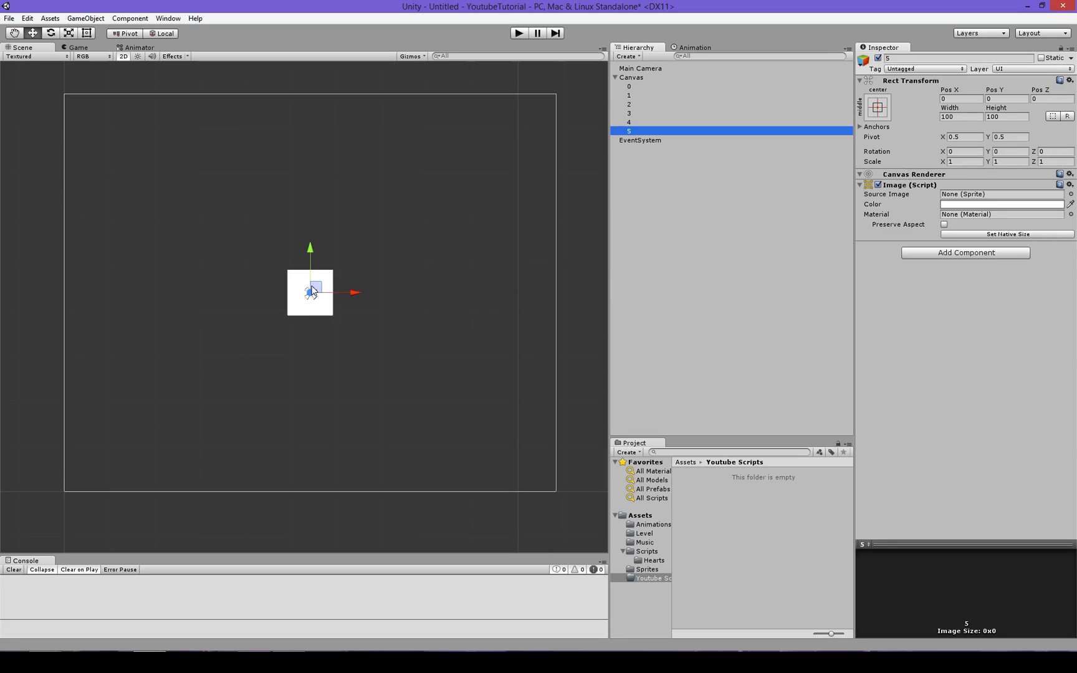
left_click(628, 122)
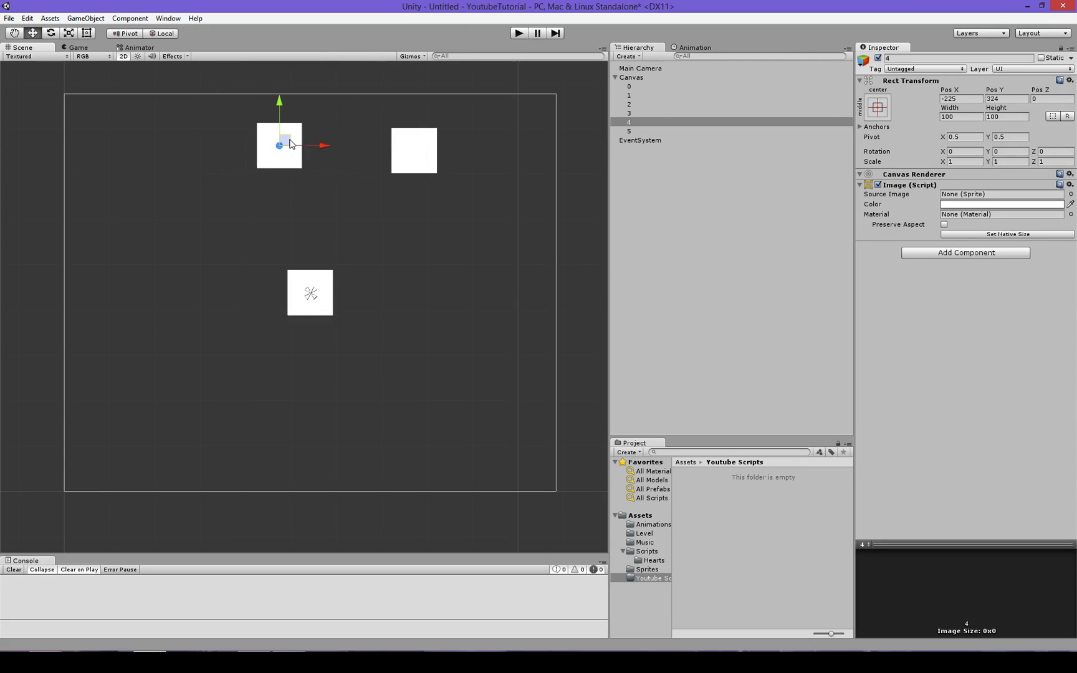
Step: Move the first image to the canvas top-left, then snug image 4 beside it
left_click_drag(279, 145, 213, 135)
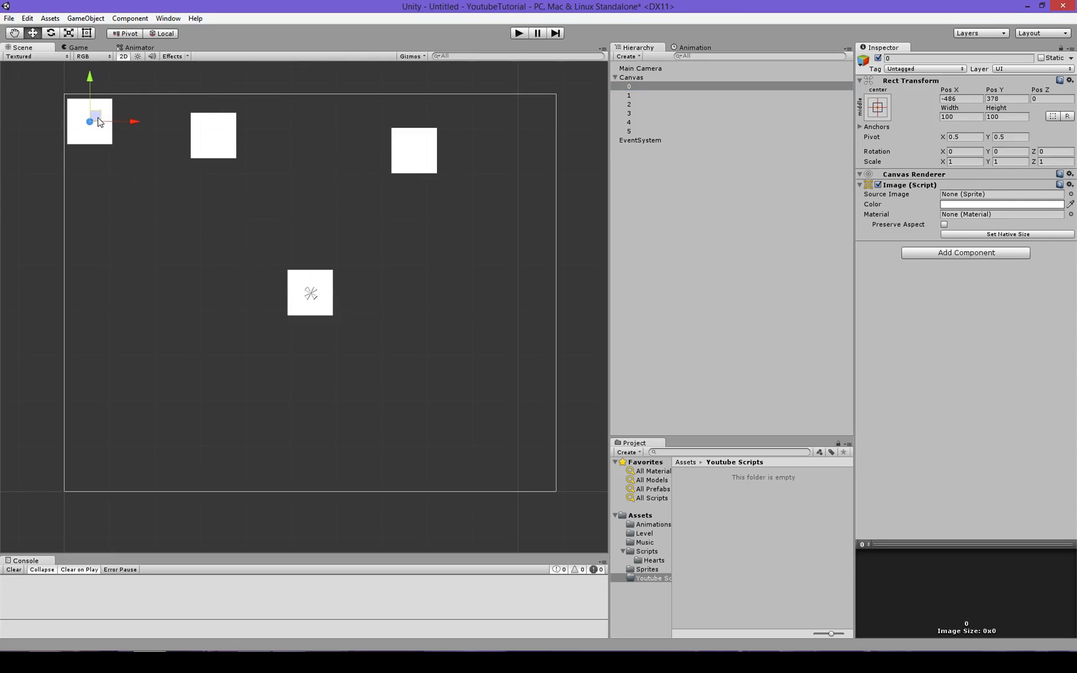
left_click(627, 121)
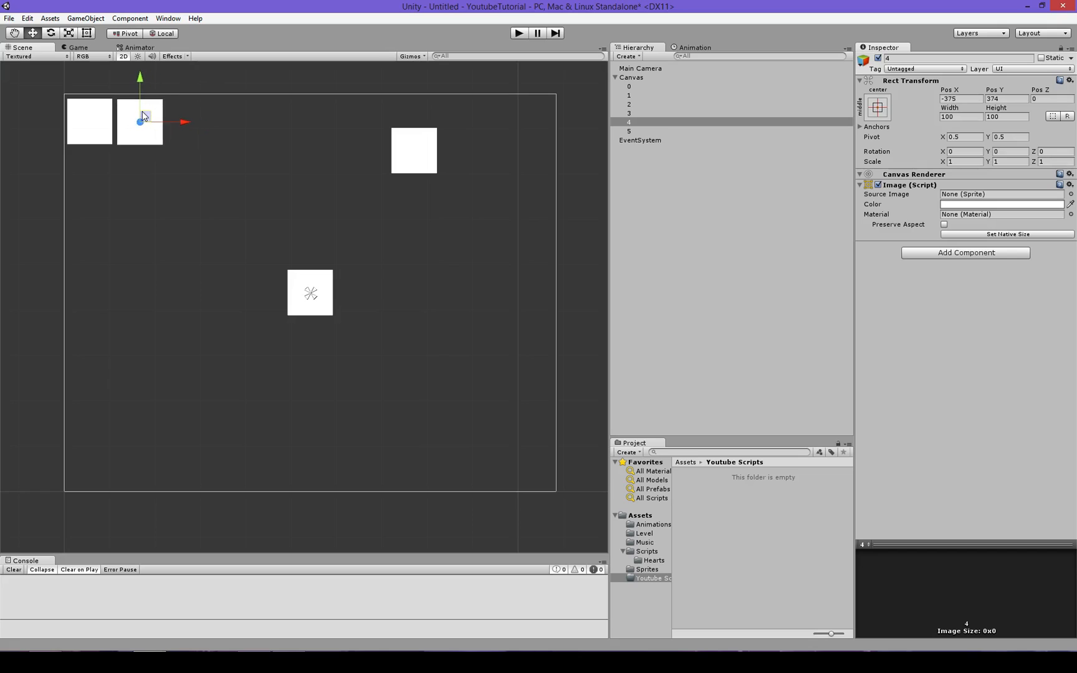
left_click(86, 33)
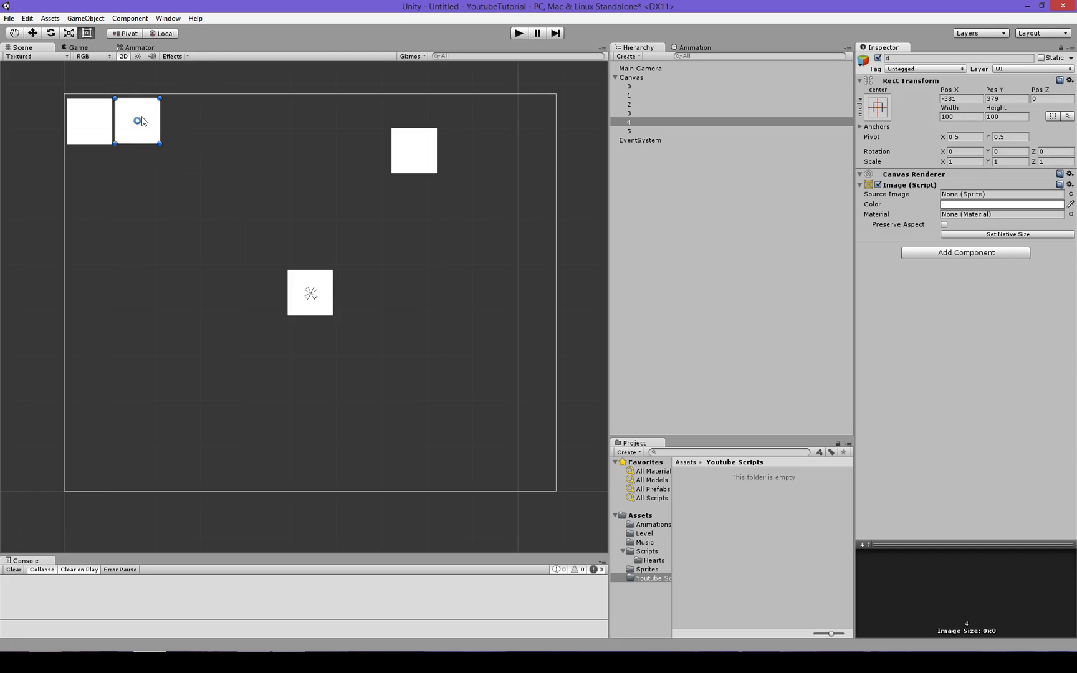
left_click(628, 86)
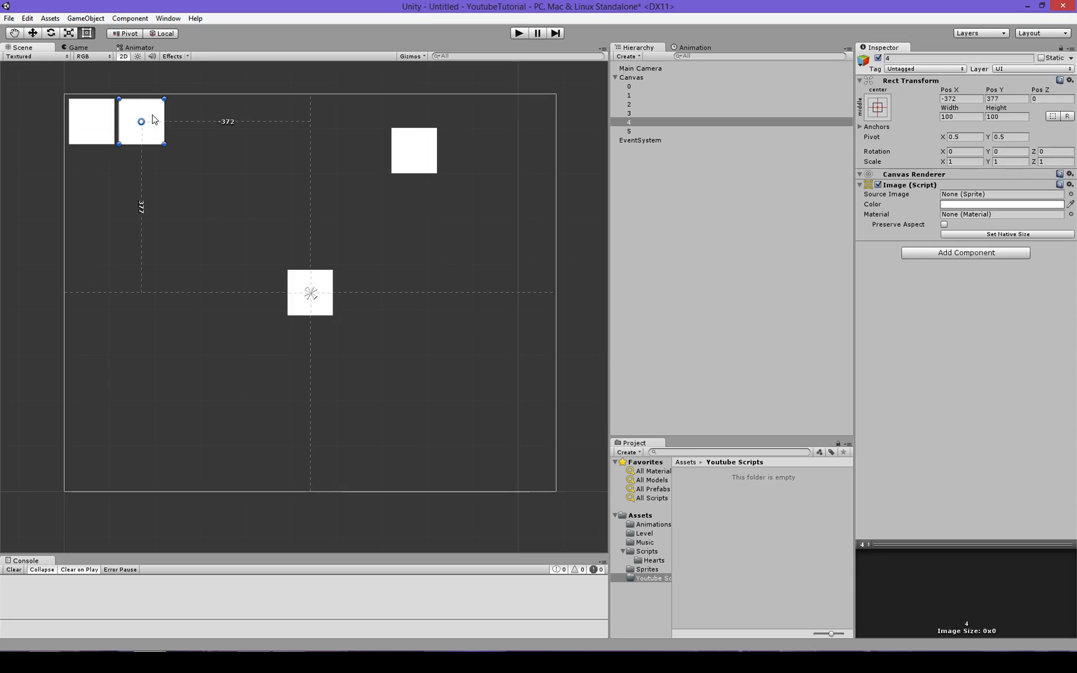
left_click_drag(141, 122, 146, 125)
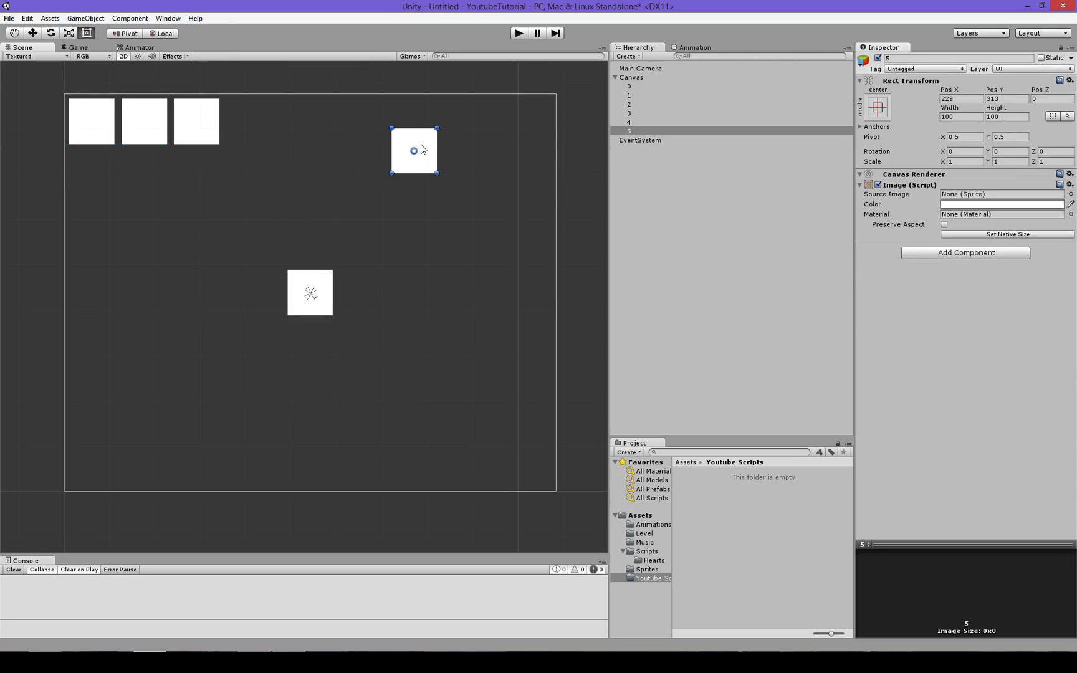
Step: Slide images 3 and 2 into place along the top row, edge to edge
left_click(628, 103)
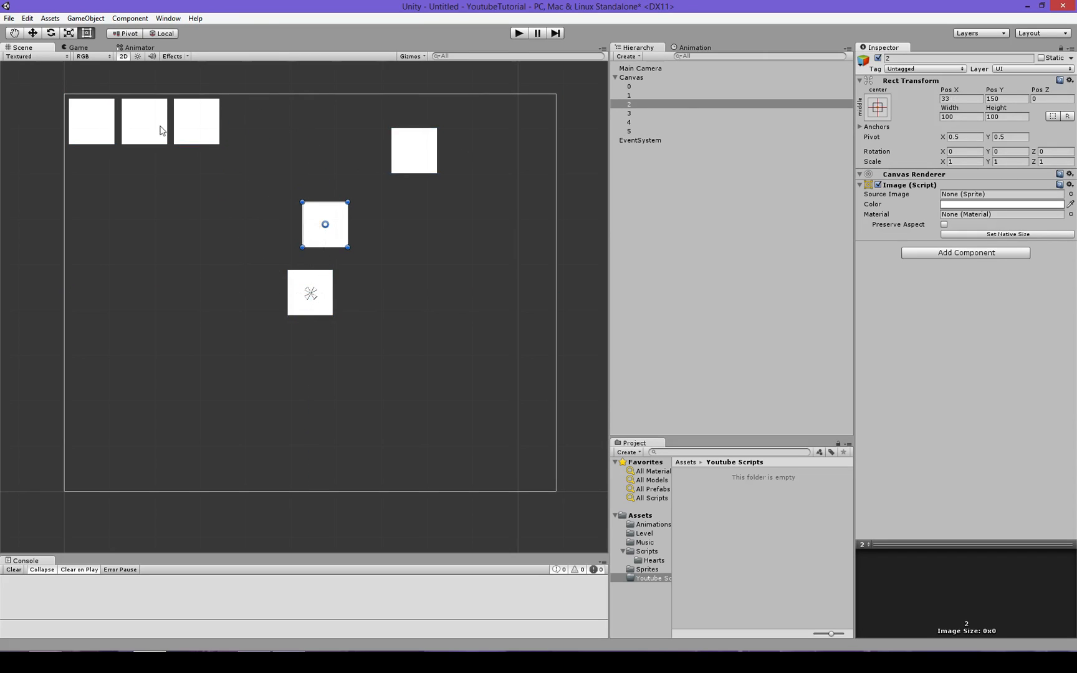
left_click(628, 113)
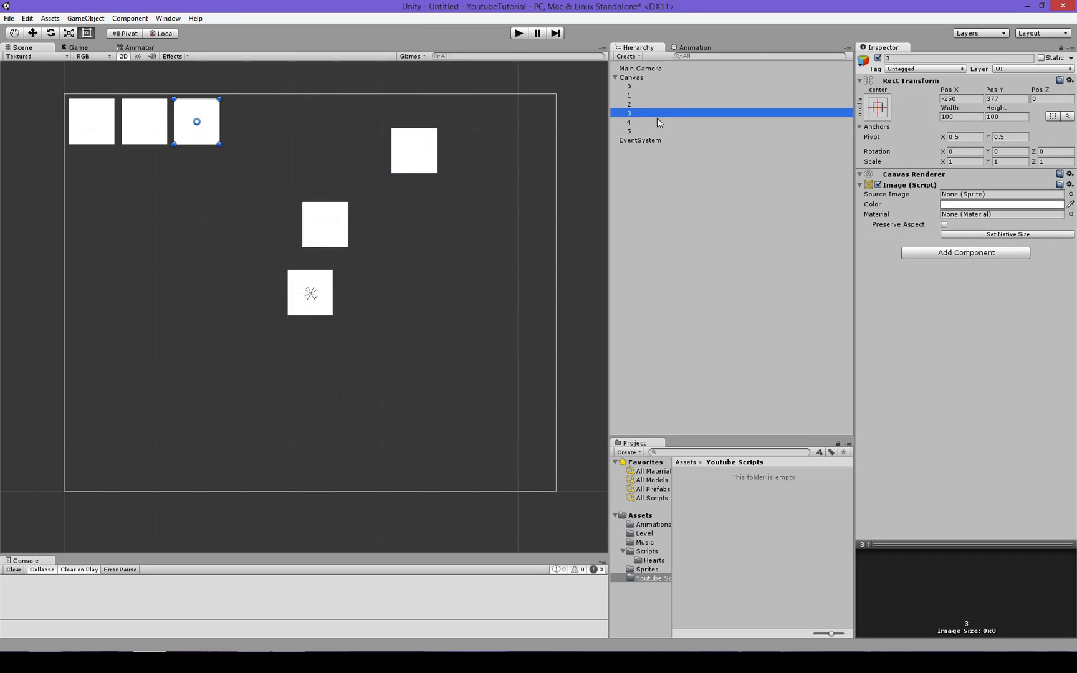
left_click_drag(197, 121, 291, 124)
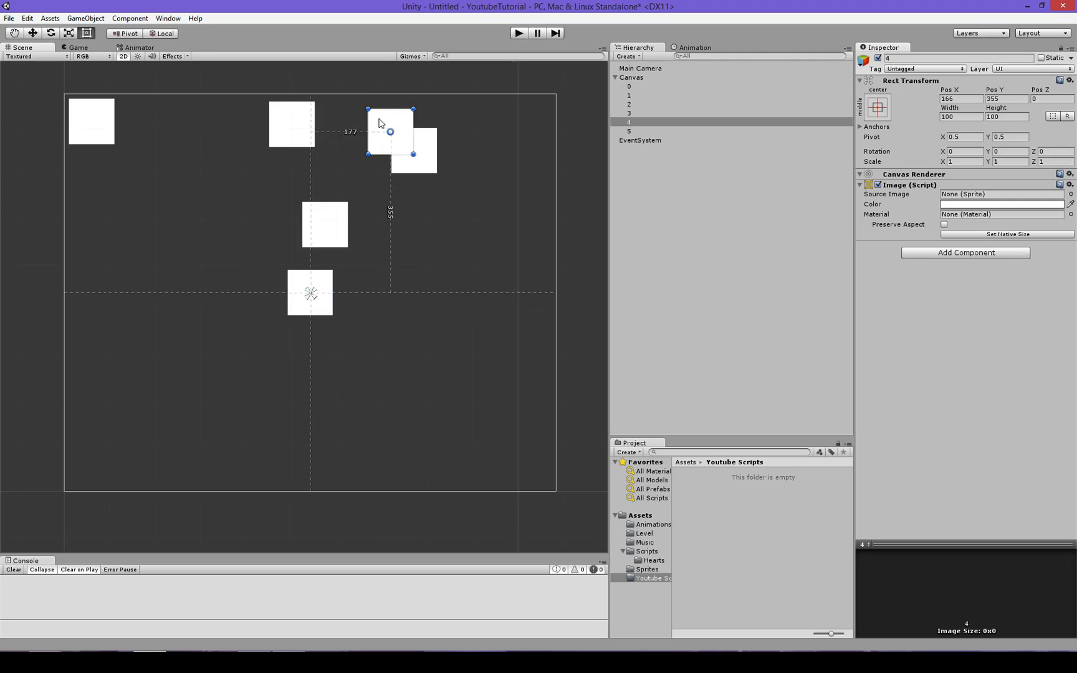
left_click(628, 95)
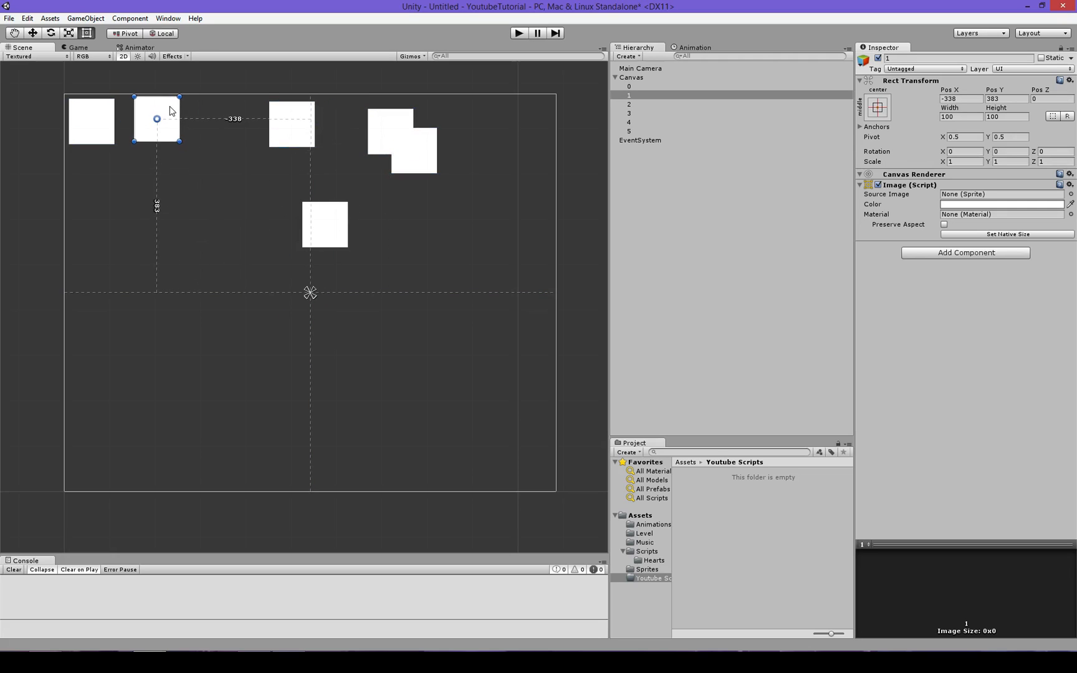
left_click(628, 103)
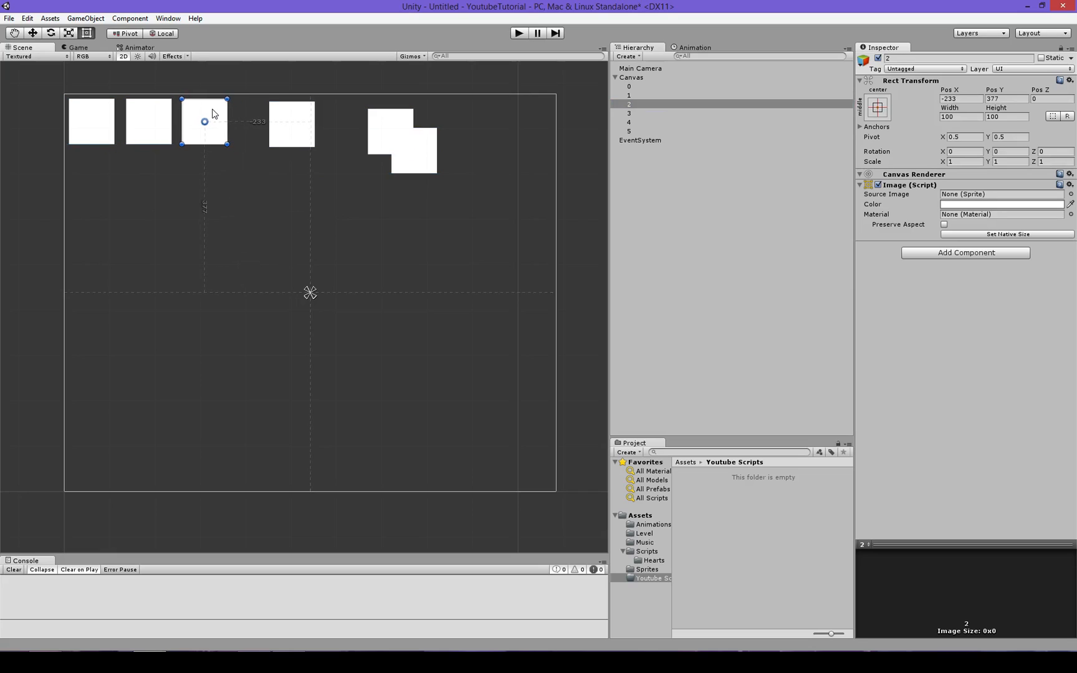
left_click(629, 113)
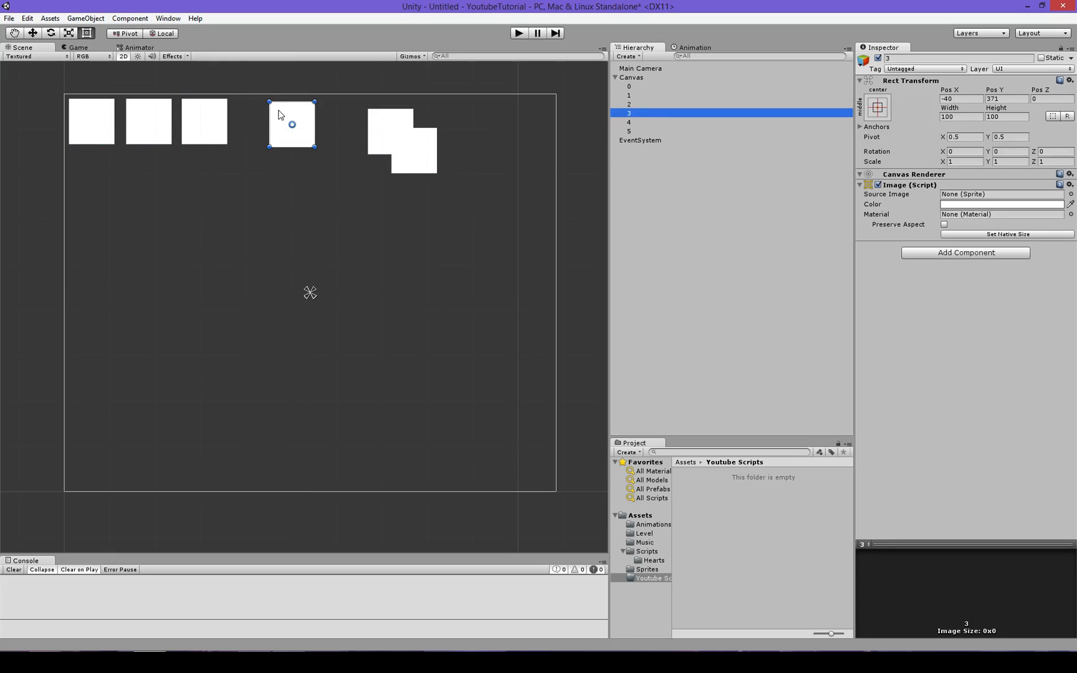
left_click_drag(291, 123, 258, 122)
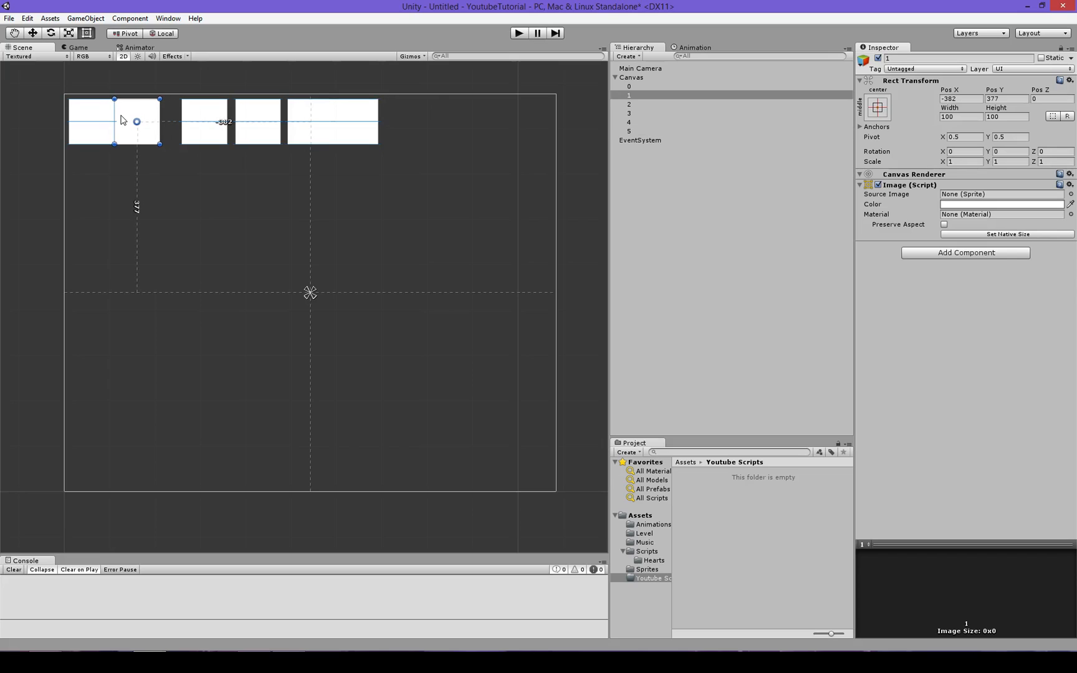
left_click(629, 105)
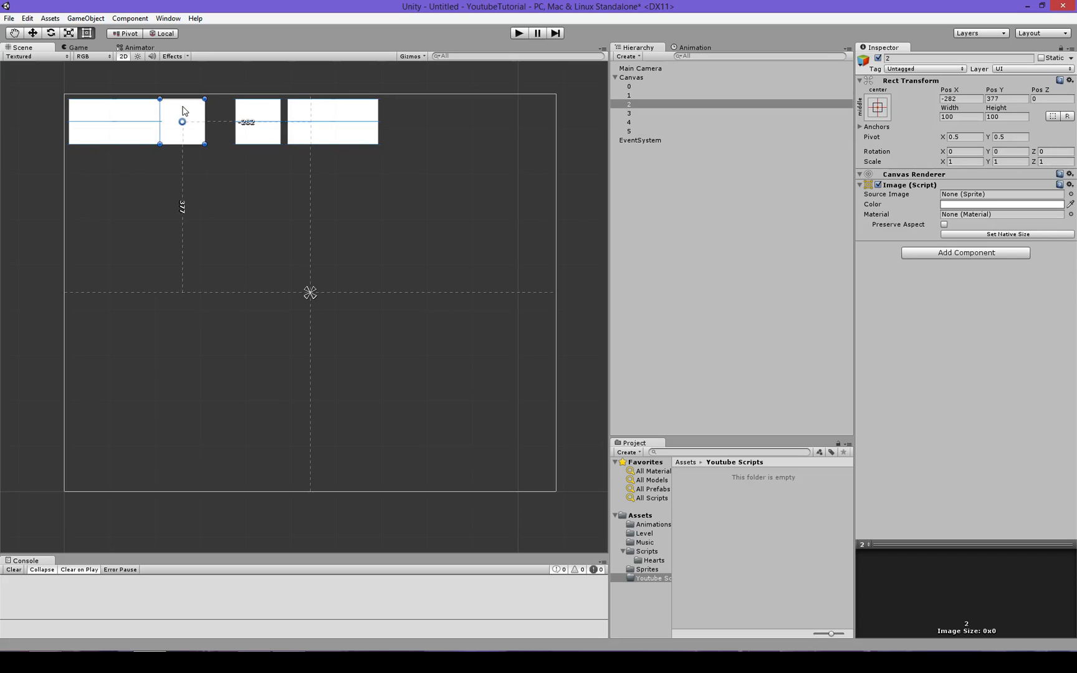
left_click(627, 112)
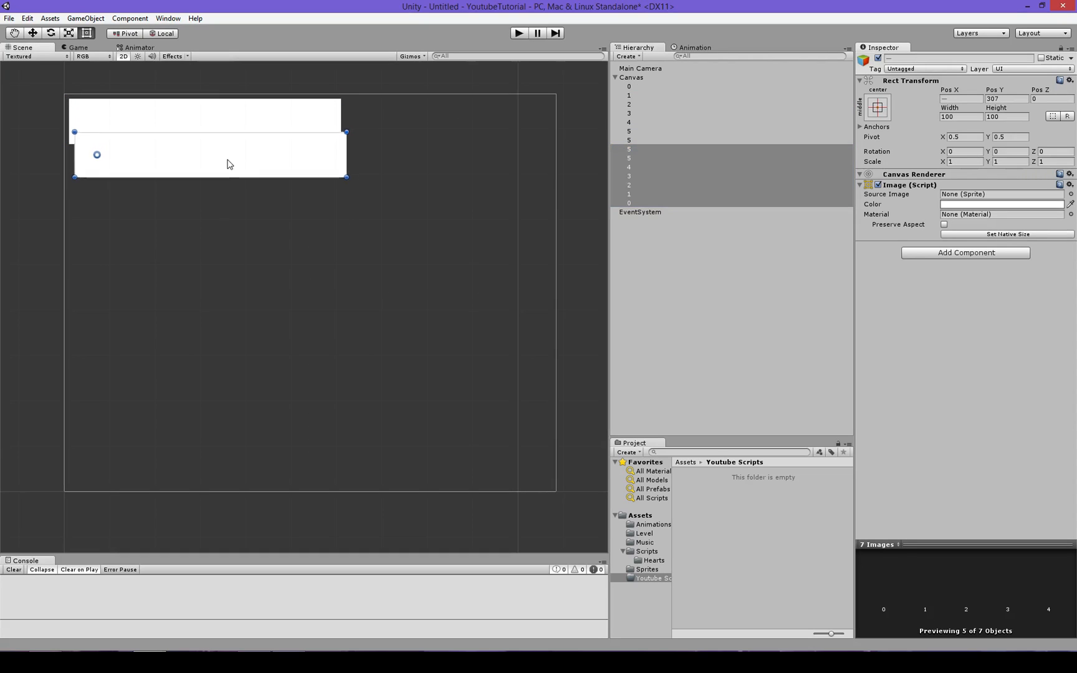
Step: Move a duplicate into a second row and rename the duplicates 6, 7, 8, 9, 10, 11
left_click(631, 77)
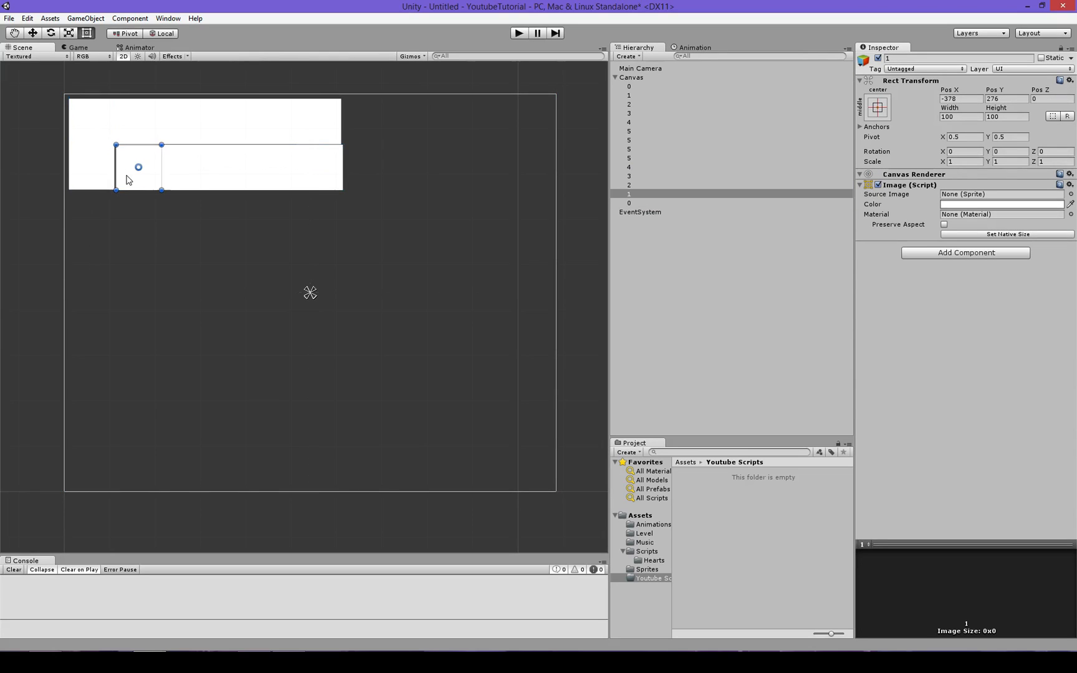
left_click_drag(138, 167, 179, 167)
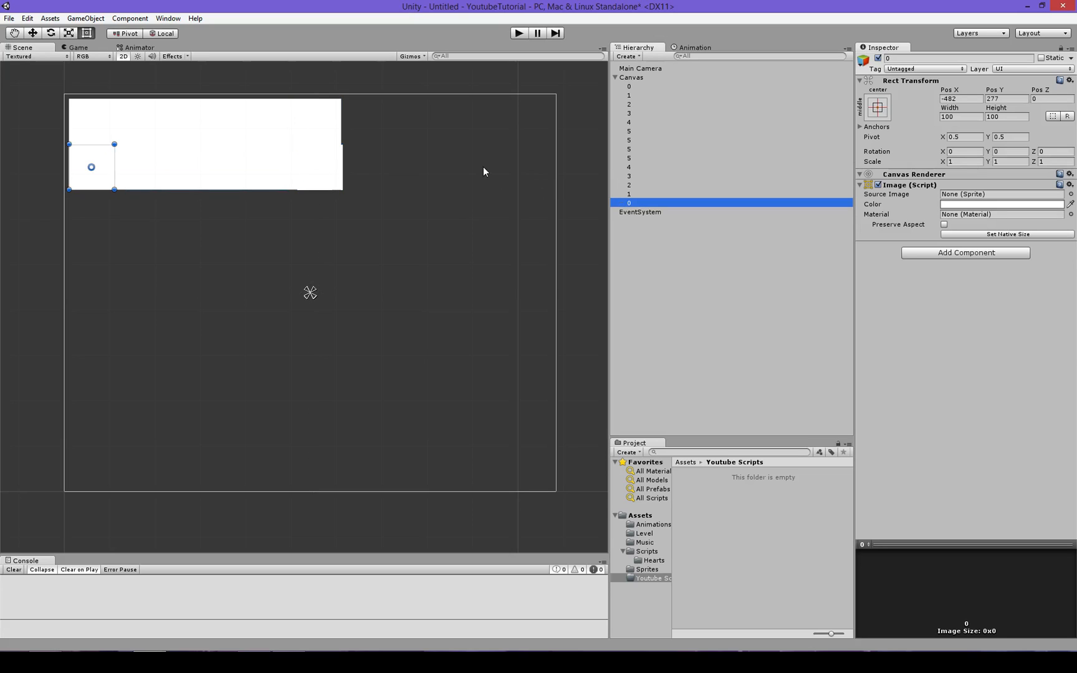
mouse_move(622, 158)
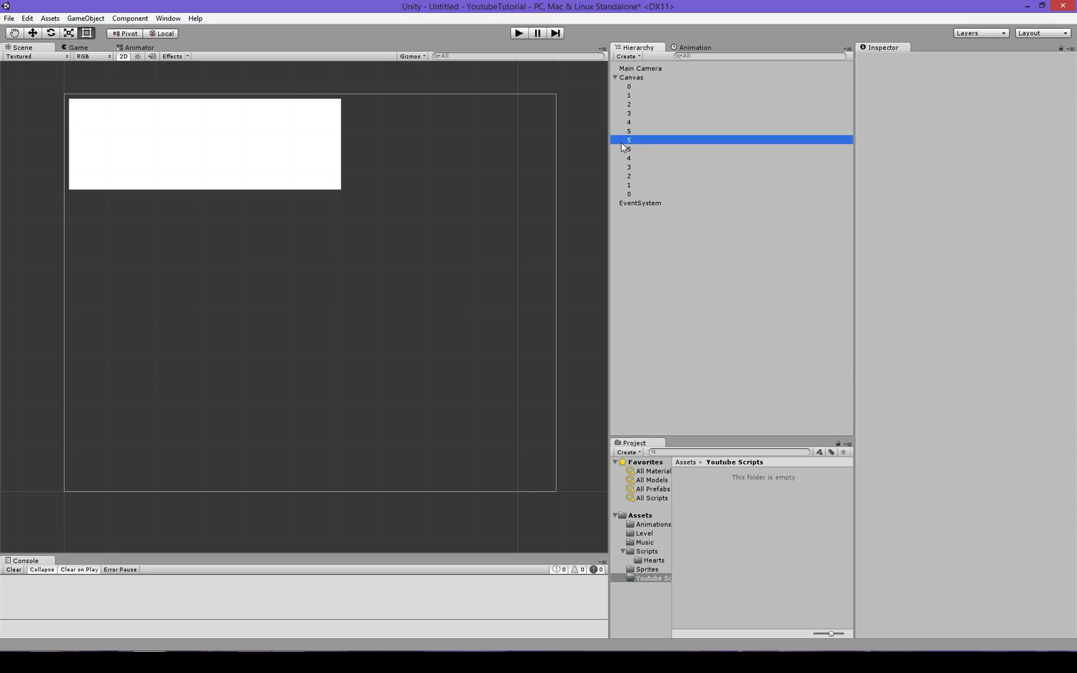
left_click(629, 130)
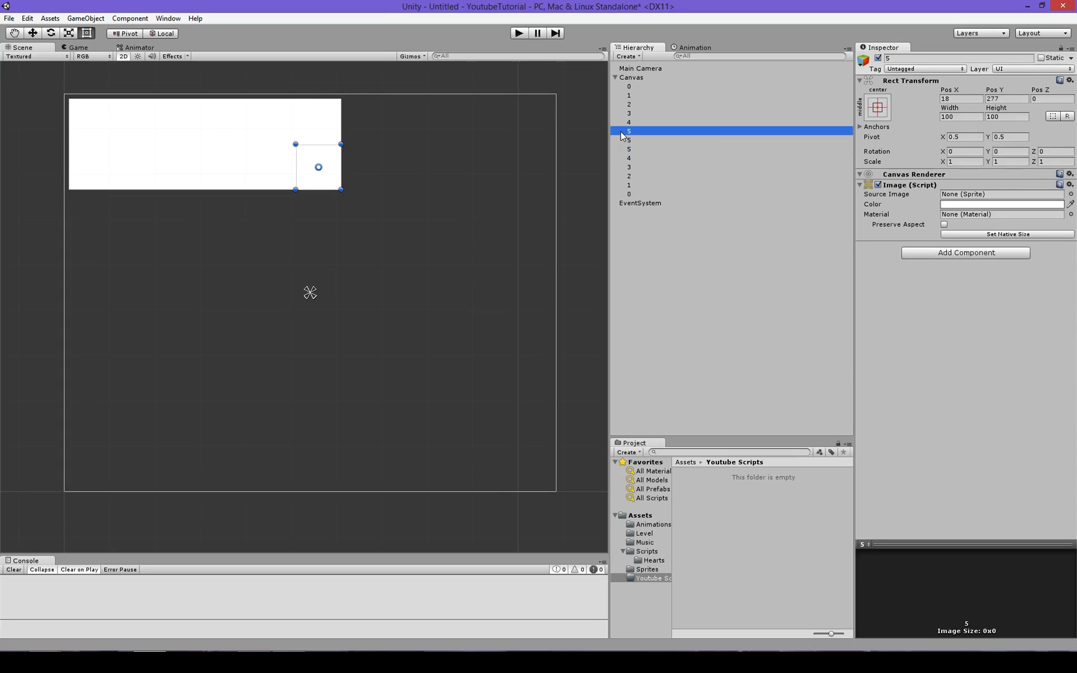
left_click(538, 152)
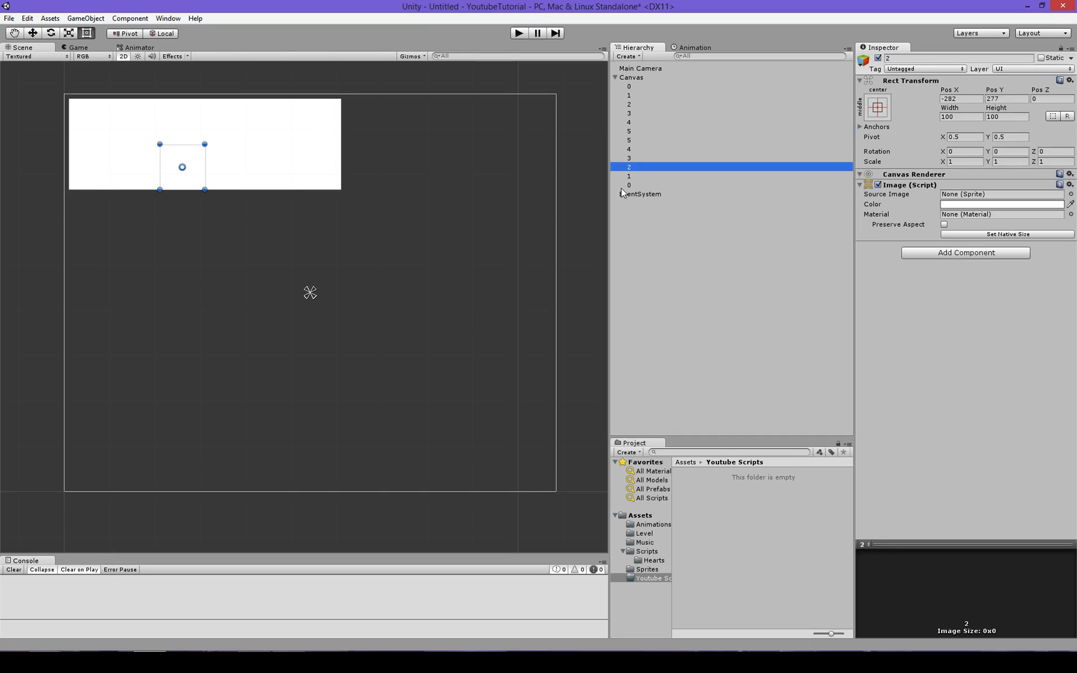
left_click(628, 183)
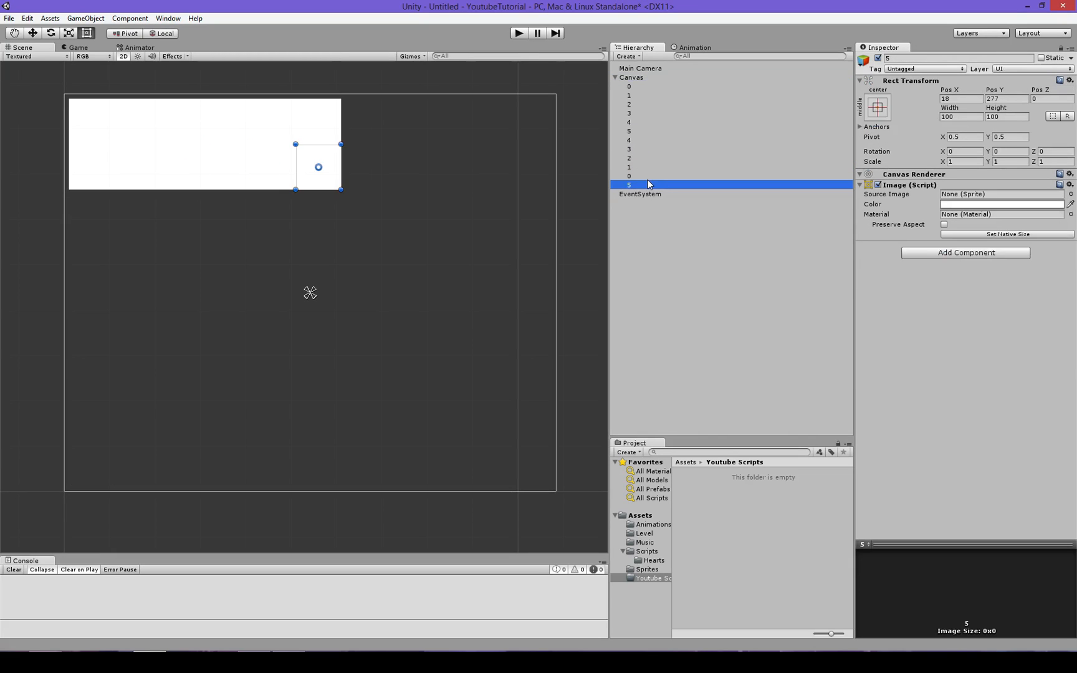
left_click(629, 139)
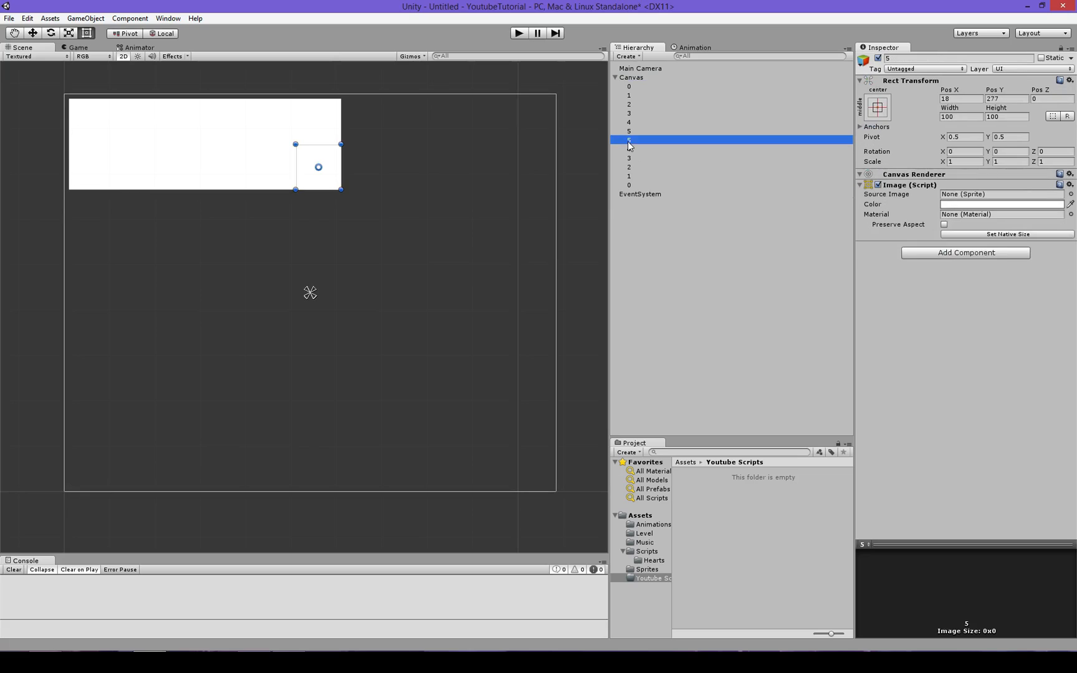
left_click(629, 184)
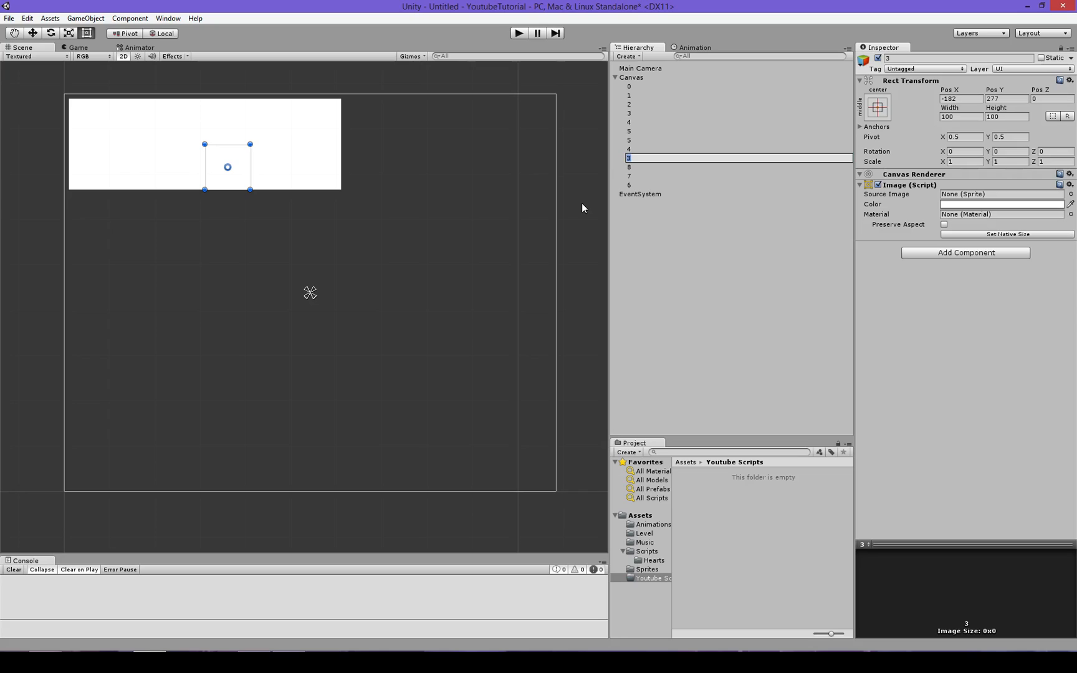
left_click(628, 149)
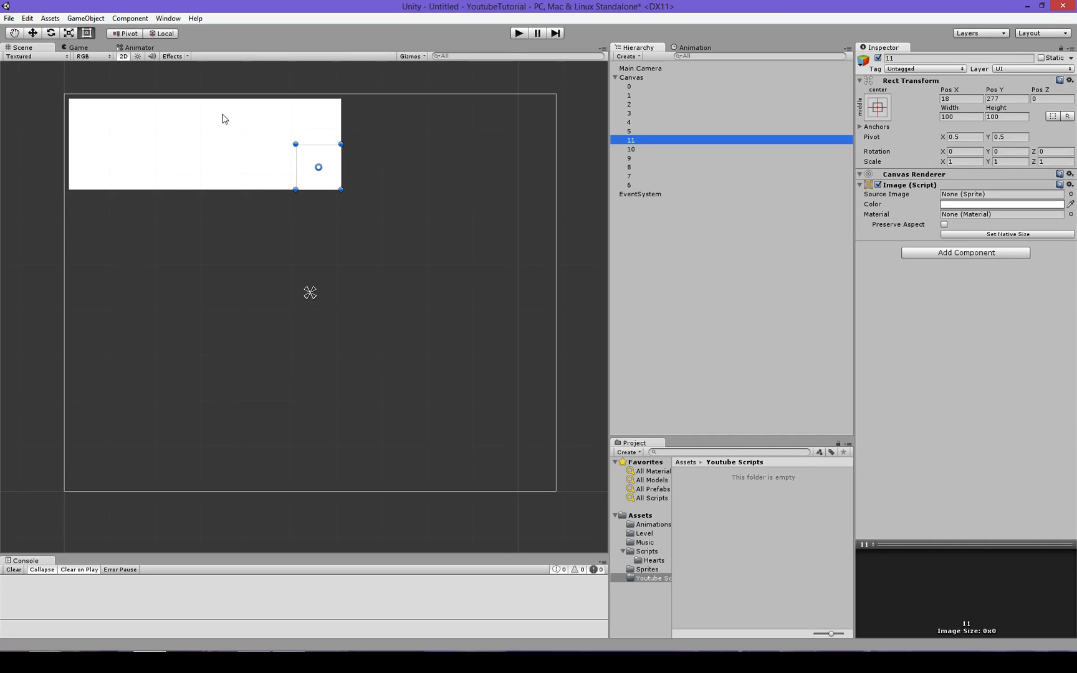
left_click(308, 241)
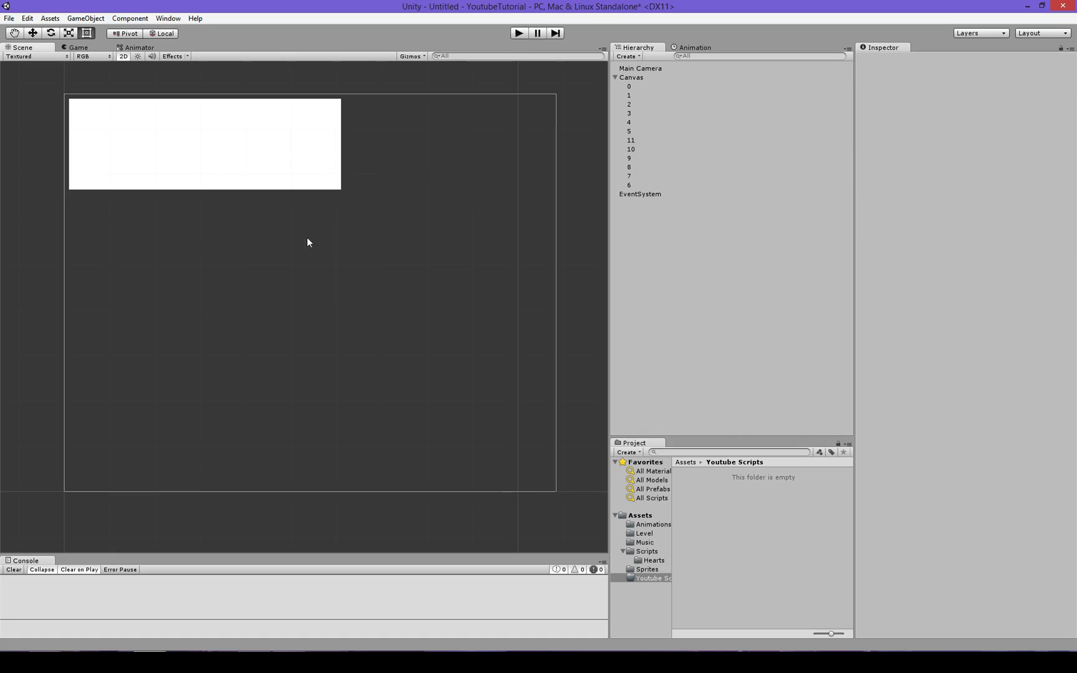
mouse_move(184, 161)
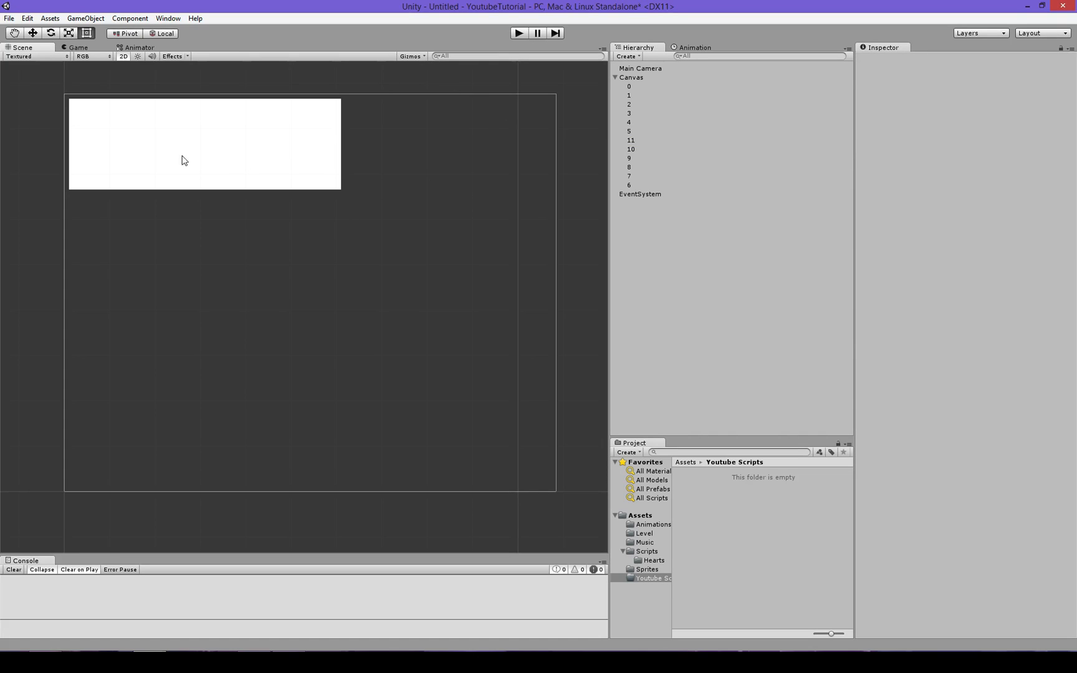
mouse_move(49, 167)
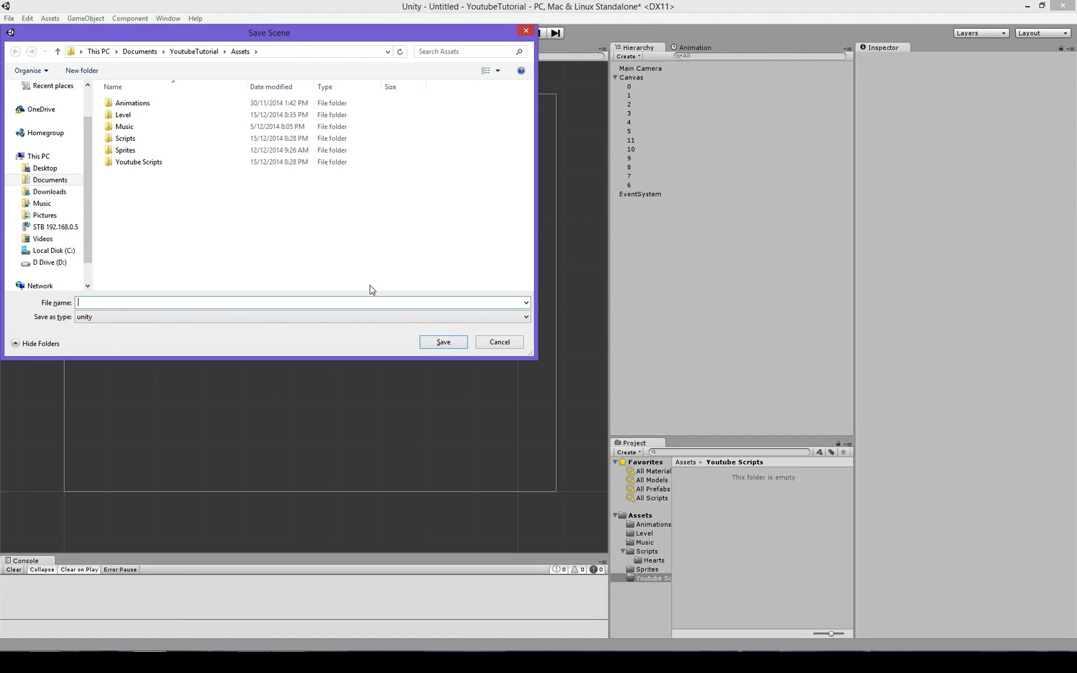
mouse_move(395, 246)
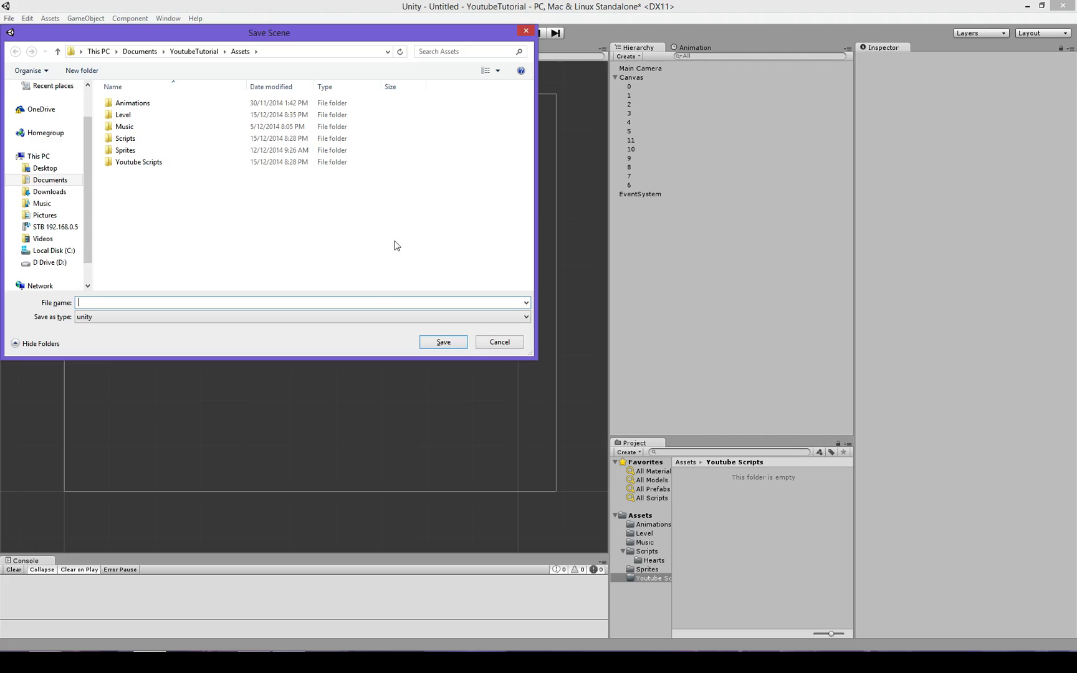
Step: Save the current scene into the Level folder under the name HeartsYoutube
double_click(123, 115)
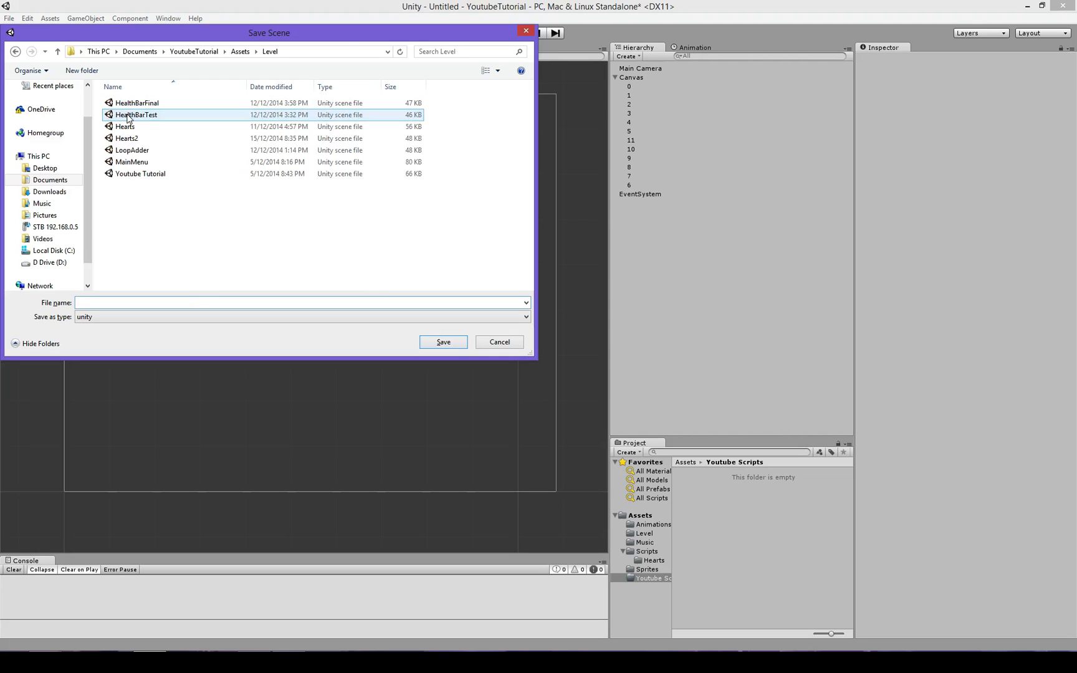
type("HeartsY")
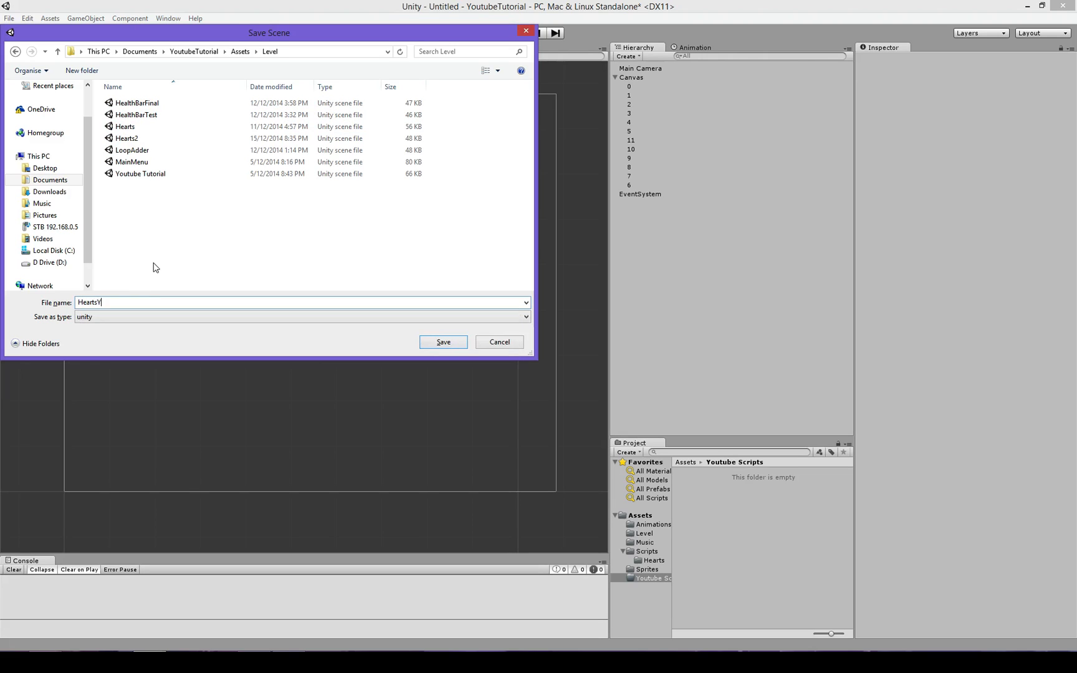
left_click(443, 343)
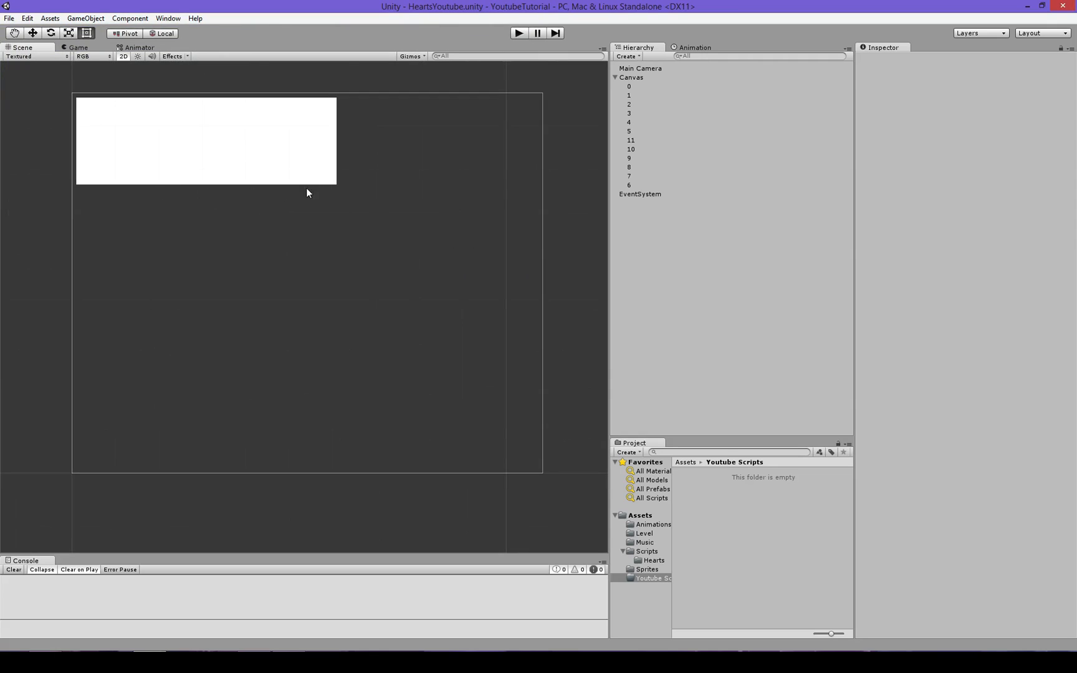
Step: Select images 0–11 and assign Health_stat from Assets/Sprites as their Source Image
left_click(628, 86)
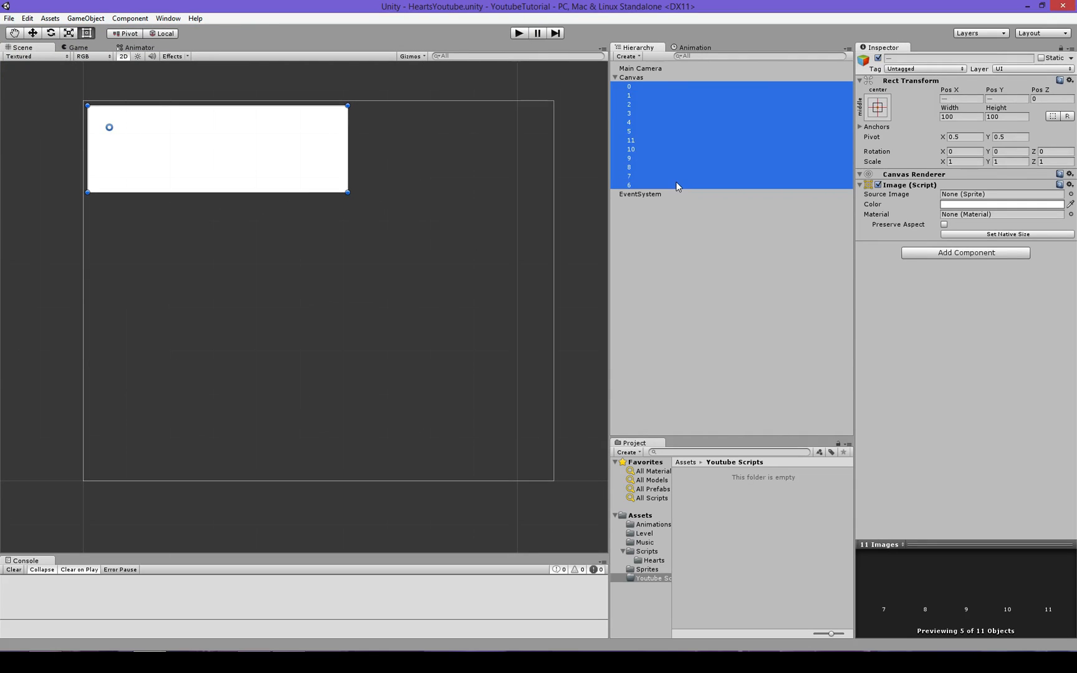
left_click(646, 551)
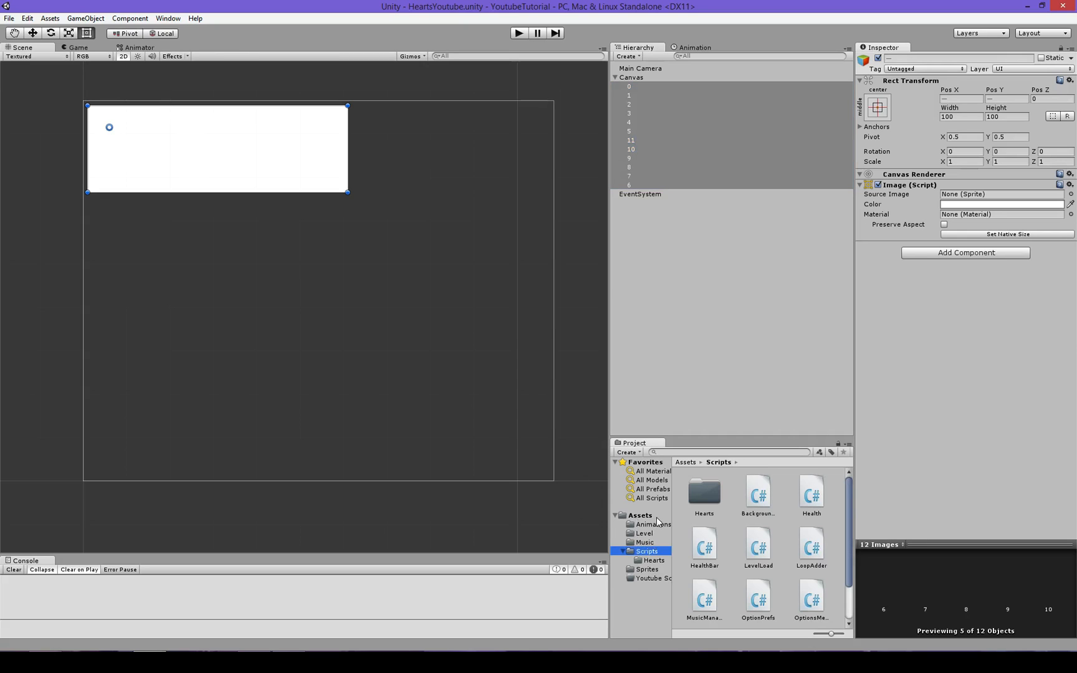
left_click(646, 568)
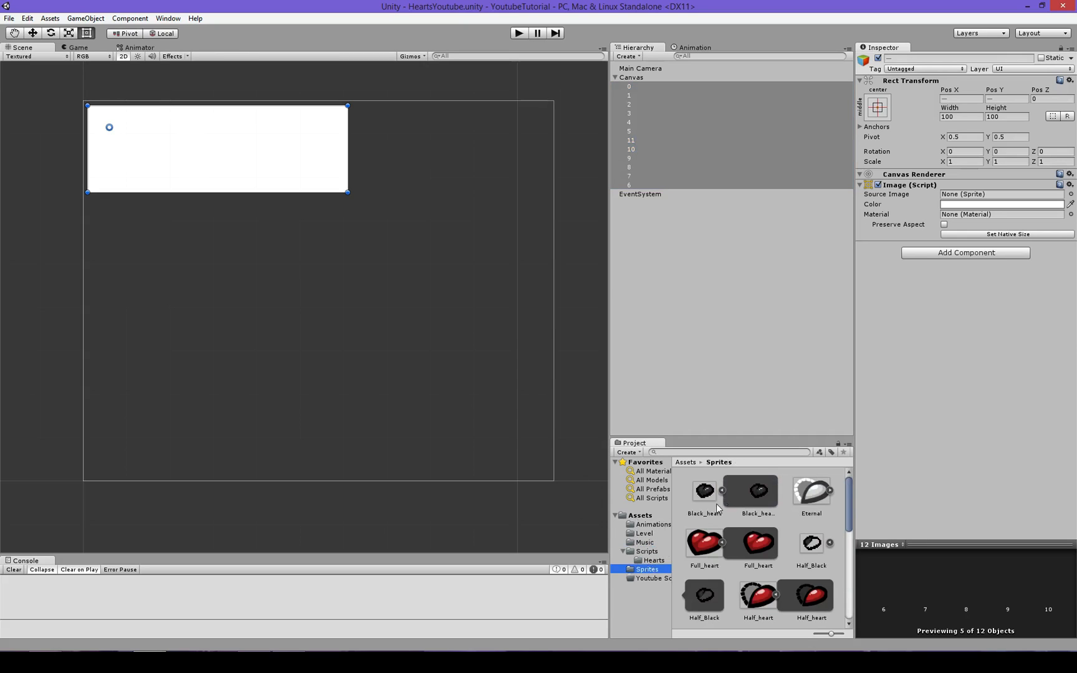
scroll("down", 3)
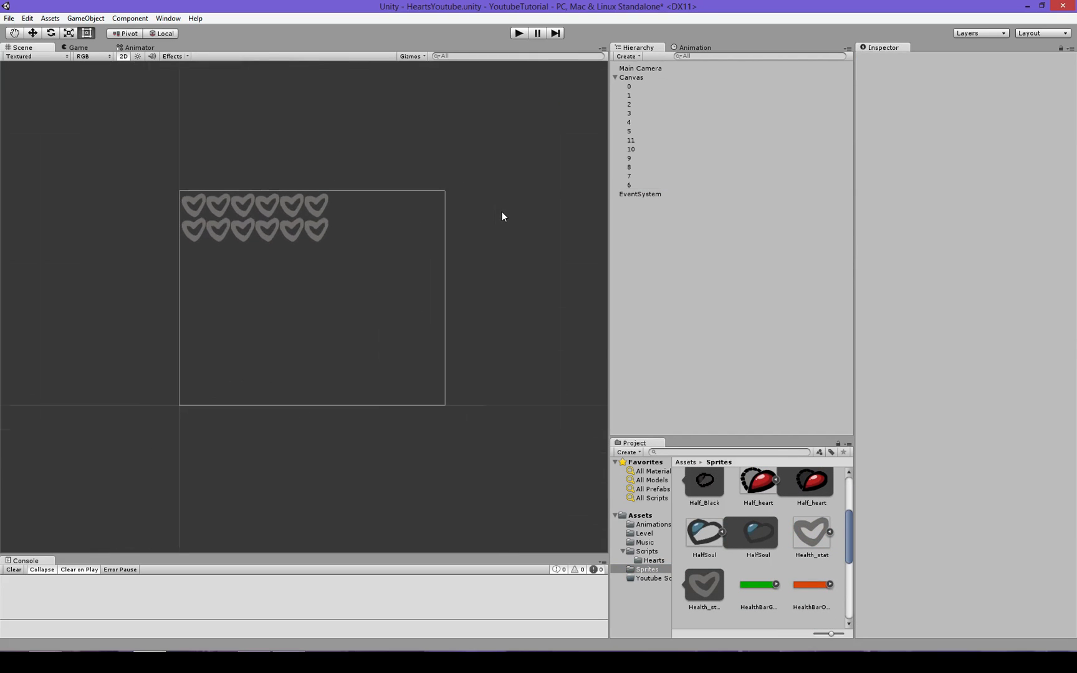
left_click(519, 32)
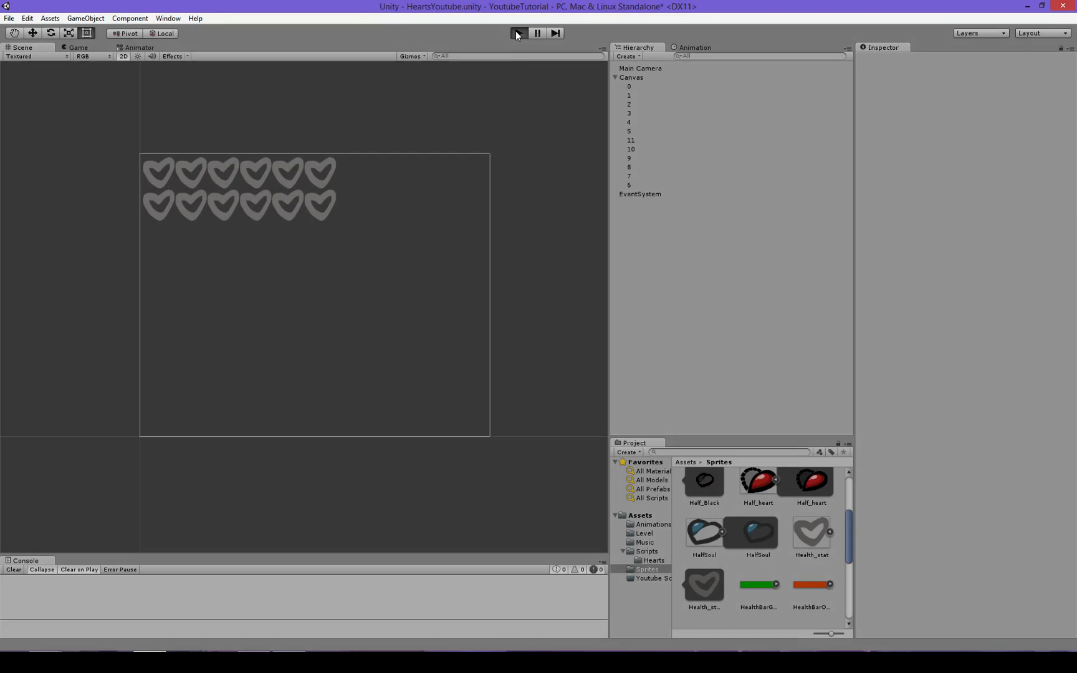
left_click(518, 33)
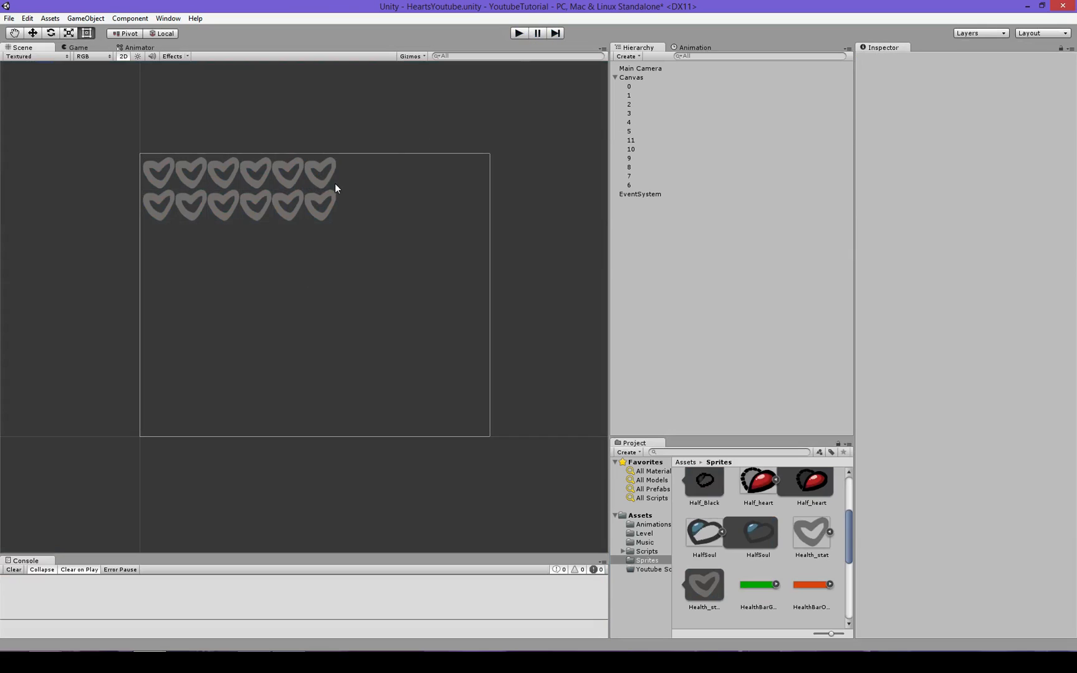
left_click(628, 131)
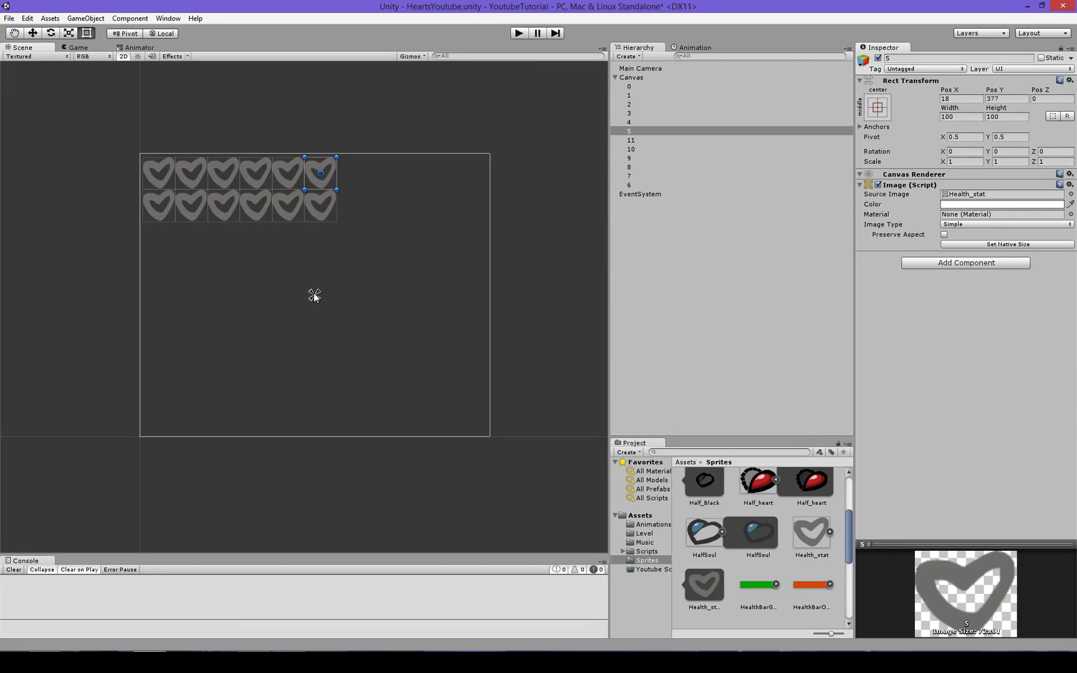
mouse_move(255, 406)
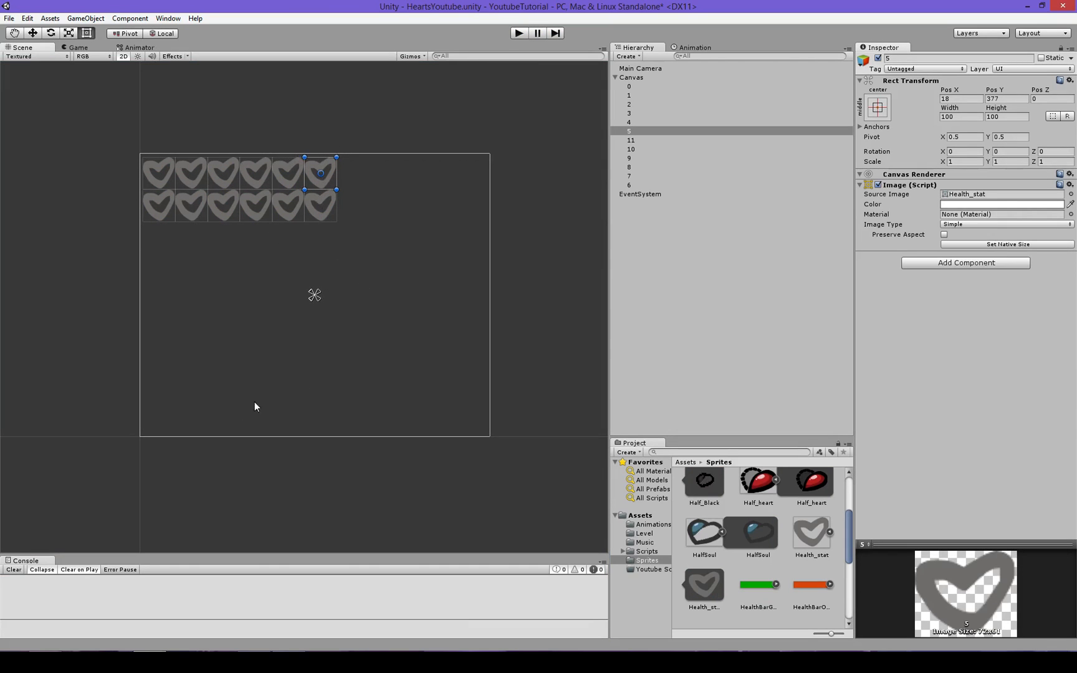
left_click(629, 86)
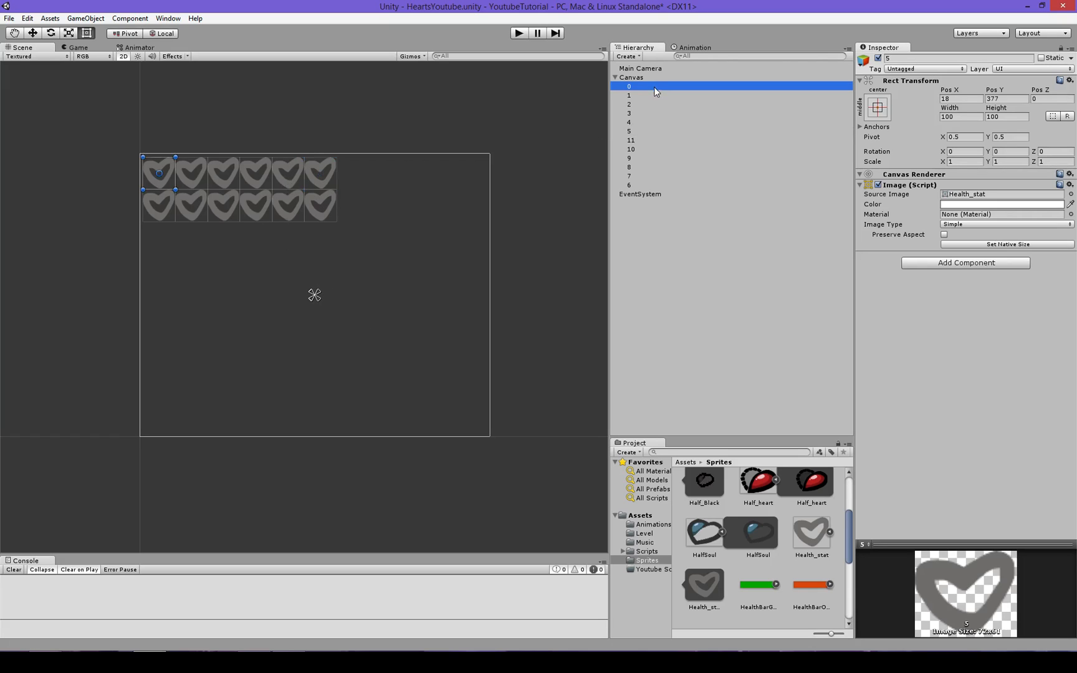
left_click(628, 184)
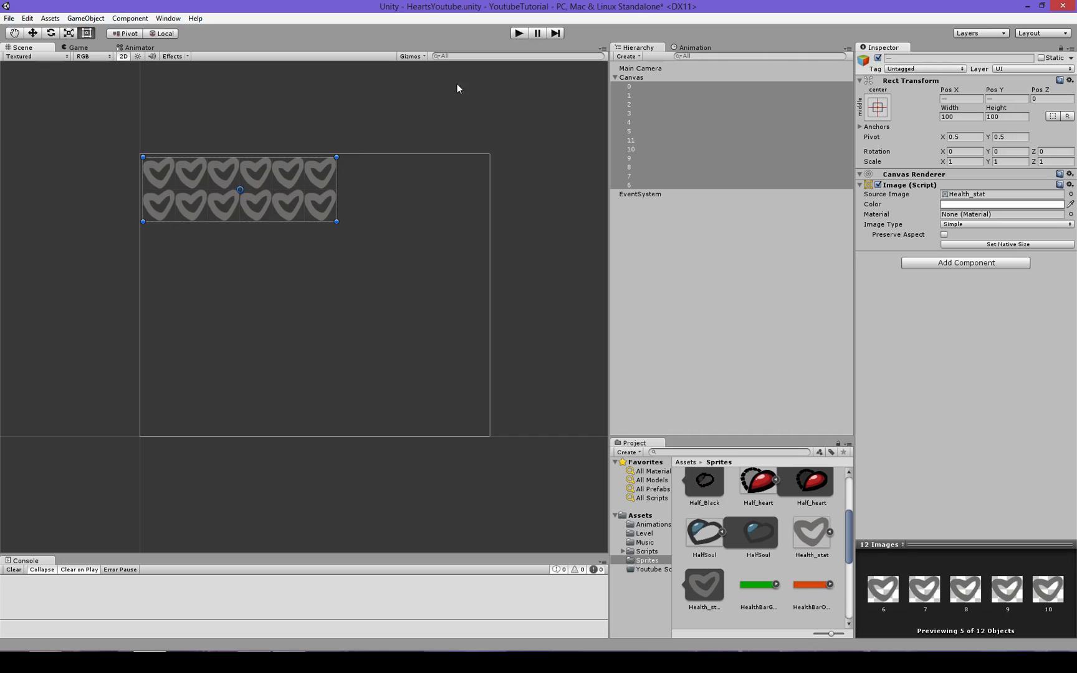
Step: Preview the heart rows in Play mode, then reselect the heart images
left_click(518, 34)
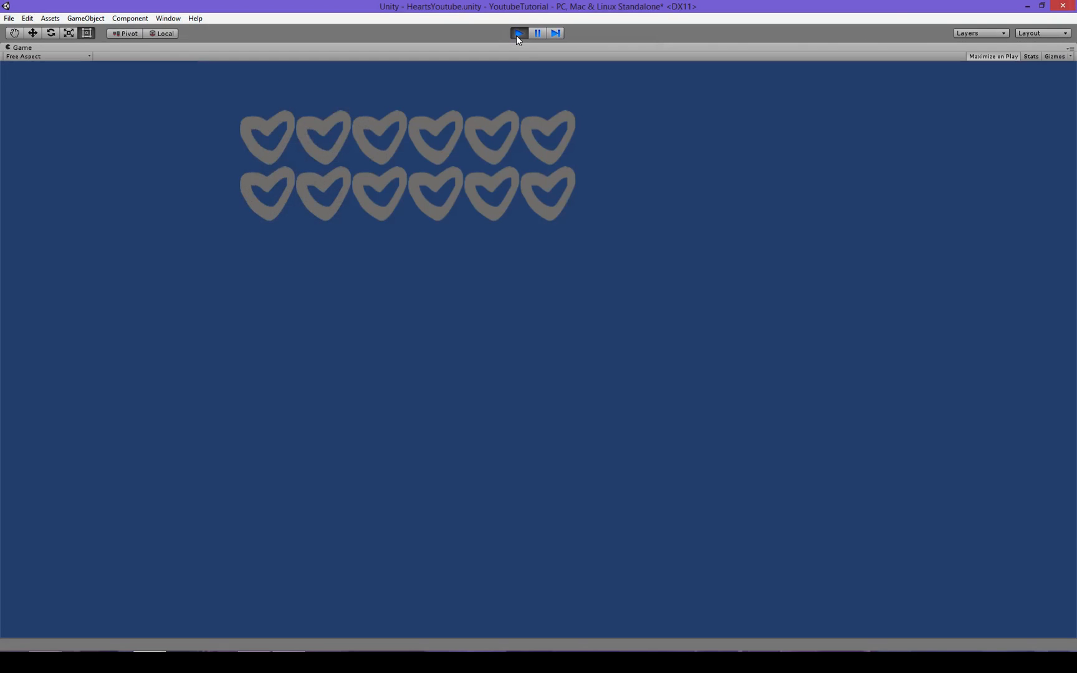
left_click(518, 33)
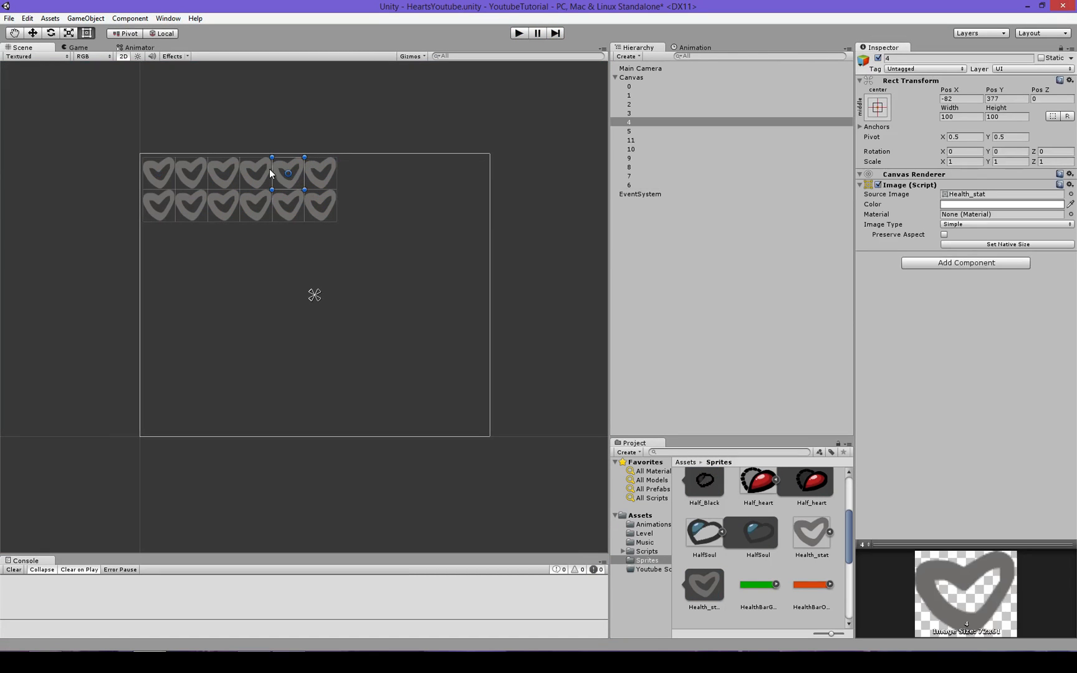
left_click(627, 86)
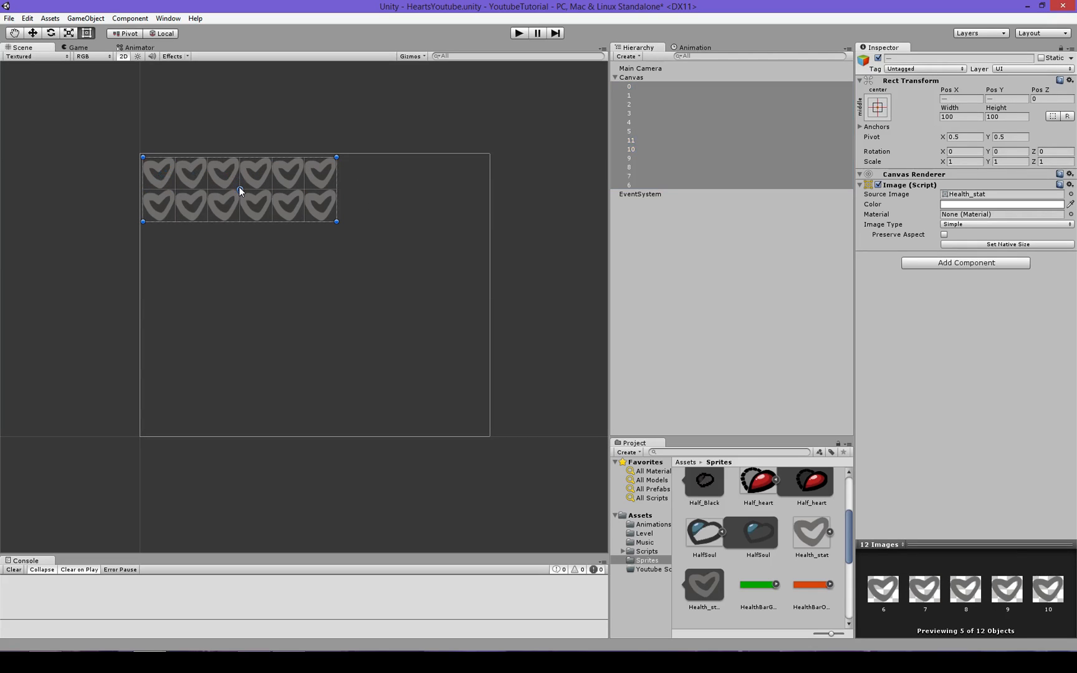
left_click(629, 86)
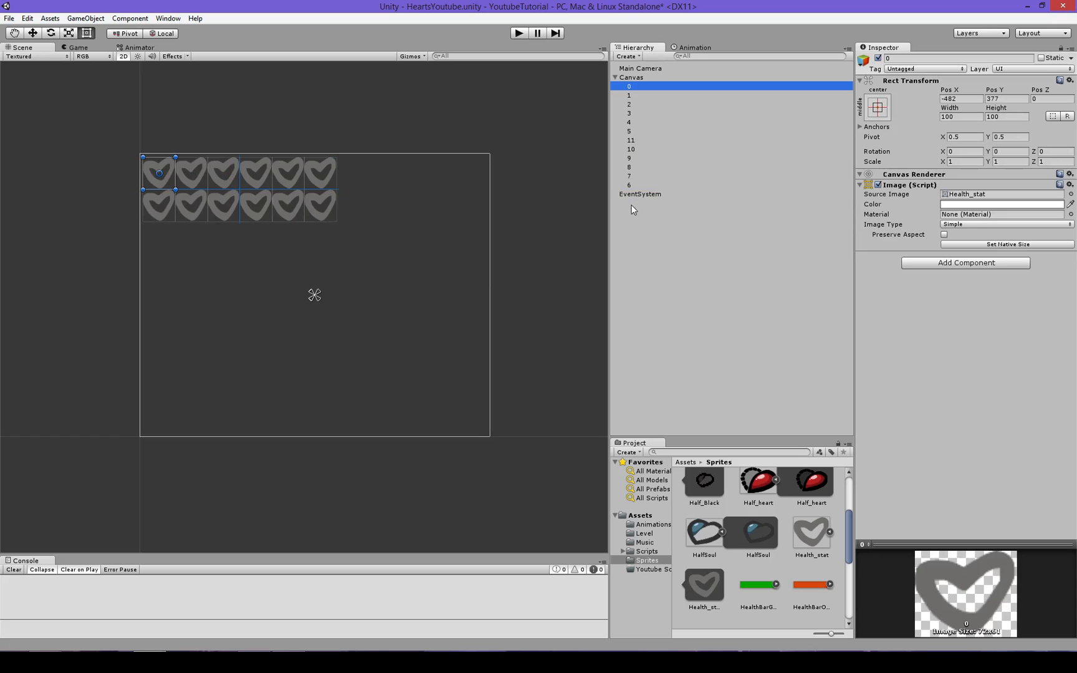
left_click(628, 157)
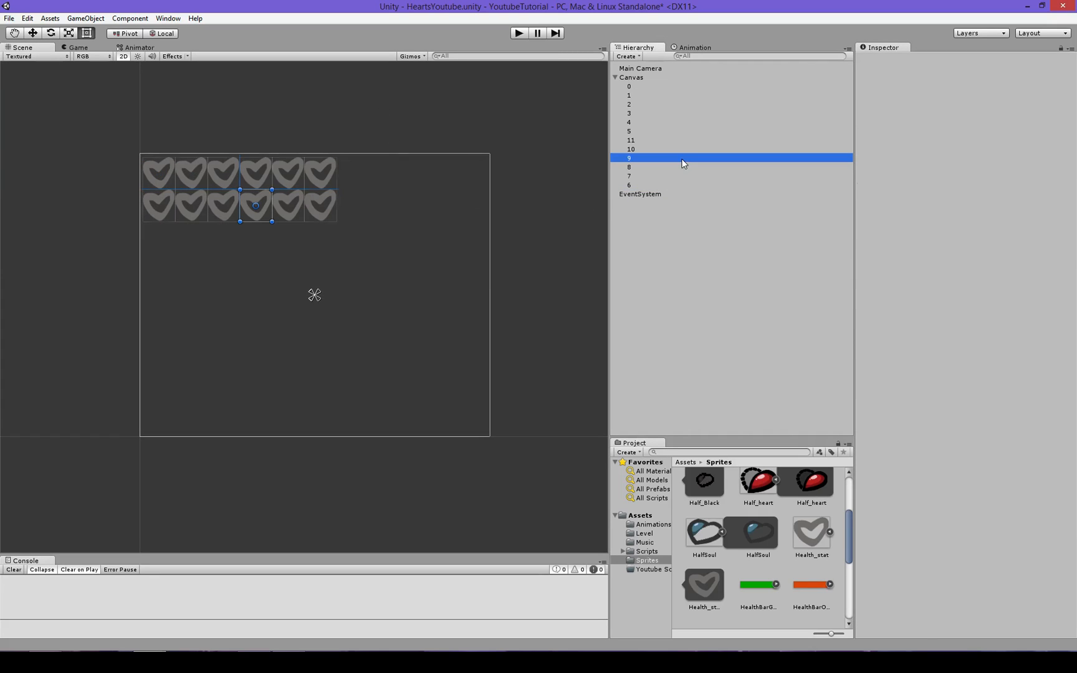
Step: Check the positions of hearts 0, 9, 11 and 8, then bring up Canvas creation options
left_click(629, 86)
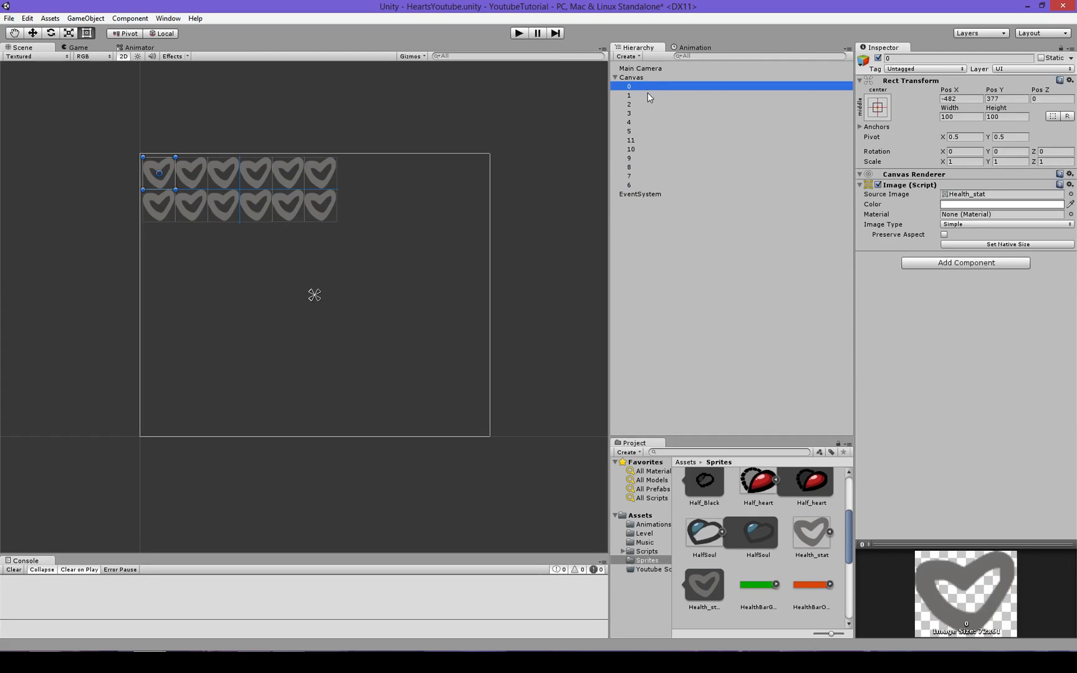
left_click(628, 176)
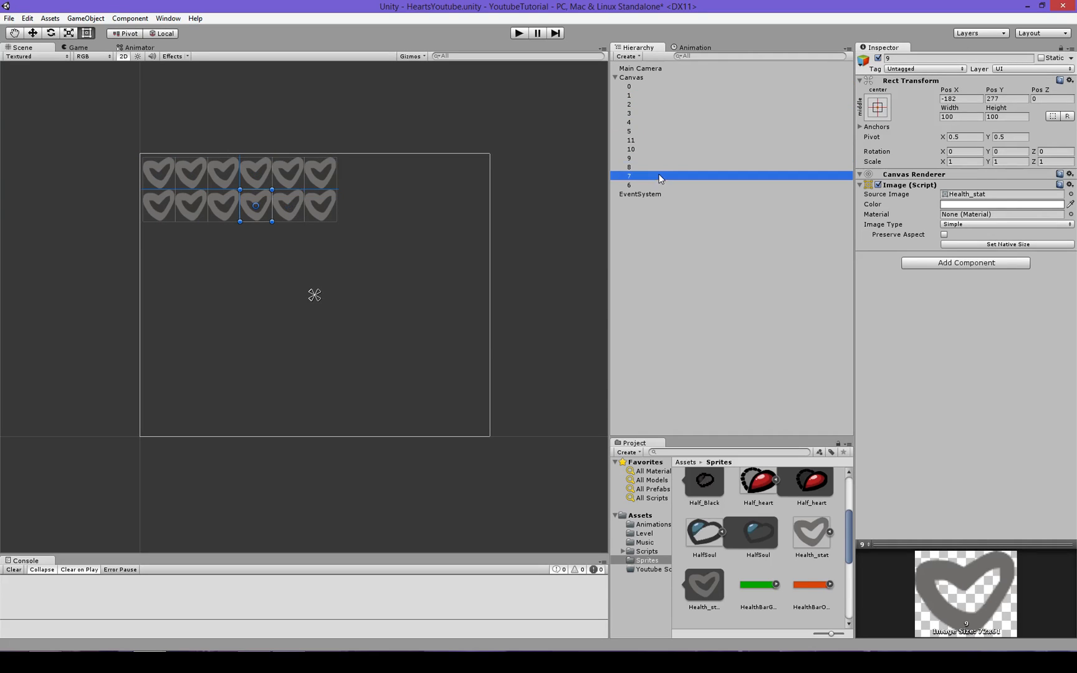
left_click(630, 140)
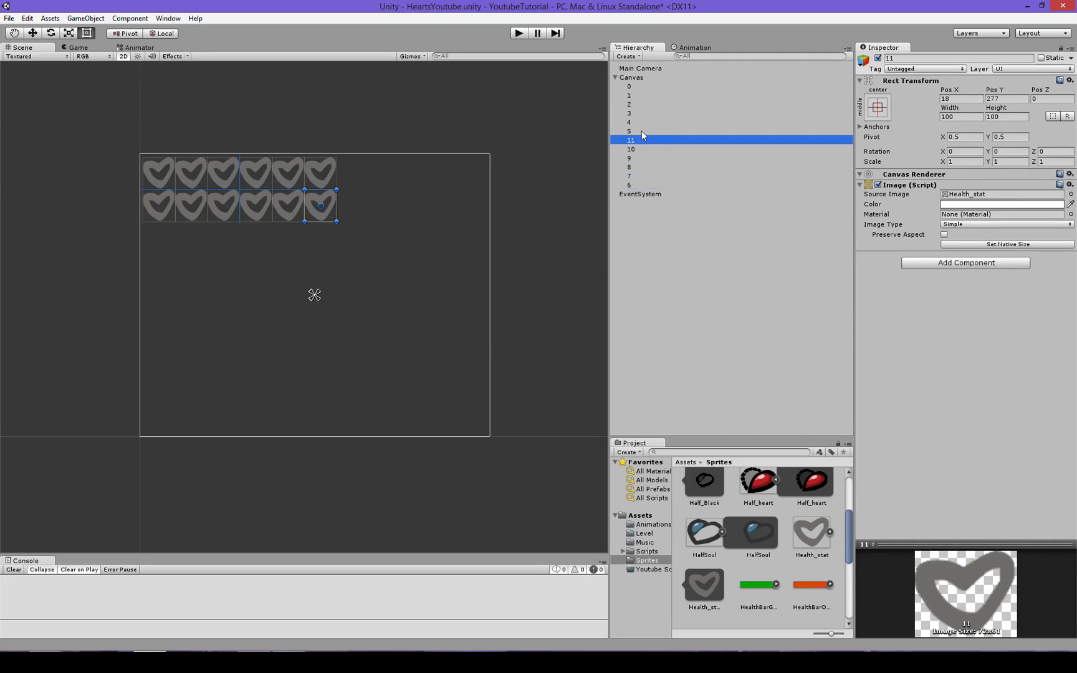
left_click(629, 167)
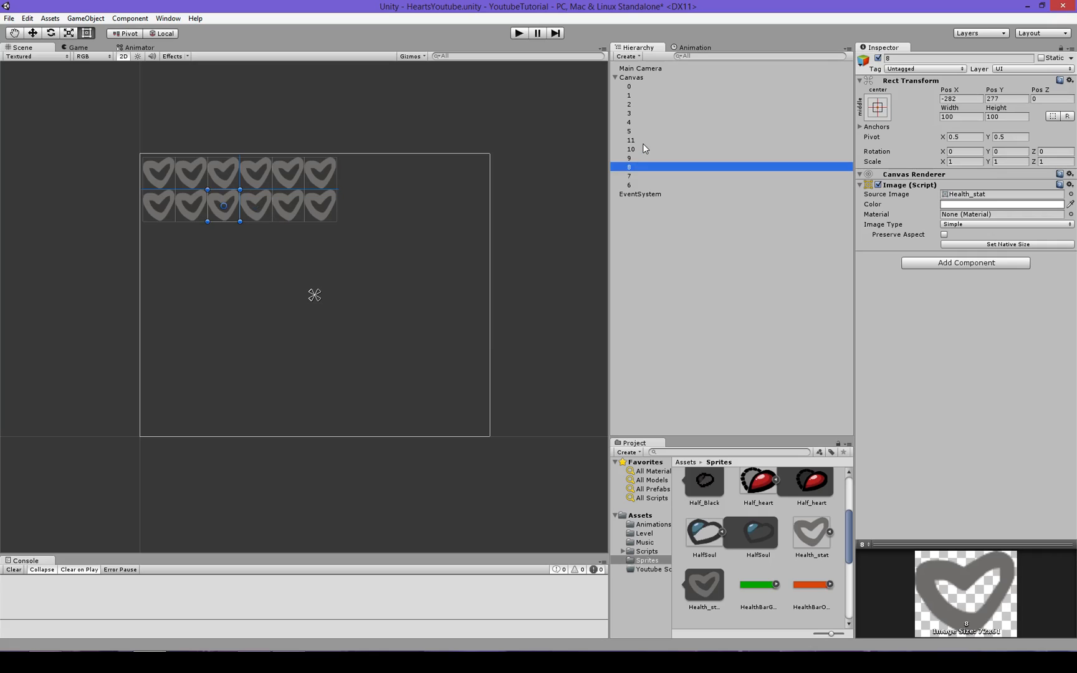
left_click(627, 104)
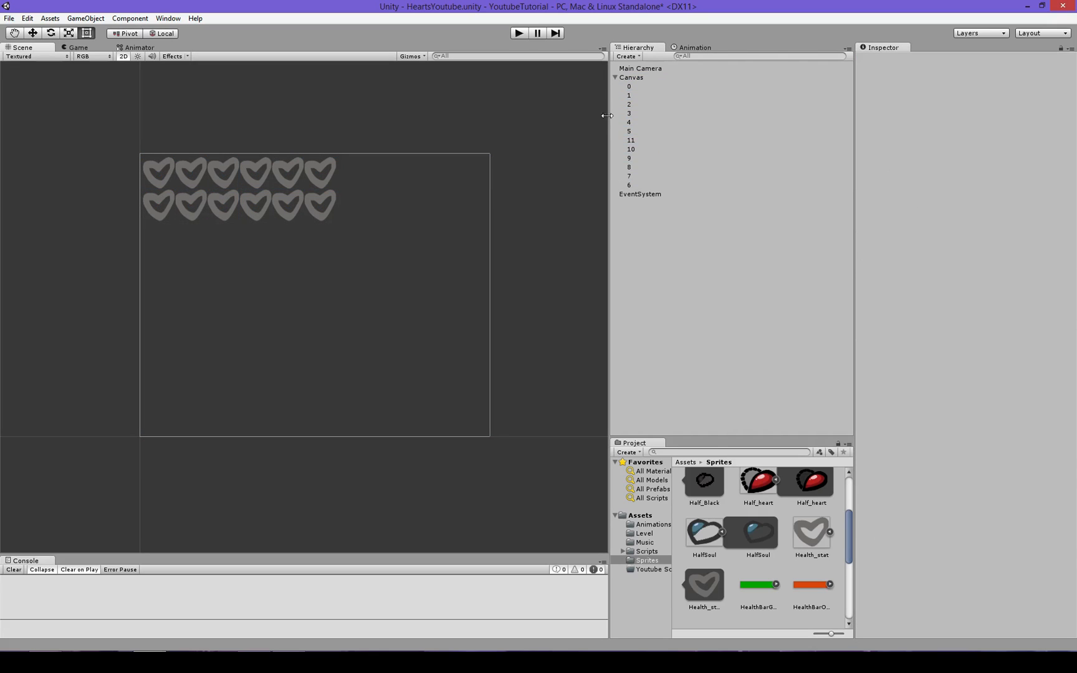
right_click(631, 76)
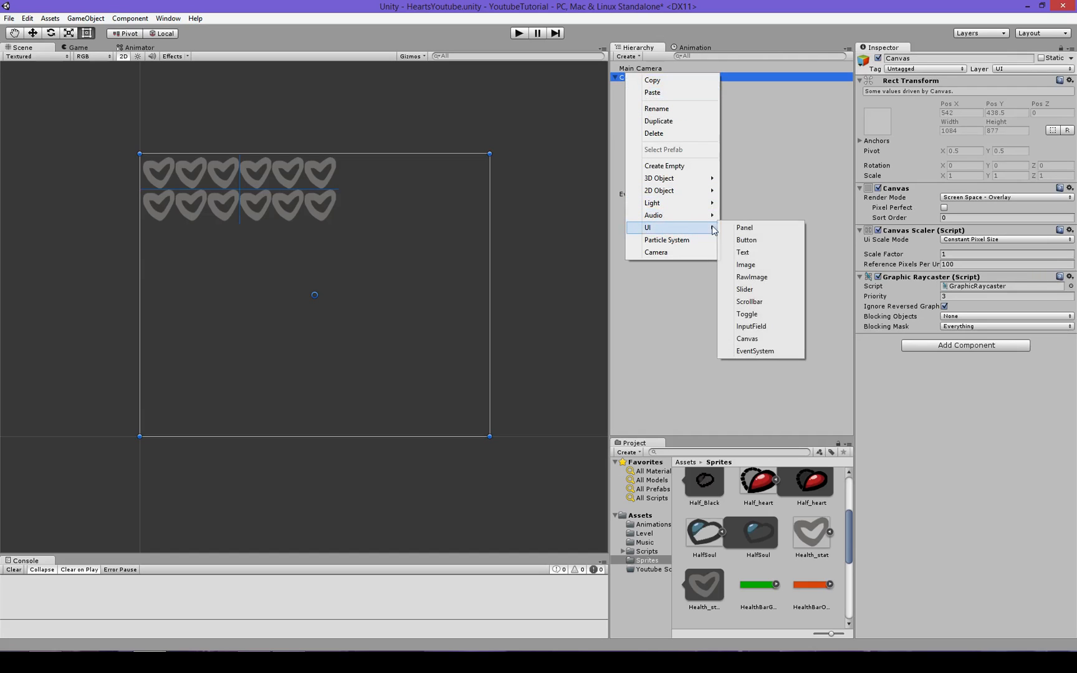
Step: Add a UI Button to the Canvas and name its copies Add, Remove, SwitchHeart, SwitchHalf
left_click(746, 240)
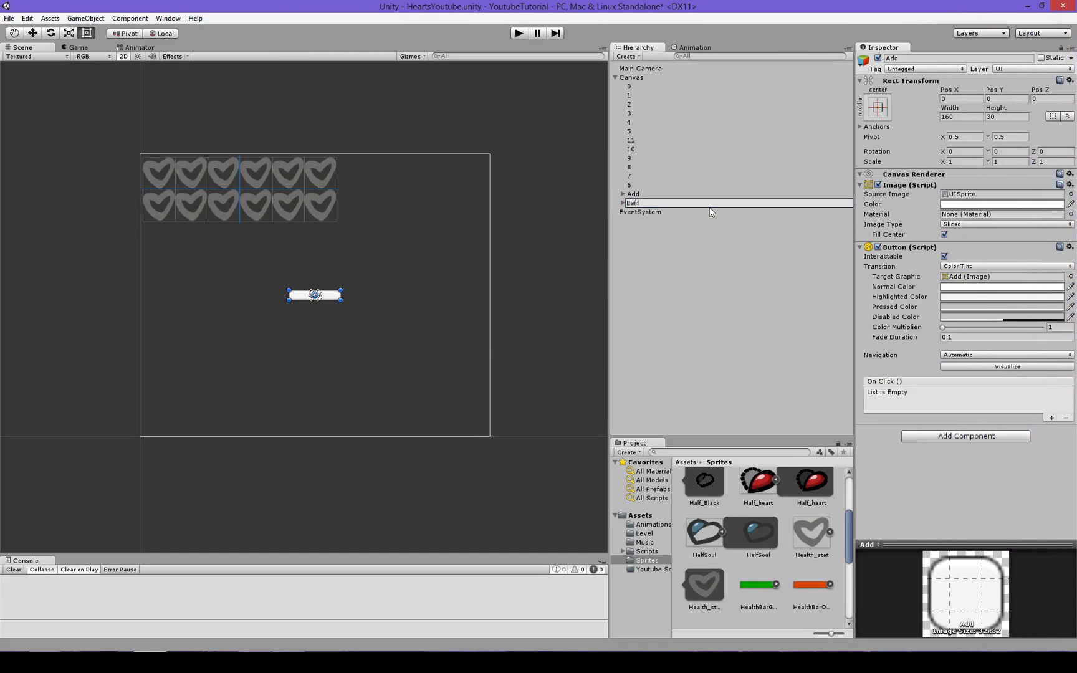
type("Remo")
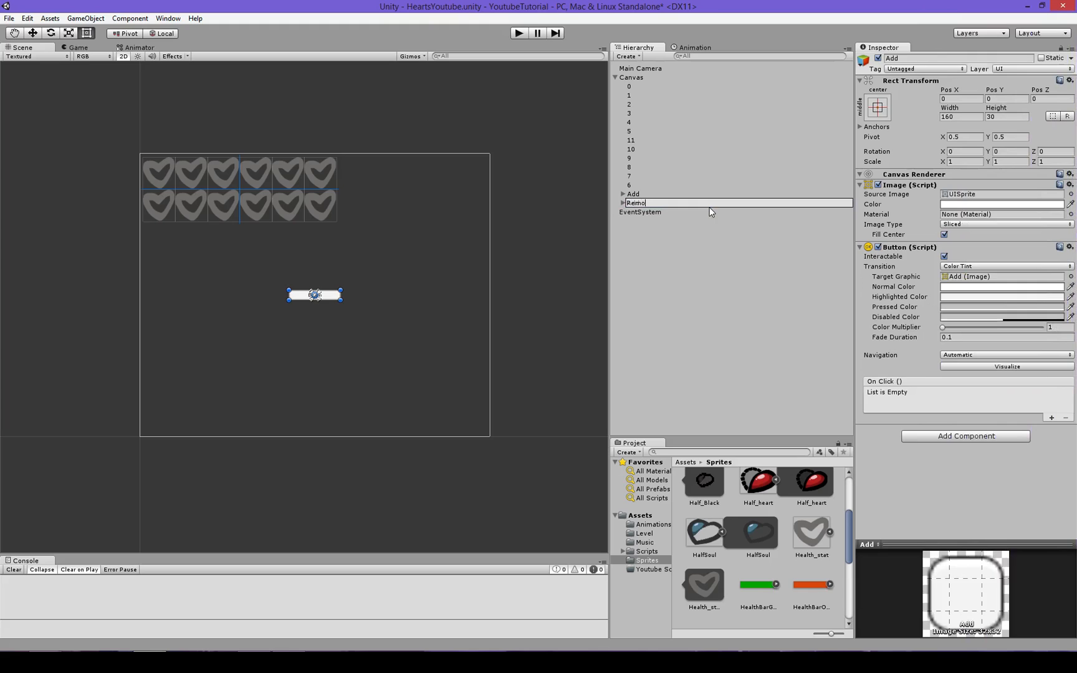
key("Return")
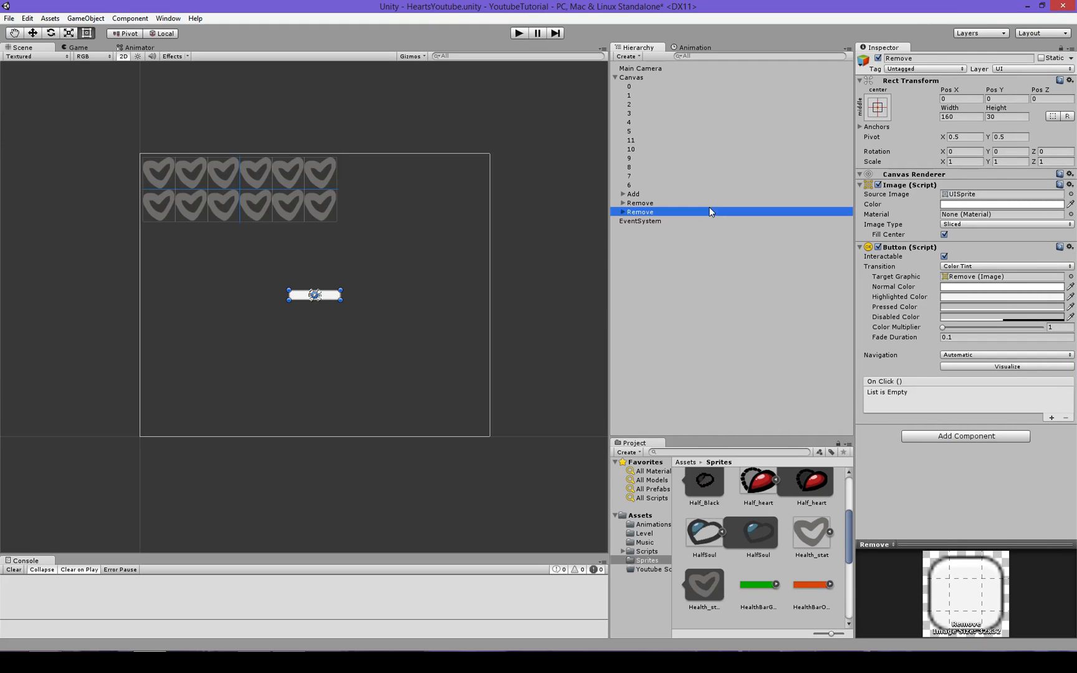
double_click(640, 212)
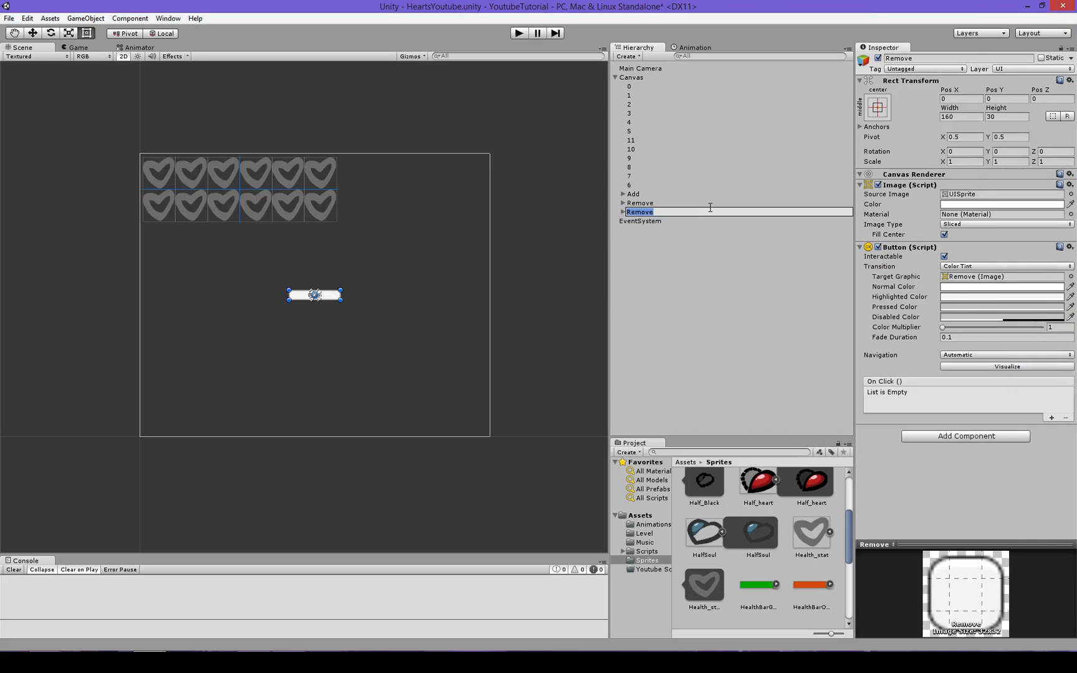
type("SwitchHeart")
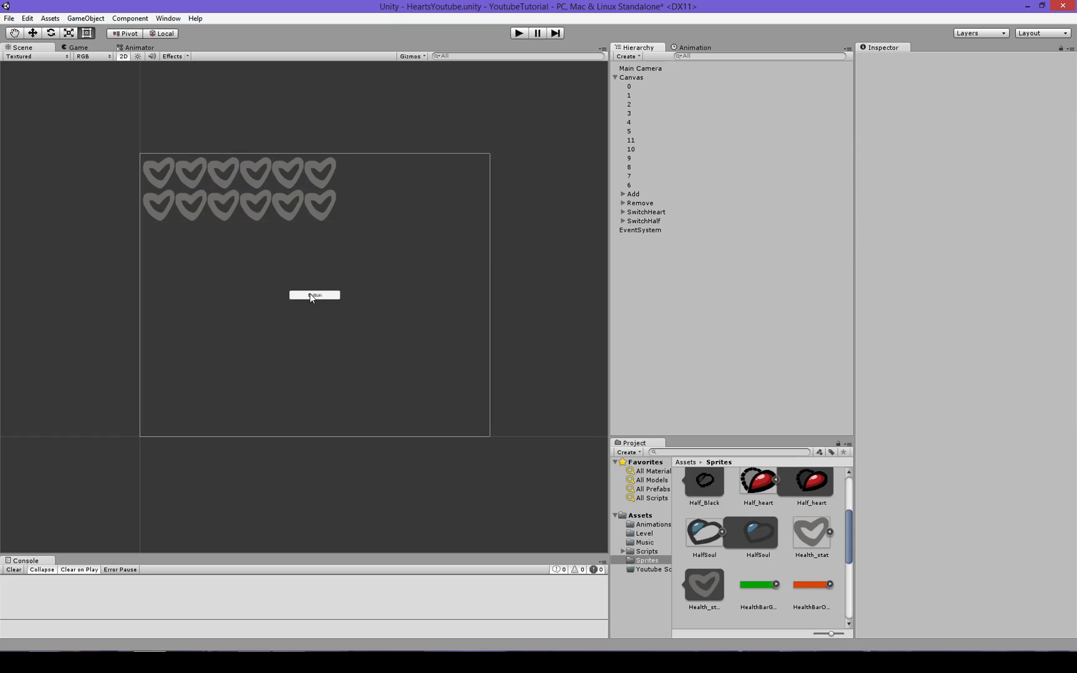
Step: Resize the Add, Remove, SwitchHeart and SwitchHalf buttons to 200×70 in a 2×2 grid
left_click(632, 194)
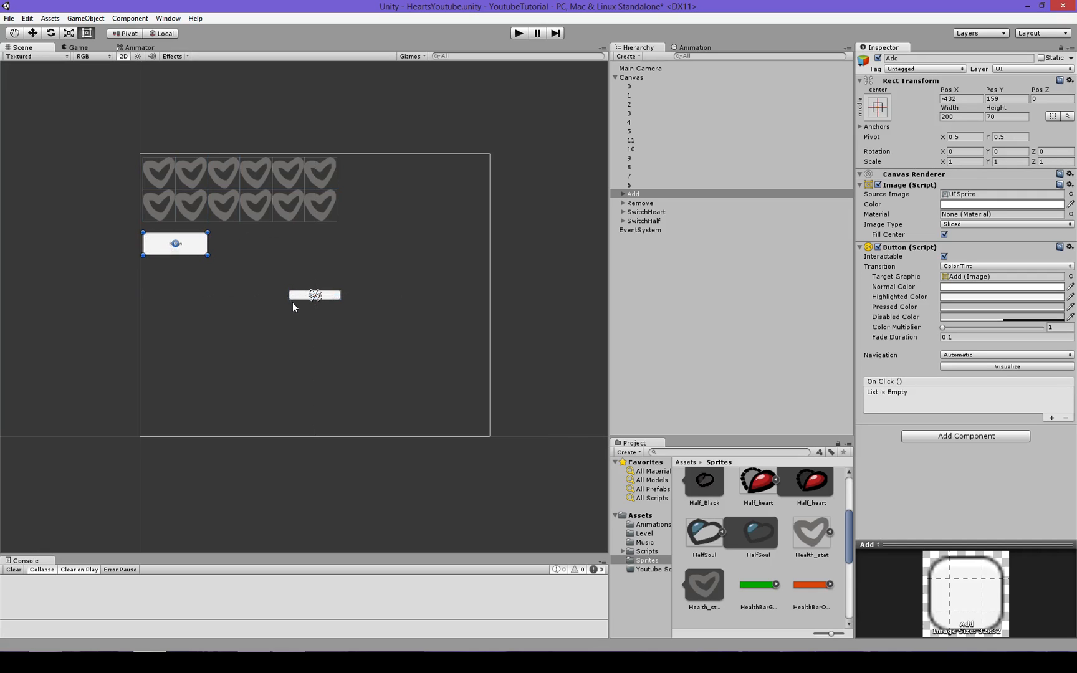
left_click(644, 220)
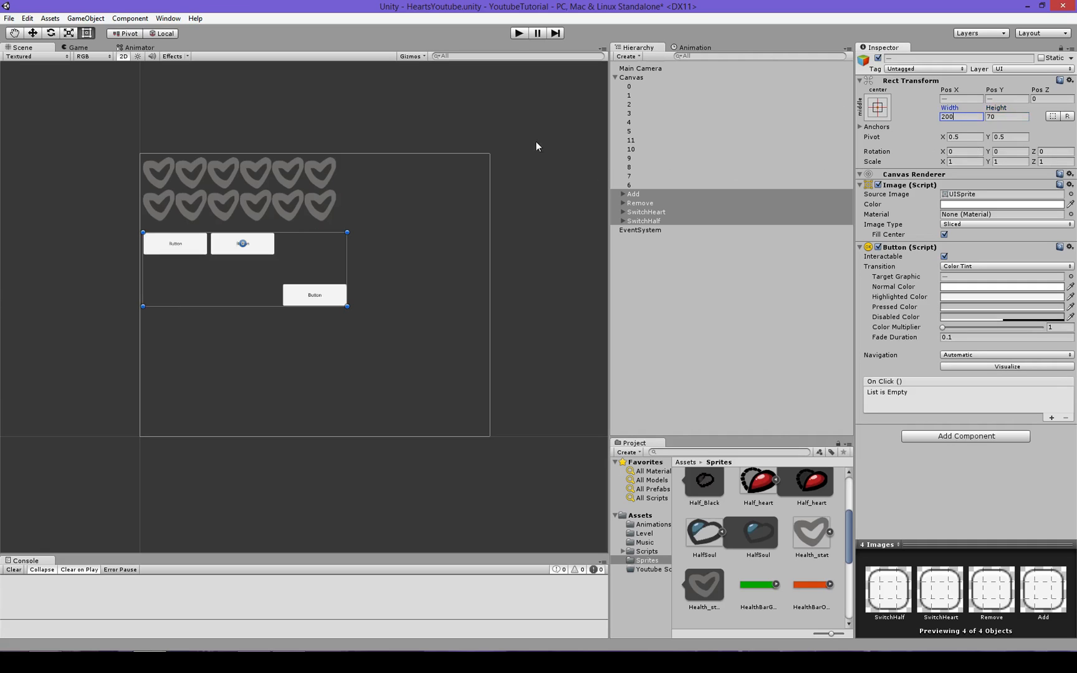
left_click(639, 202)
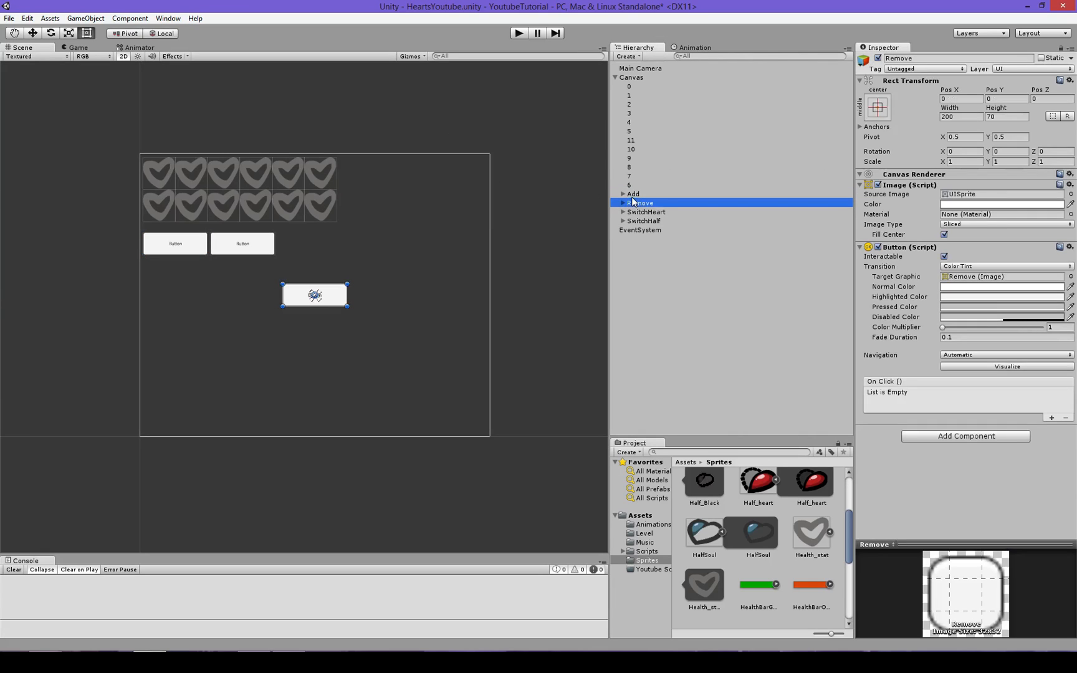
left_click(646, 212)
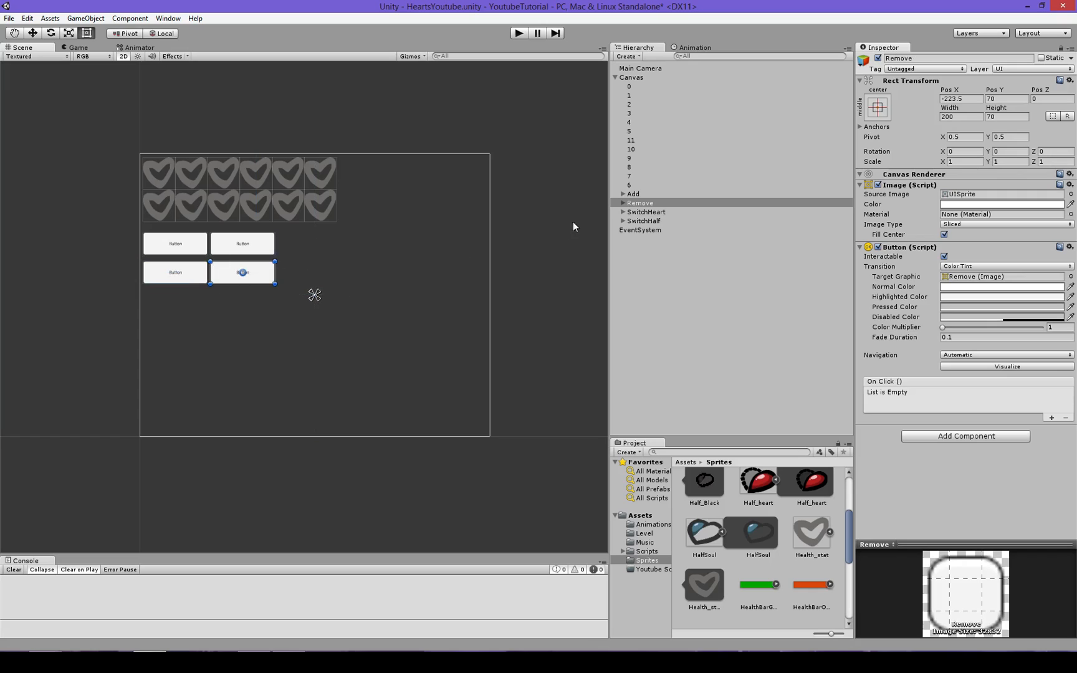
left_click(641, 202)
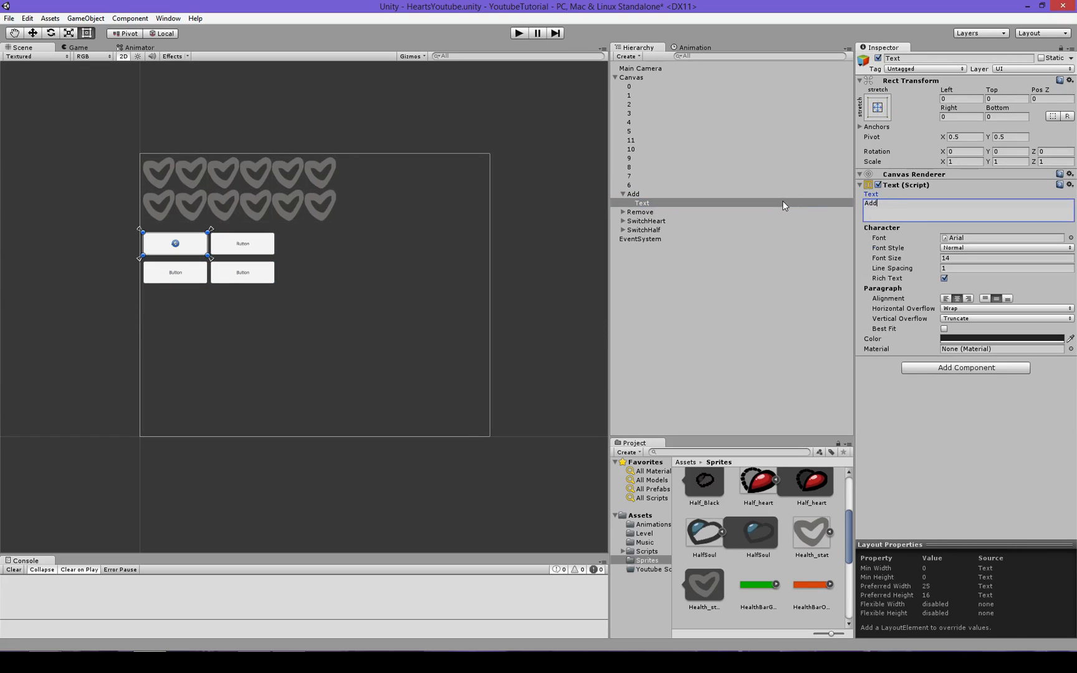
Step: Set the first two button labels to 'Add a heart' and 'Remove a heart'
type("A heart")
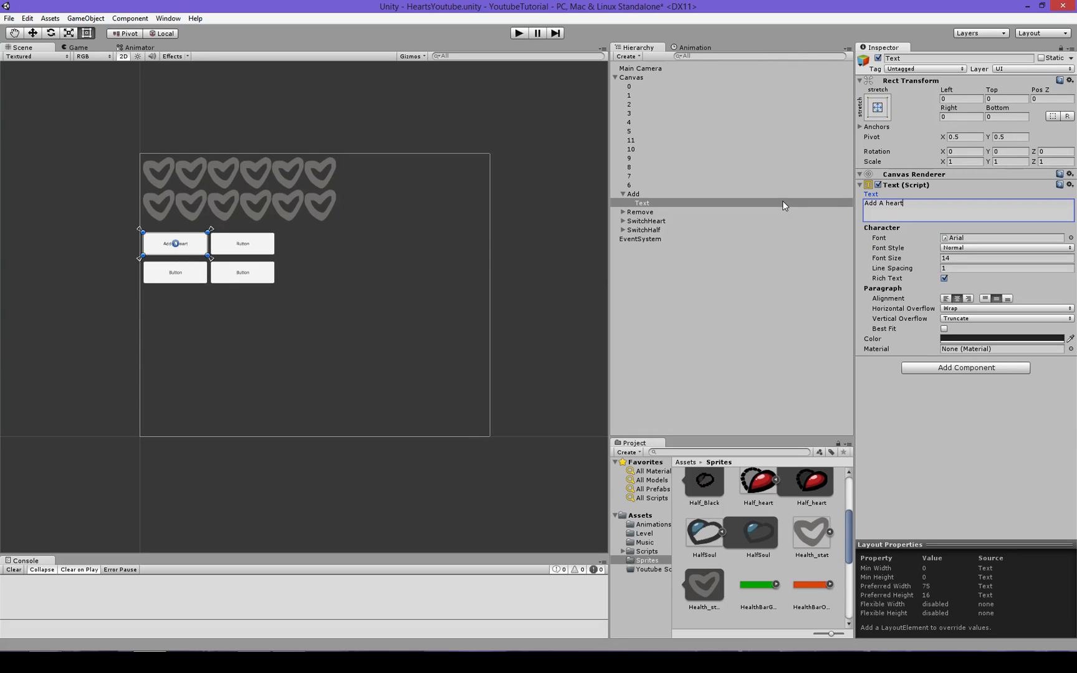
type("a")
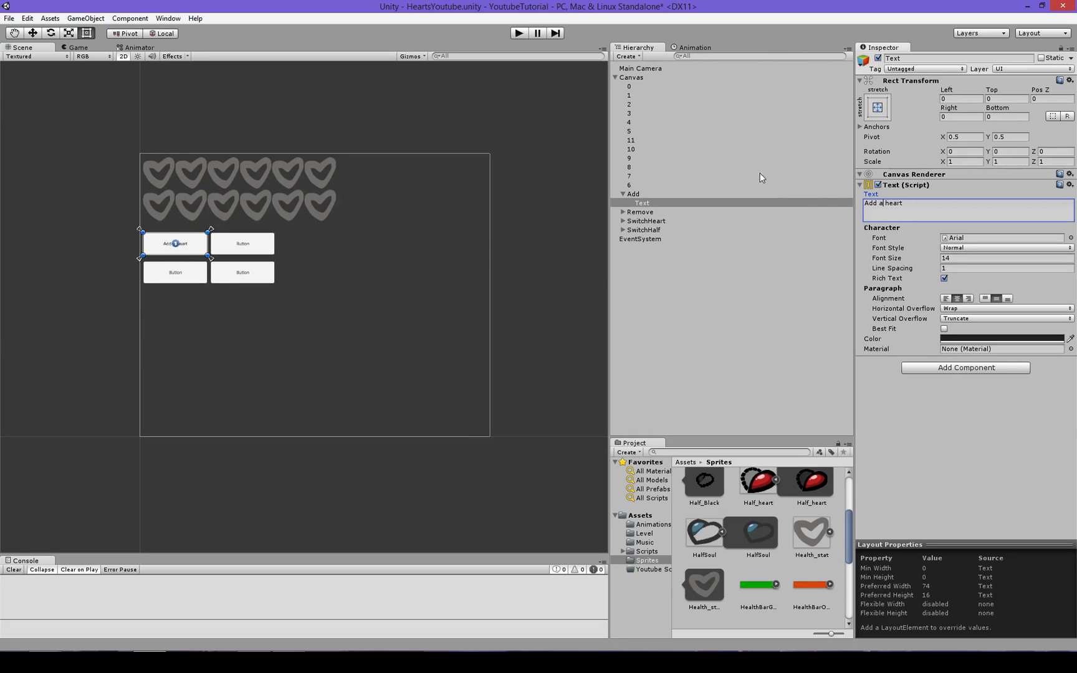
left_click(642, 221)
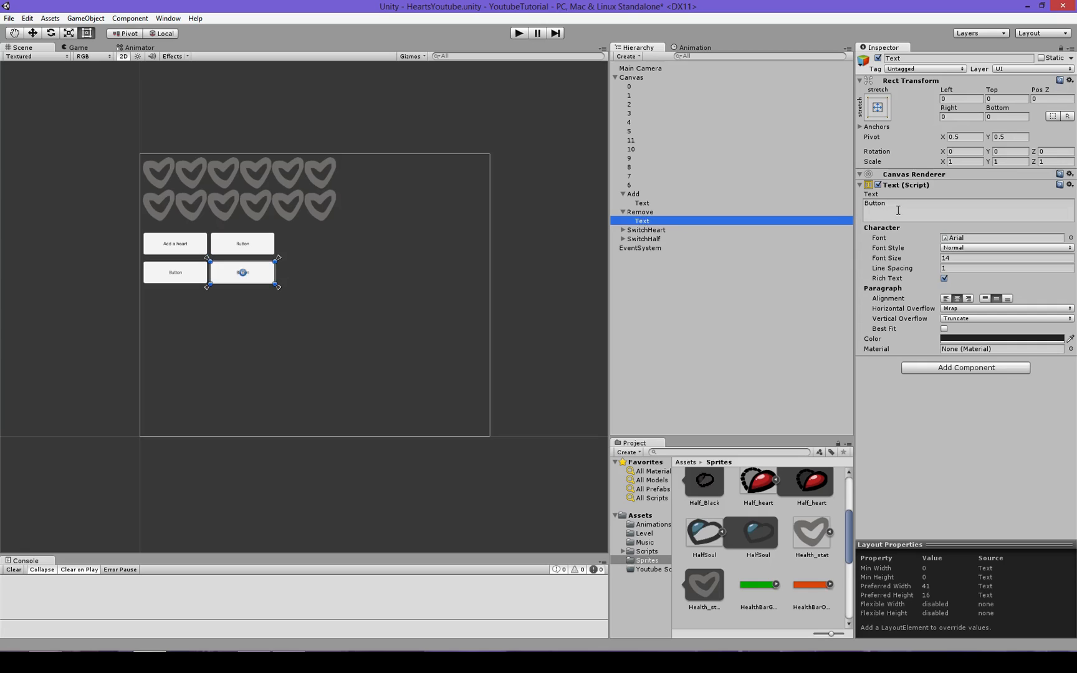
type("Remove")
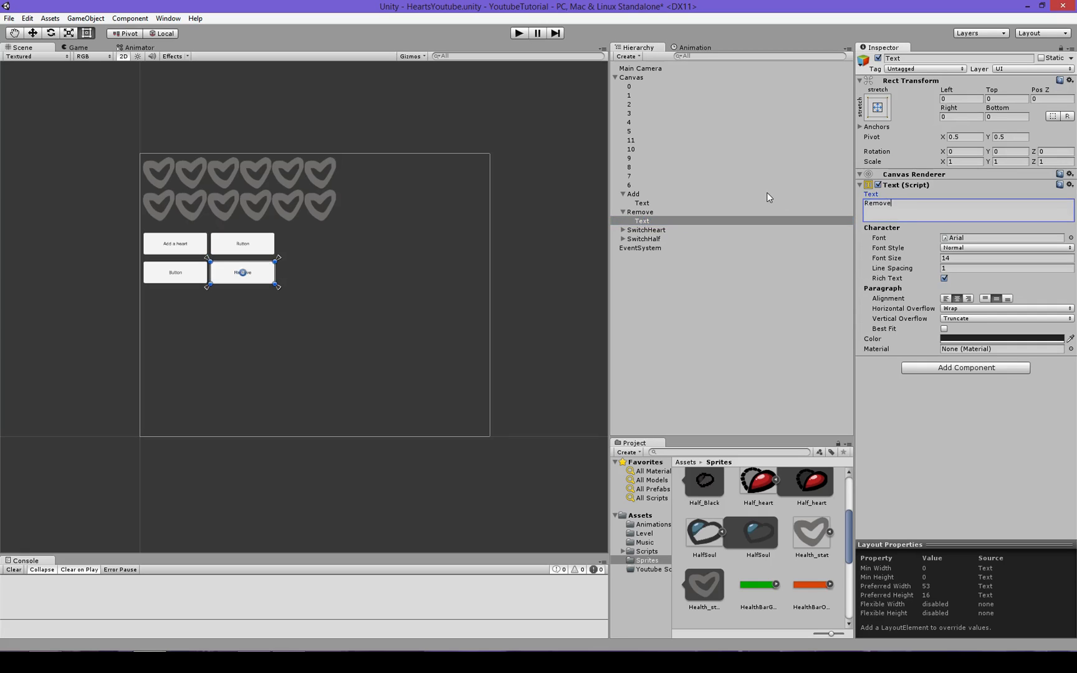
type("a heart")
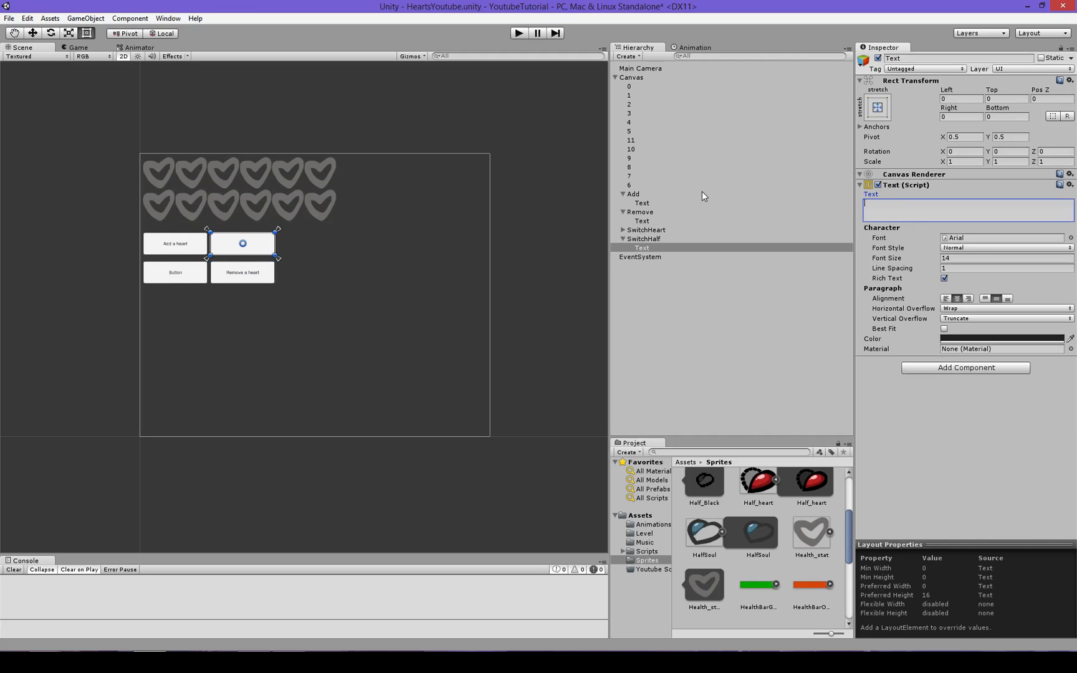
Step: Set the remaining labels to 'Switch to half mode (vice versa)' and 'Switch current heart'
type("Siw")
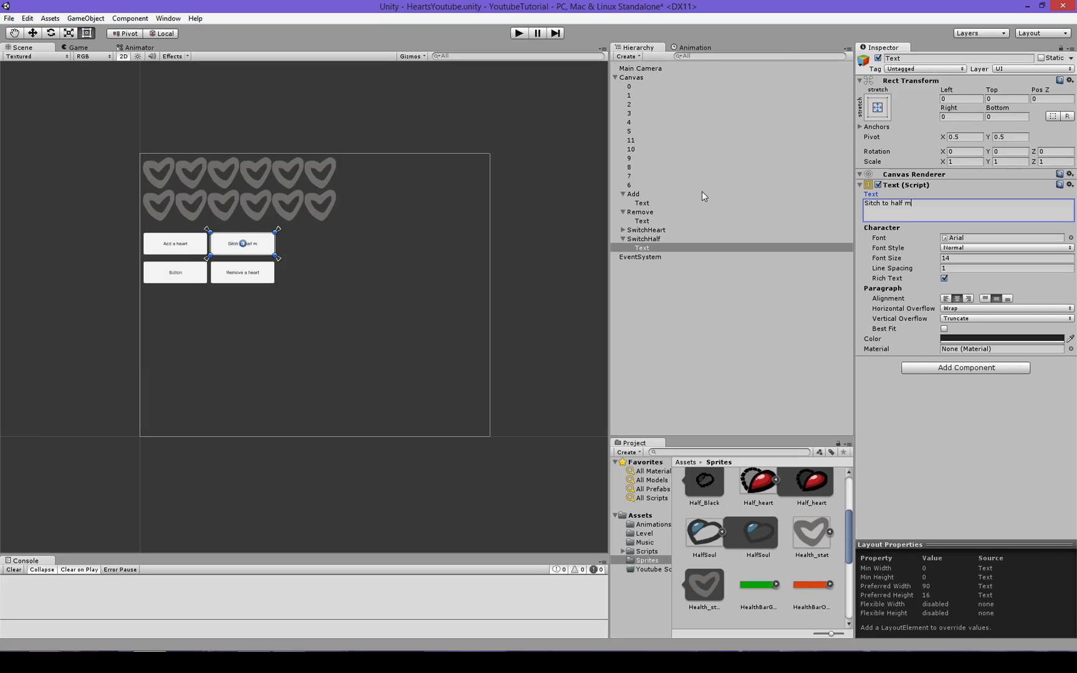
type("ode (vice versa")
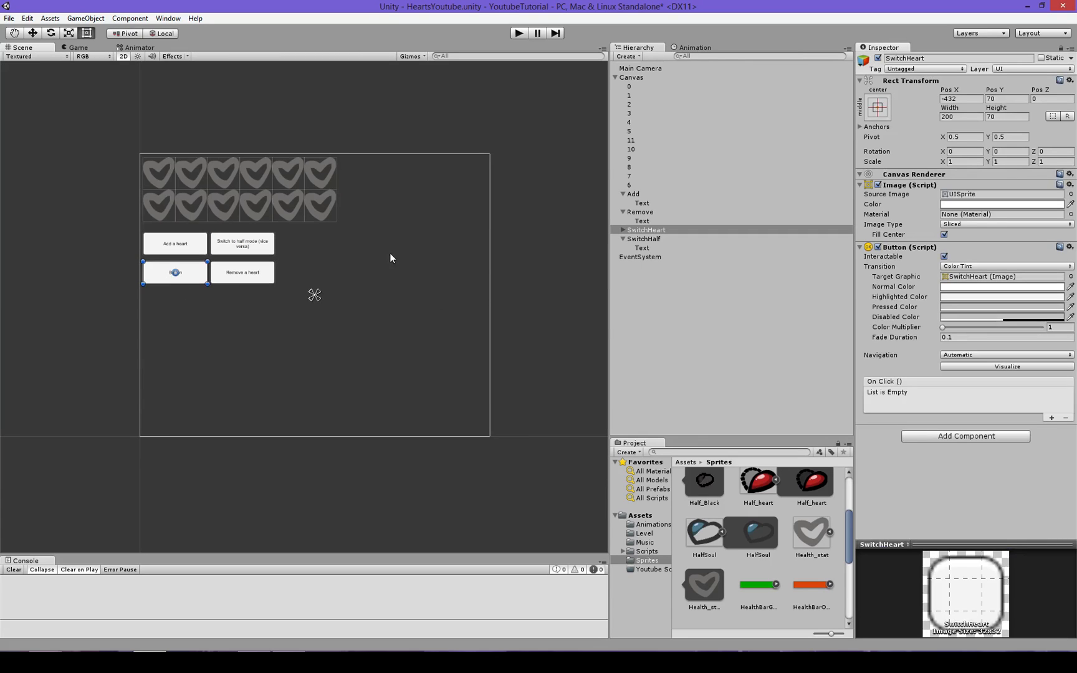
left_click(642, 238)
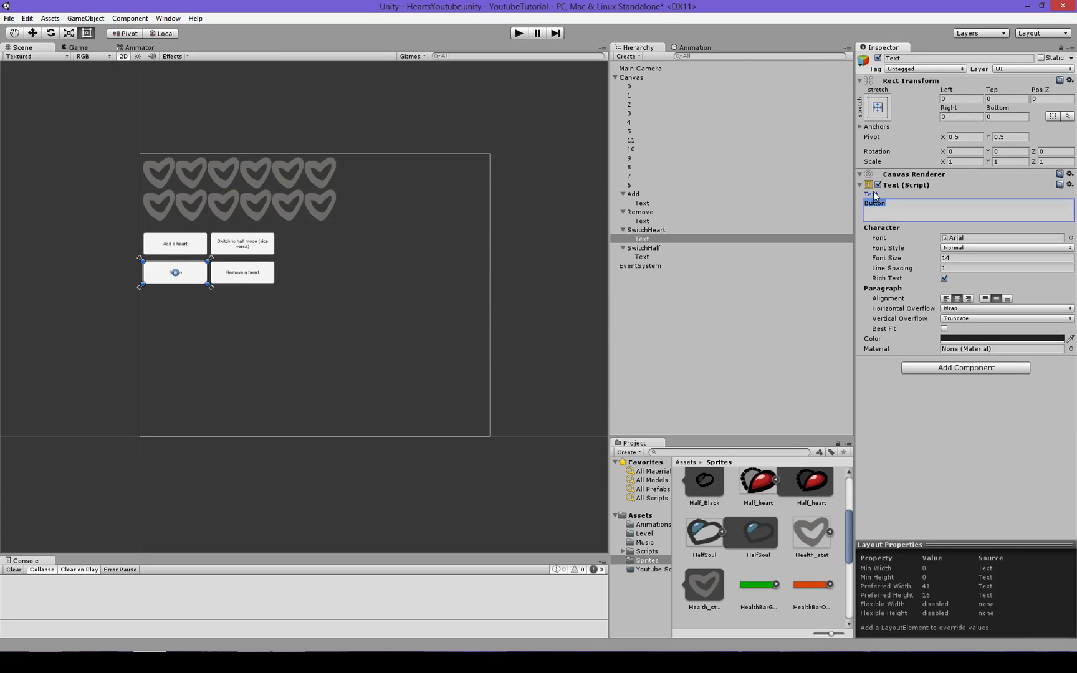
type("Switch cur")
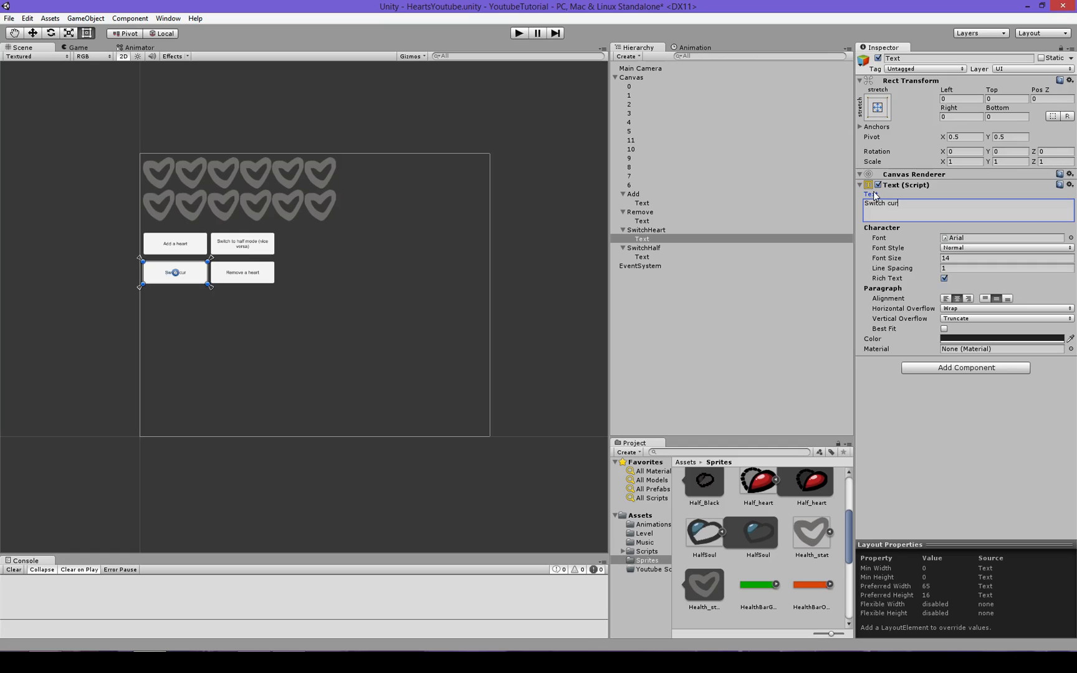
type("rent hear")
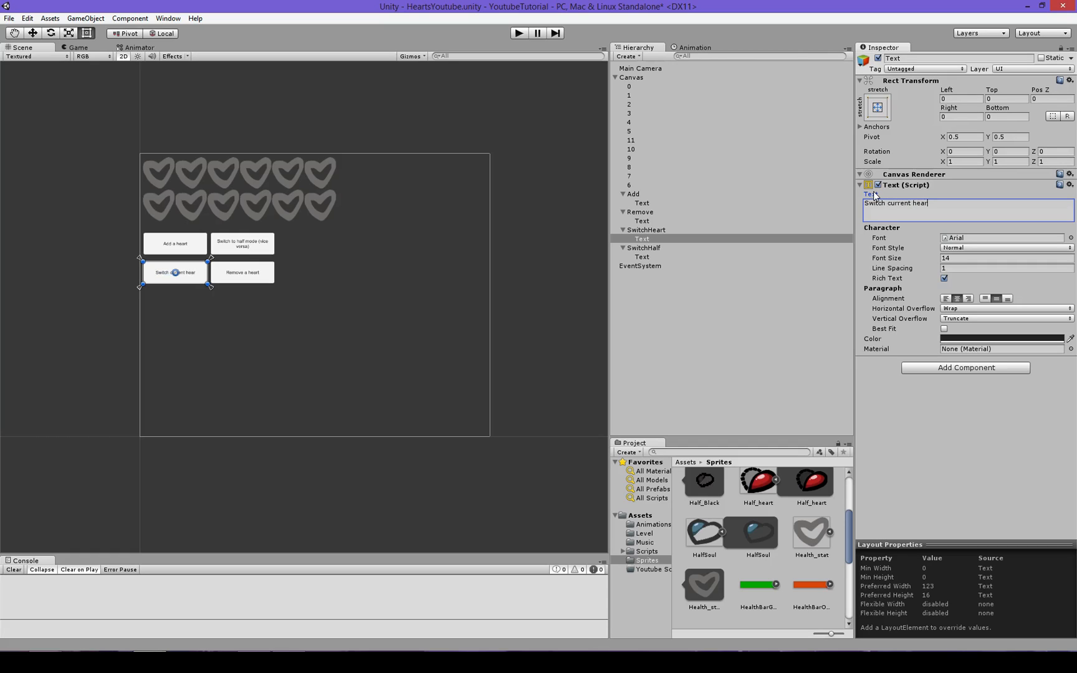
type("t")
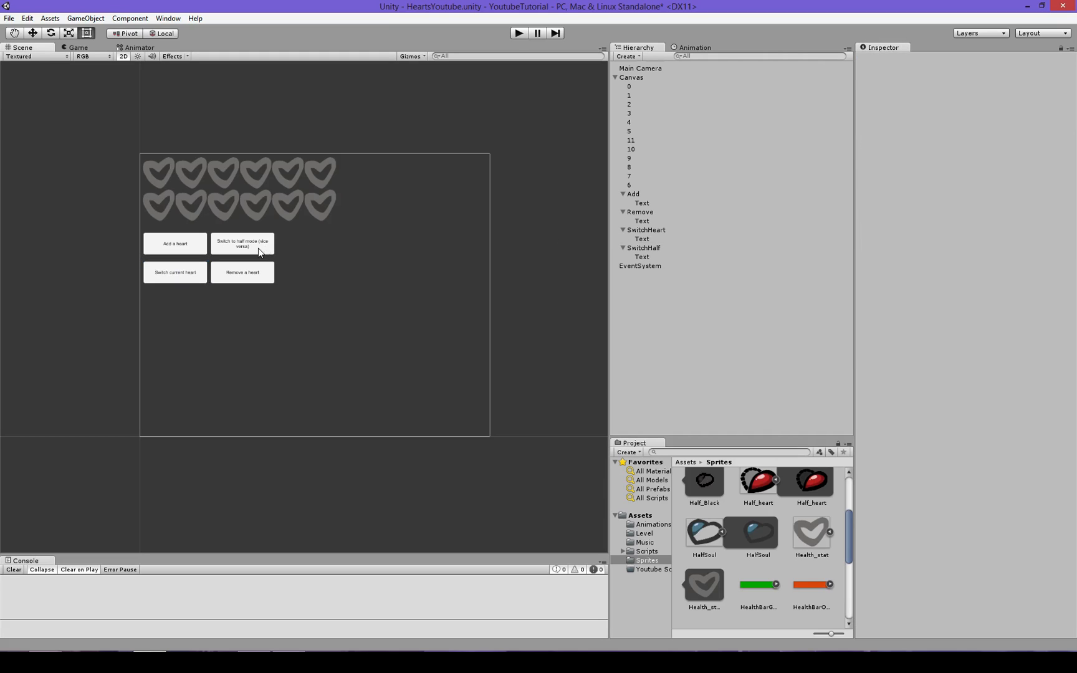
Step: Create a Txthalf text element on the Canvas reading 'Adding/Removing a full heart'
right_click(632, 78)
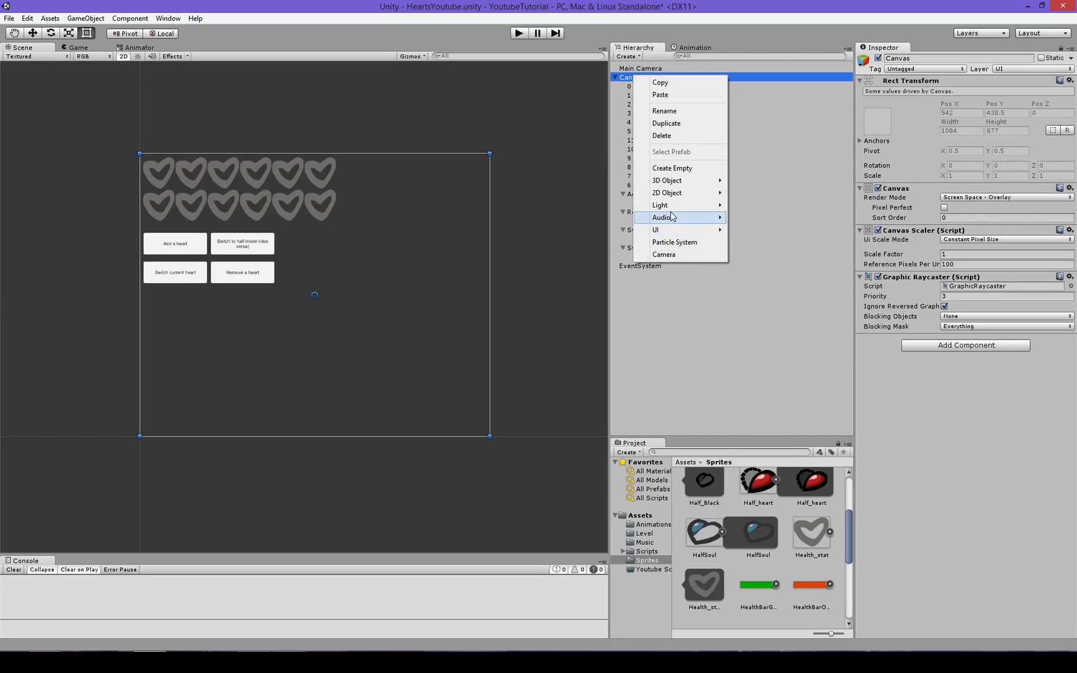
left_click(655, 229)
type("Adding/Removin")
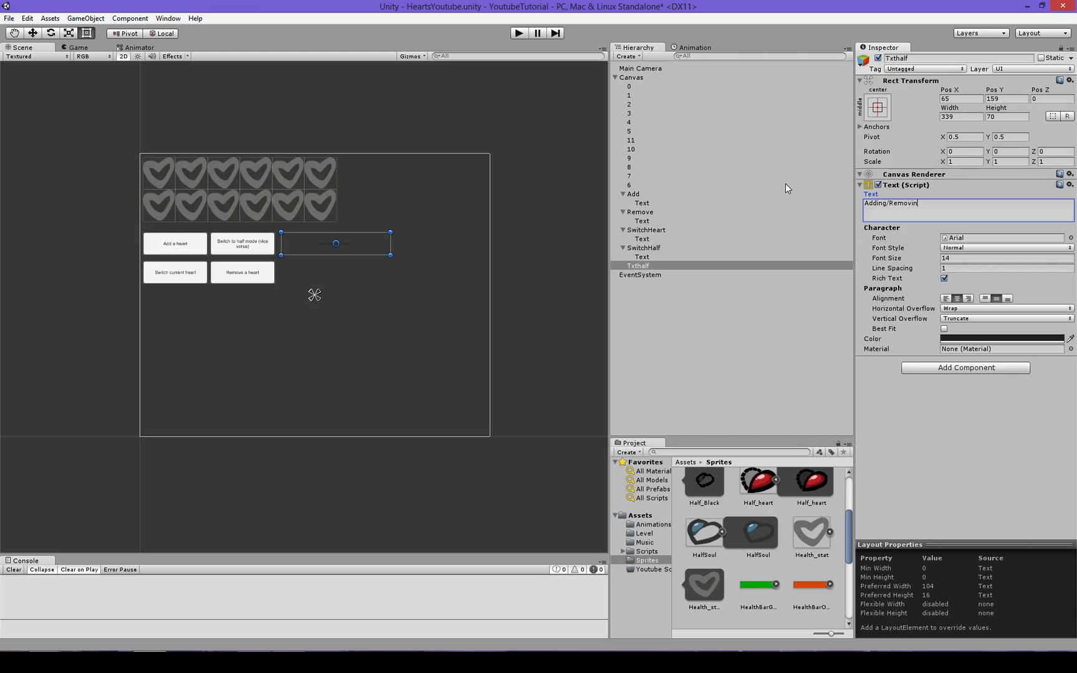
type("g")
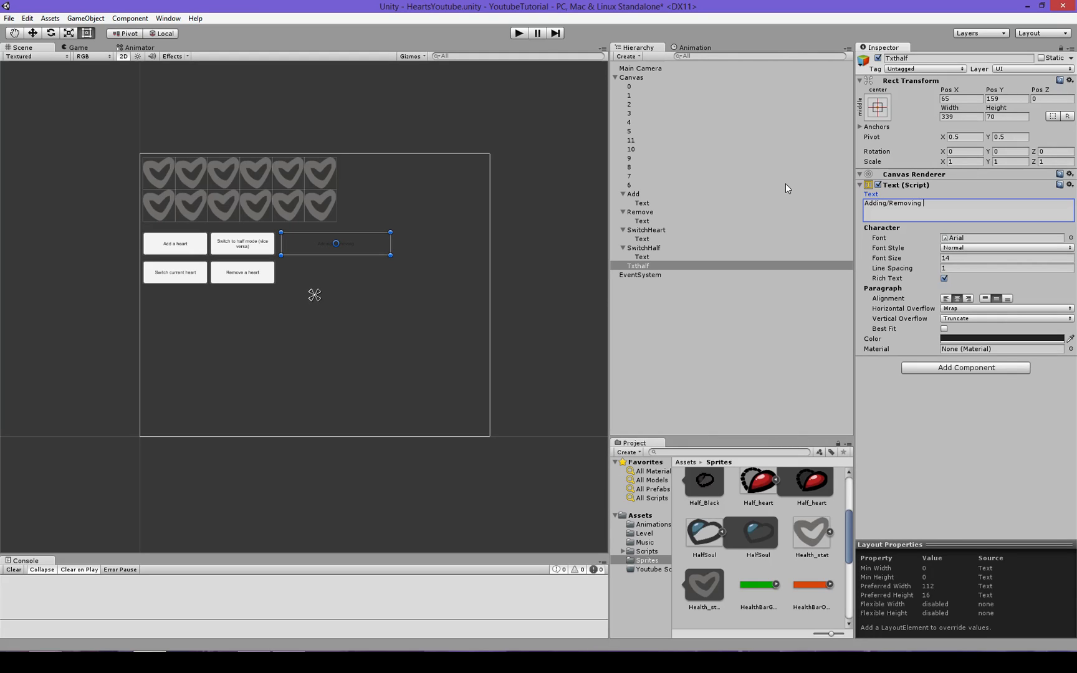
type("a half")
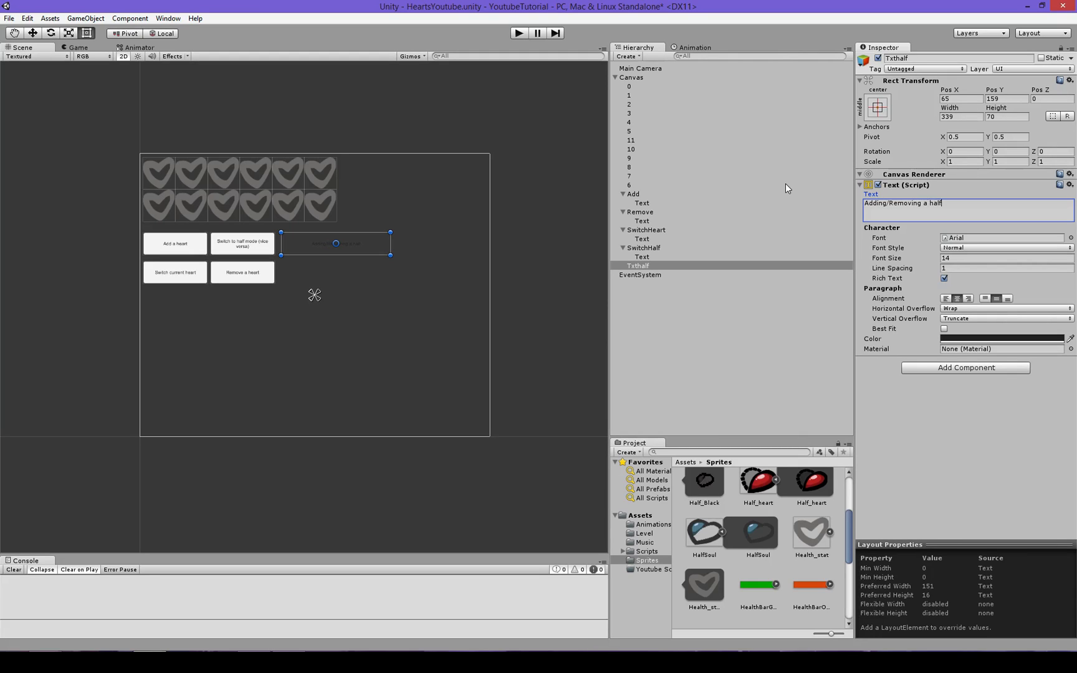
type("hear")
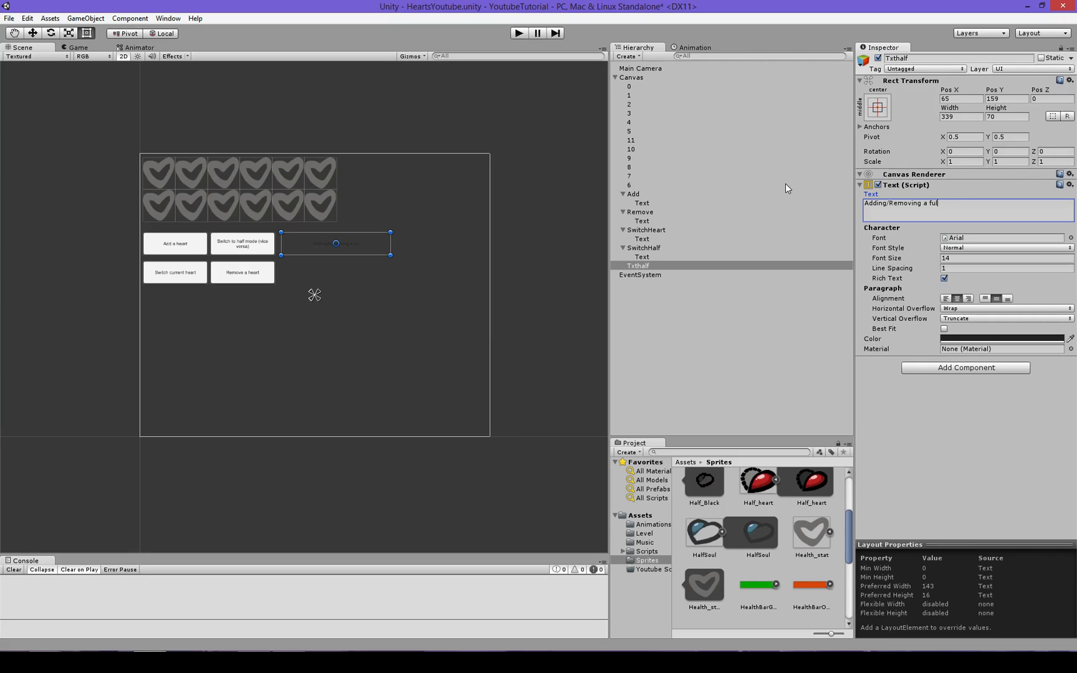
type("l heart")
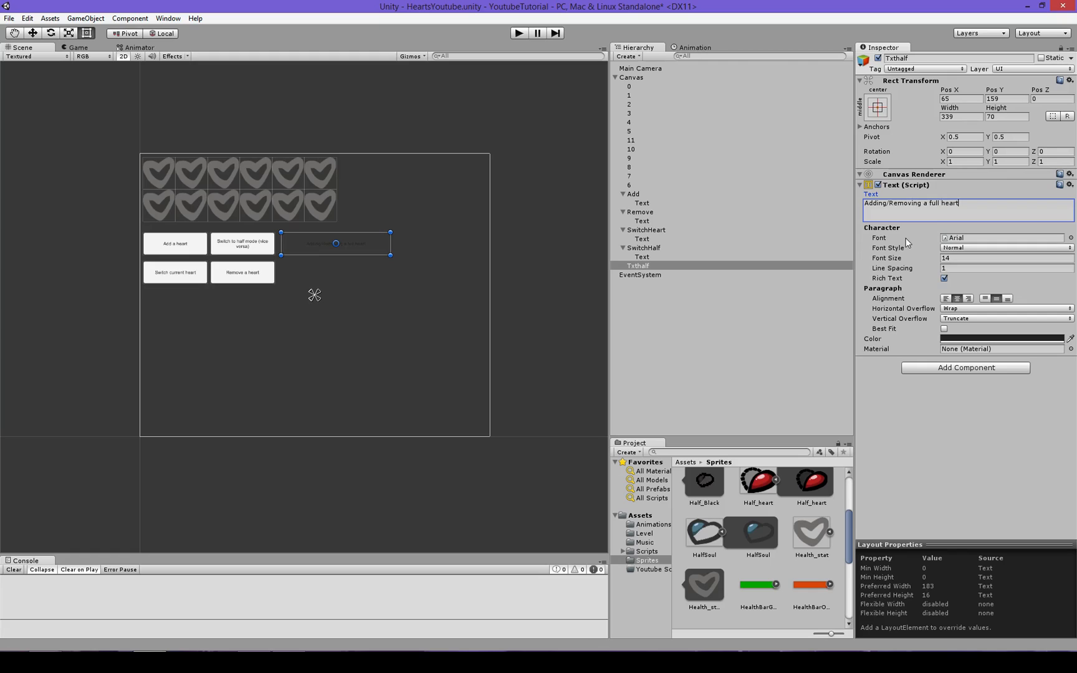
mouse_move(577, 225)
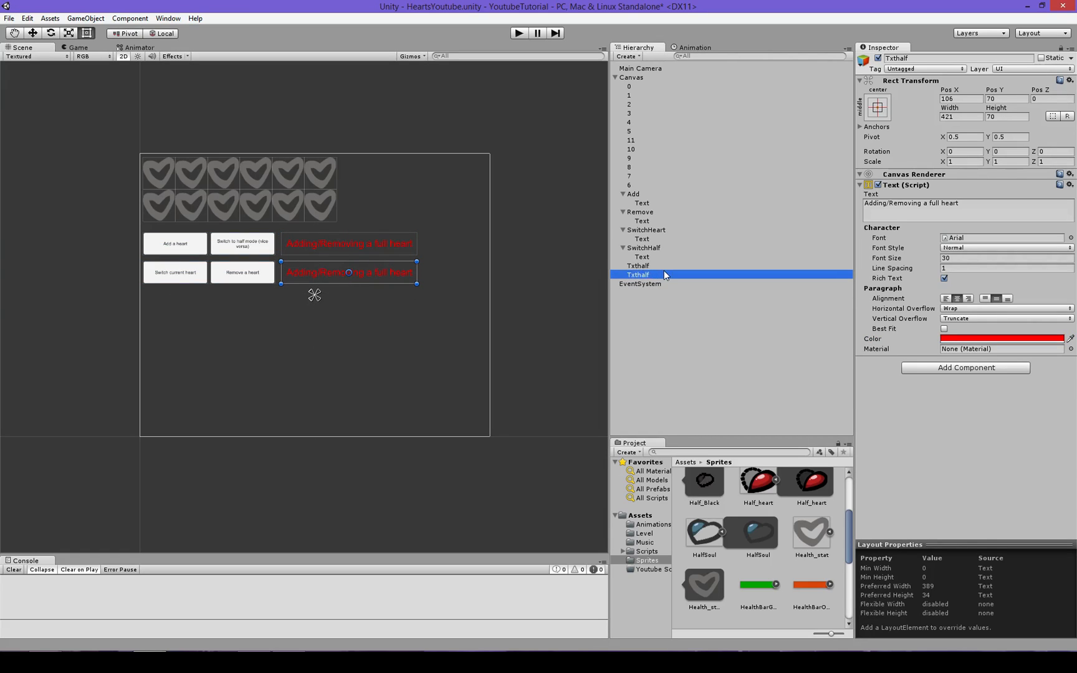
Step: Rename the copied label TxtHeart and make it read 'Current Heart: Red Heart'
double_click(637, 275)
type("H")
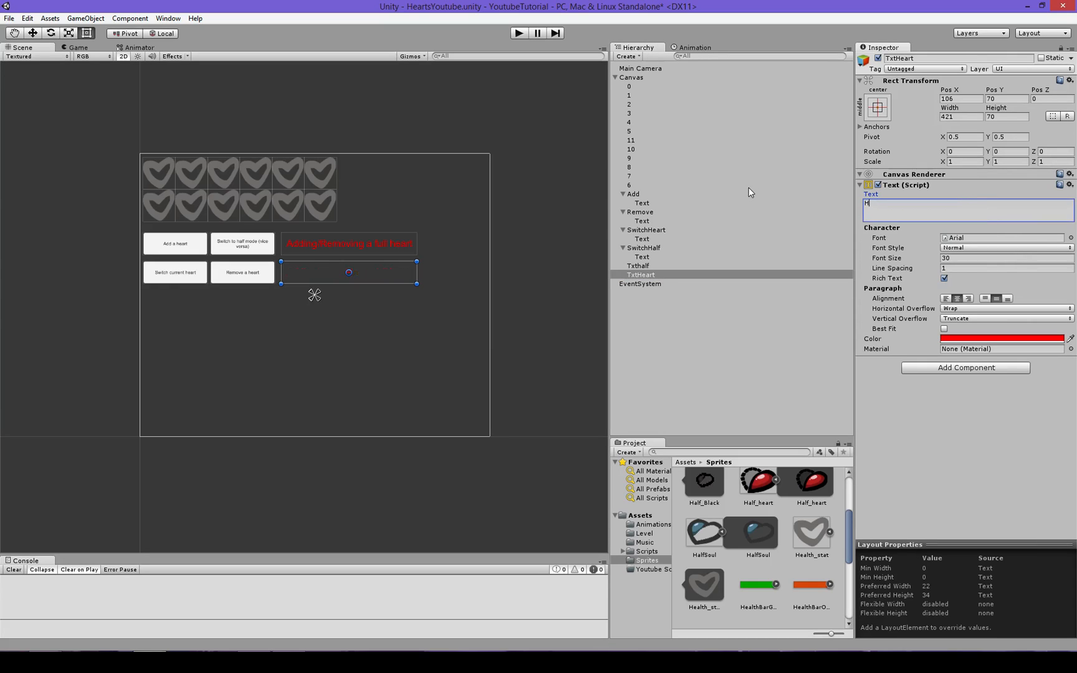
type("Curre")
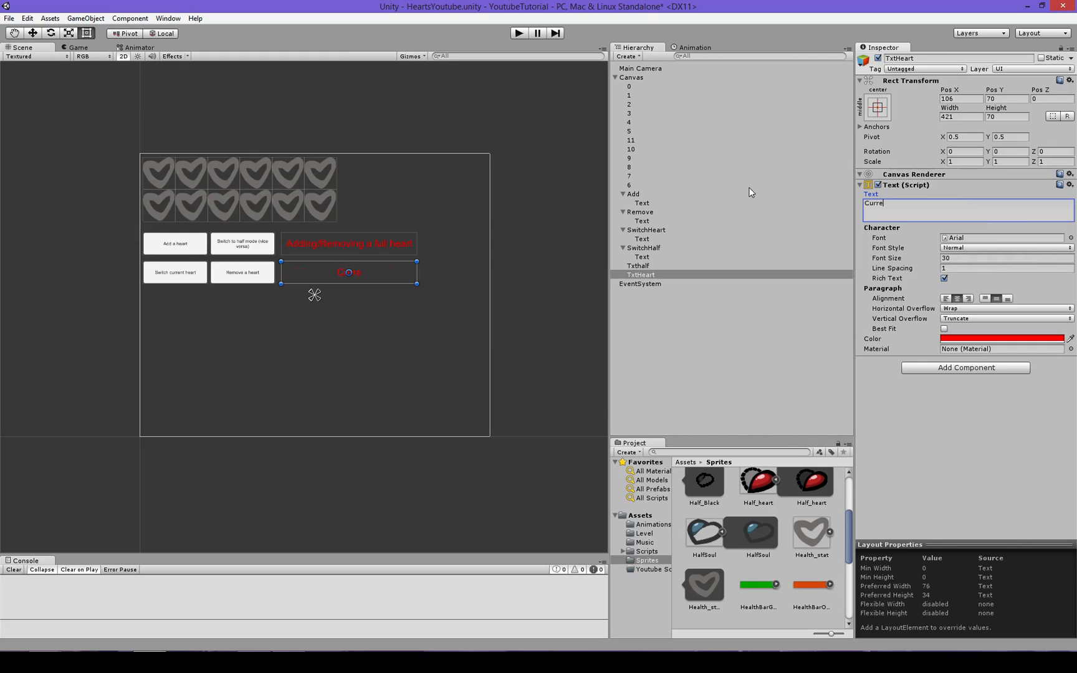
type("nt Heart:")
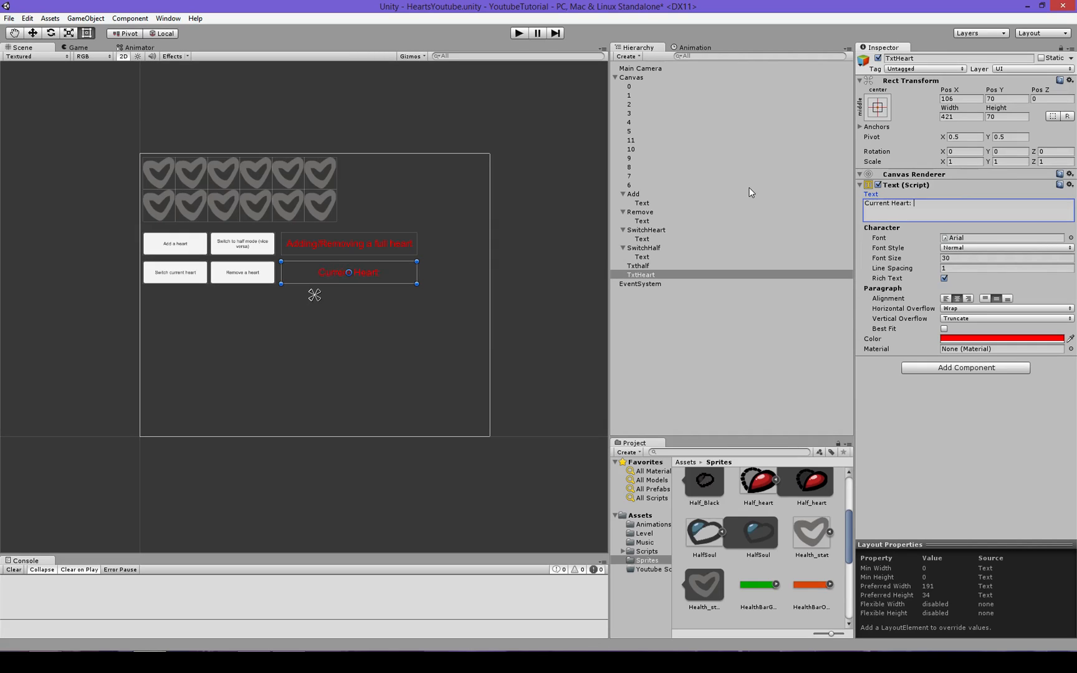
type("Red")
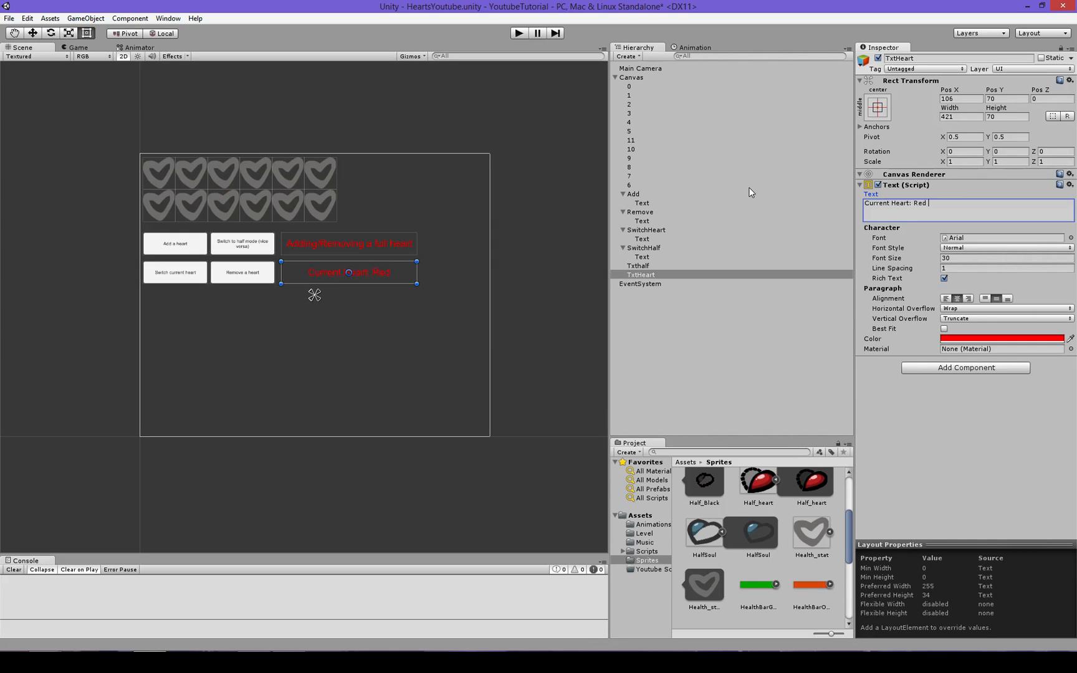
type("Heart")
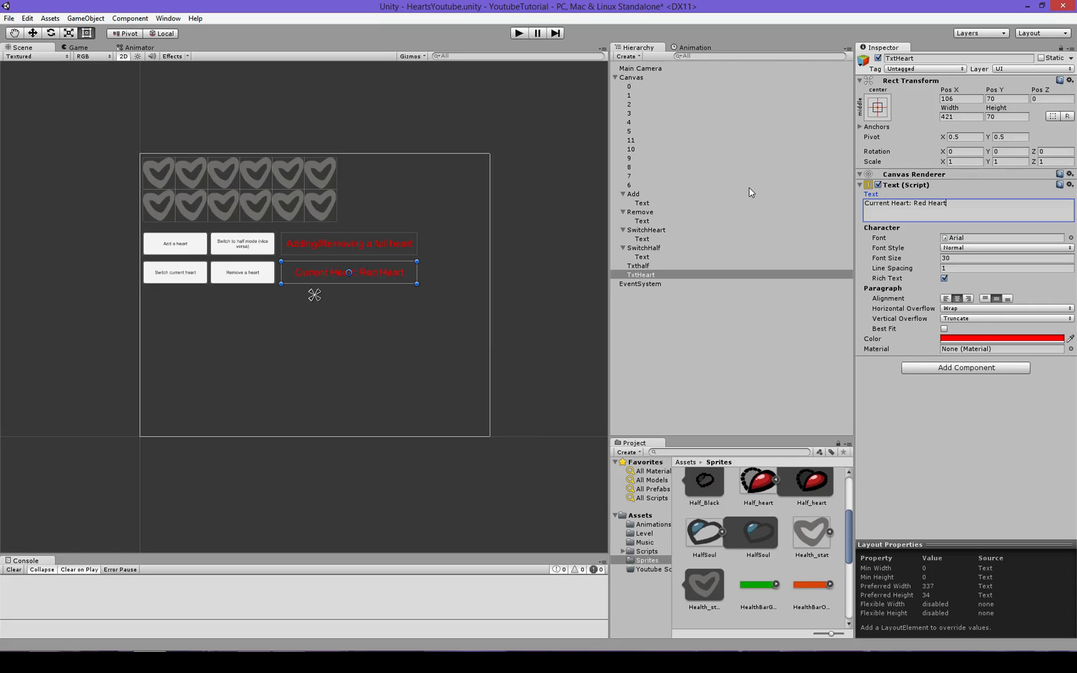
Step: Colour the TxtHeart label text blue
left_click(1001, 338)
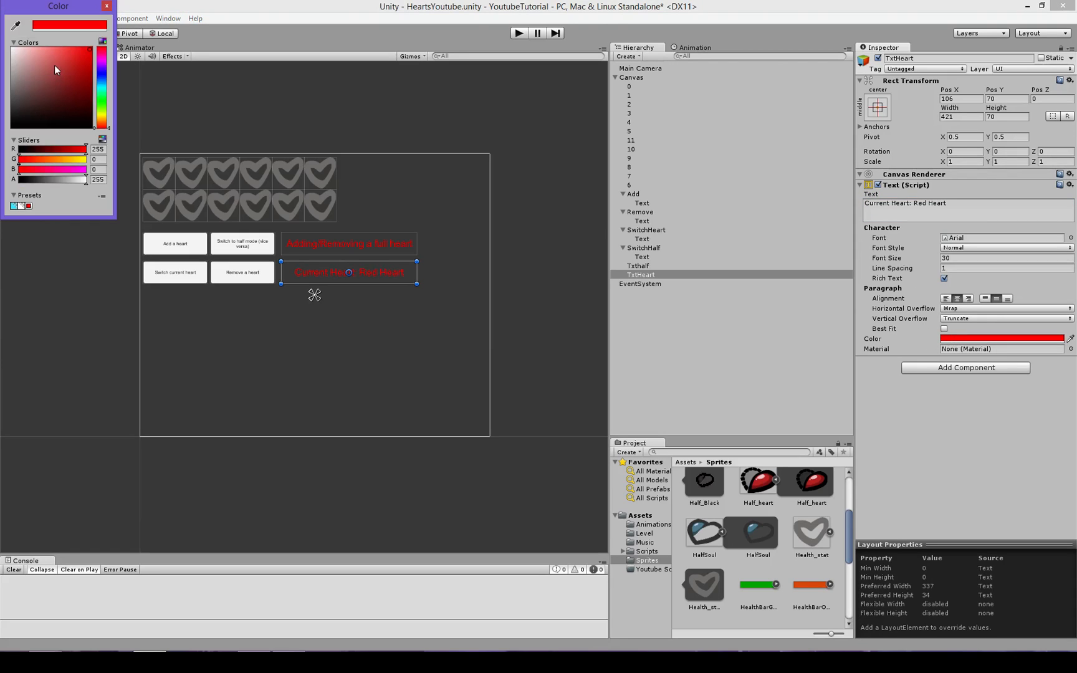
left_click(61, 130)
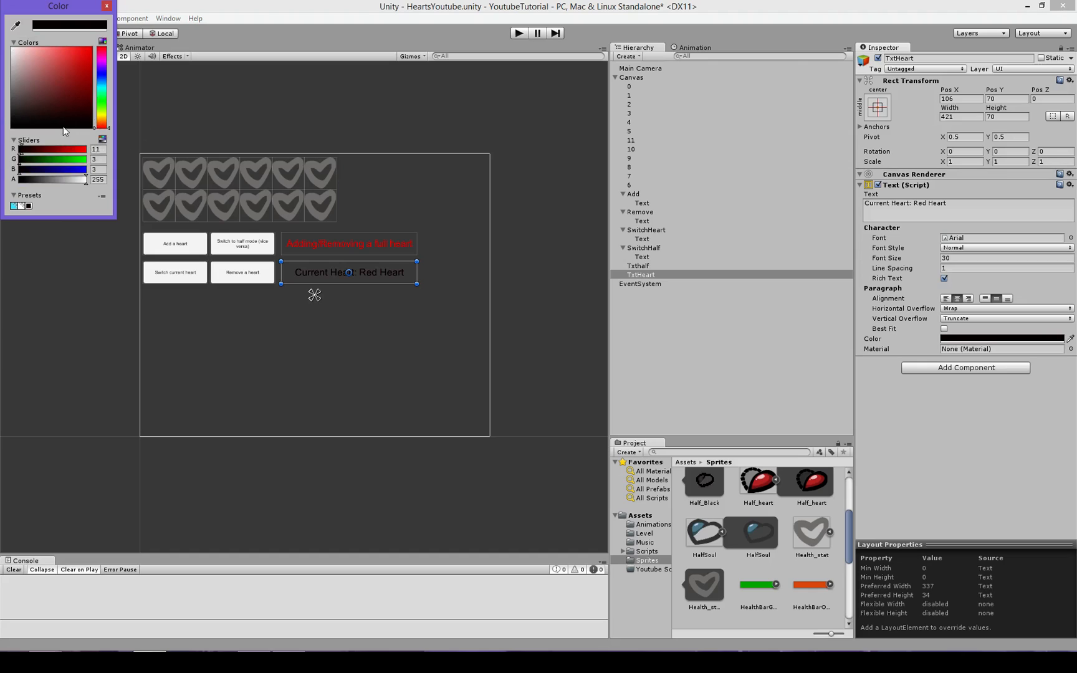
left_click(101, 89)
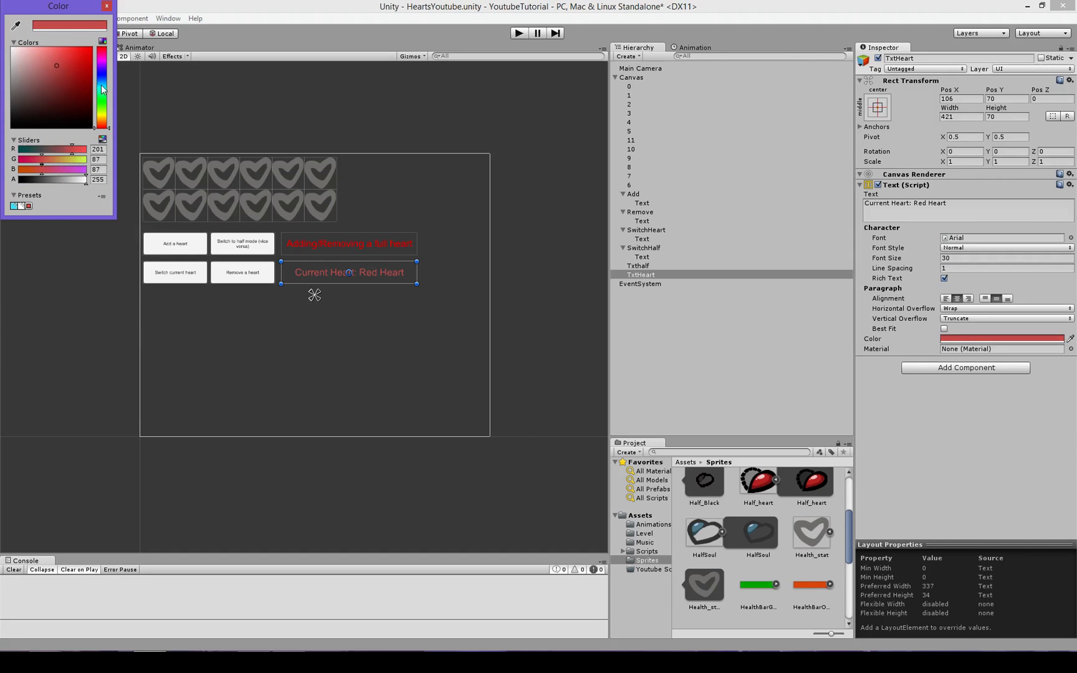
left_click(93, 73)
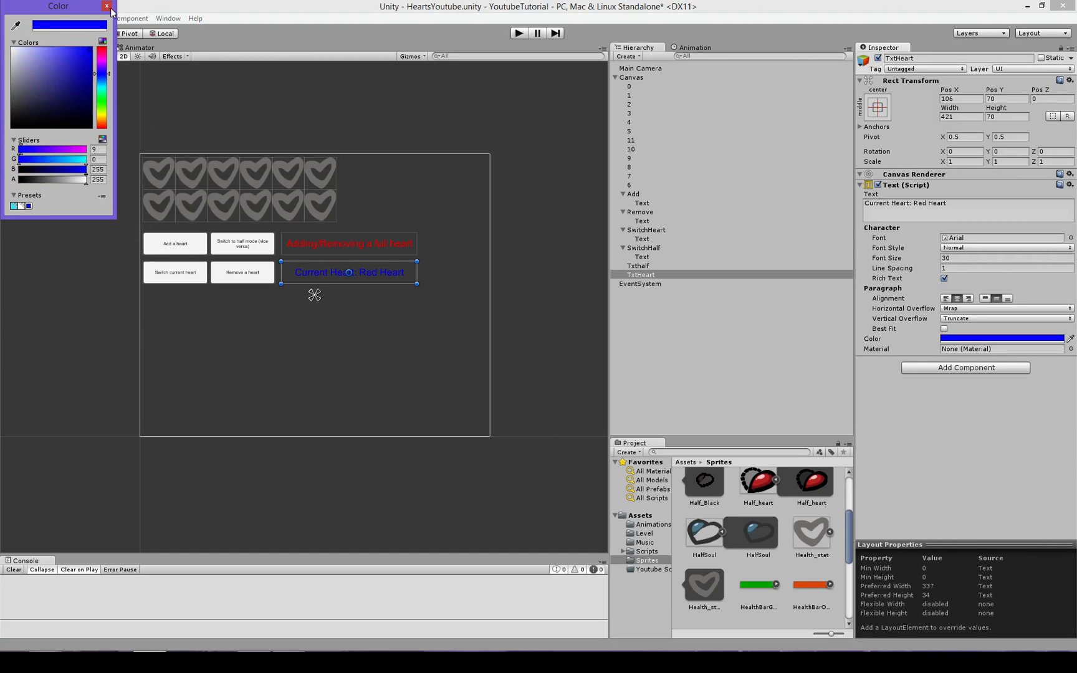
left_click(107, 6)
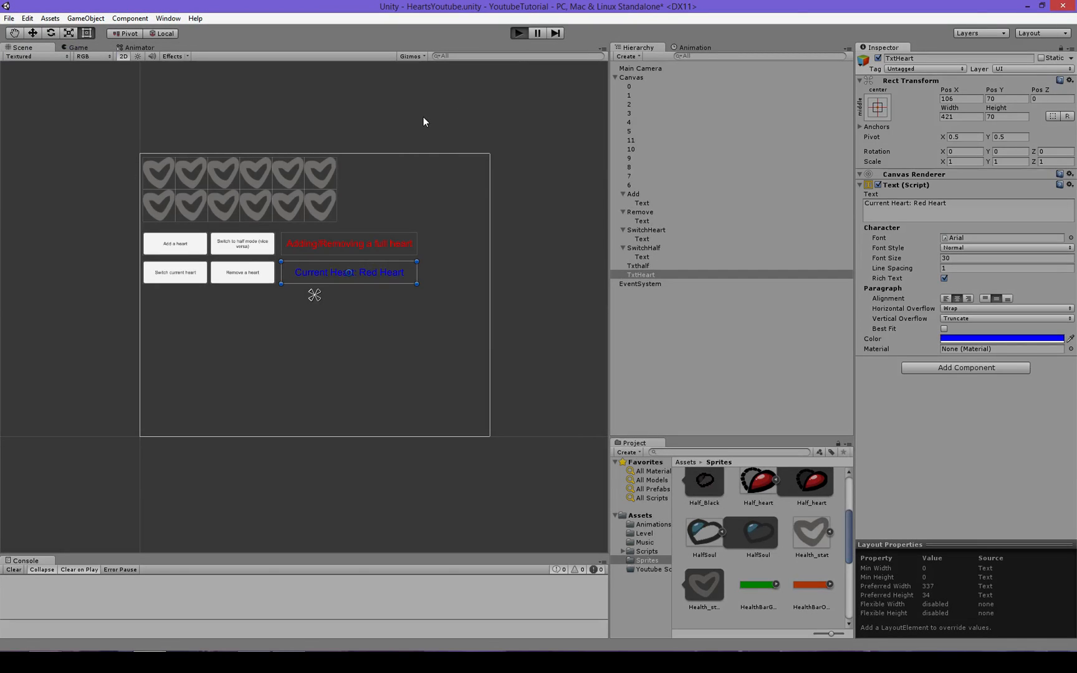
left_click(518, 33)
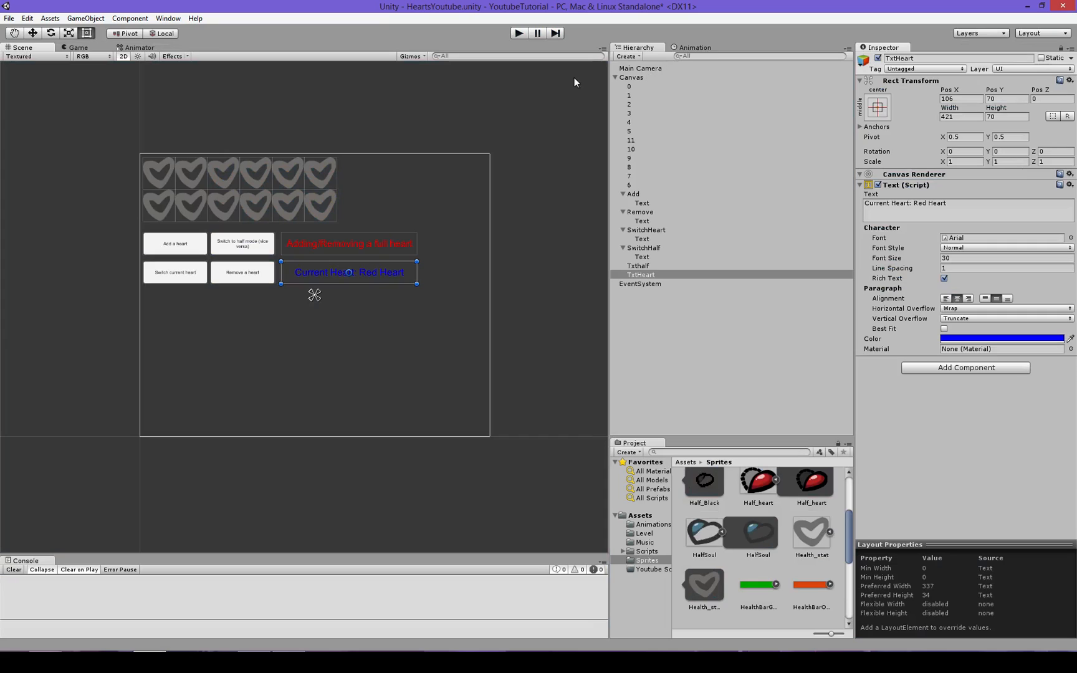
Step: Give Main Camera a black background, then Play and stop the scene to check the UI
left_click(640, 68)
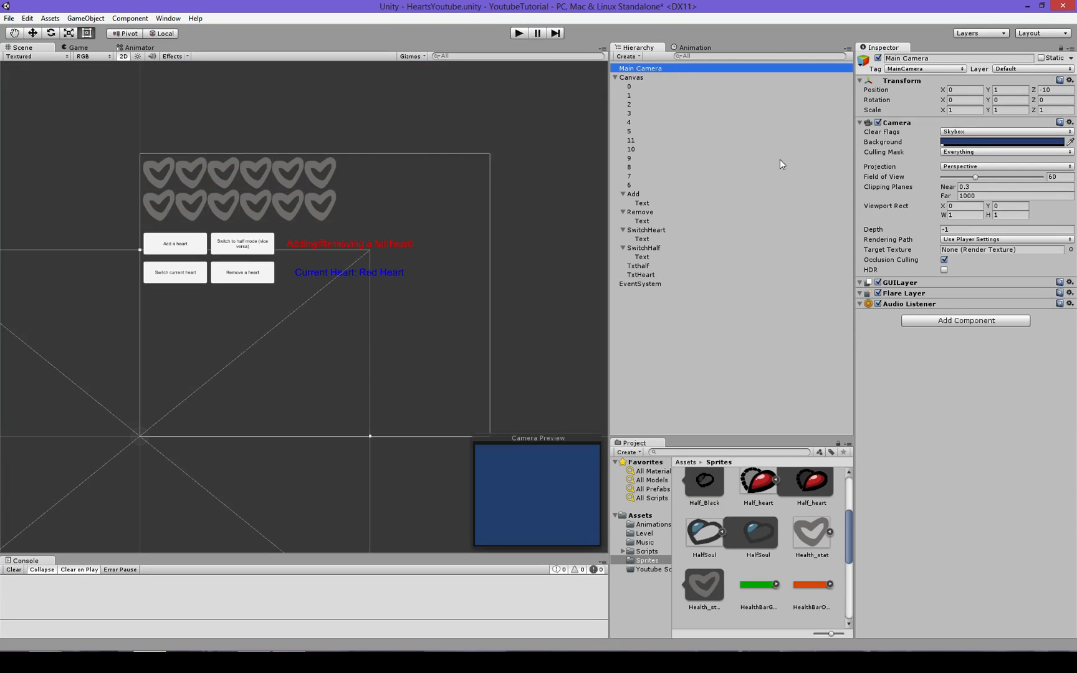
left_click(1002, 142)
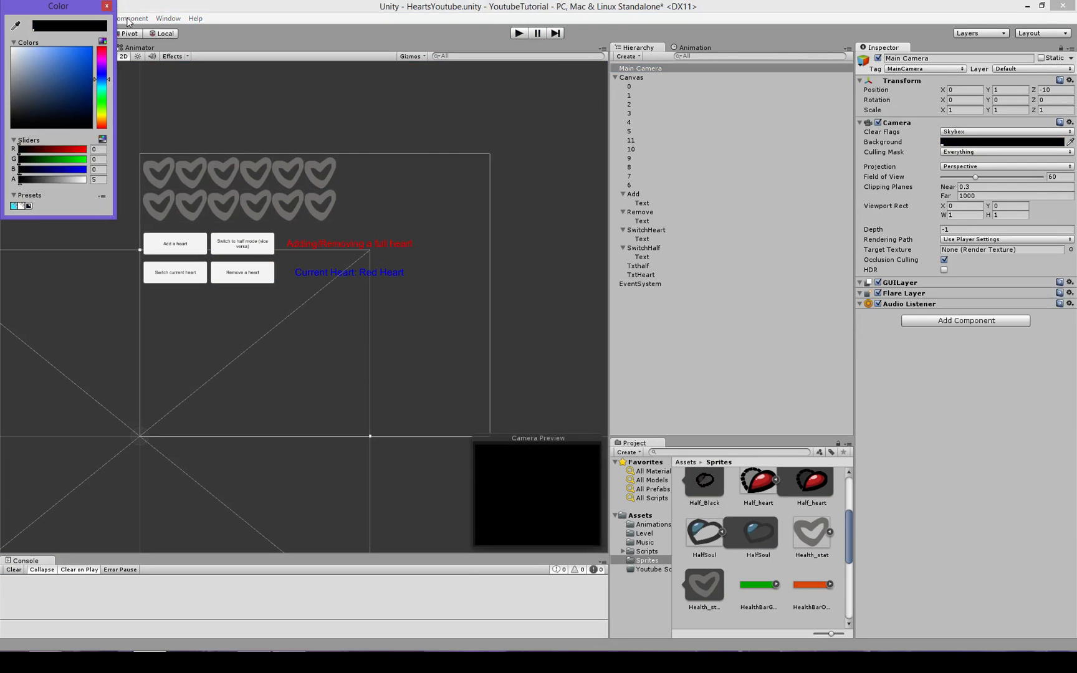
left_click(106, 6)
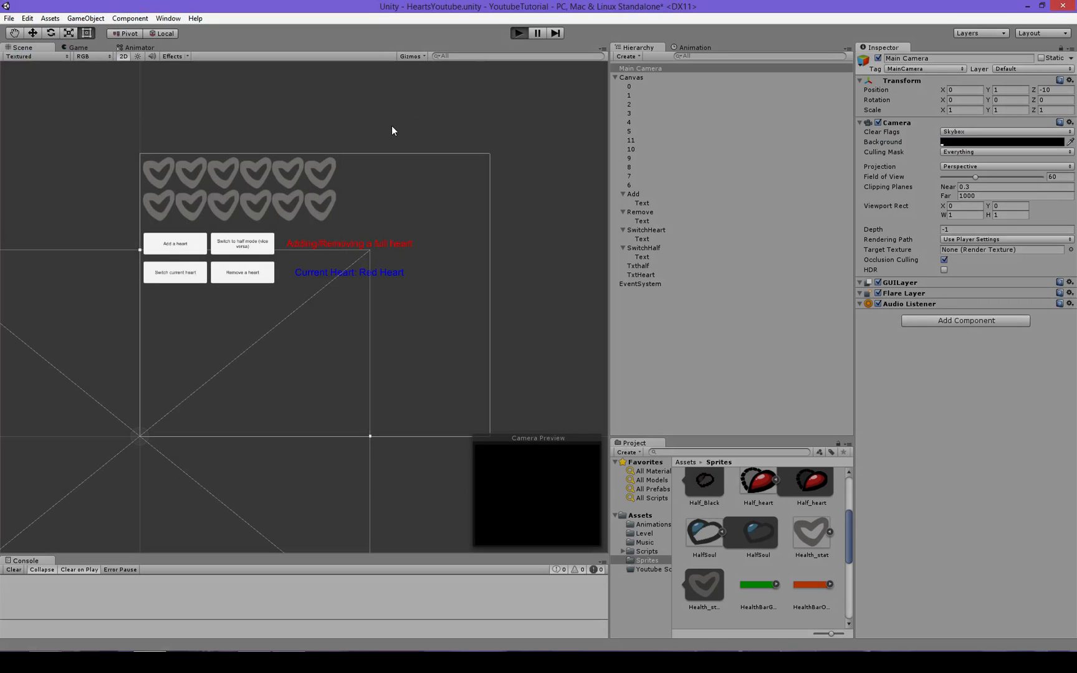
left_click(519, 33)
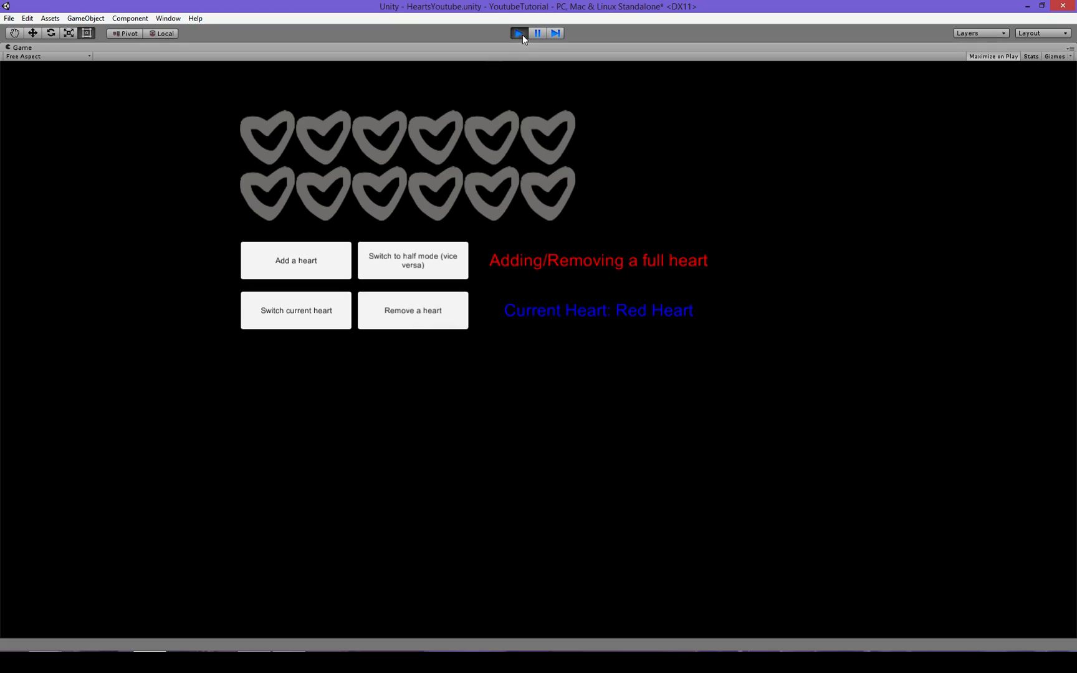
left_click(518, 33)
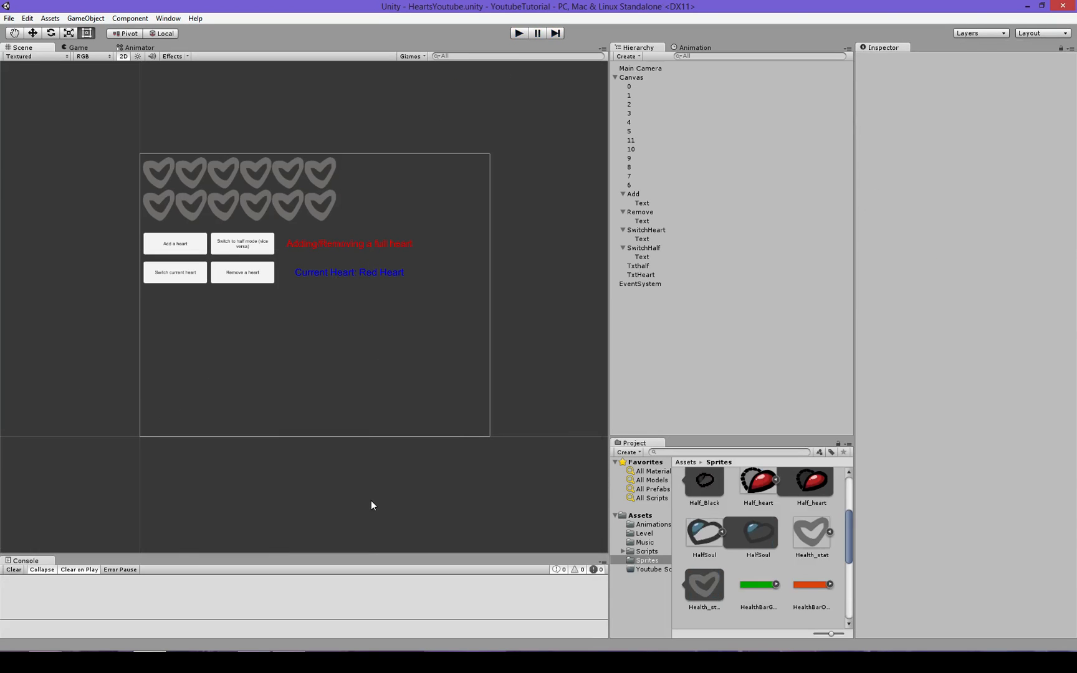
Step: Inspect the HalfSoul sprite asset, scrolling through its import settings
left_click(702, 534)
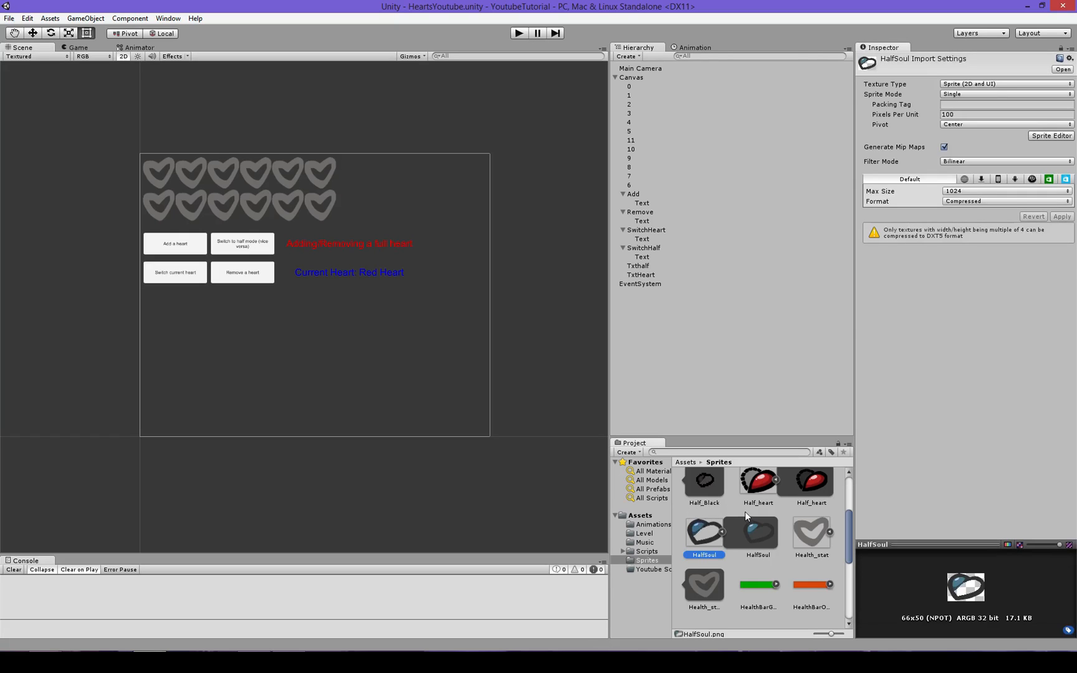
left_click(758, 532)
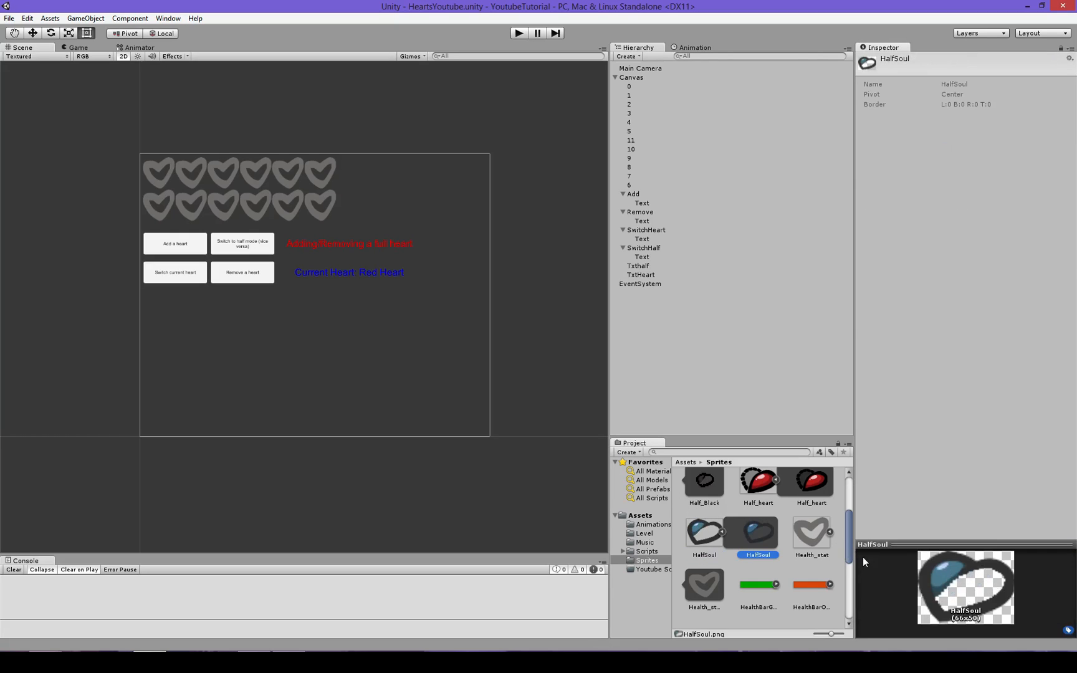
scroll("up", 3)
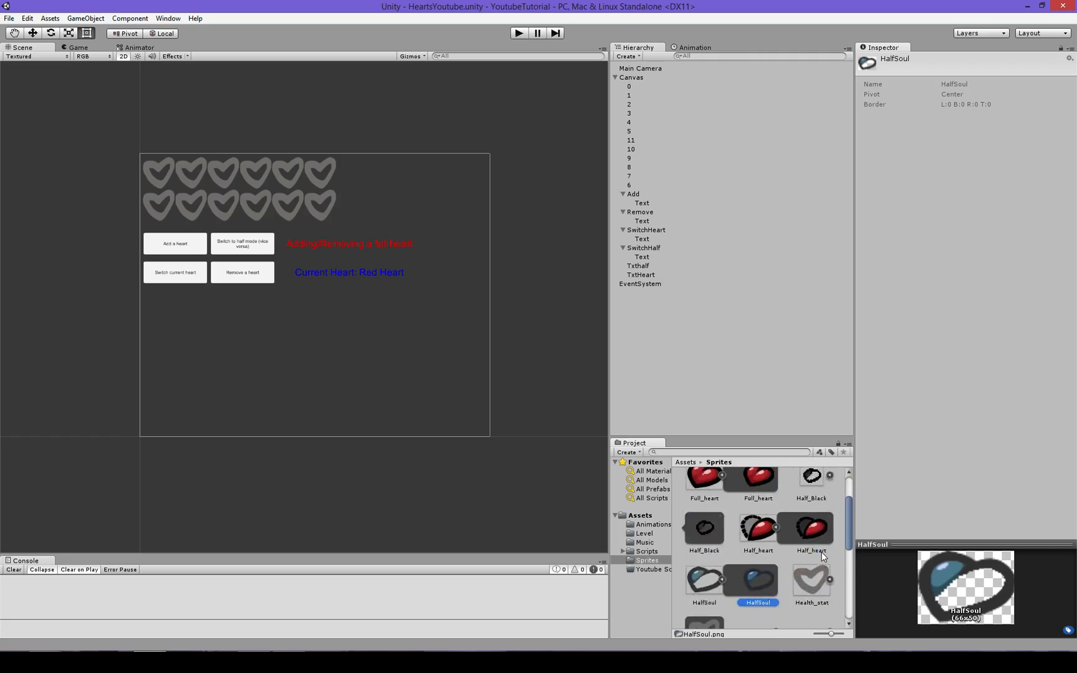
scroll("up", 3)
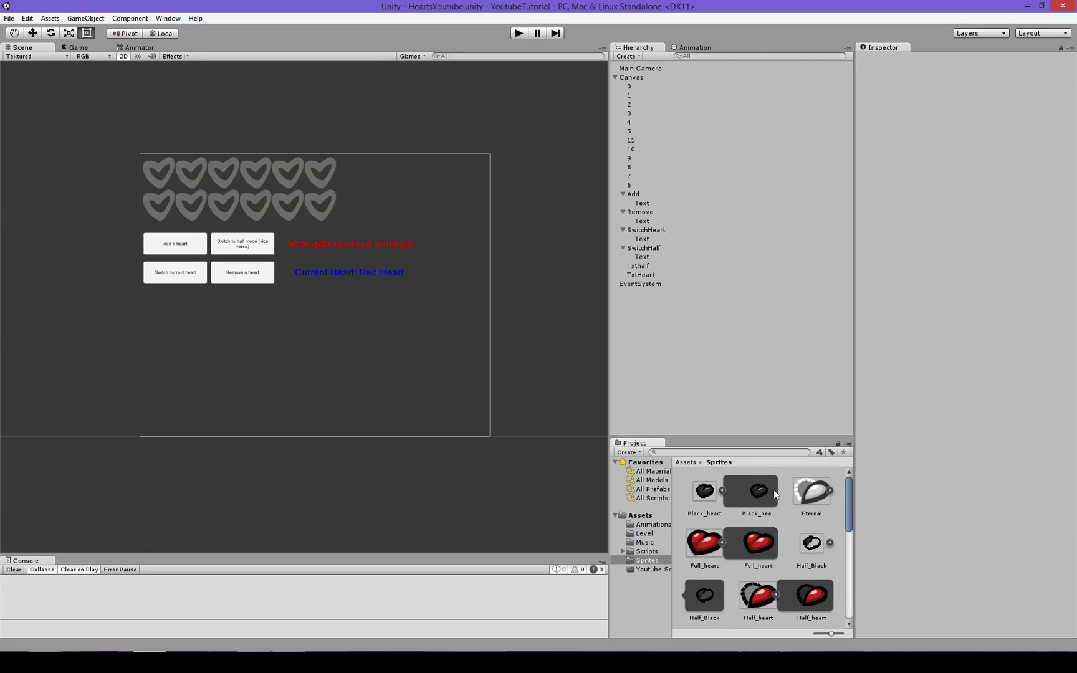
scroll("down", 3)
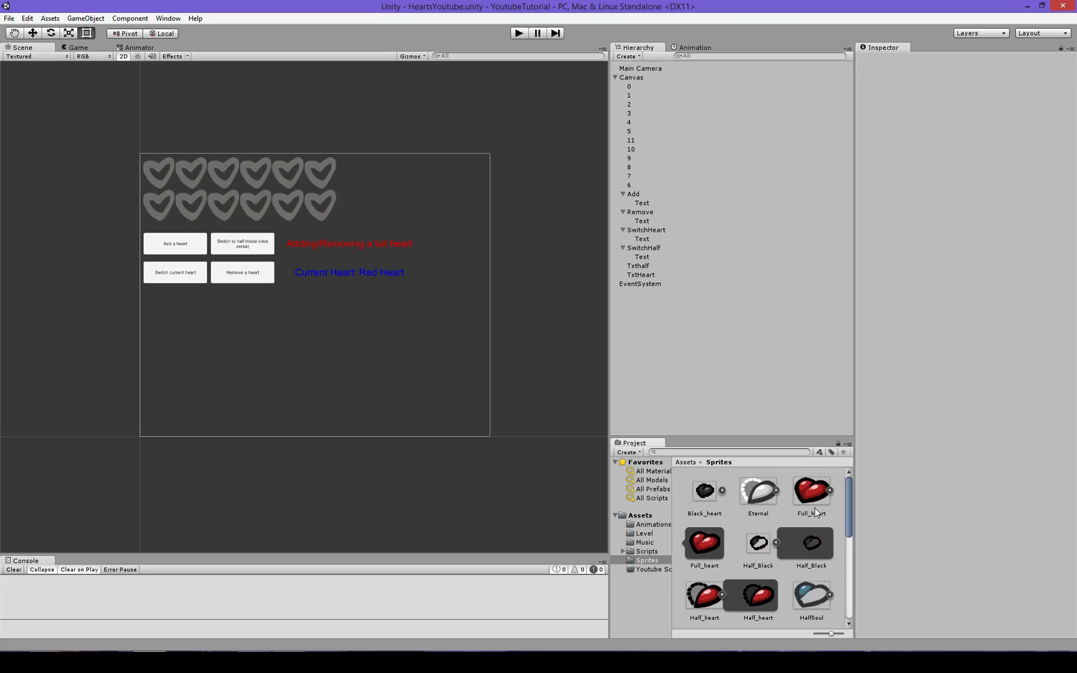
scroll("down", 3)
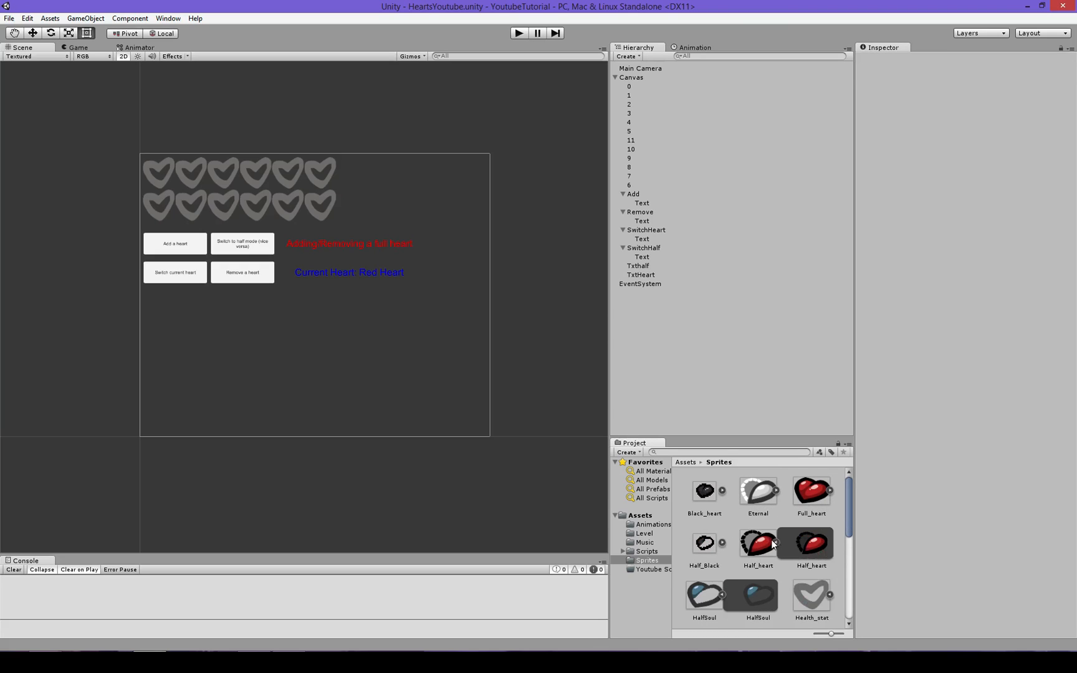
scroll("down", 3)
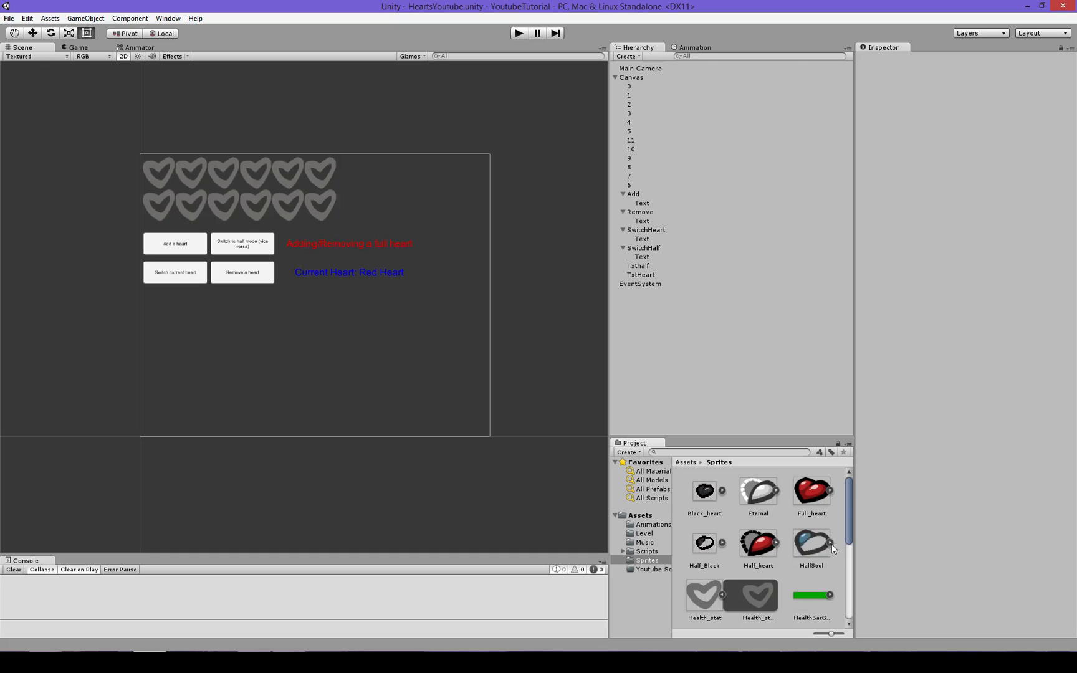
scroll("down", 3)
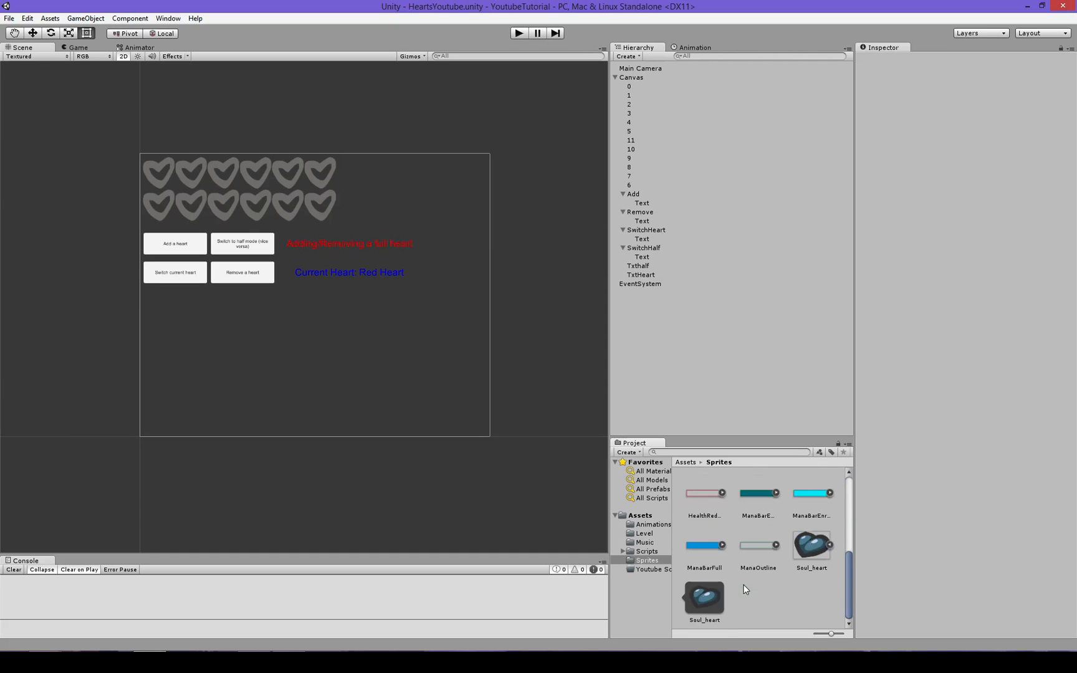
scroll("up", 3)
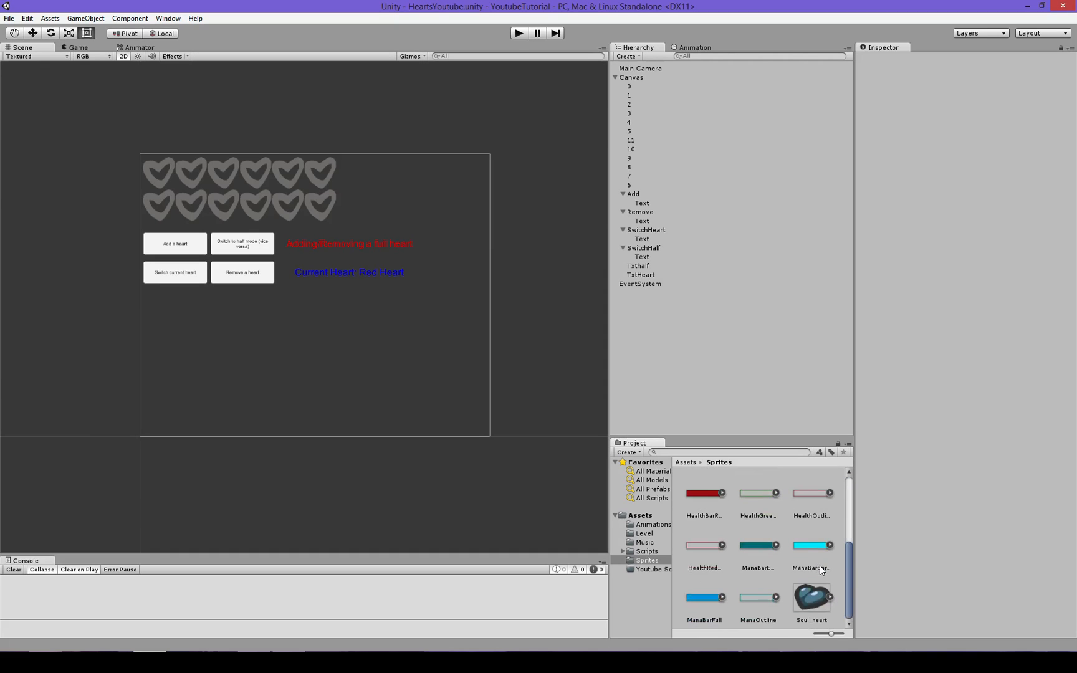
scroll("up", 3)
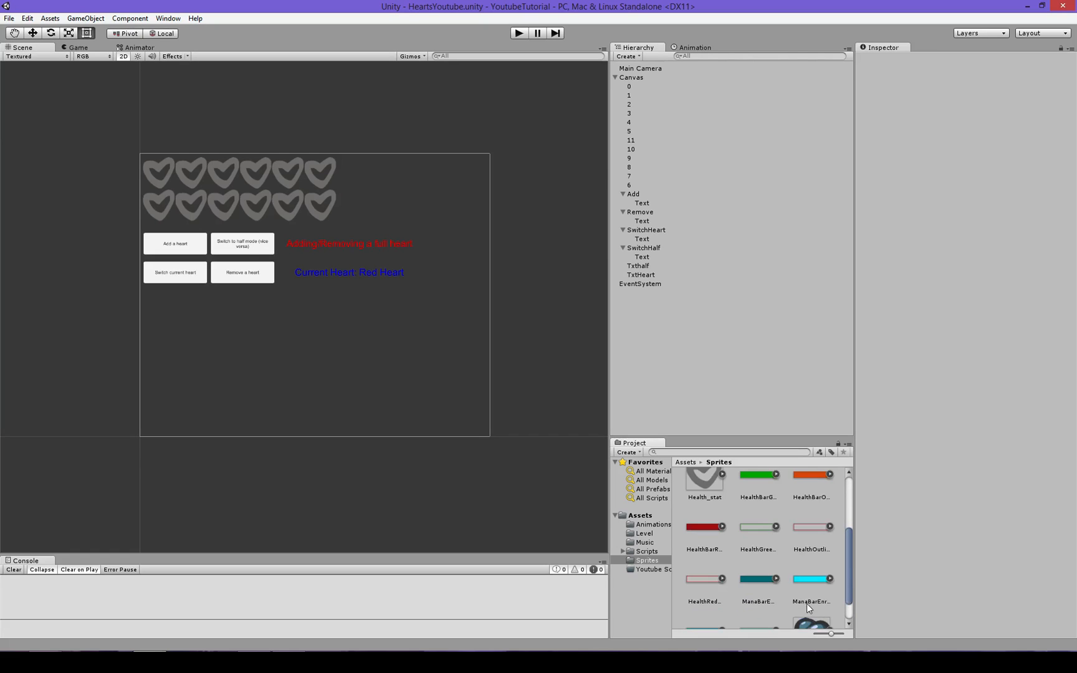
scroll("up", 3)
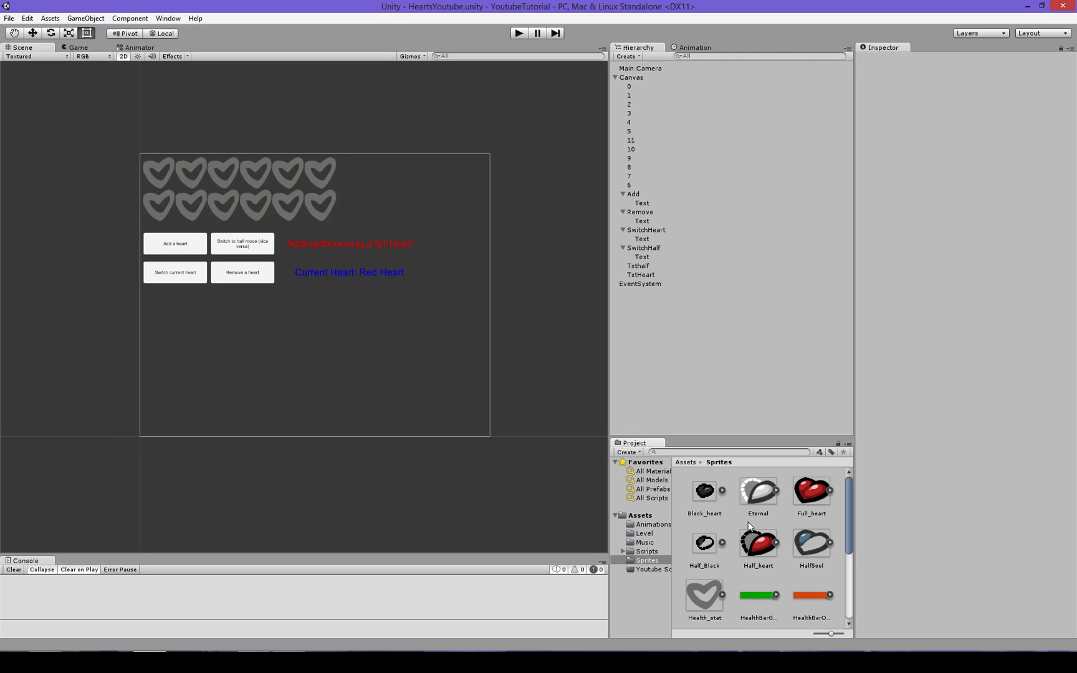
mouse_move(777, 578)
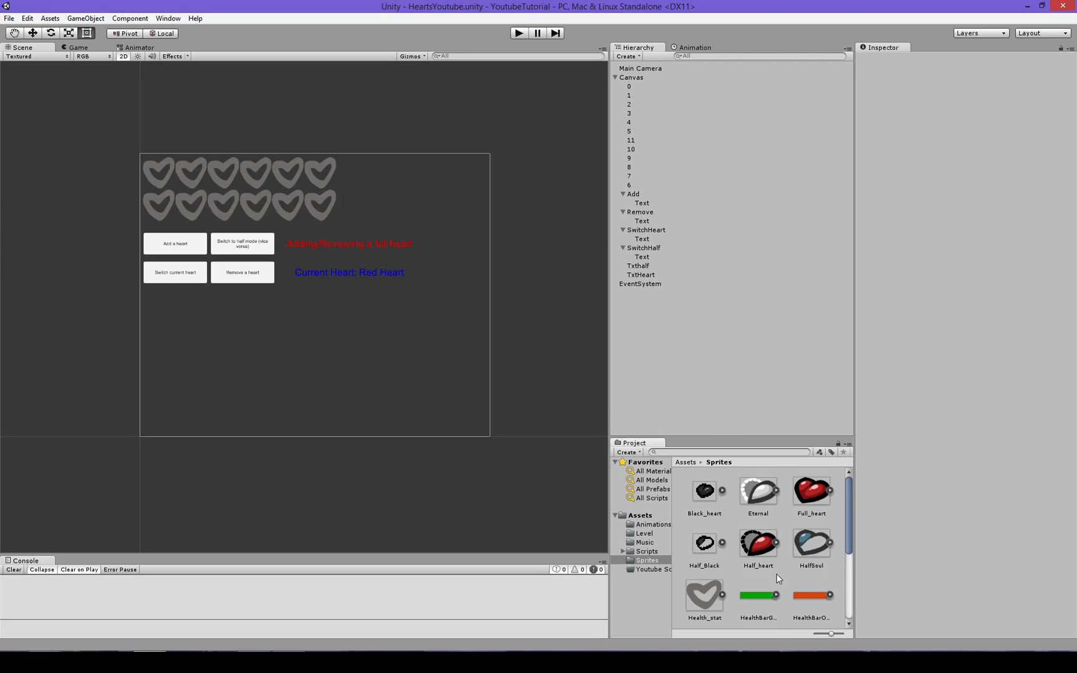
Step: View the Black_heart, Half_Black and HalfSoul sprite import settings in turn
left_click(703, 490)
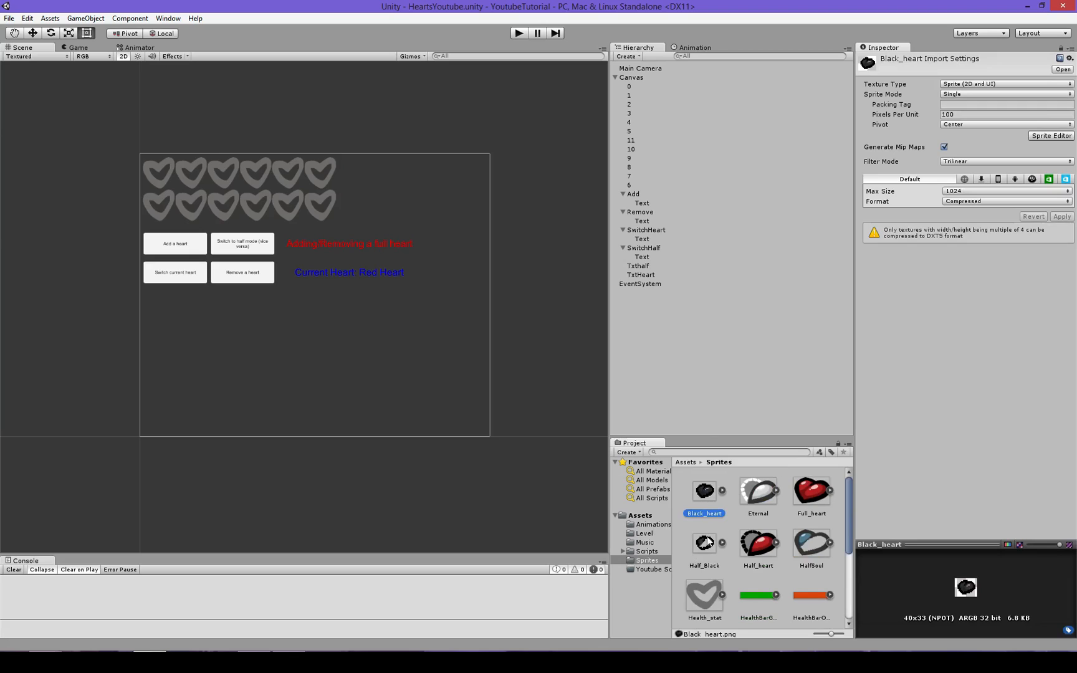
left_click(703, 543)
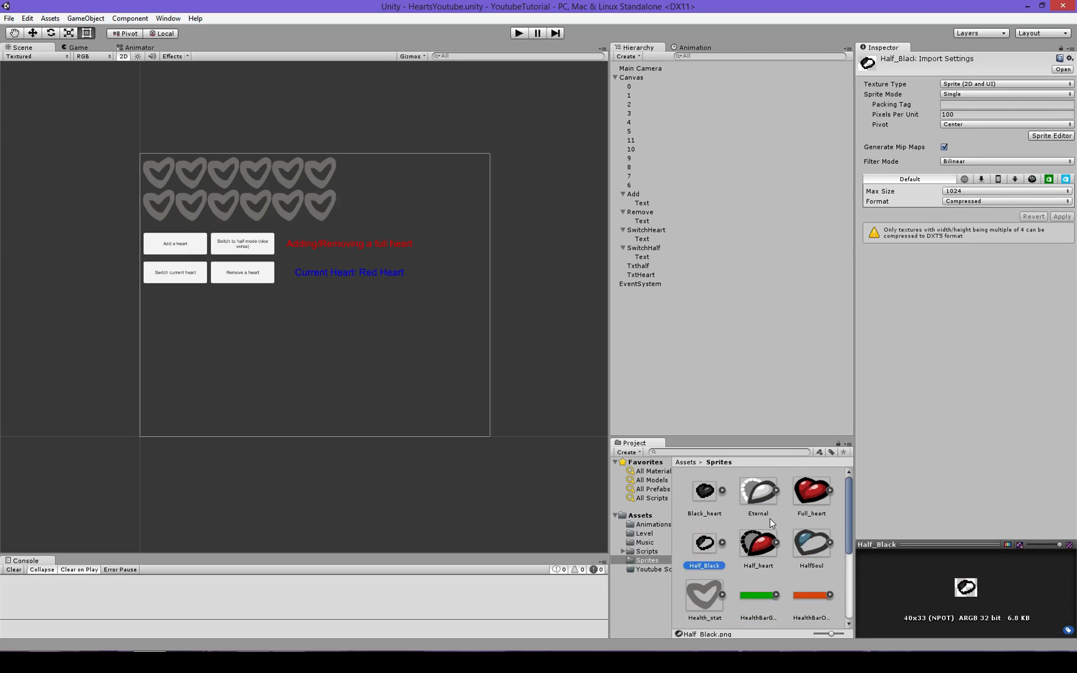
left_click(811, 543)
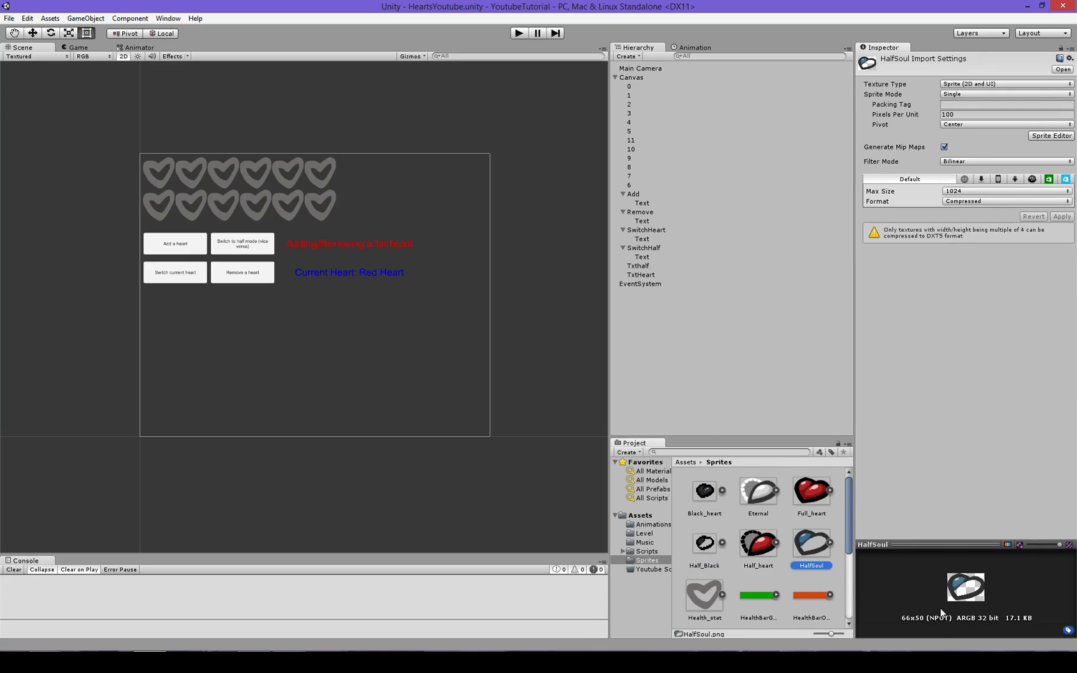
mouse_move(967, 489)
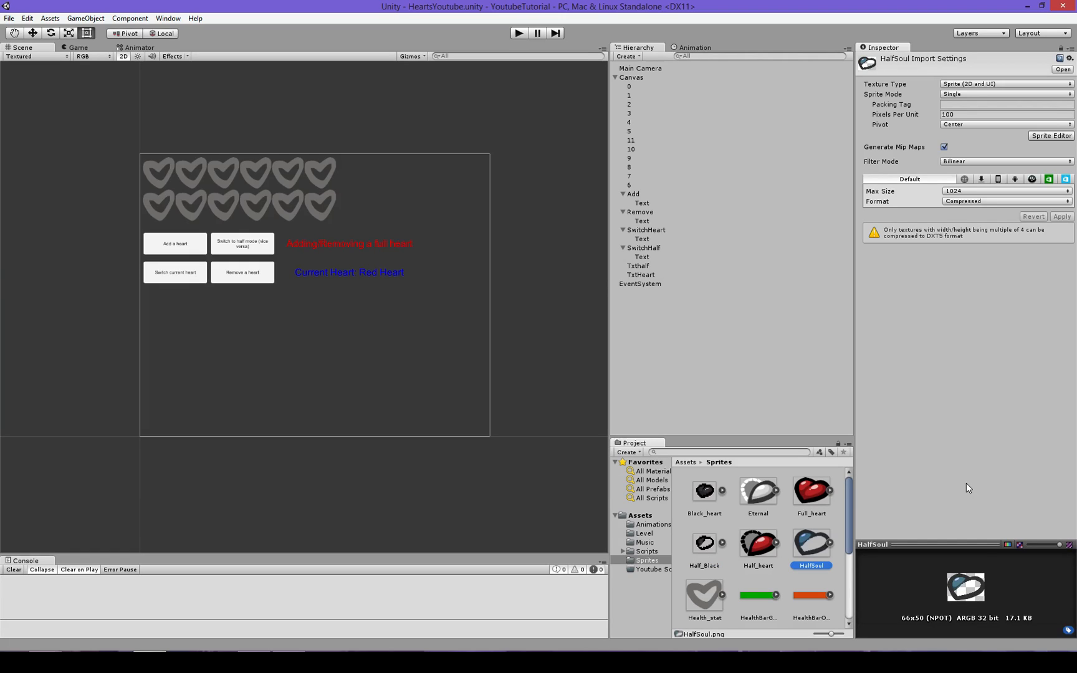
mouse_move(928, 615)
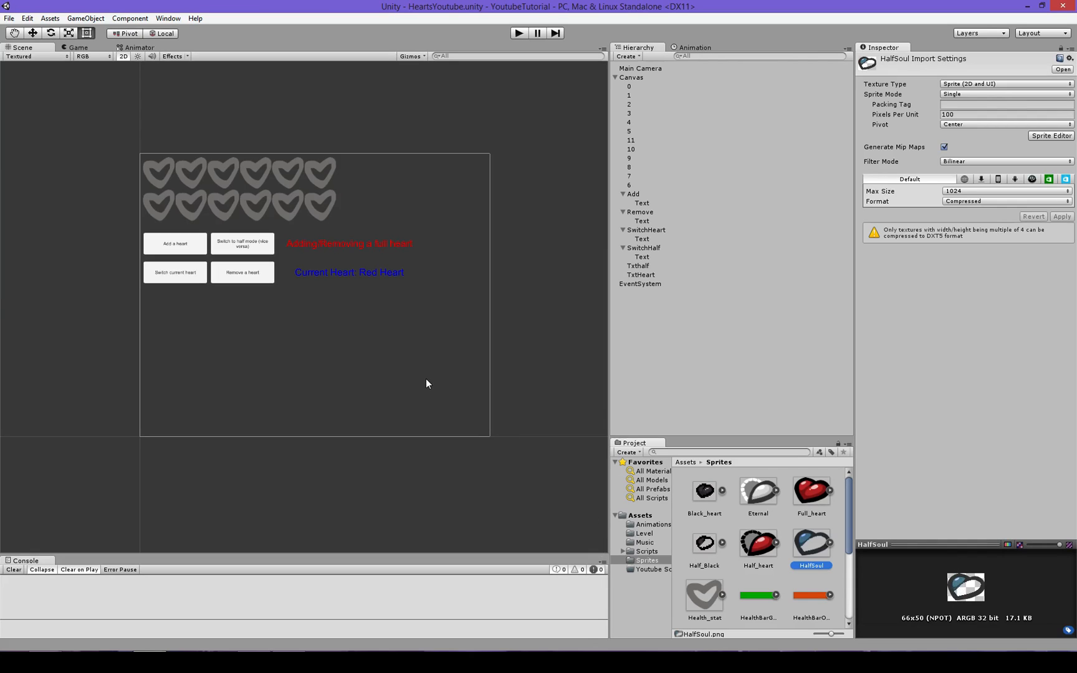
mouse_move(499, 386)
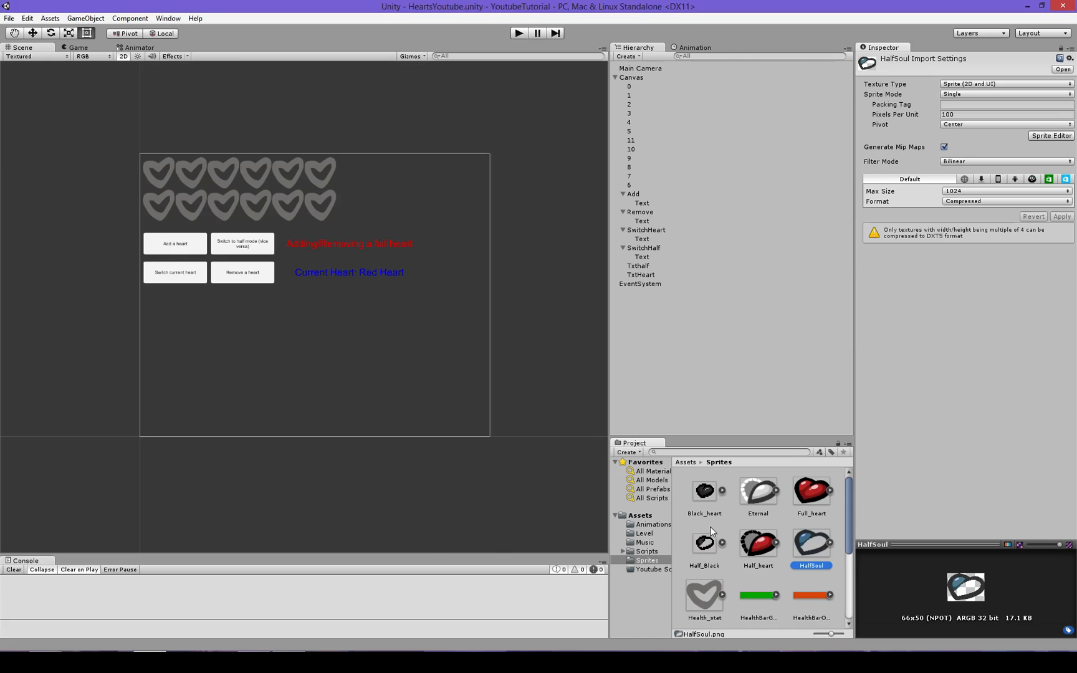
left_click(650, 568)
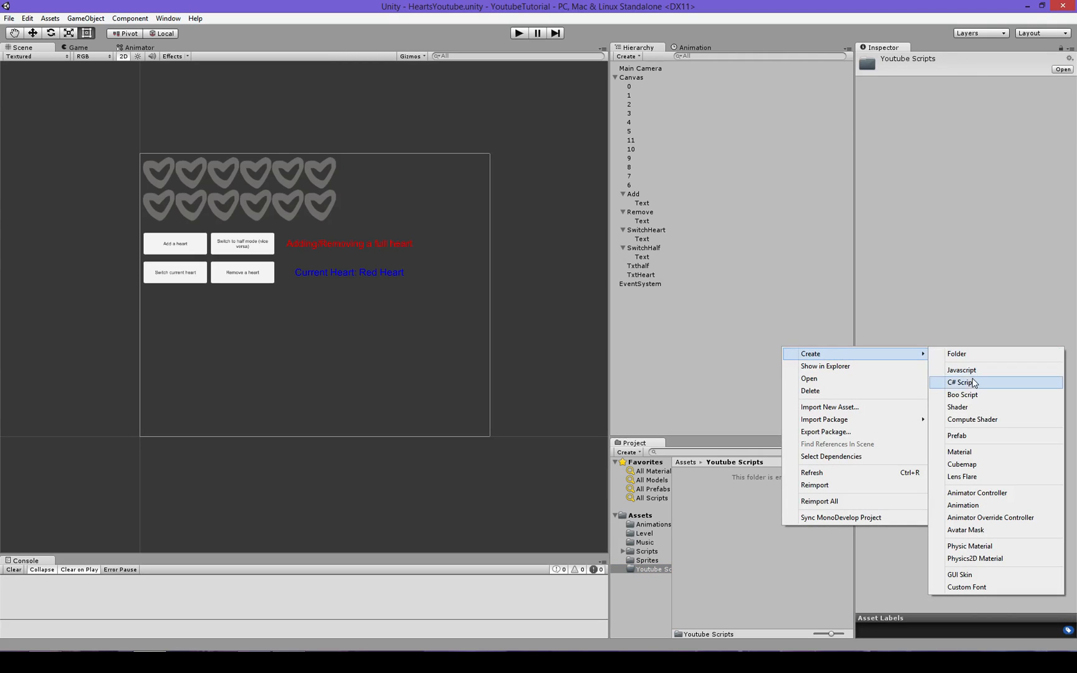
Step: Create two C# scripts named Heart and HeartManager in the Youtube Scripts folder
left_click(961, 383)
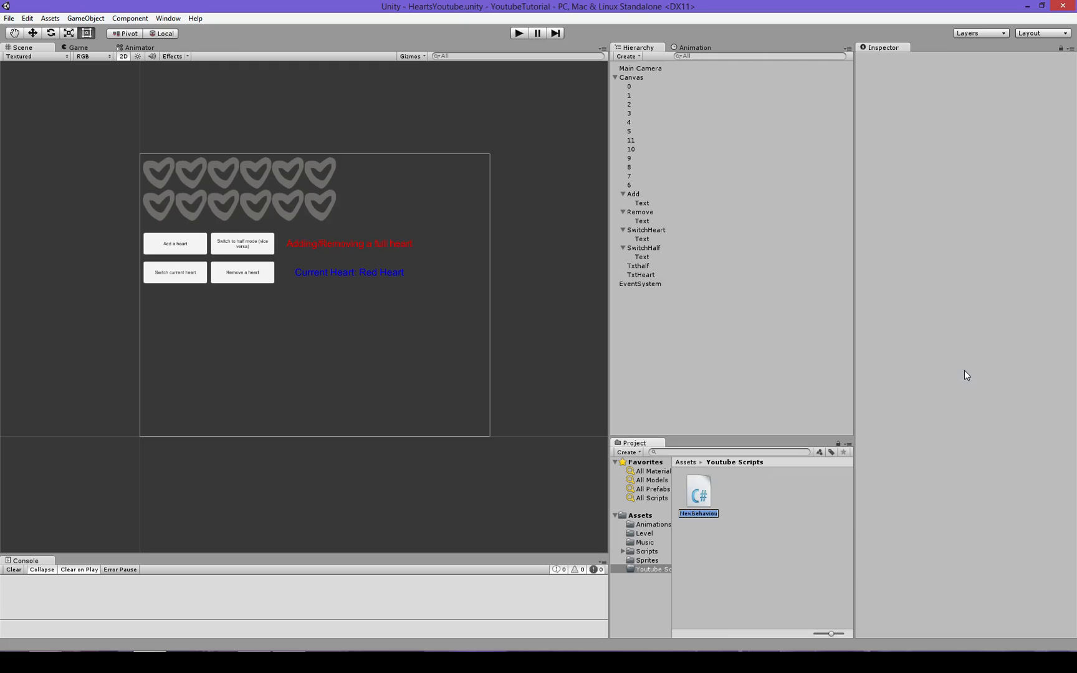
type("Heart")
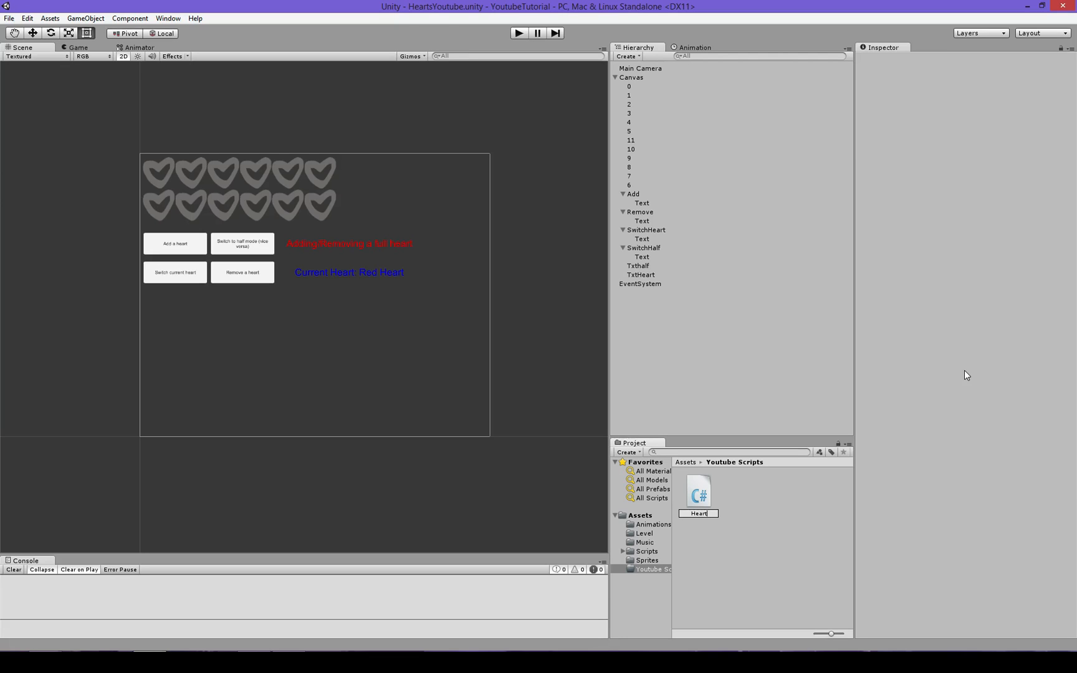
left_click(698, 491)
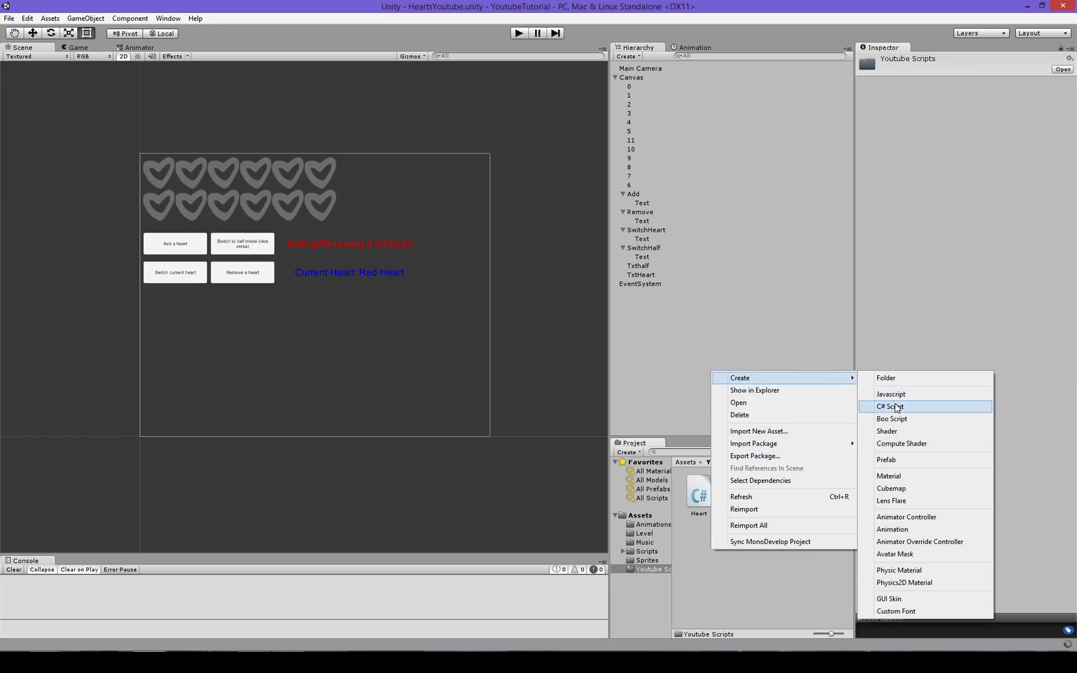
left_click(889, 405)
type("HeartM")
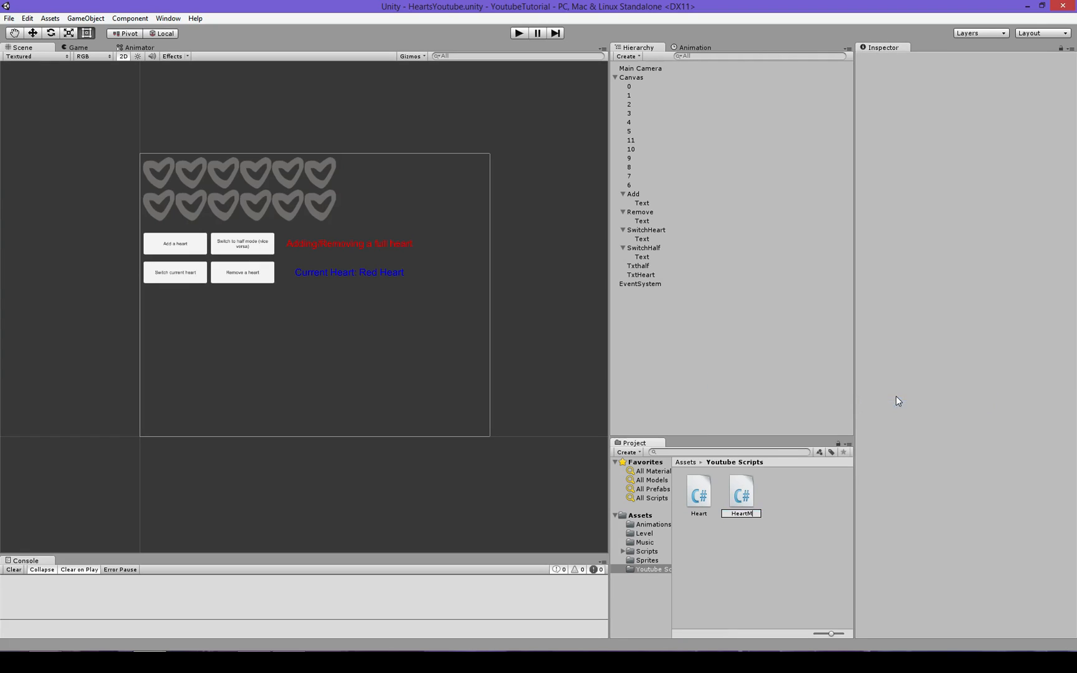
left_click(741, 493)
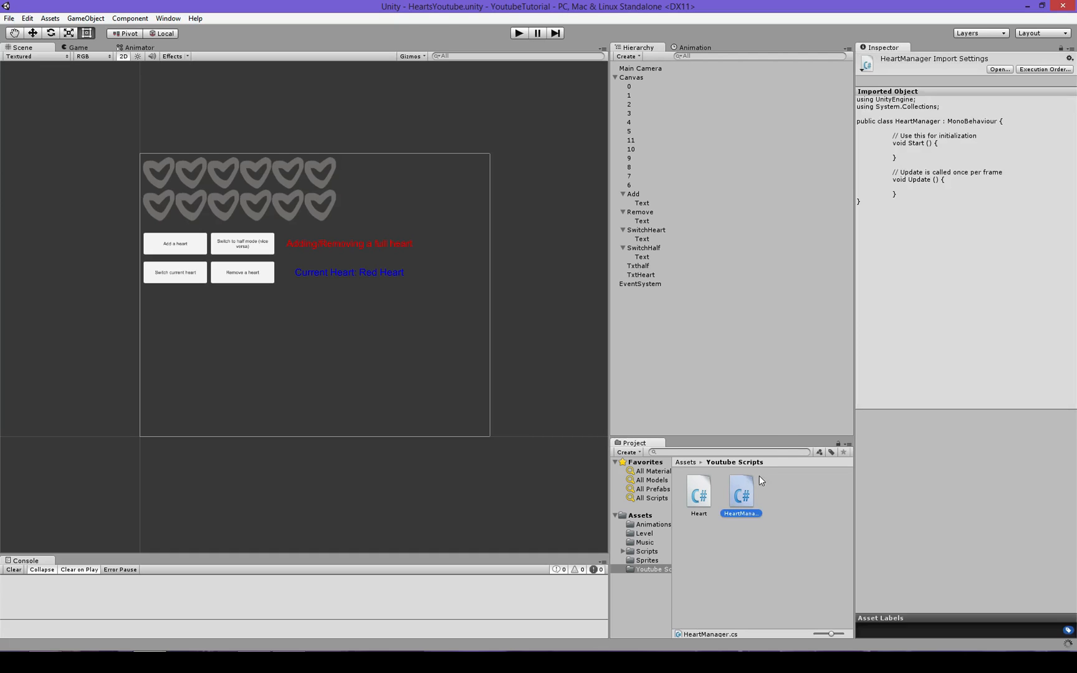
mouse_move(784, 516)
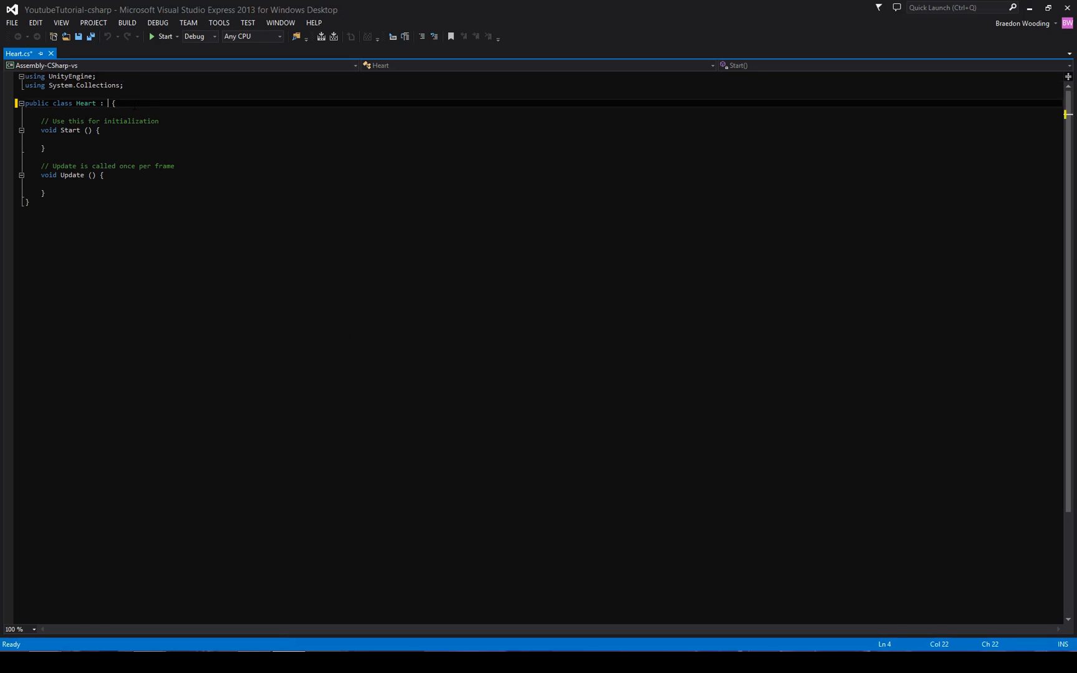
Step: Add [System.Serializable] to Heart.cs and delete the Start and Update methods
key("ctrl+s")
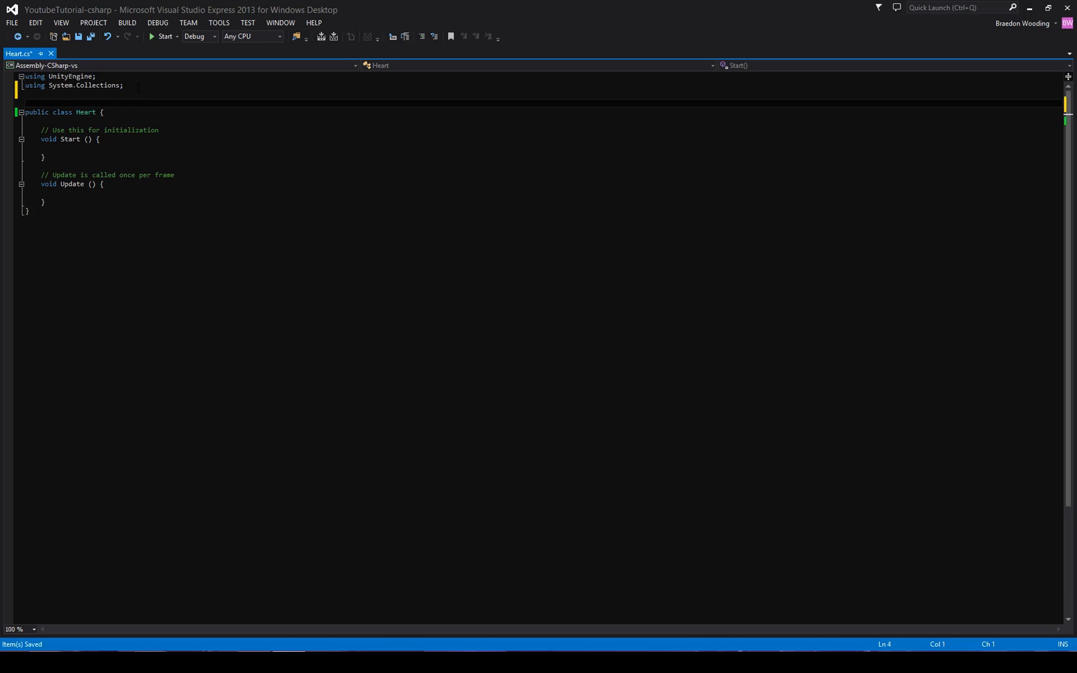
type("[System.")
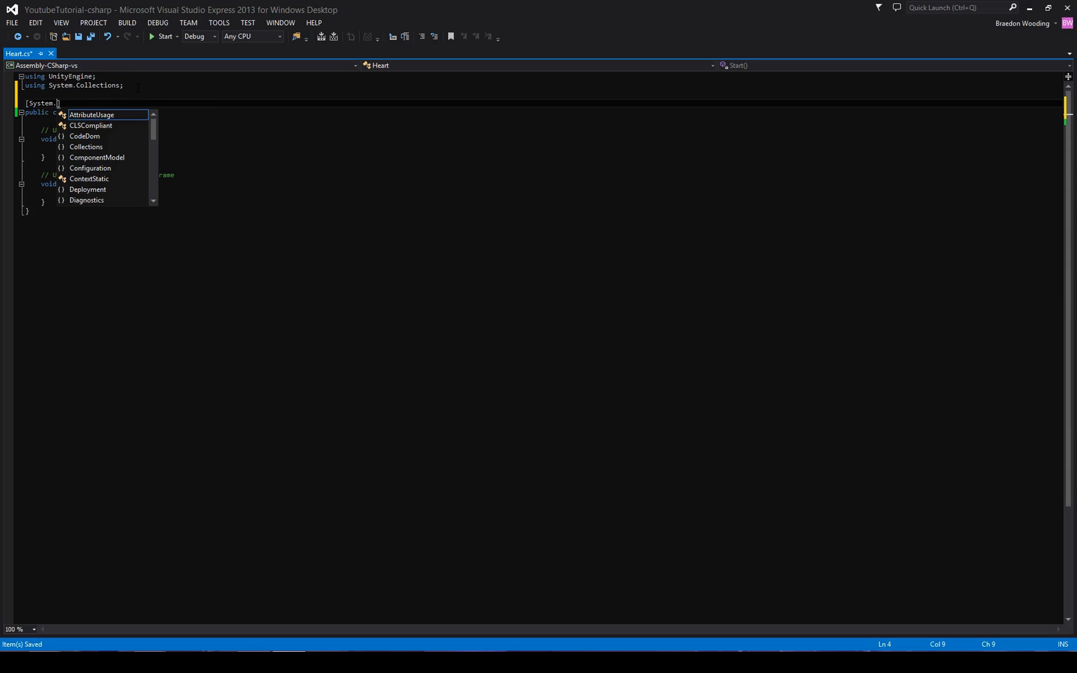
type("ser")
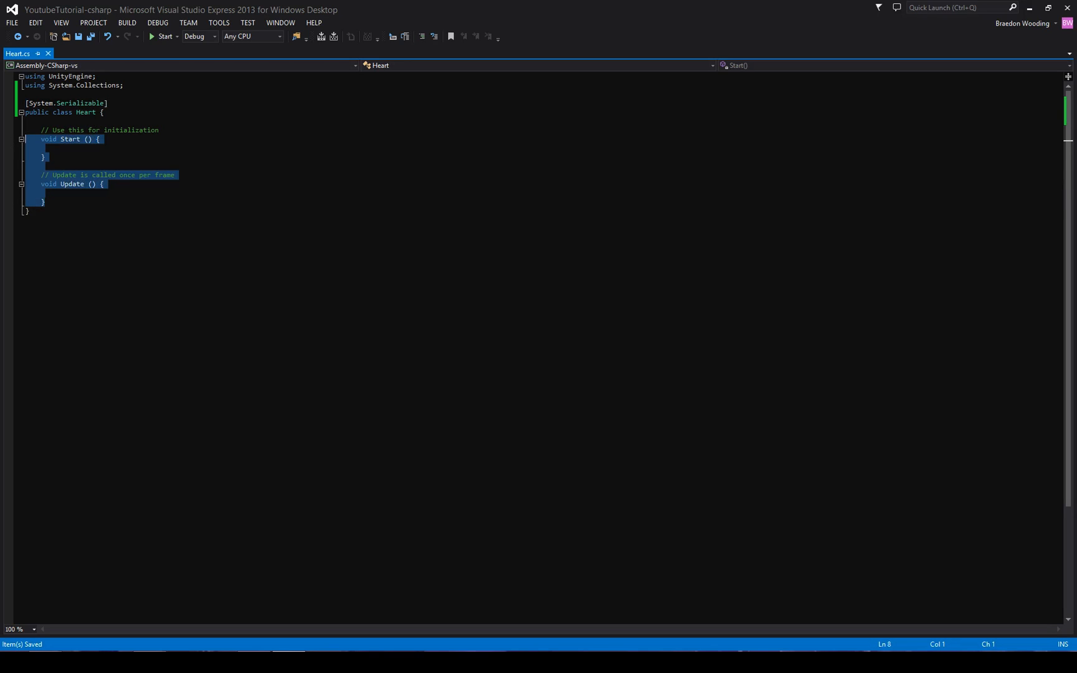
key("Delete")
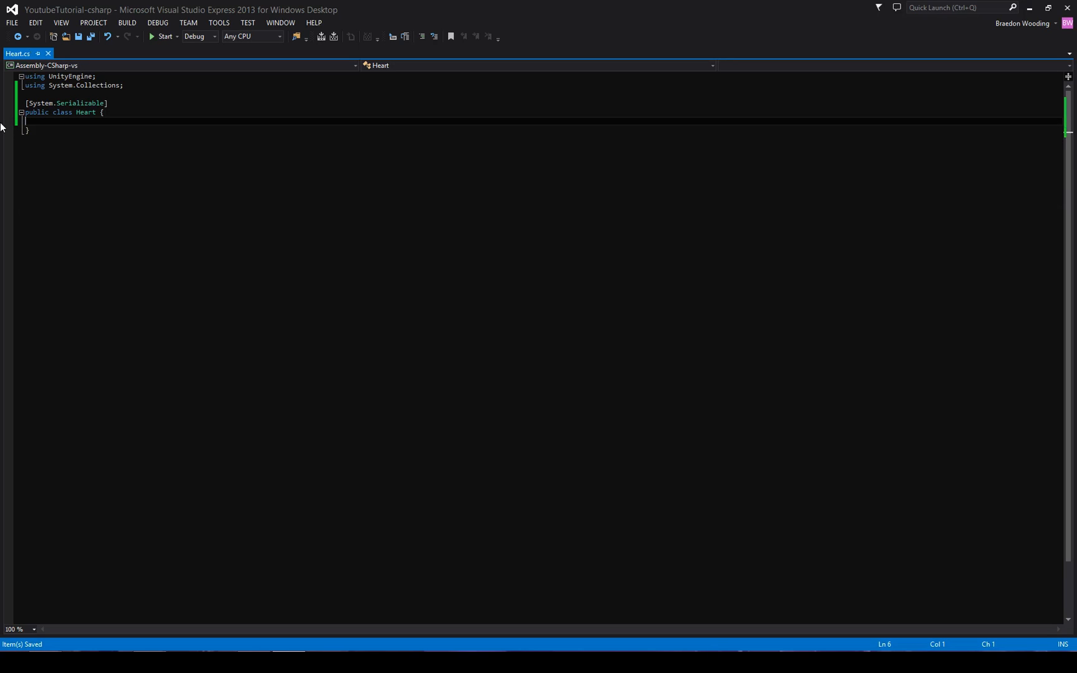
mouse_move(121, 525)
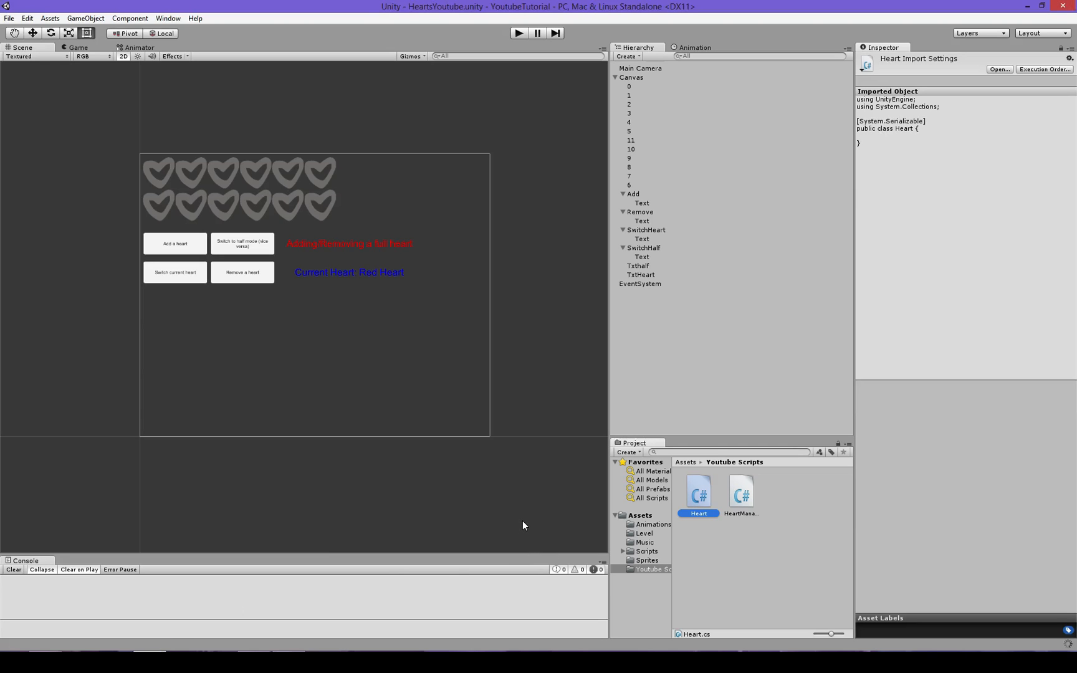
Step: Check the recompiled Heart script in the Inspector, then deselect it
left_click(756, 567)
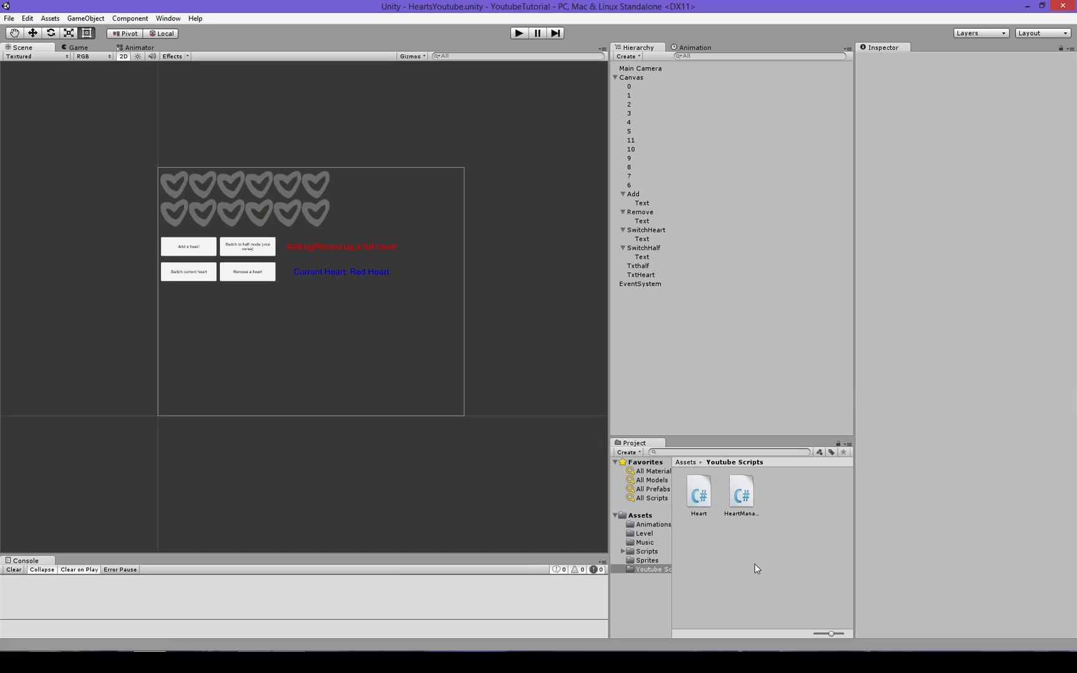
mouse_move(538, 465)
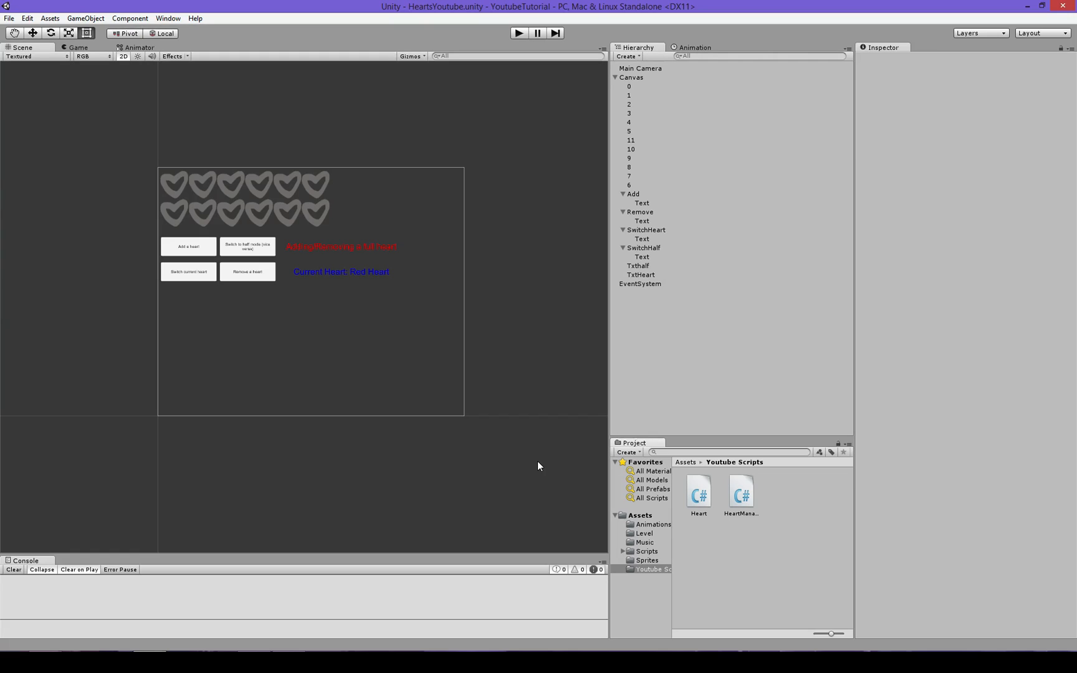
mouse_move(753, 283)
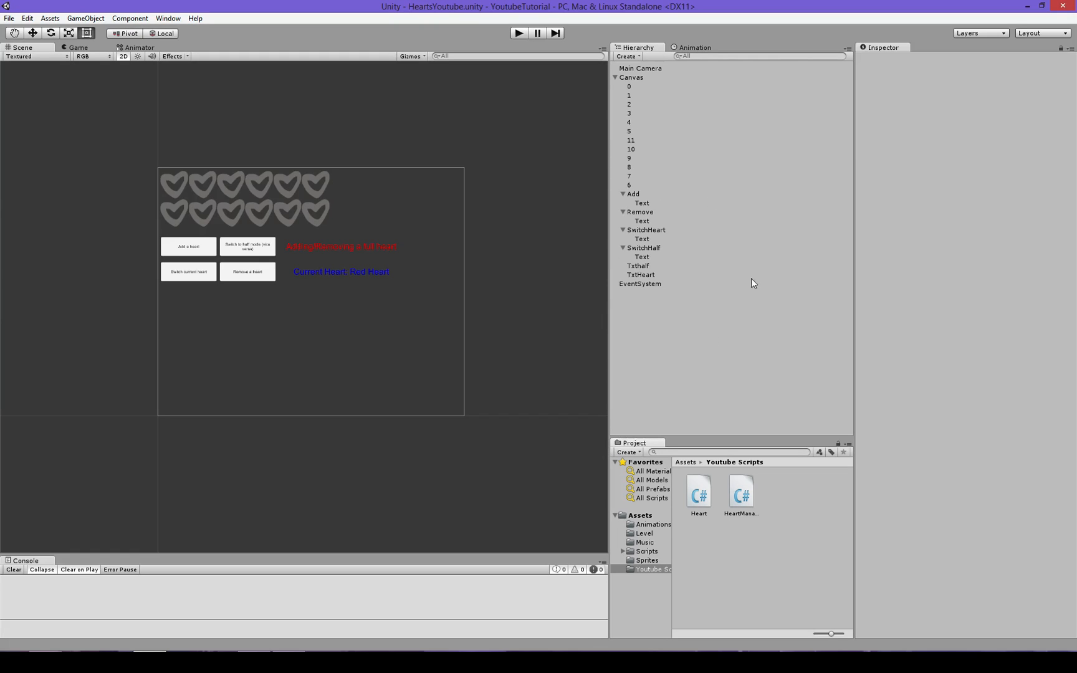
mouse_move(555, 362)
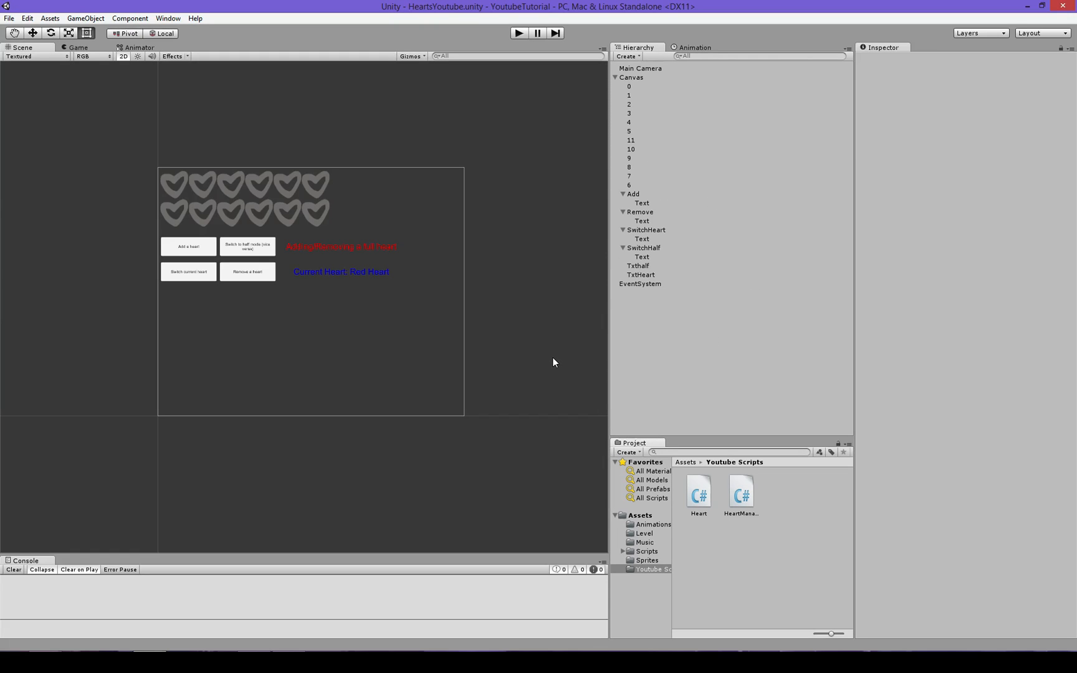
mouse_move(261, 590)
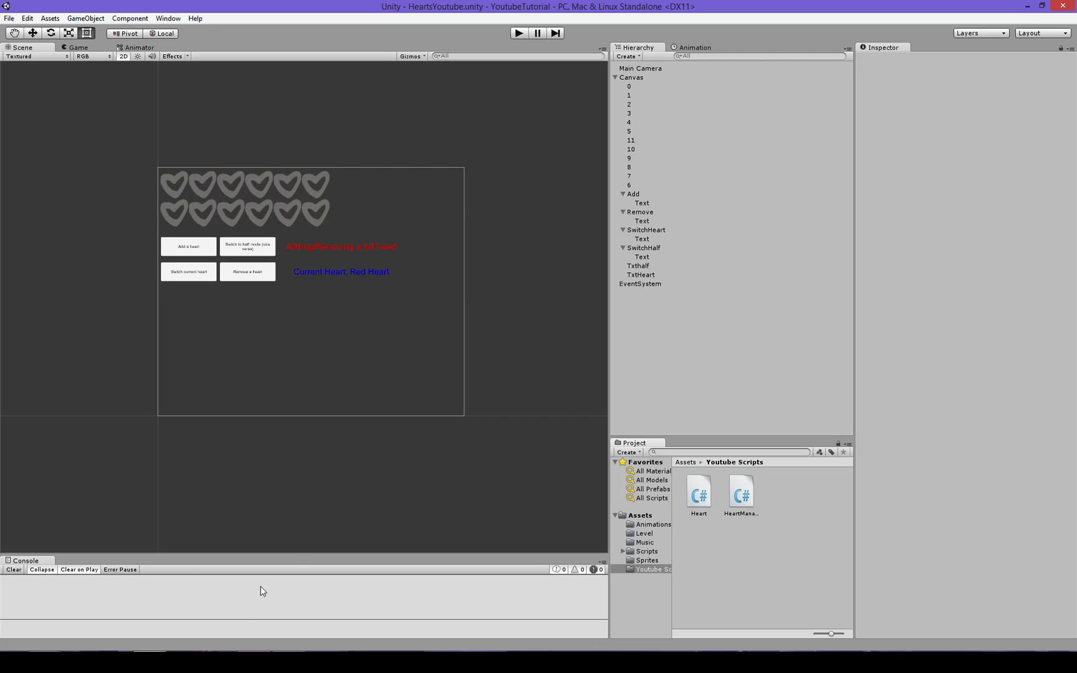
mouse_move(266, 586)
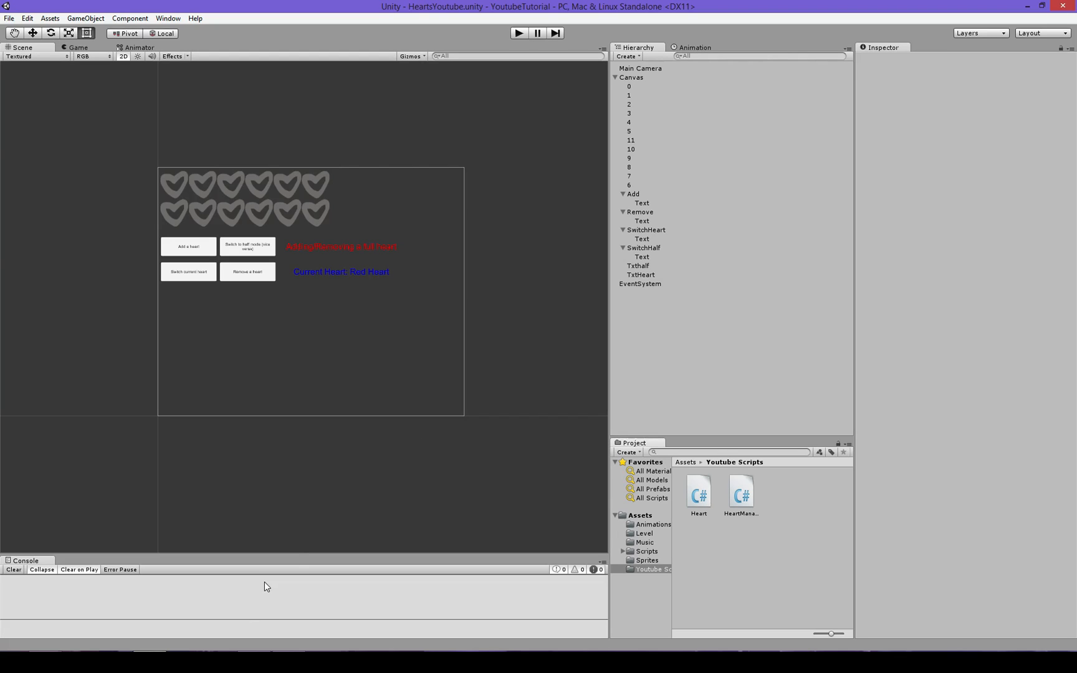